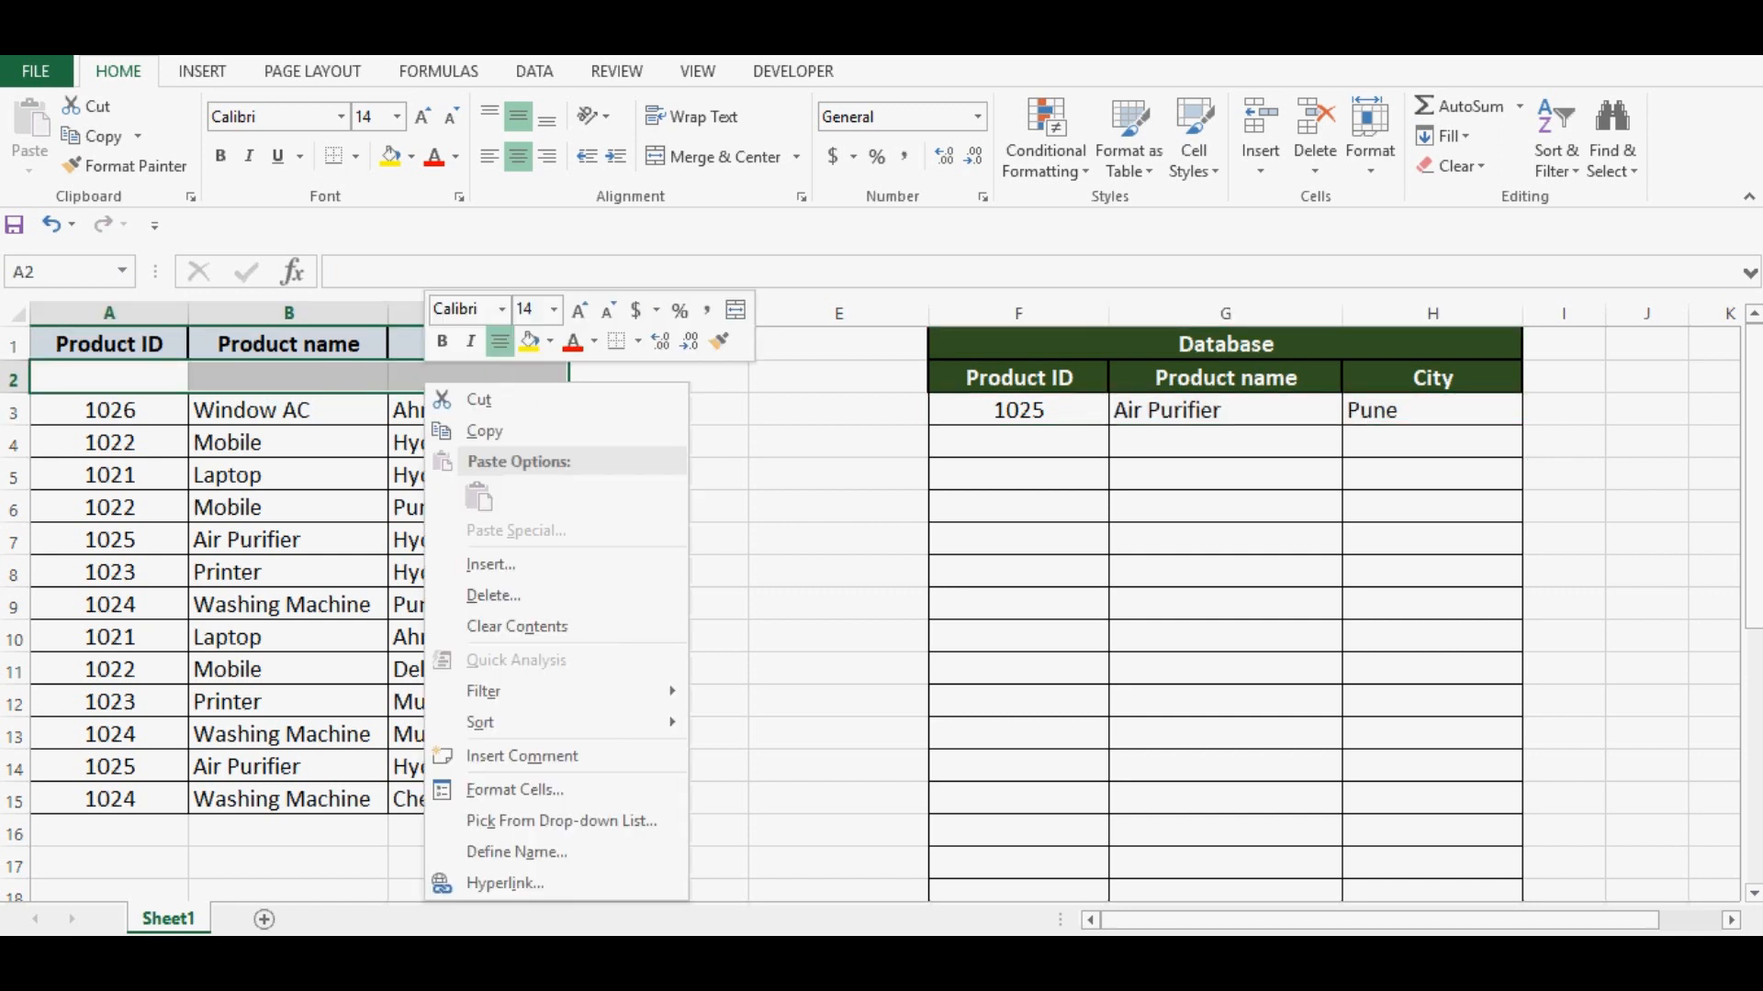
{"action": "mouse_move", "coordinate": [494, 595]}
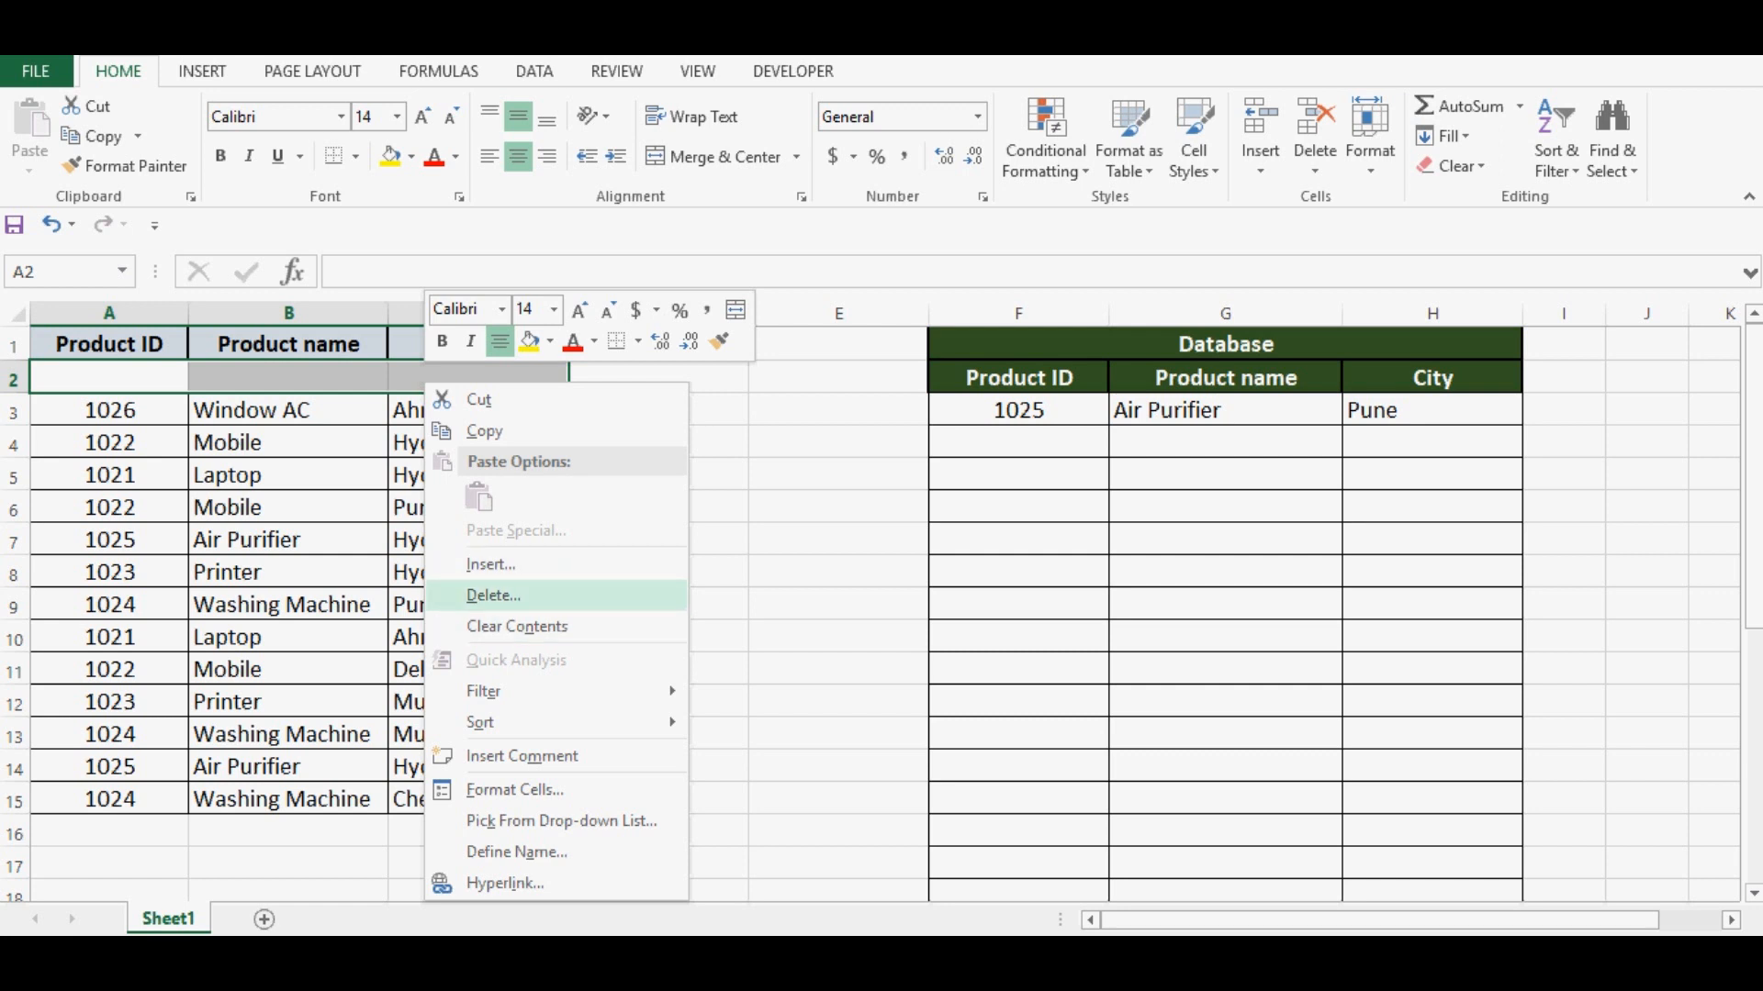
Delete the blank A2:C2 cells with Shift cells up, moving the product rows up
{"action": "left_click", "coordinate": [492, 595]}
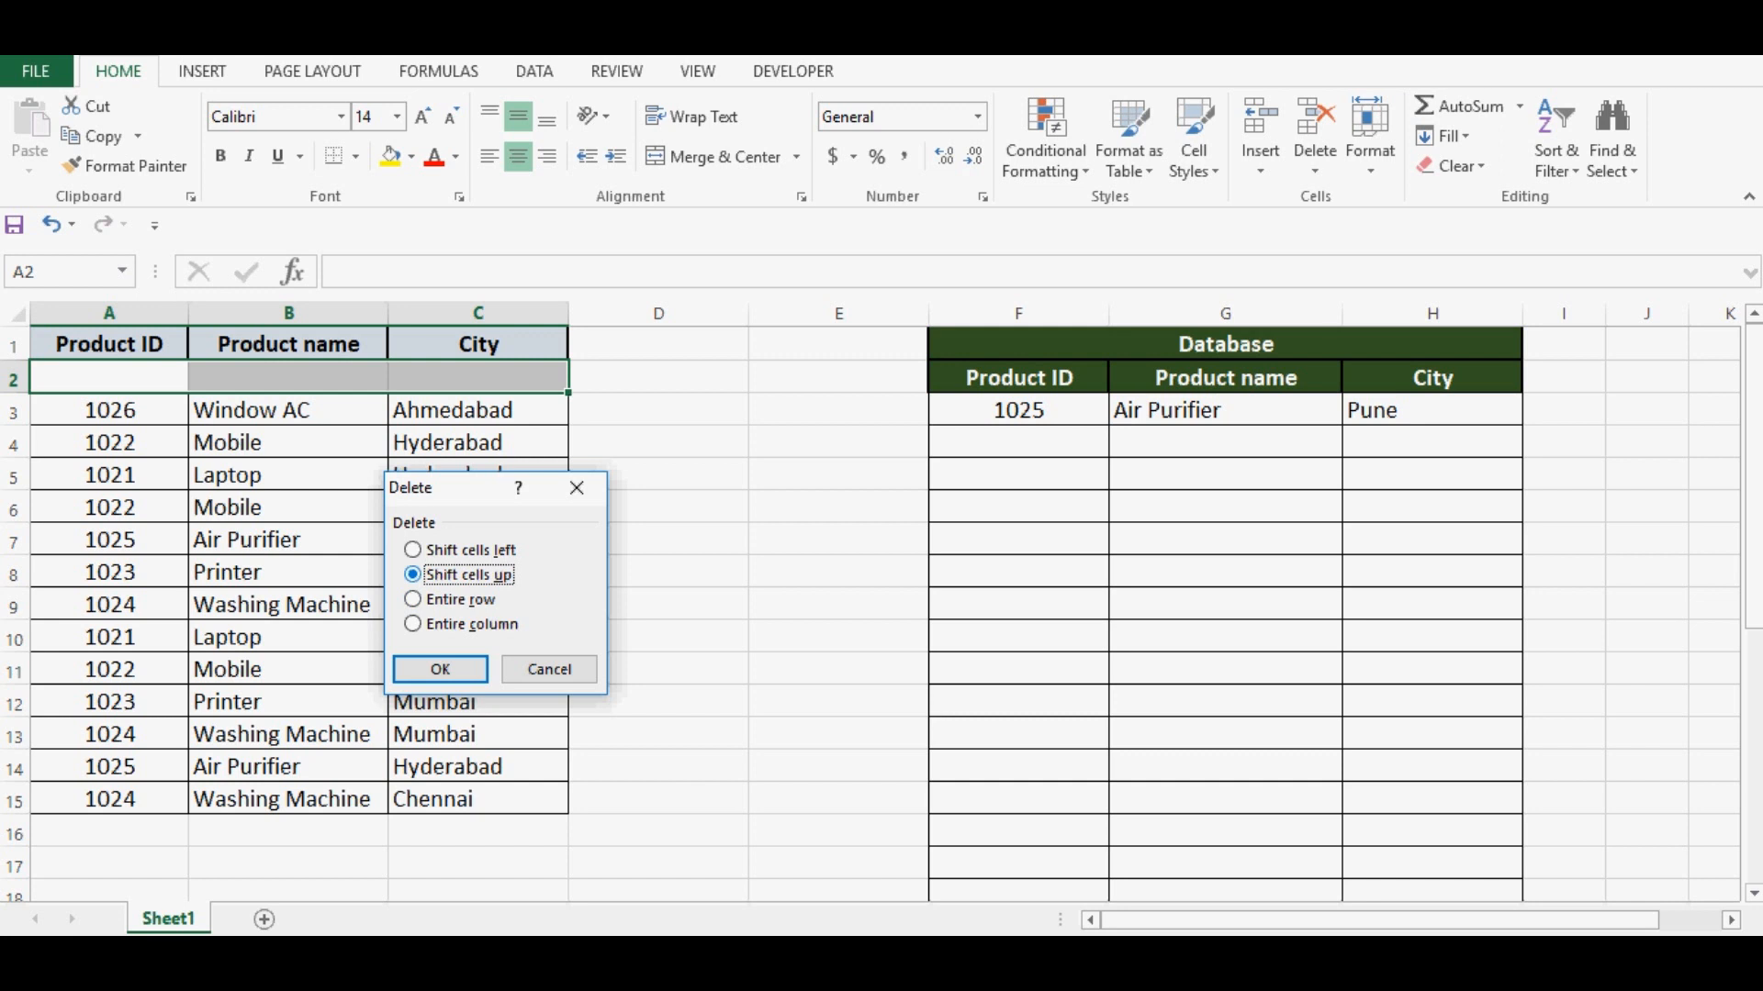
{"action": "left_click", "coordinate": [438, 668]}
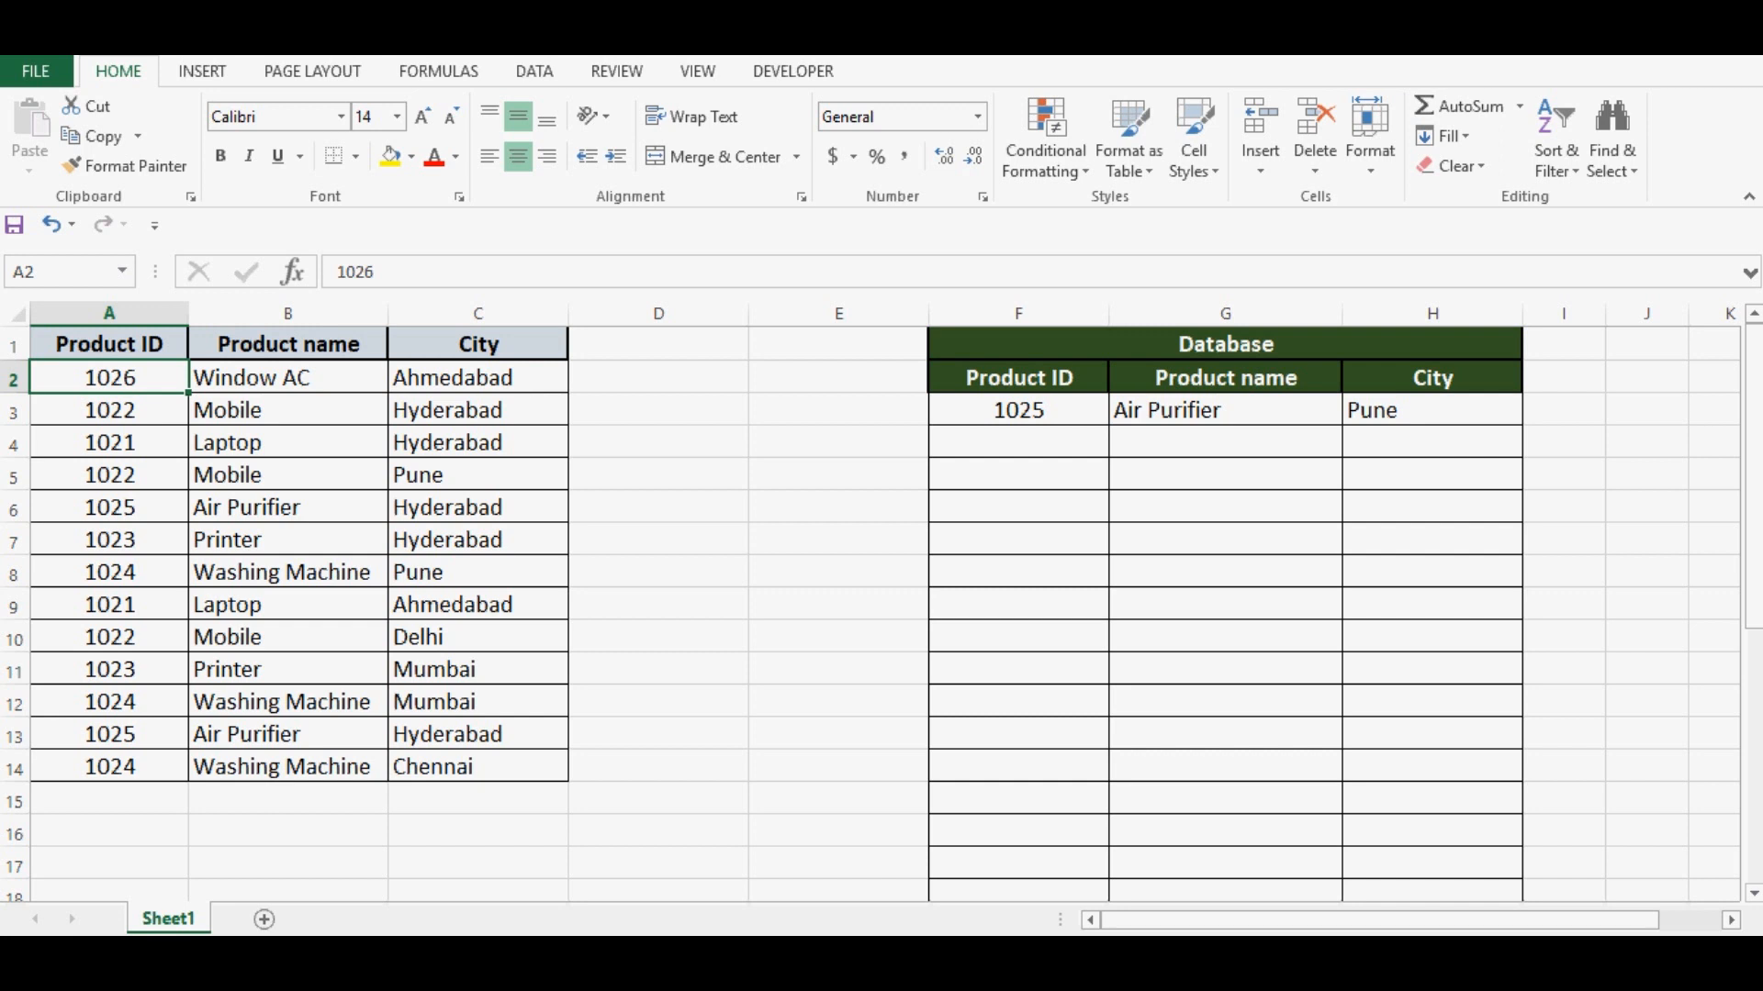
{"action": "left_click", "coordinate": [477, 378]}
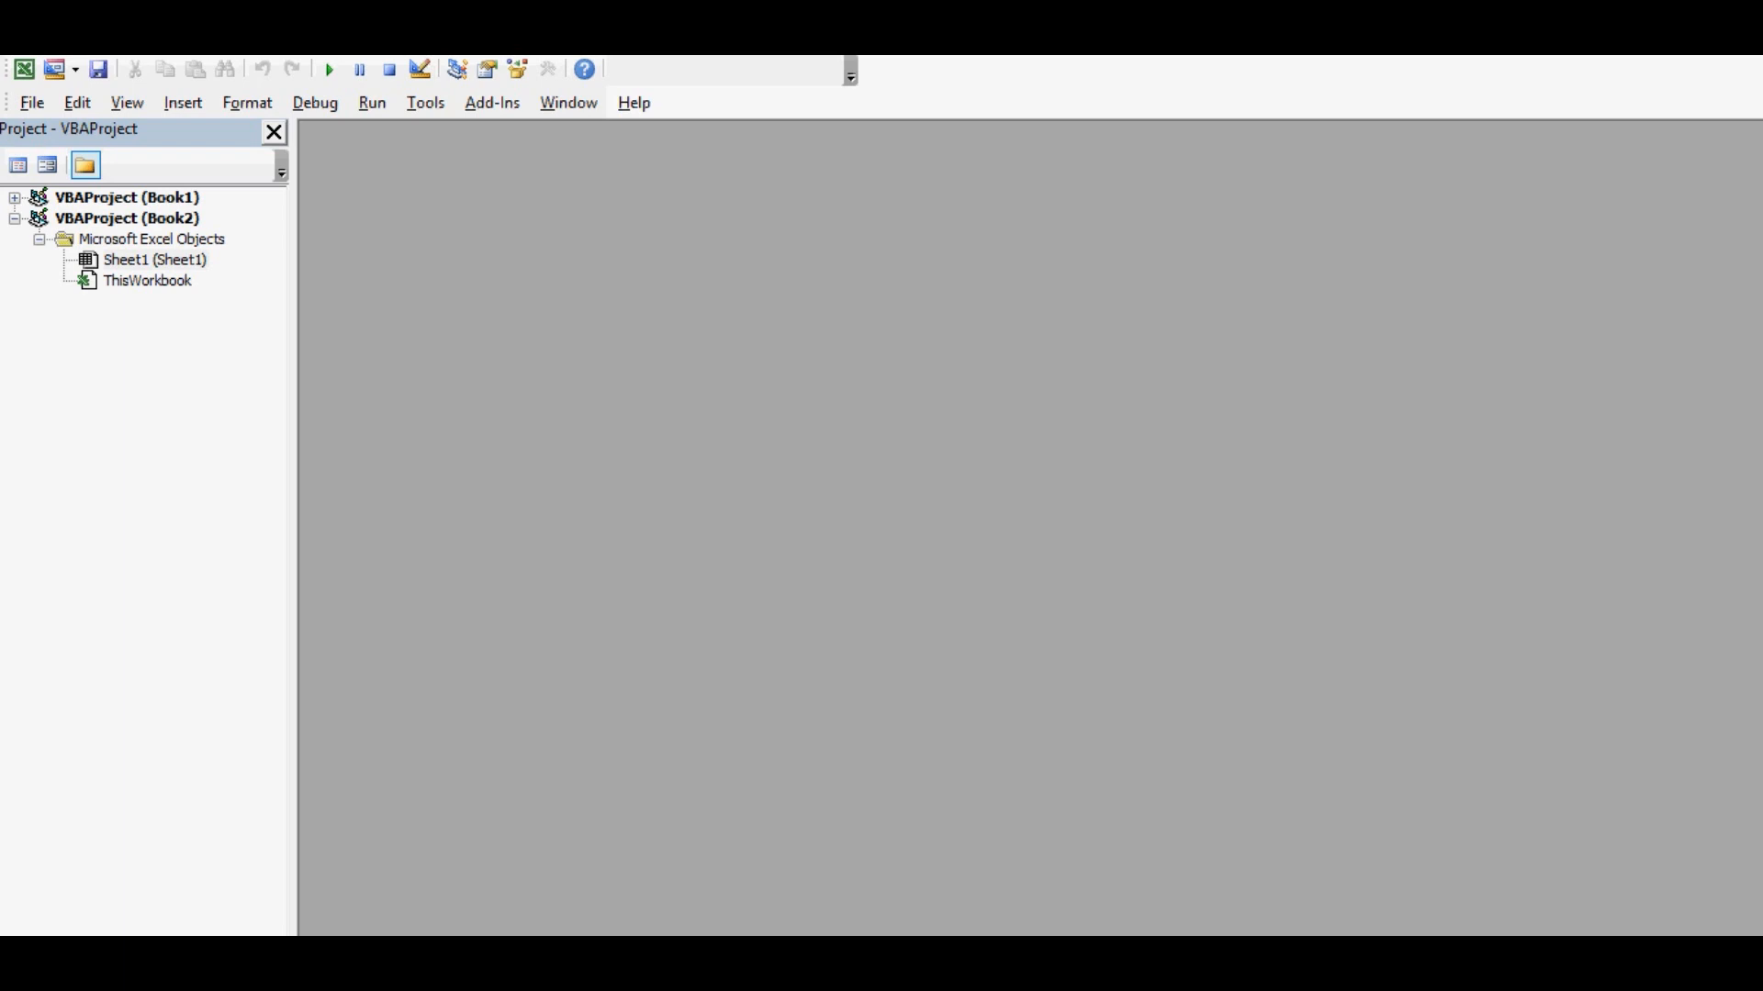
Insert a new code module, Module1, under ThisWorkbook in the VBA project
{"action": "right_click", "coordinate": [147, 281]}
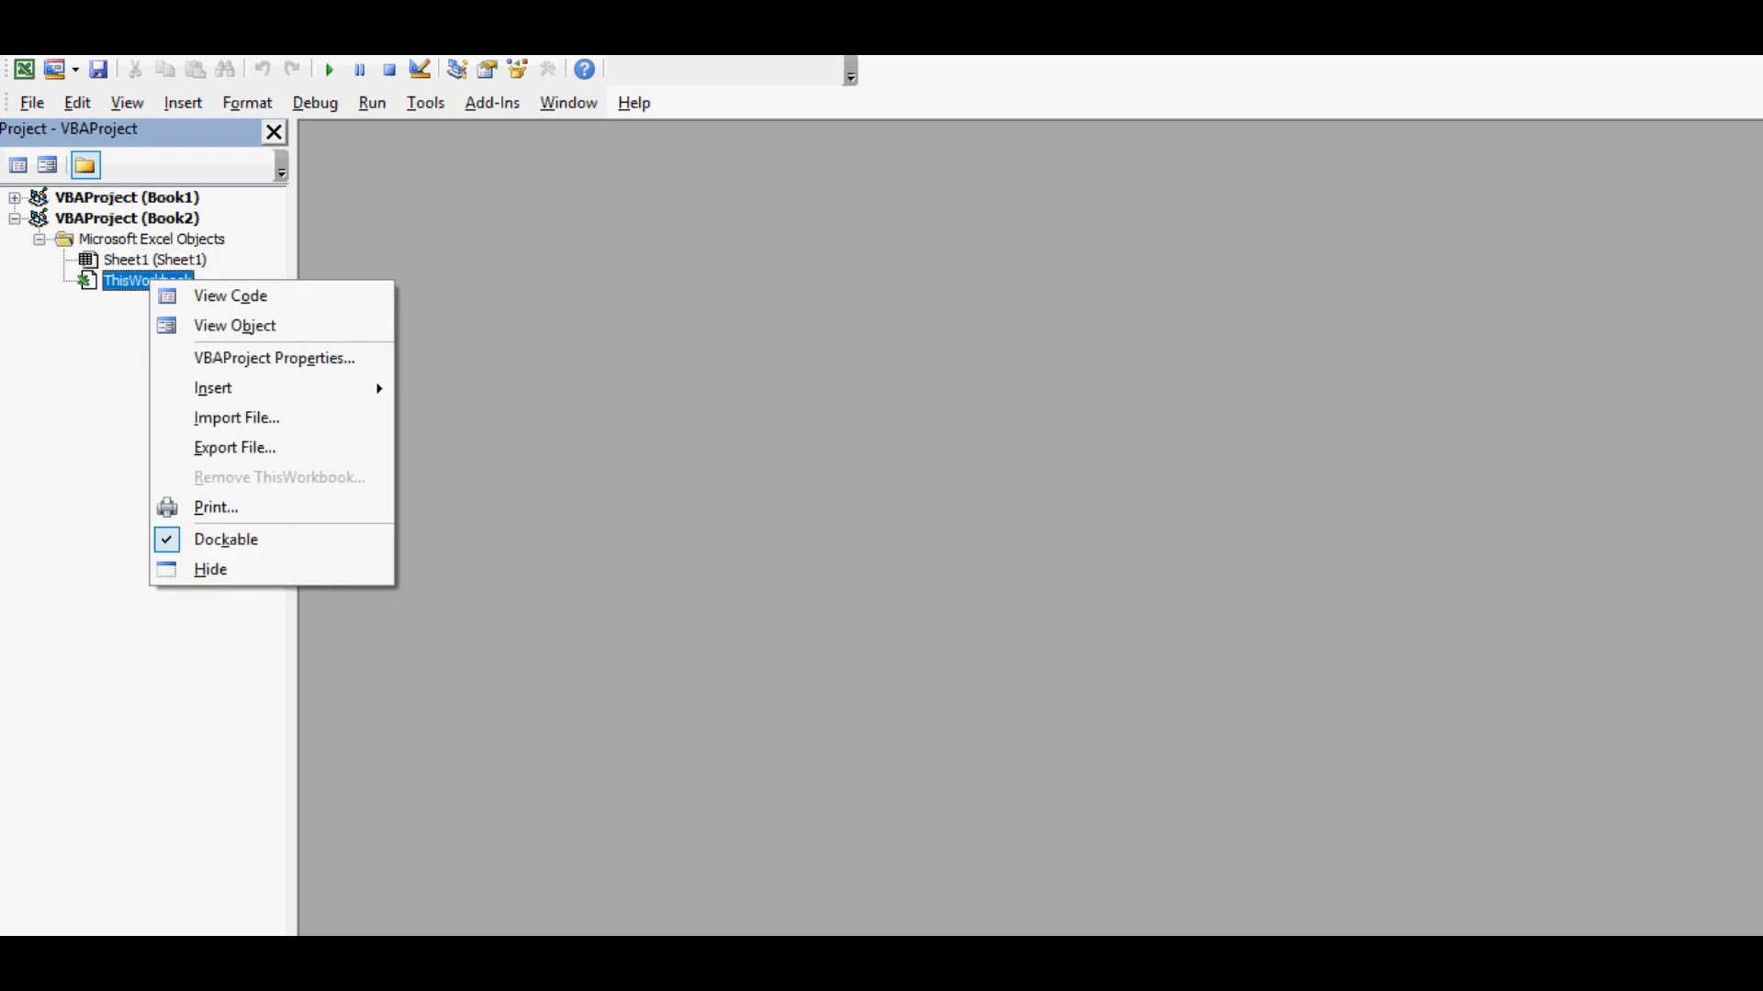
{"action": "mouse_move", "coordinate": [213, 390]}
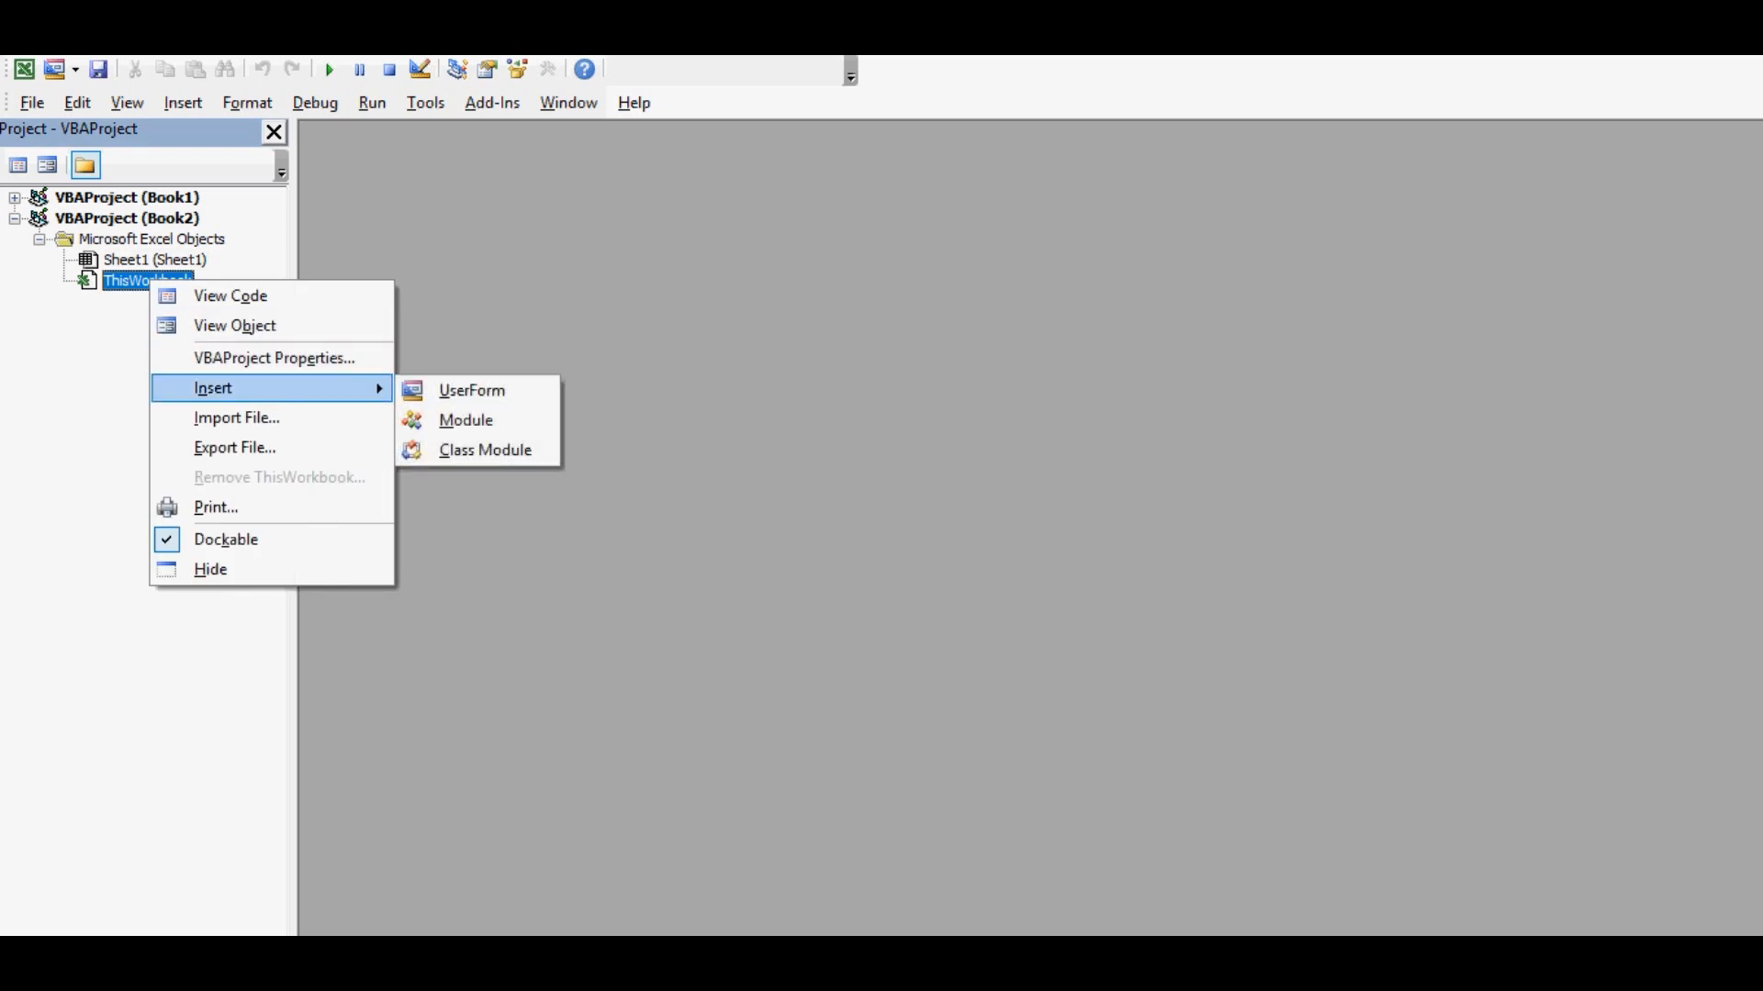
{"action": "mouse_move", "coordinate": [467, 419]}
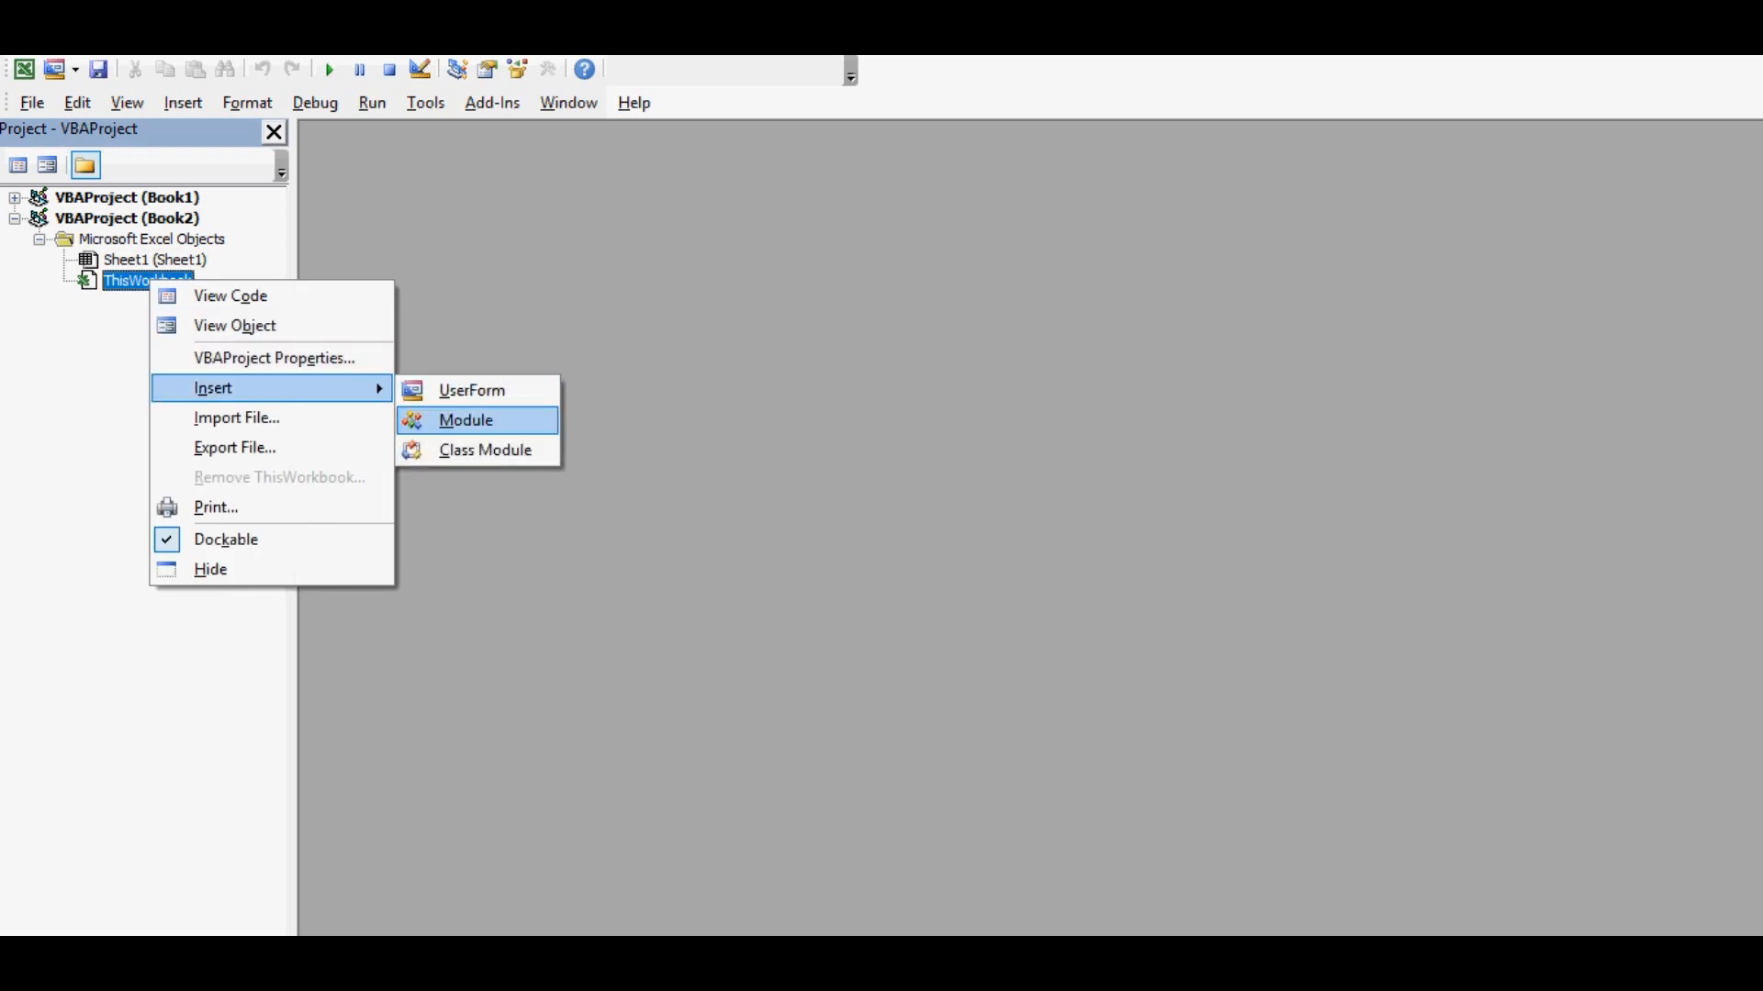
{"action": "left_click", "coordinate": [465, 421]}
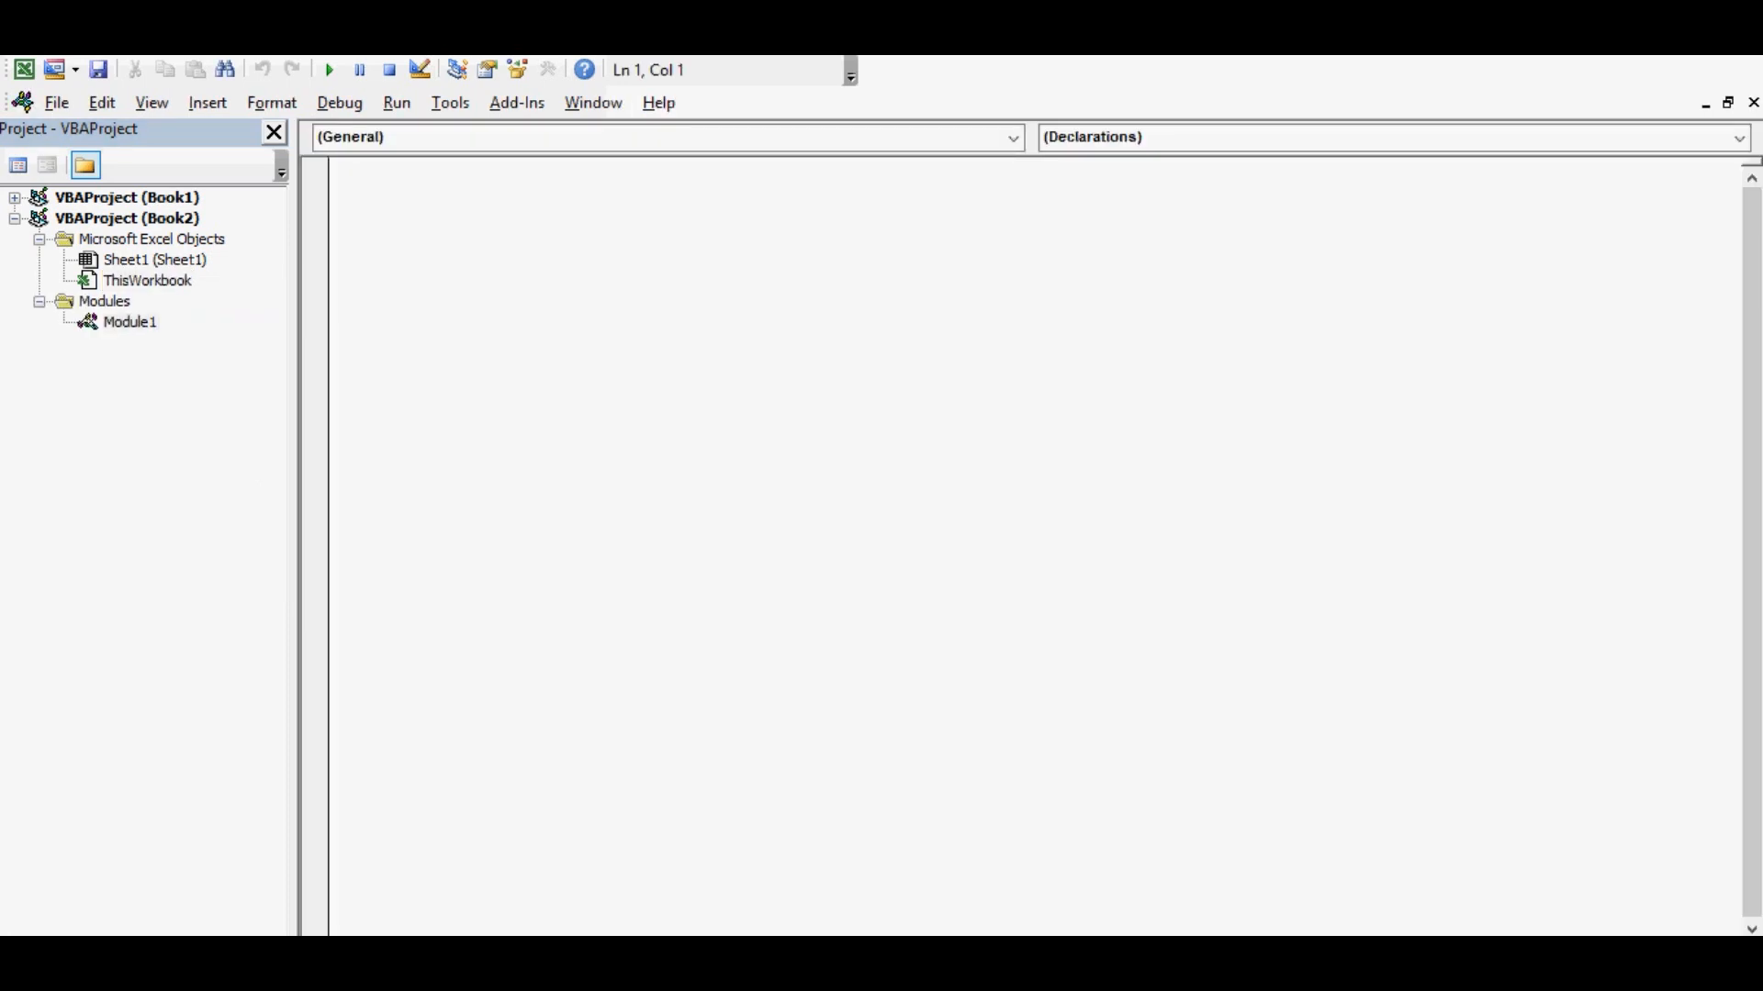
Start Sub Hello with Worksheets("Sheet1").Range("A2:C2").Select
{"action": "type", "text": "sub"}
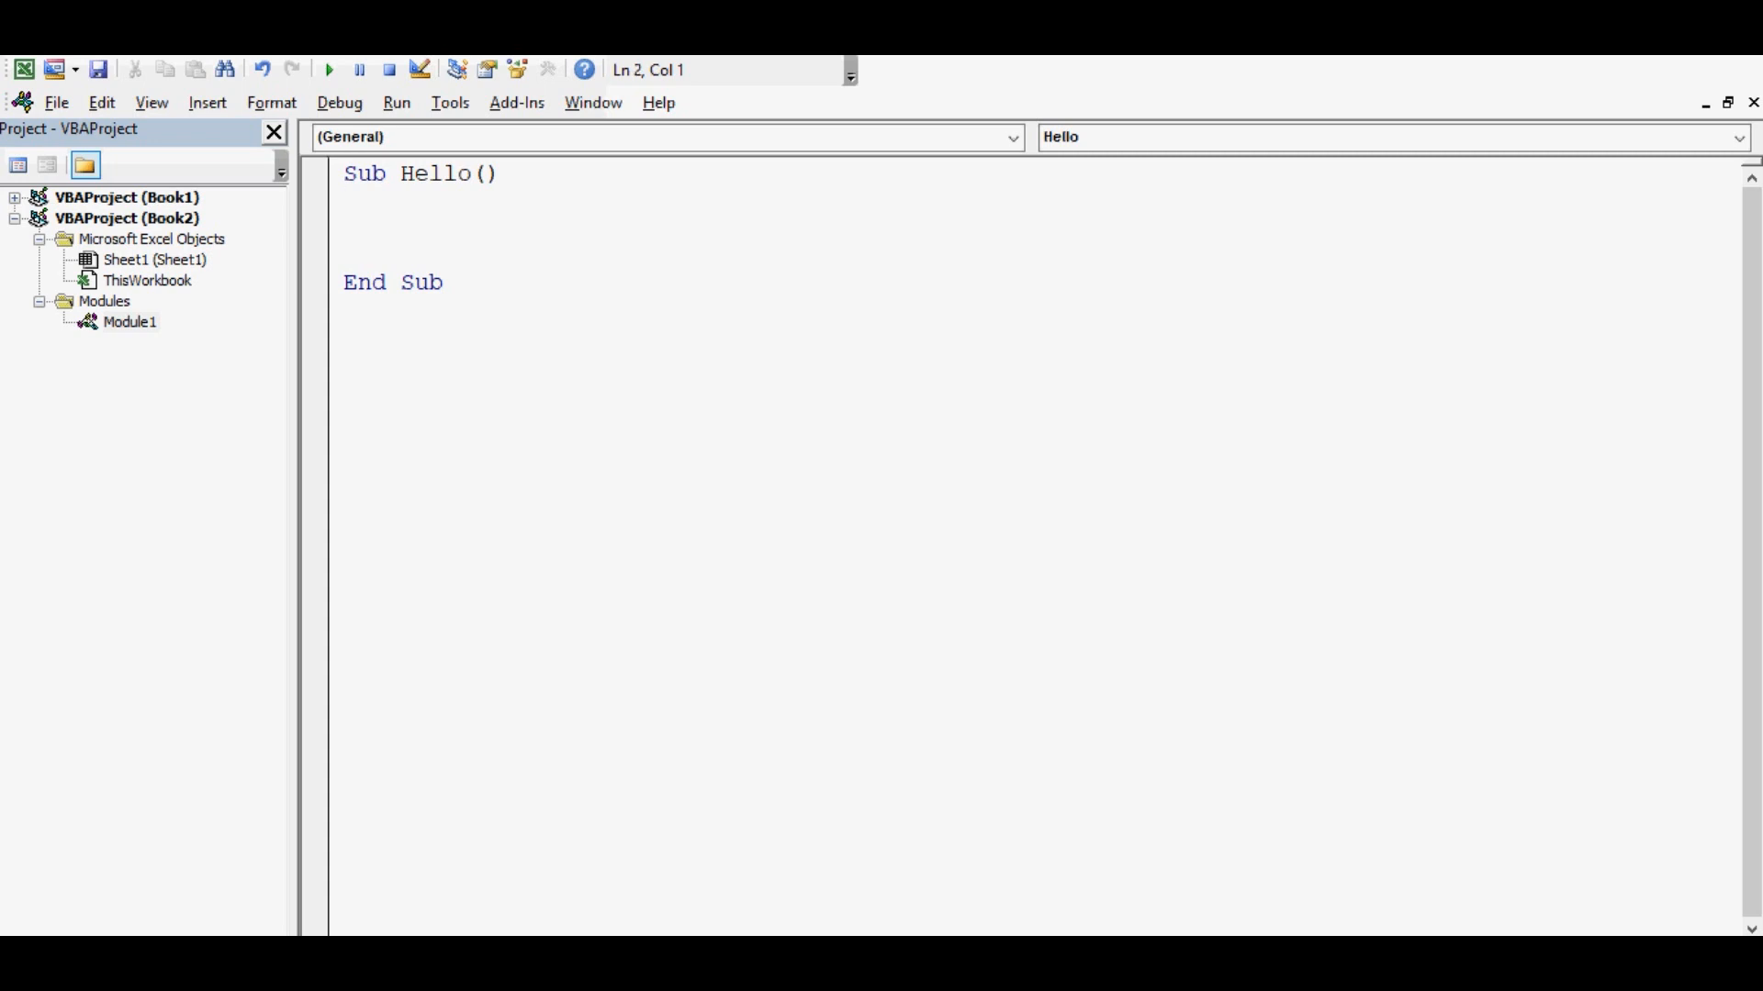
{"action": "type", "text": "worksh"}
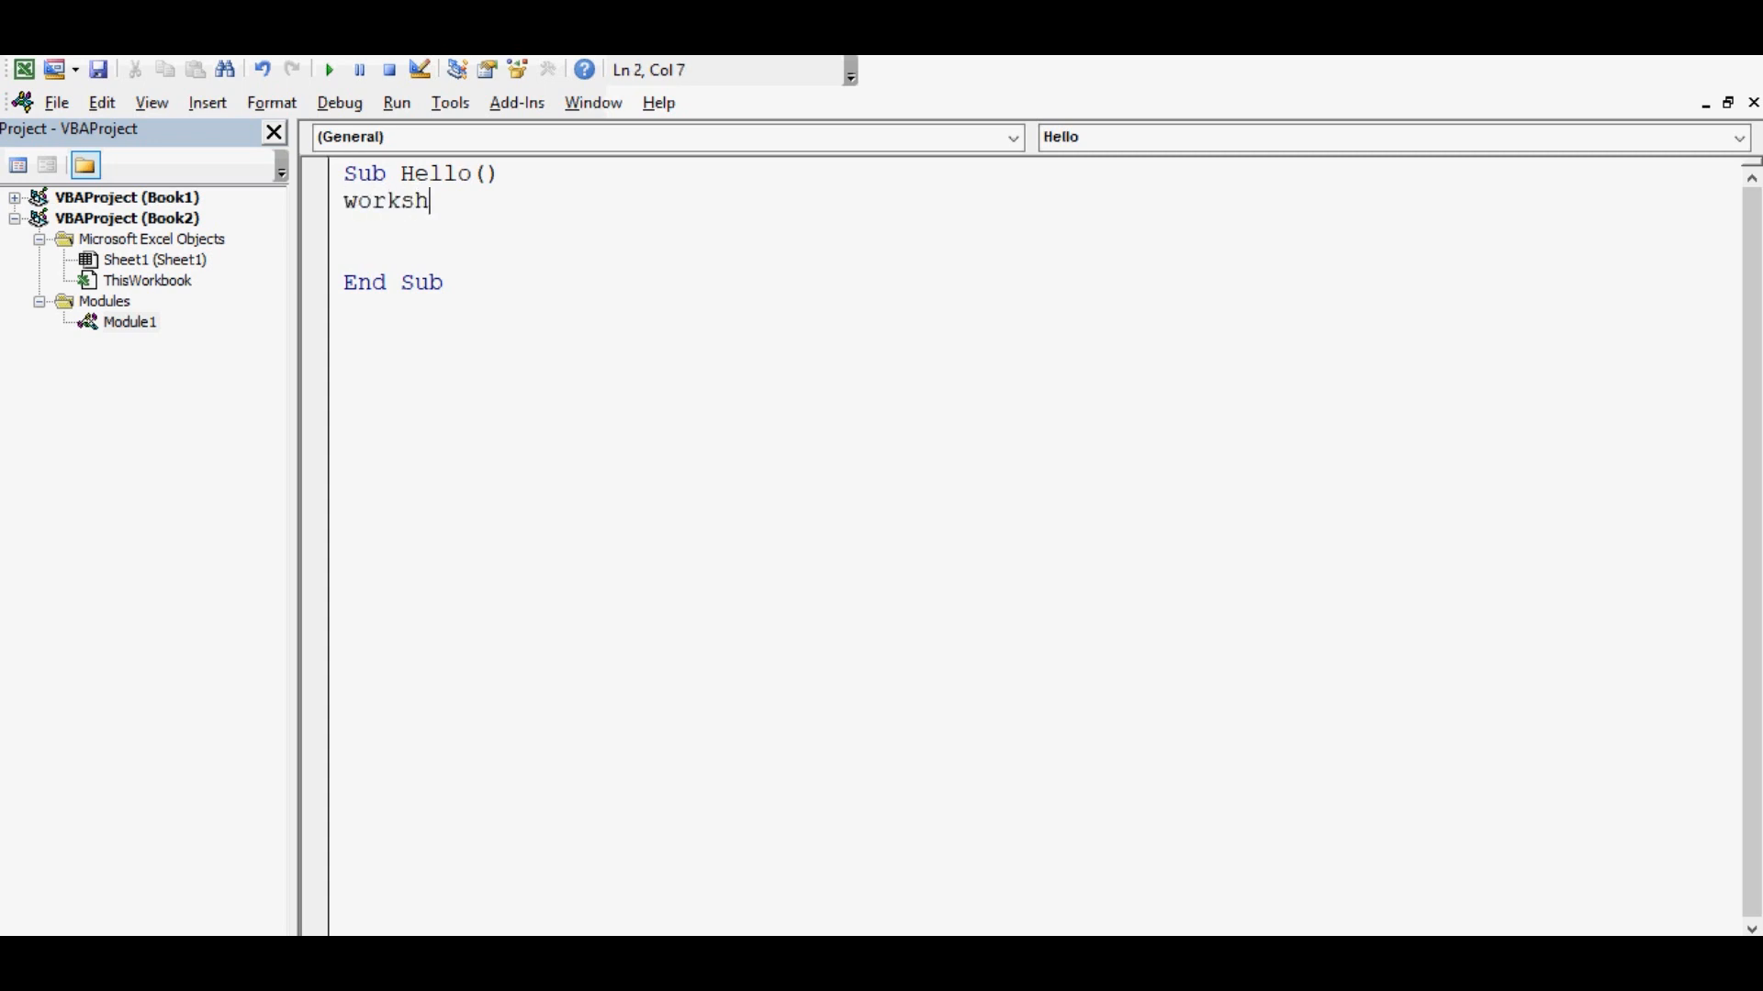
{"action": "type", "text": "eets(\""}
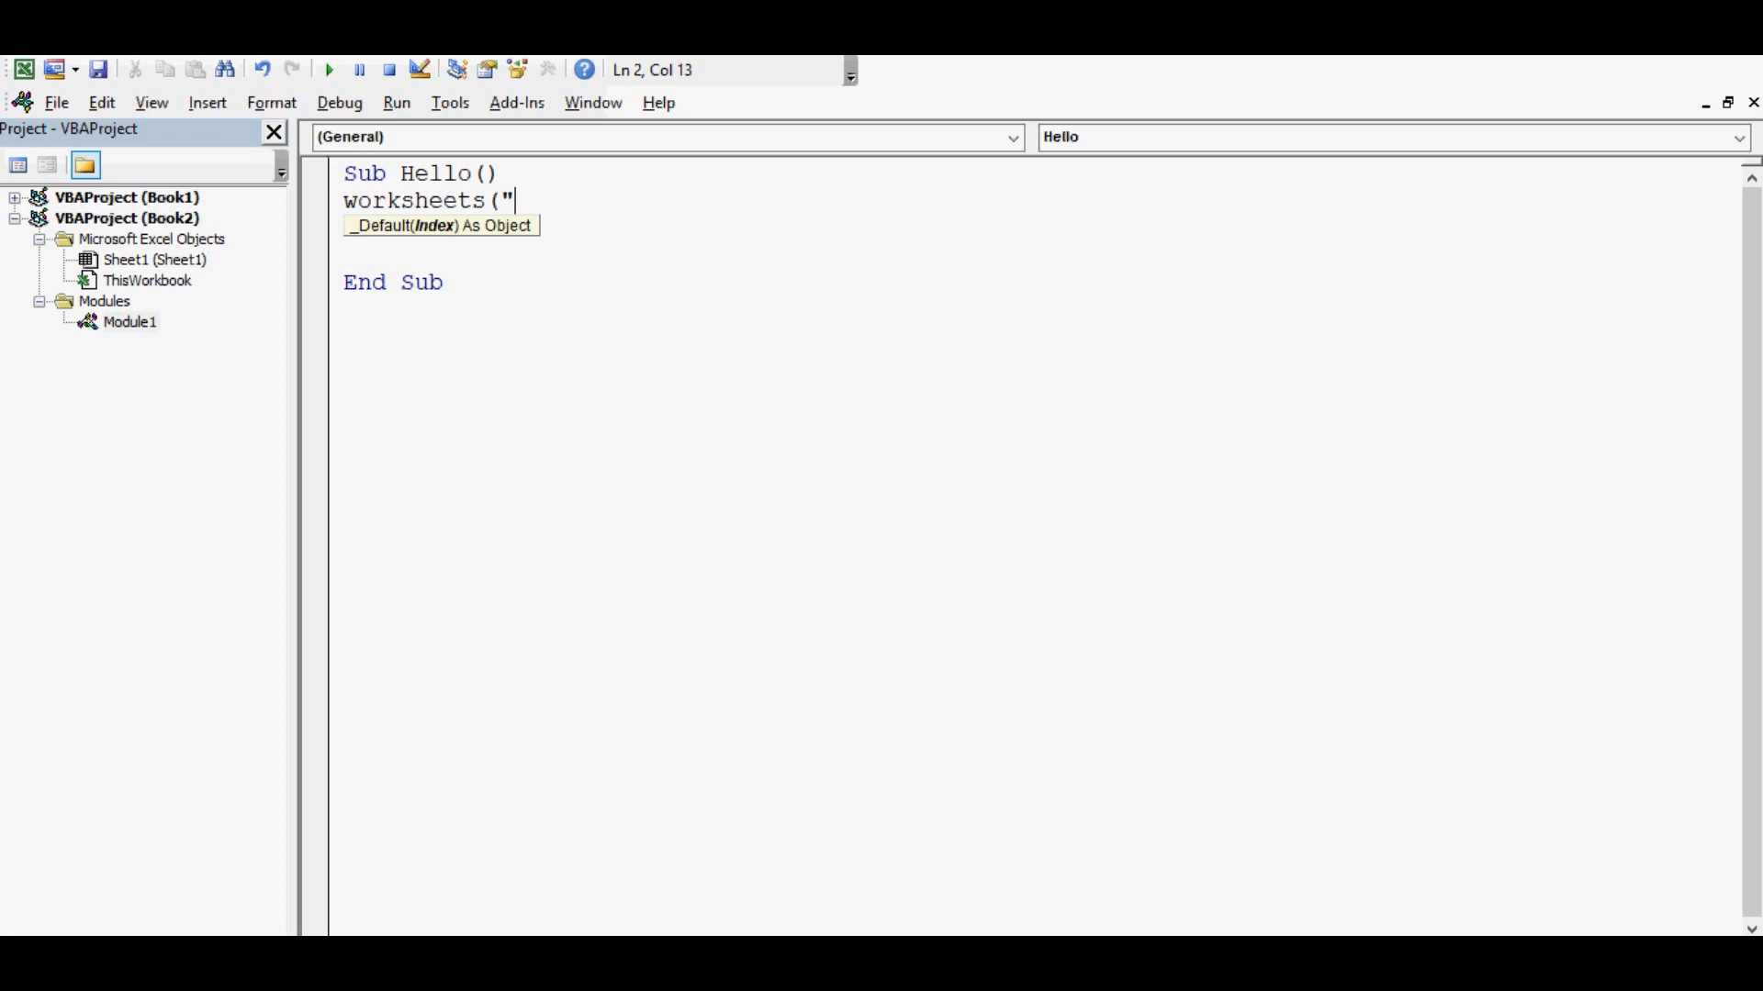
{"action": "type", "text": "Sheet"}
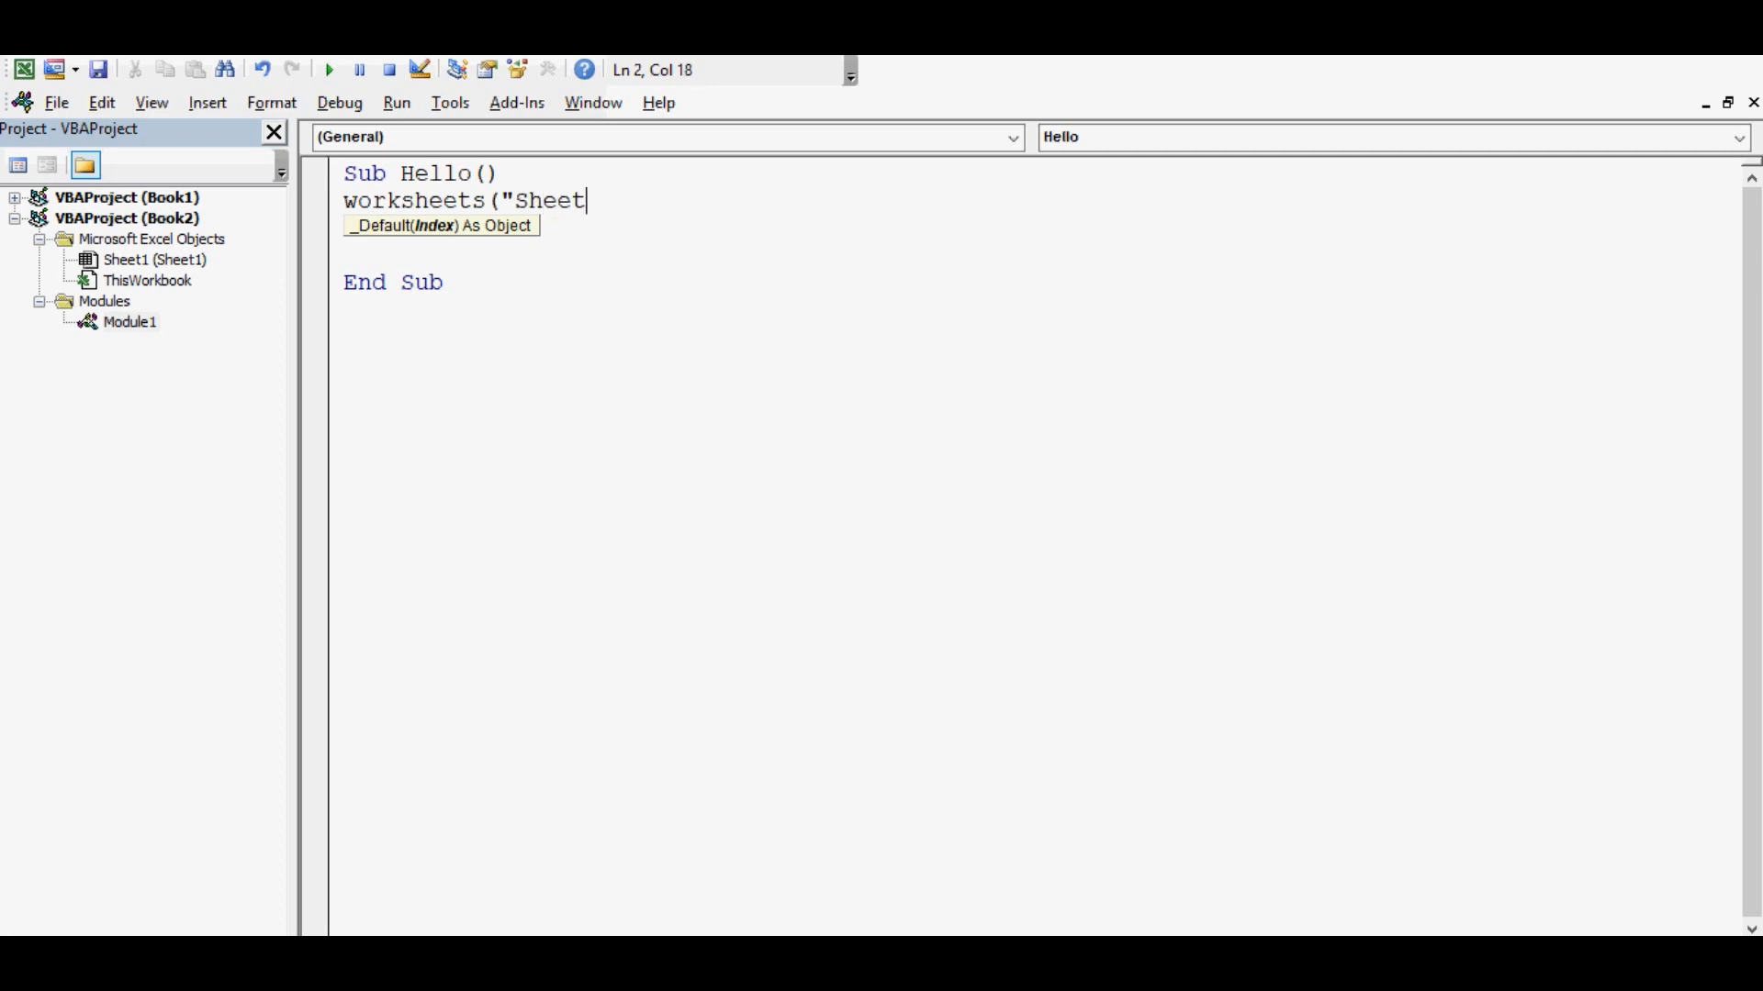
{"action": "type", "text": "1\")"}
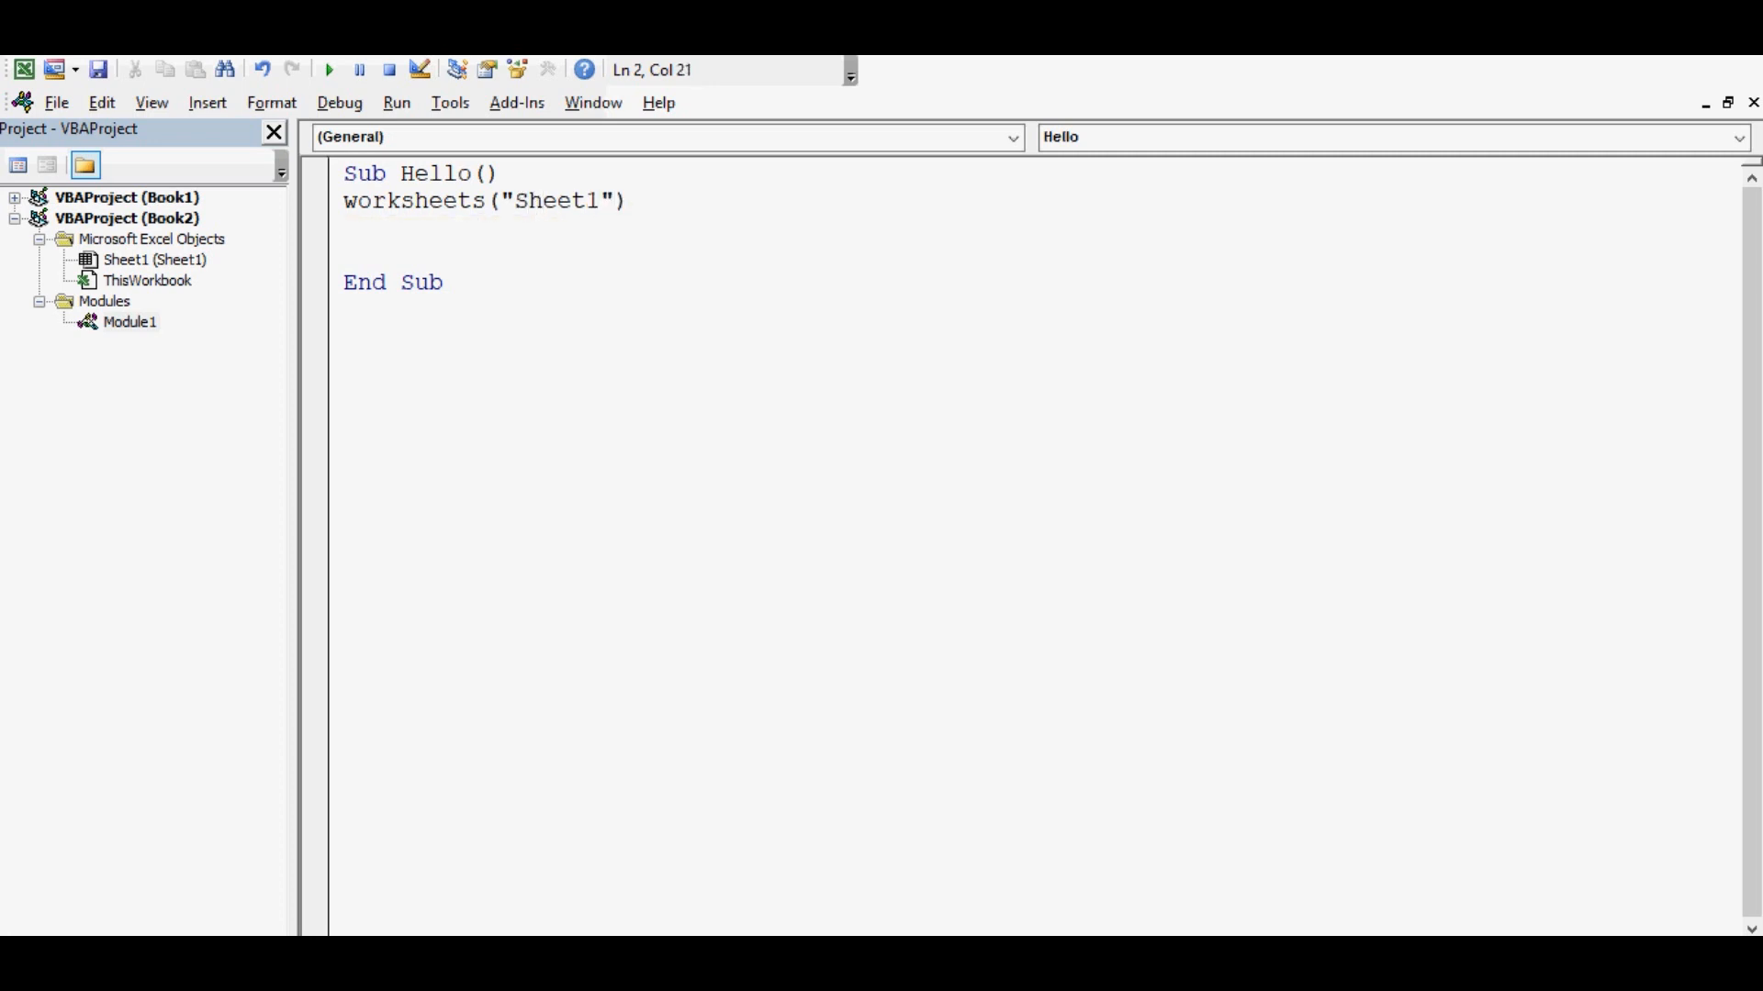
{"action": "type", "text": ".range"}
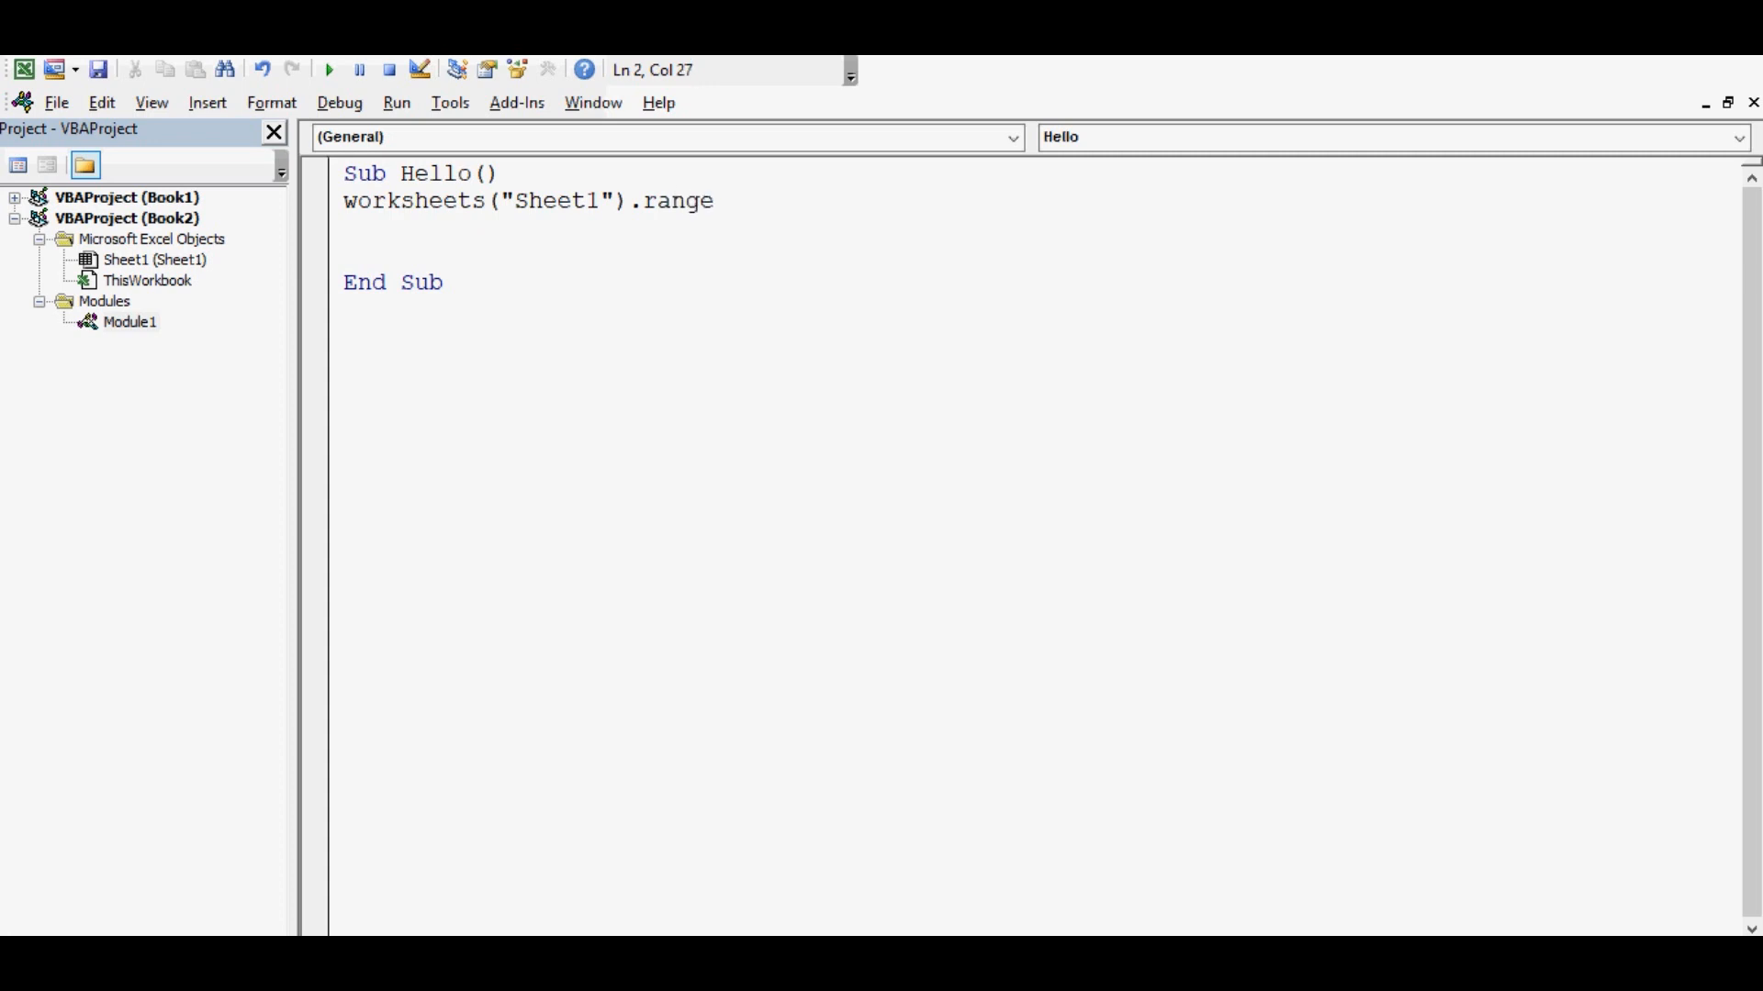
{"action": "type", "text": "(\""}
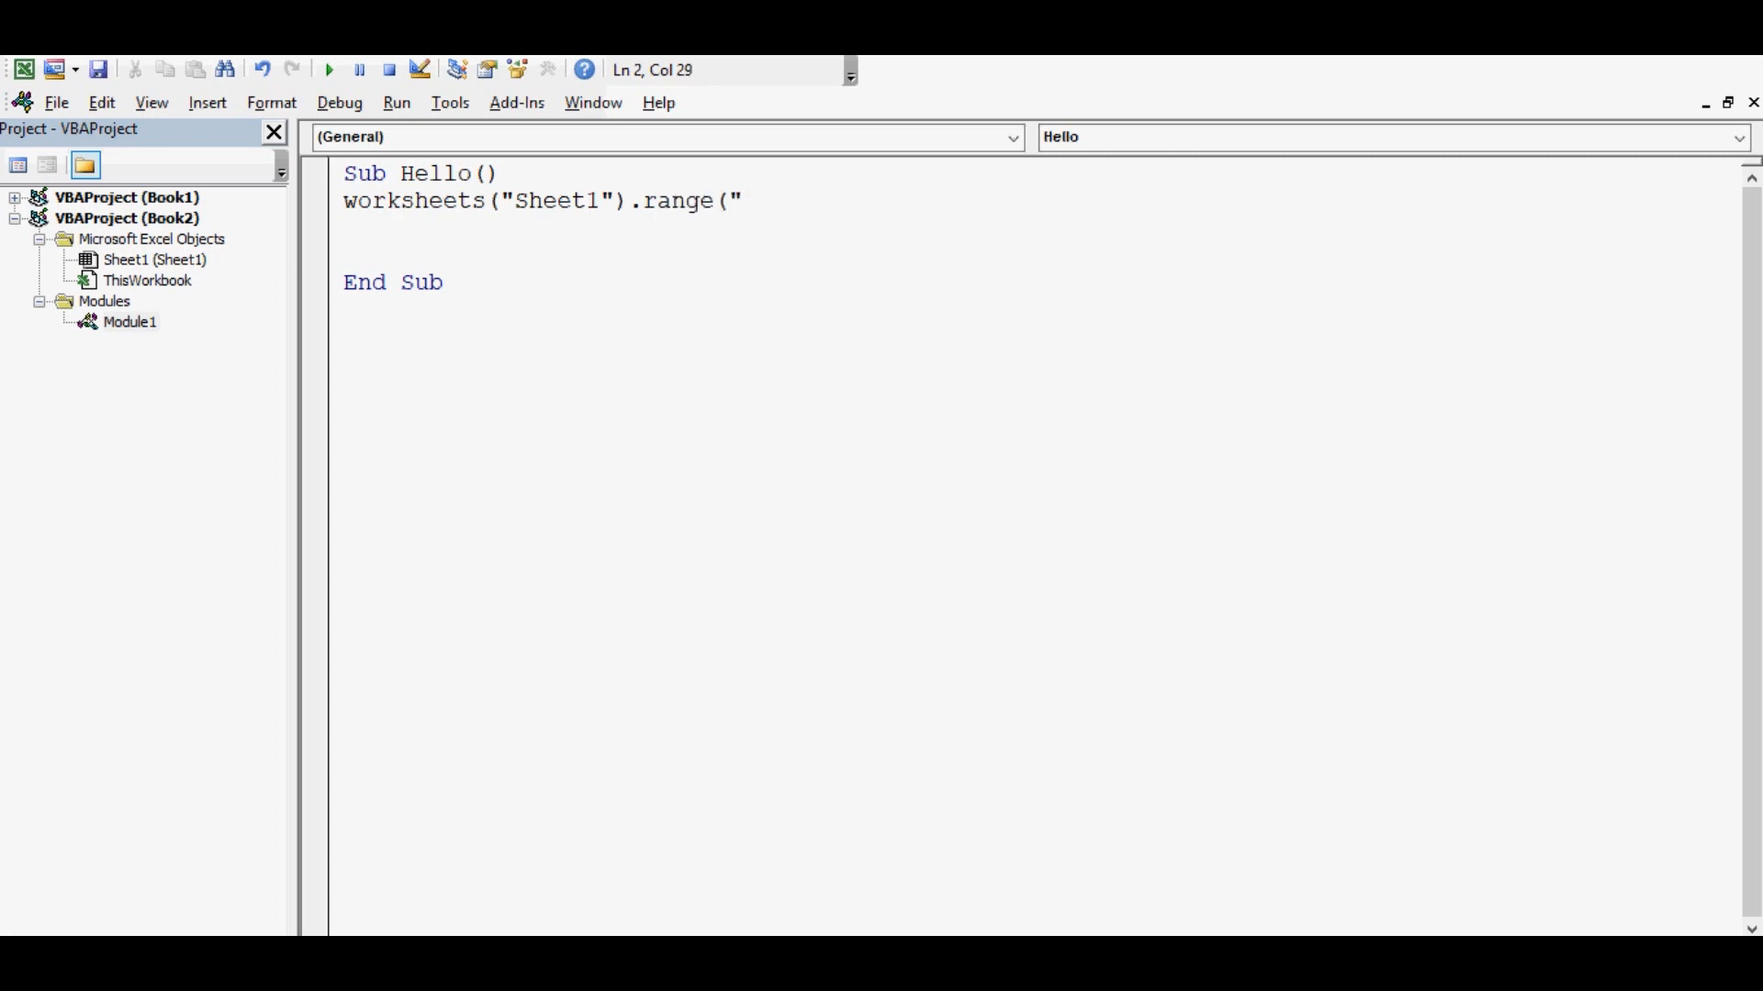
{"action": "type", "text": "A2"}
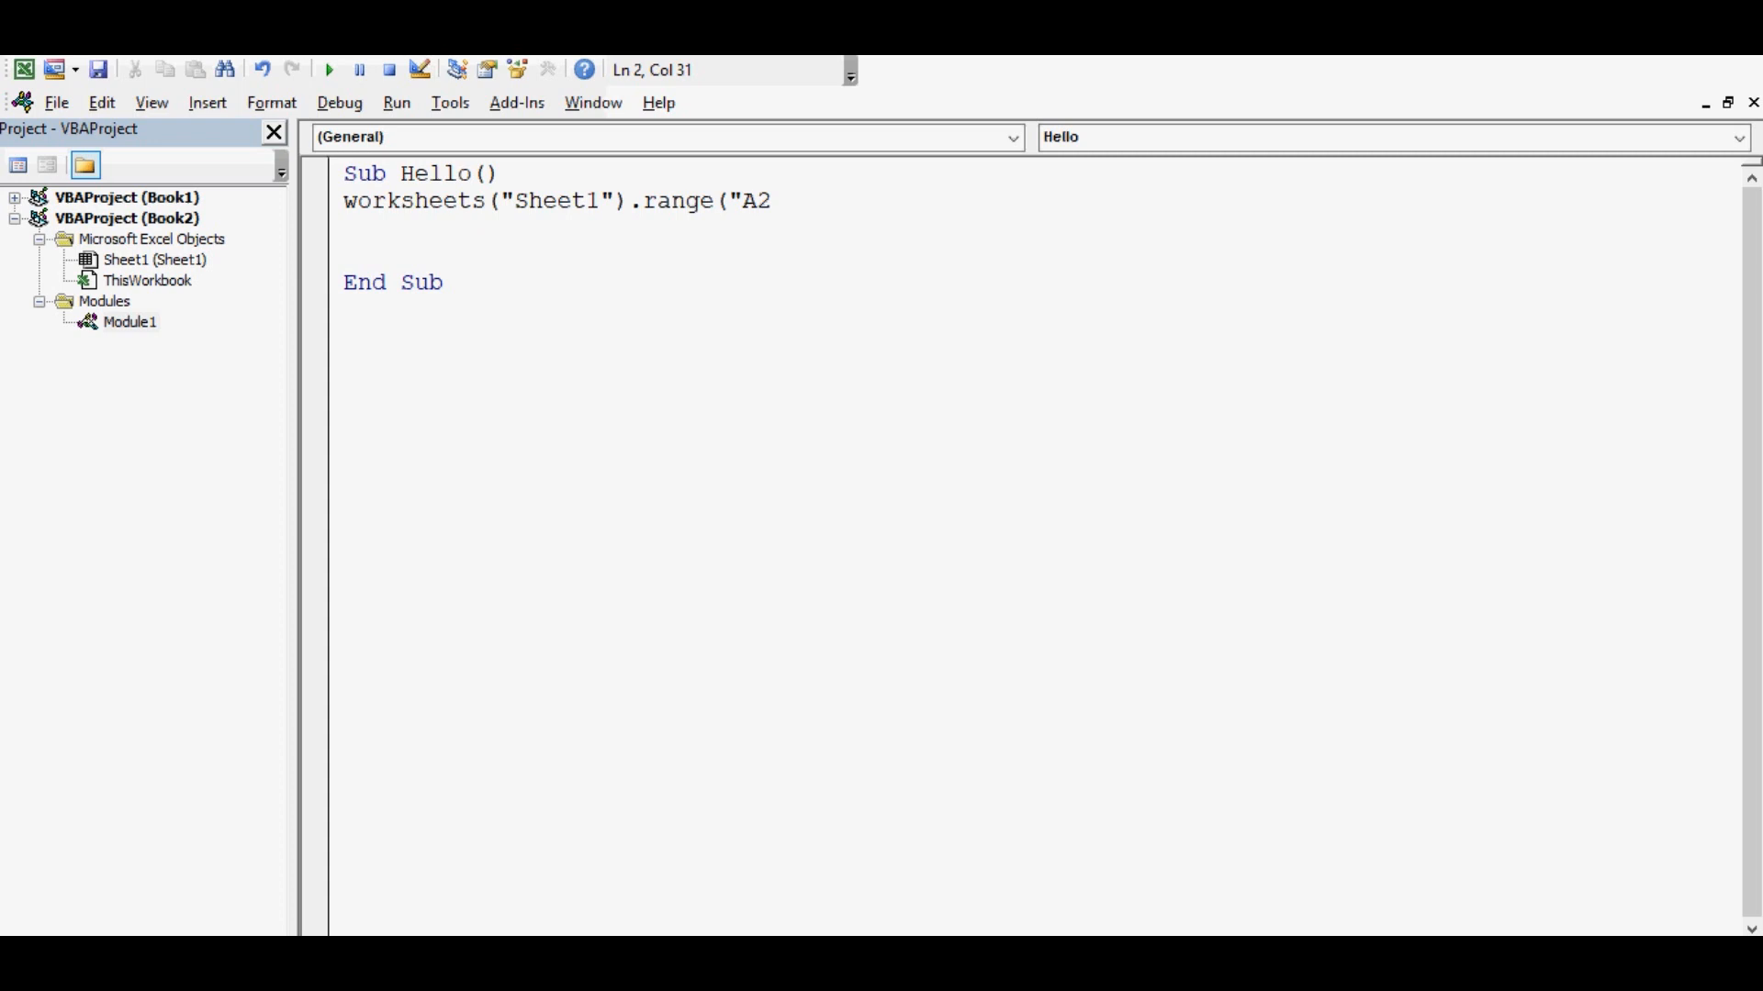
{"action": "type", "text": ":C"}
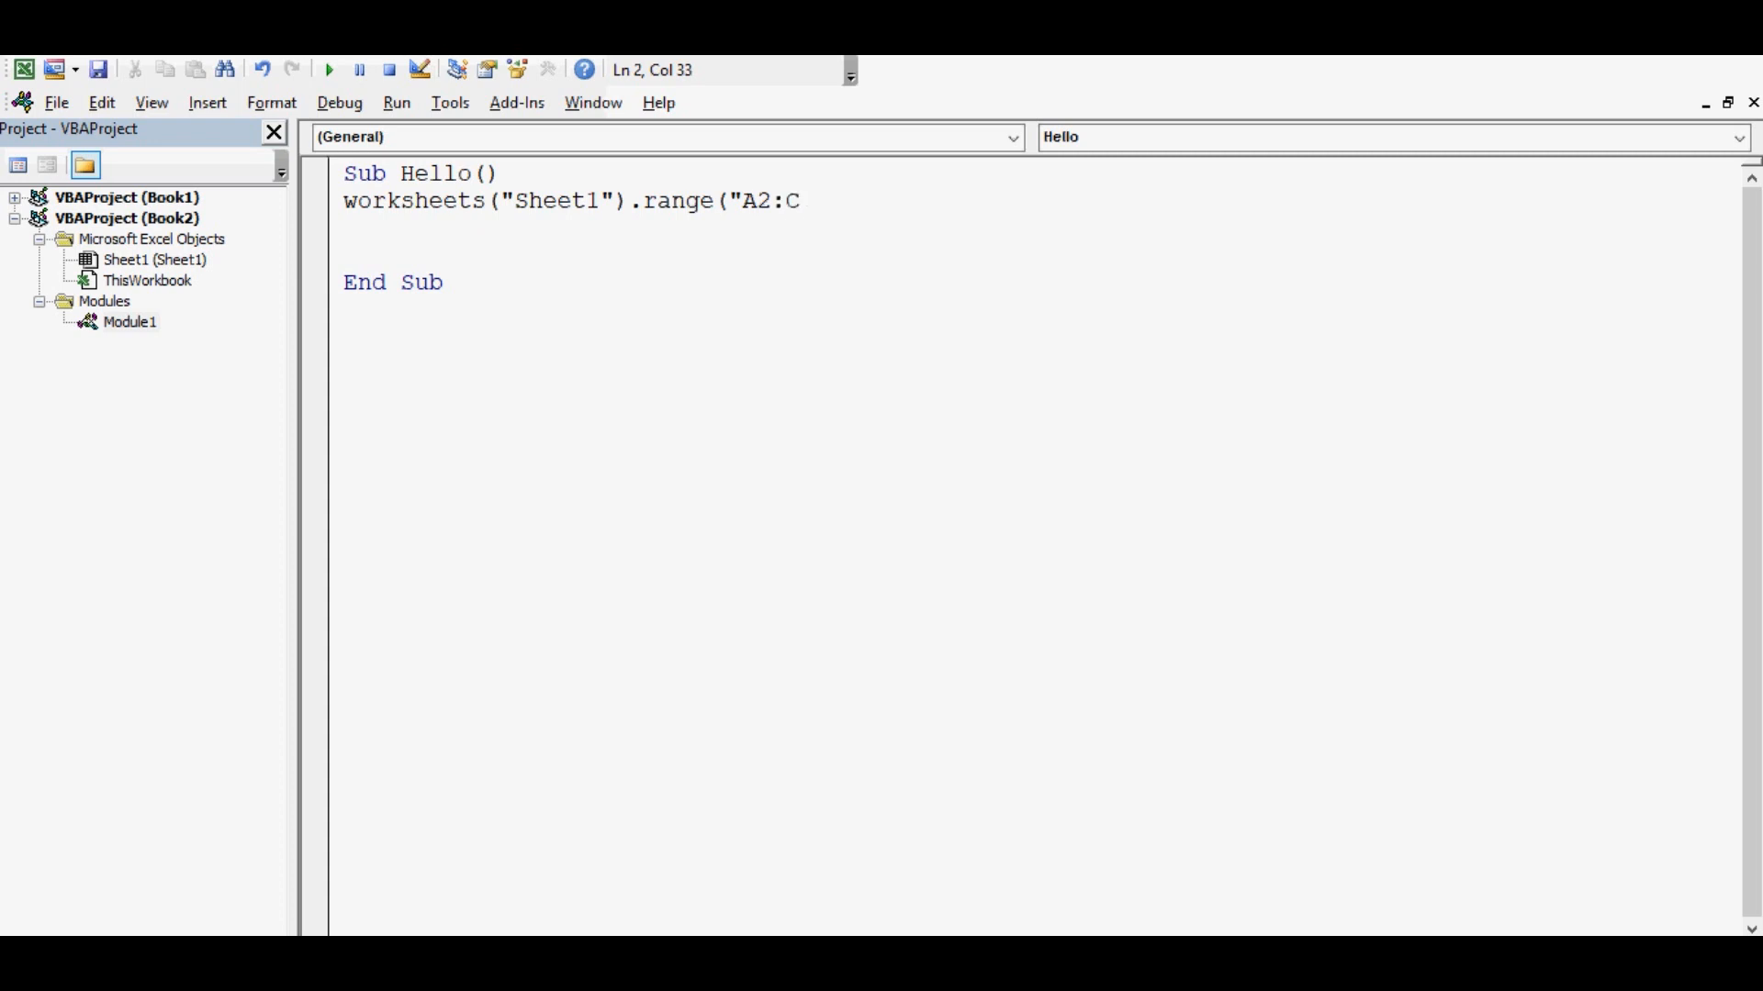
{"action": "type", "text": "2\")"}
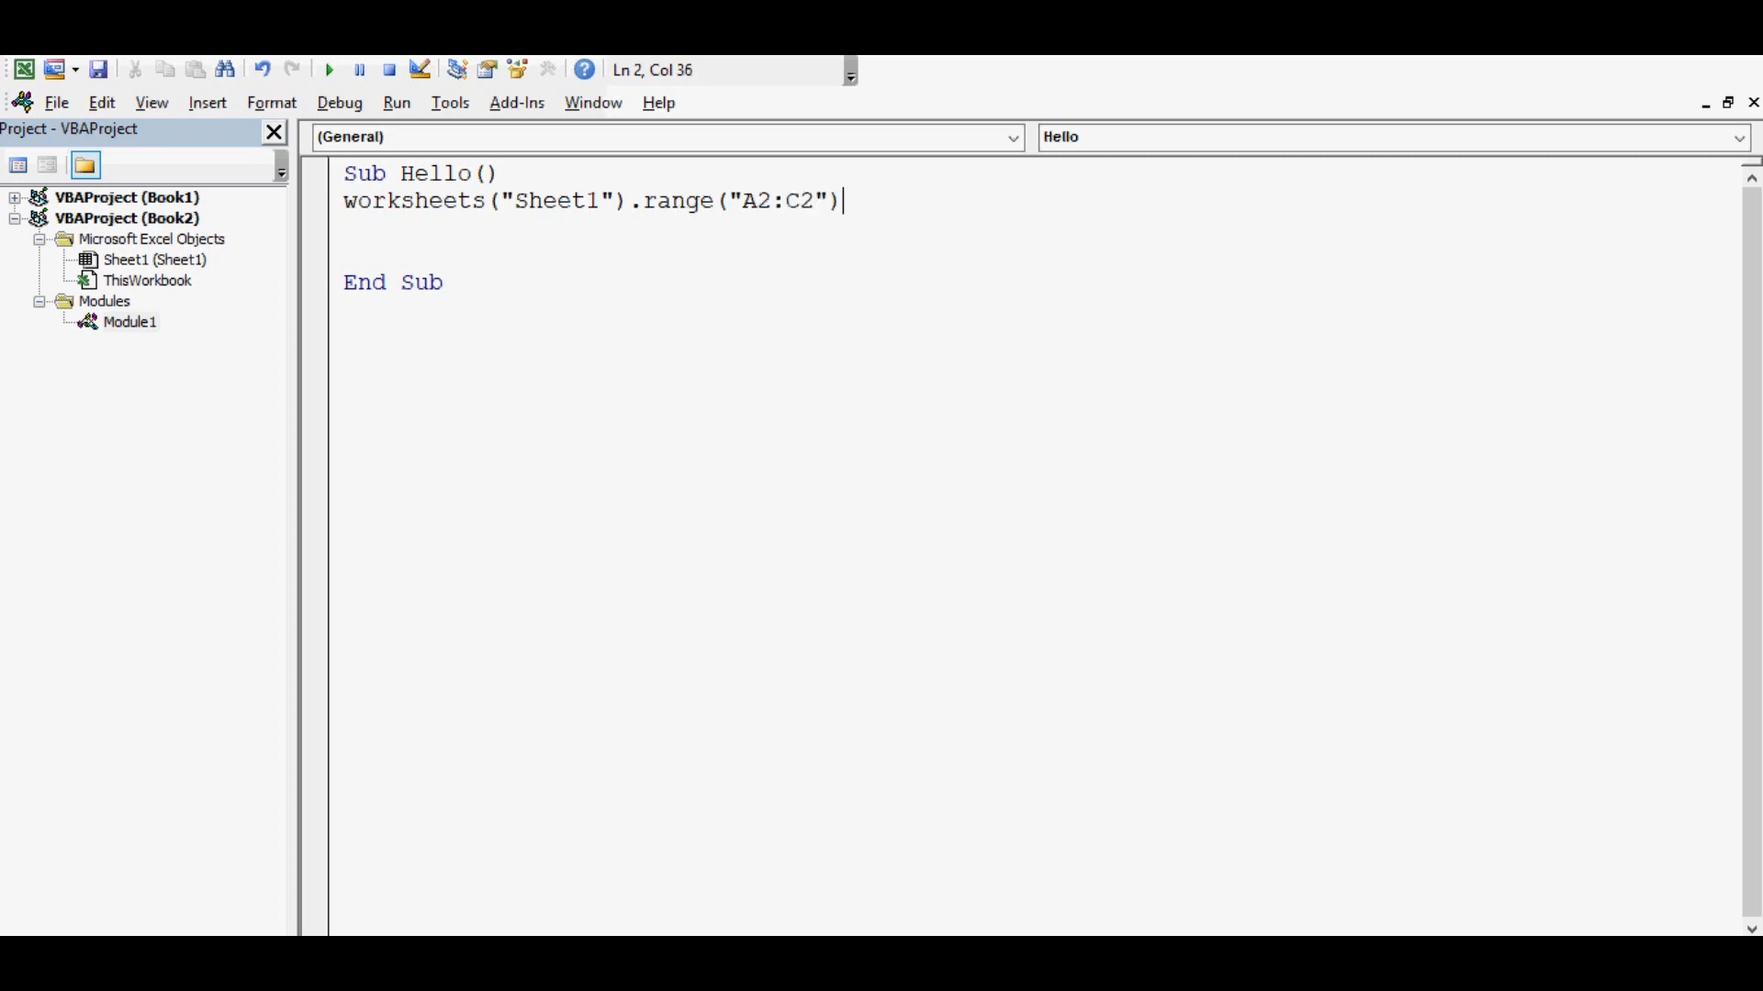
{"action": "type", "text": ".select"}
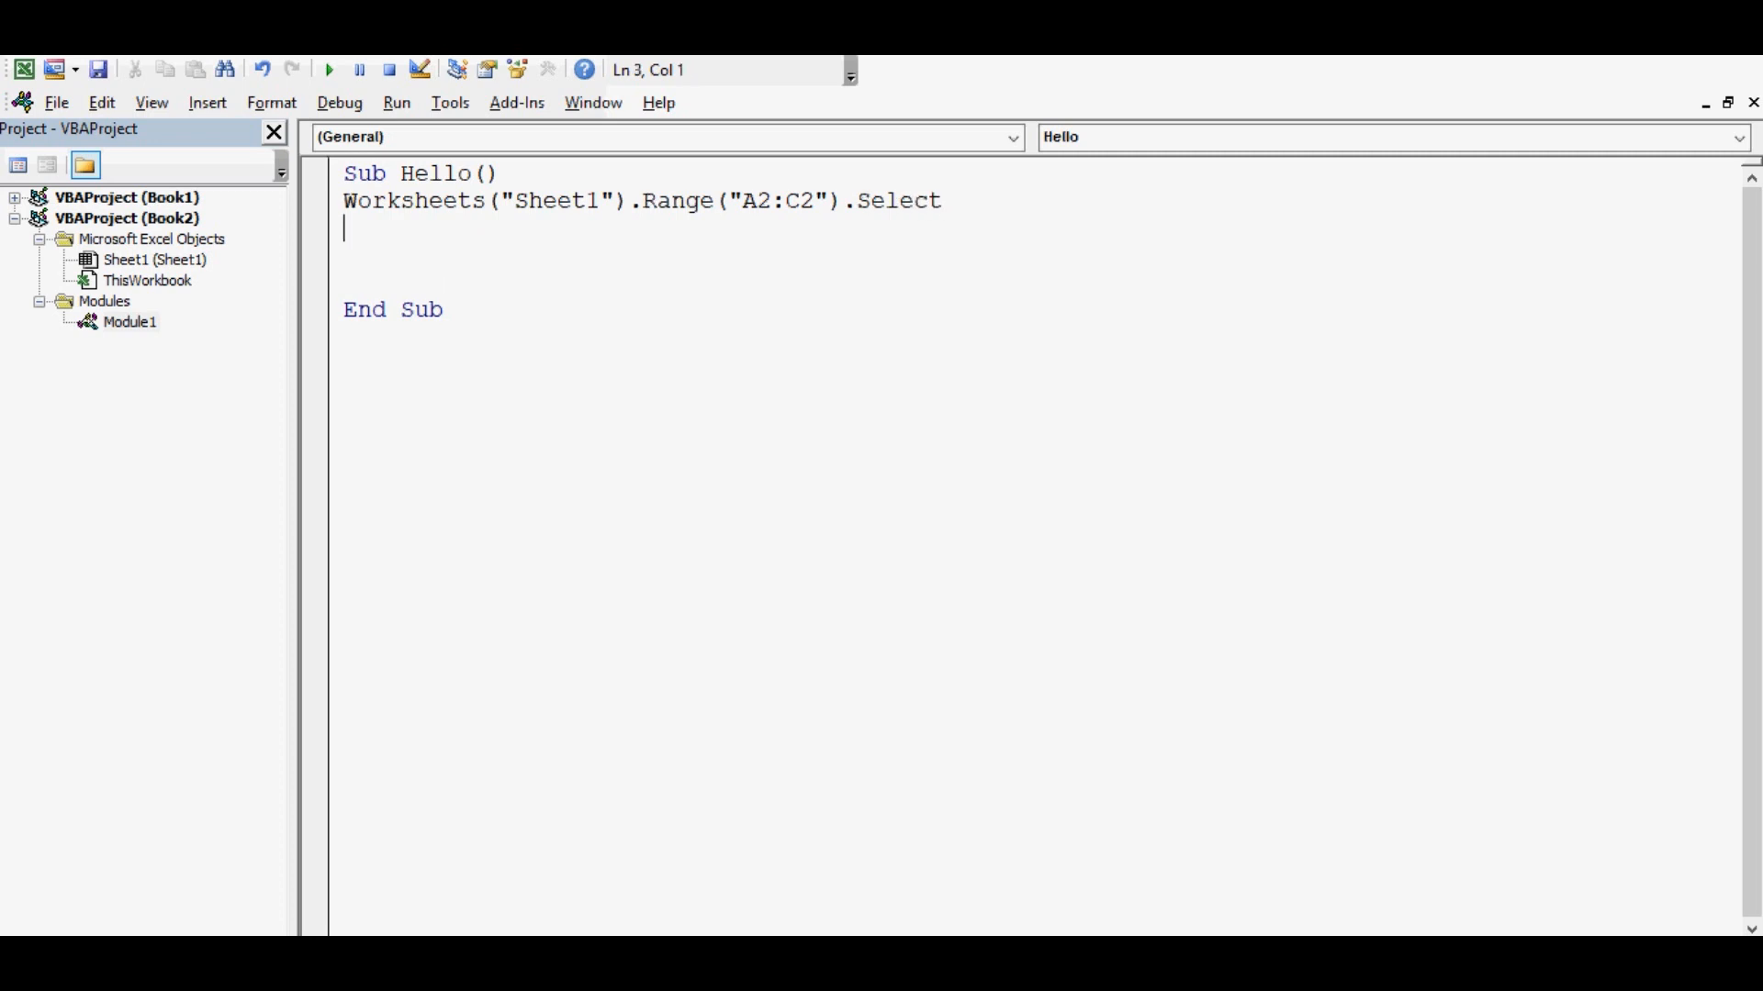
Add Selection.Cut to cut the selected A2:C2 cells
{"action": "type", "text": "selection."}
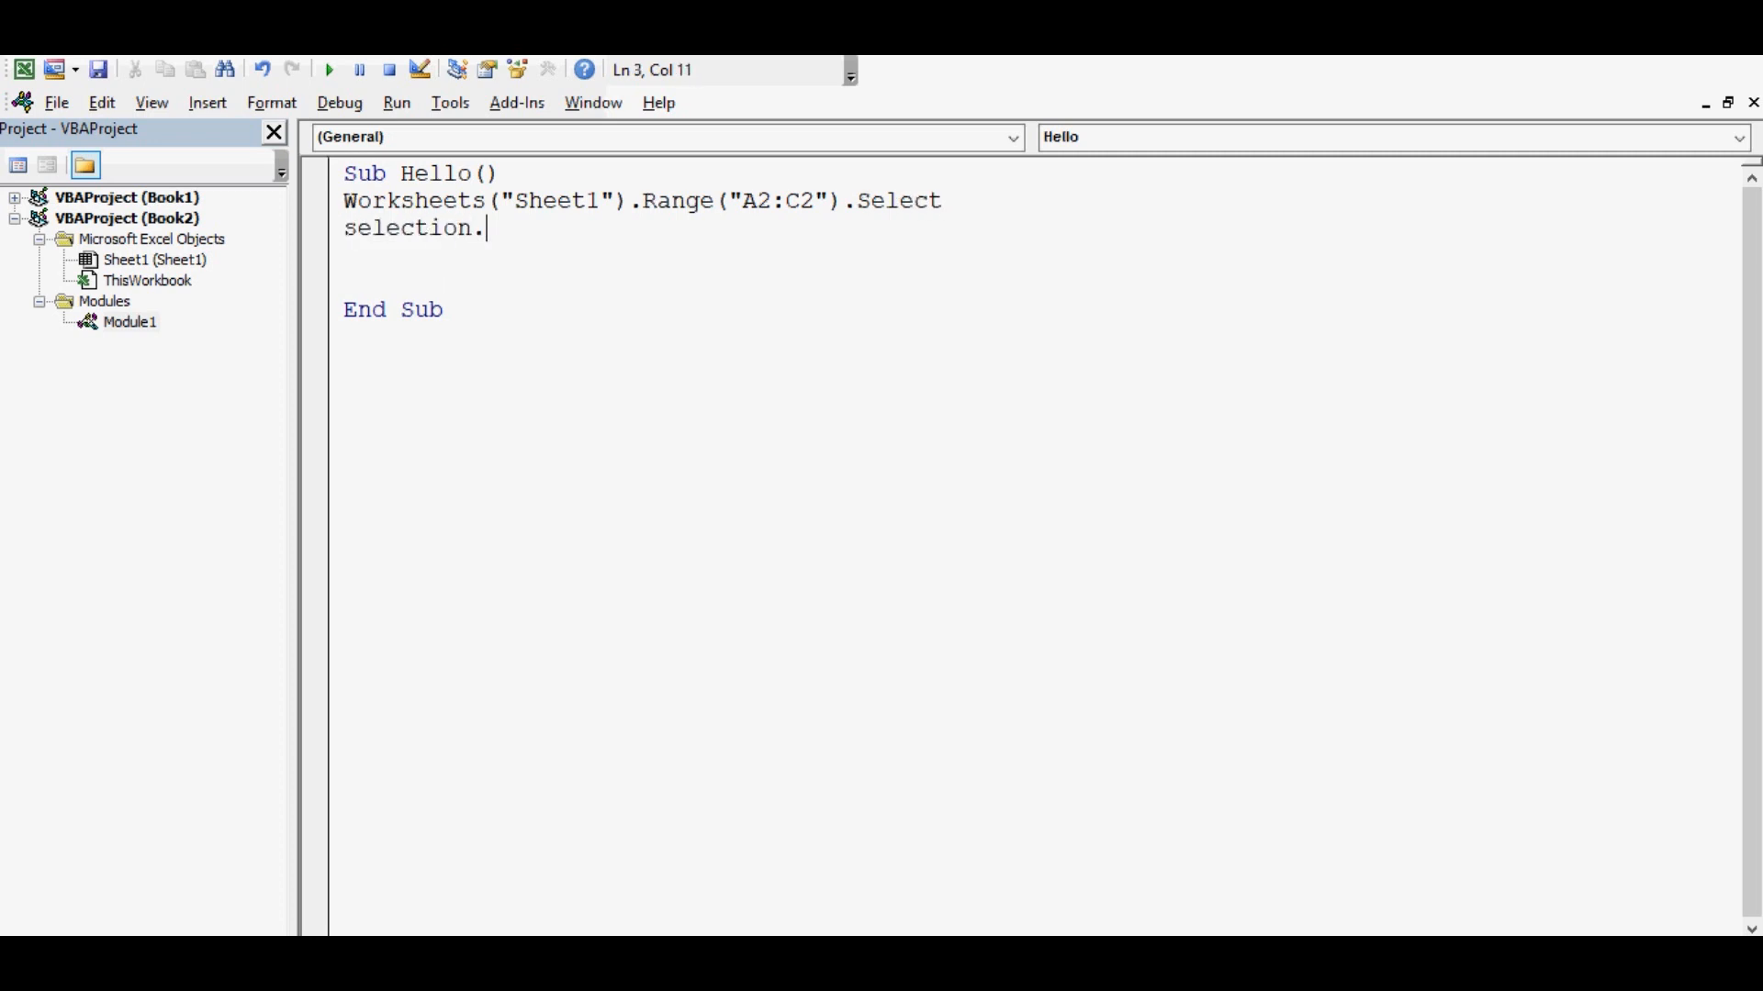
{"action": "type", "text": "Cut"}
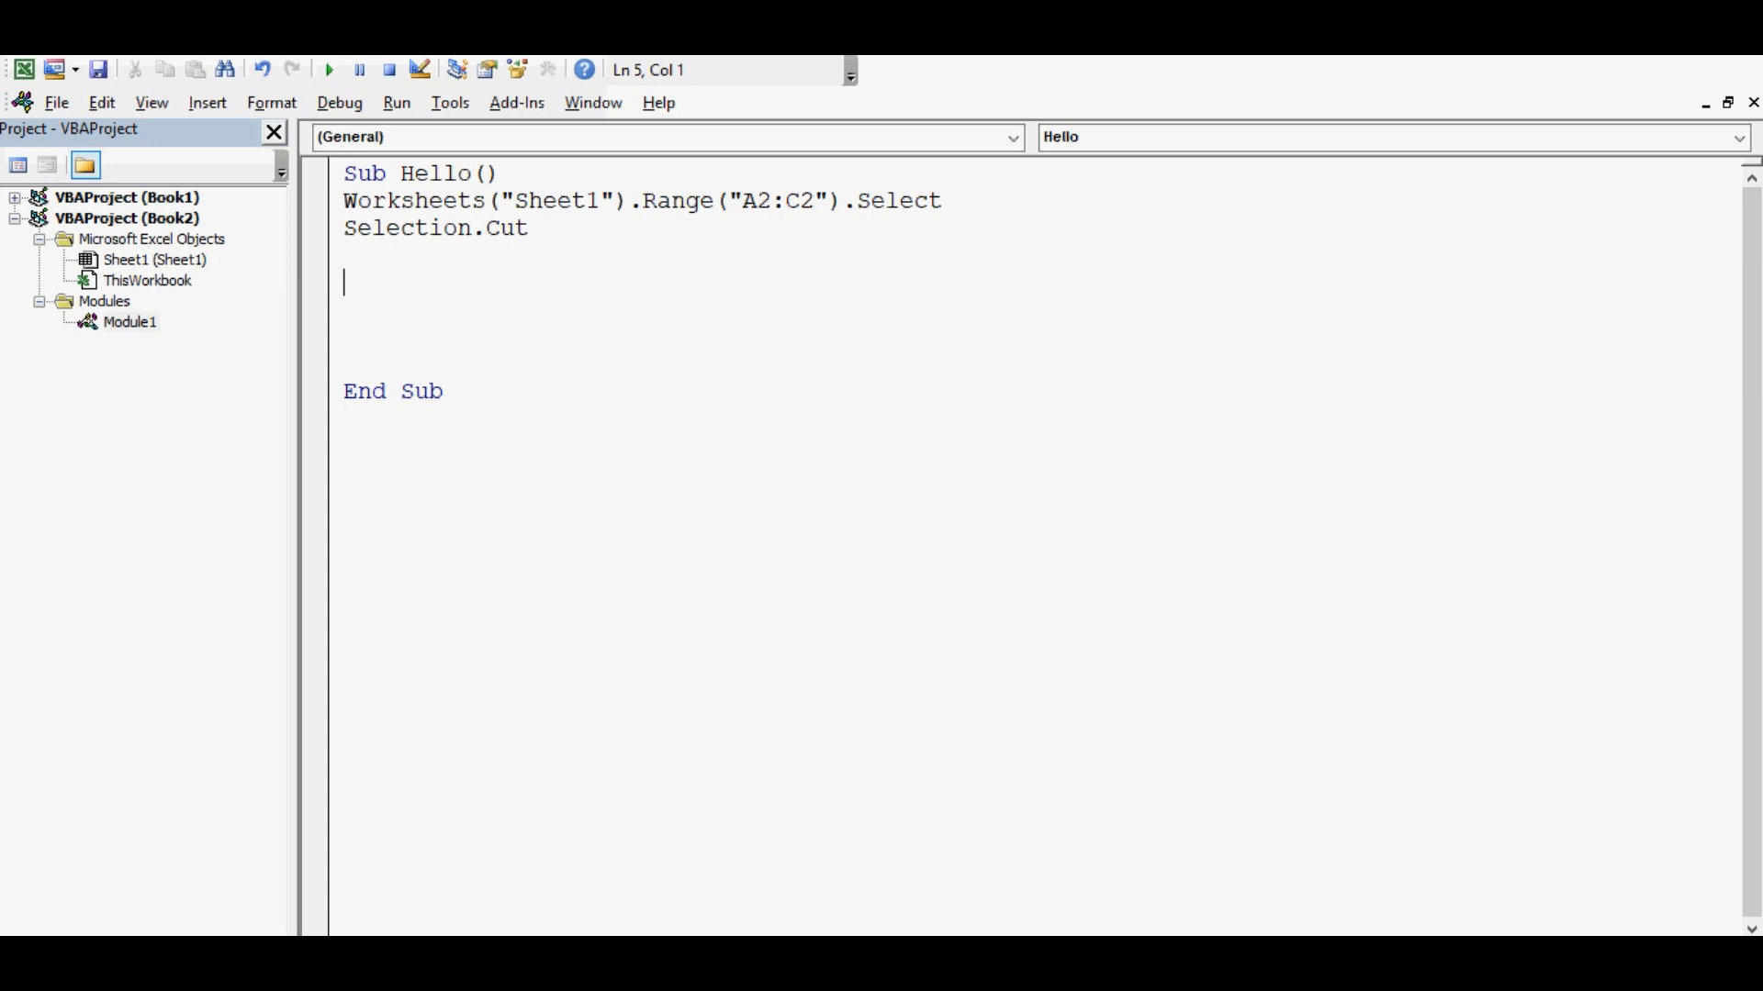
Write lastrow = Worksheets("Sheet1").Cells(Rows.Count, 6).End(xlUp).Row
{"action": "type", "text": "lastrow"}
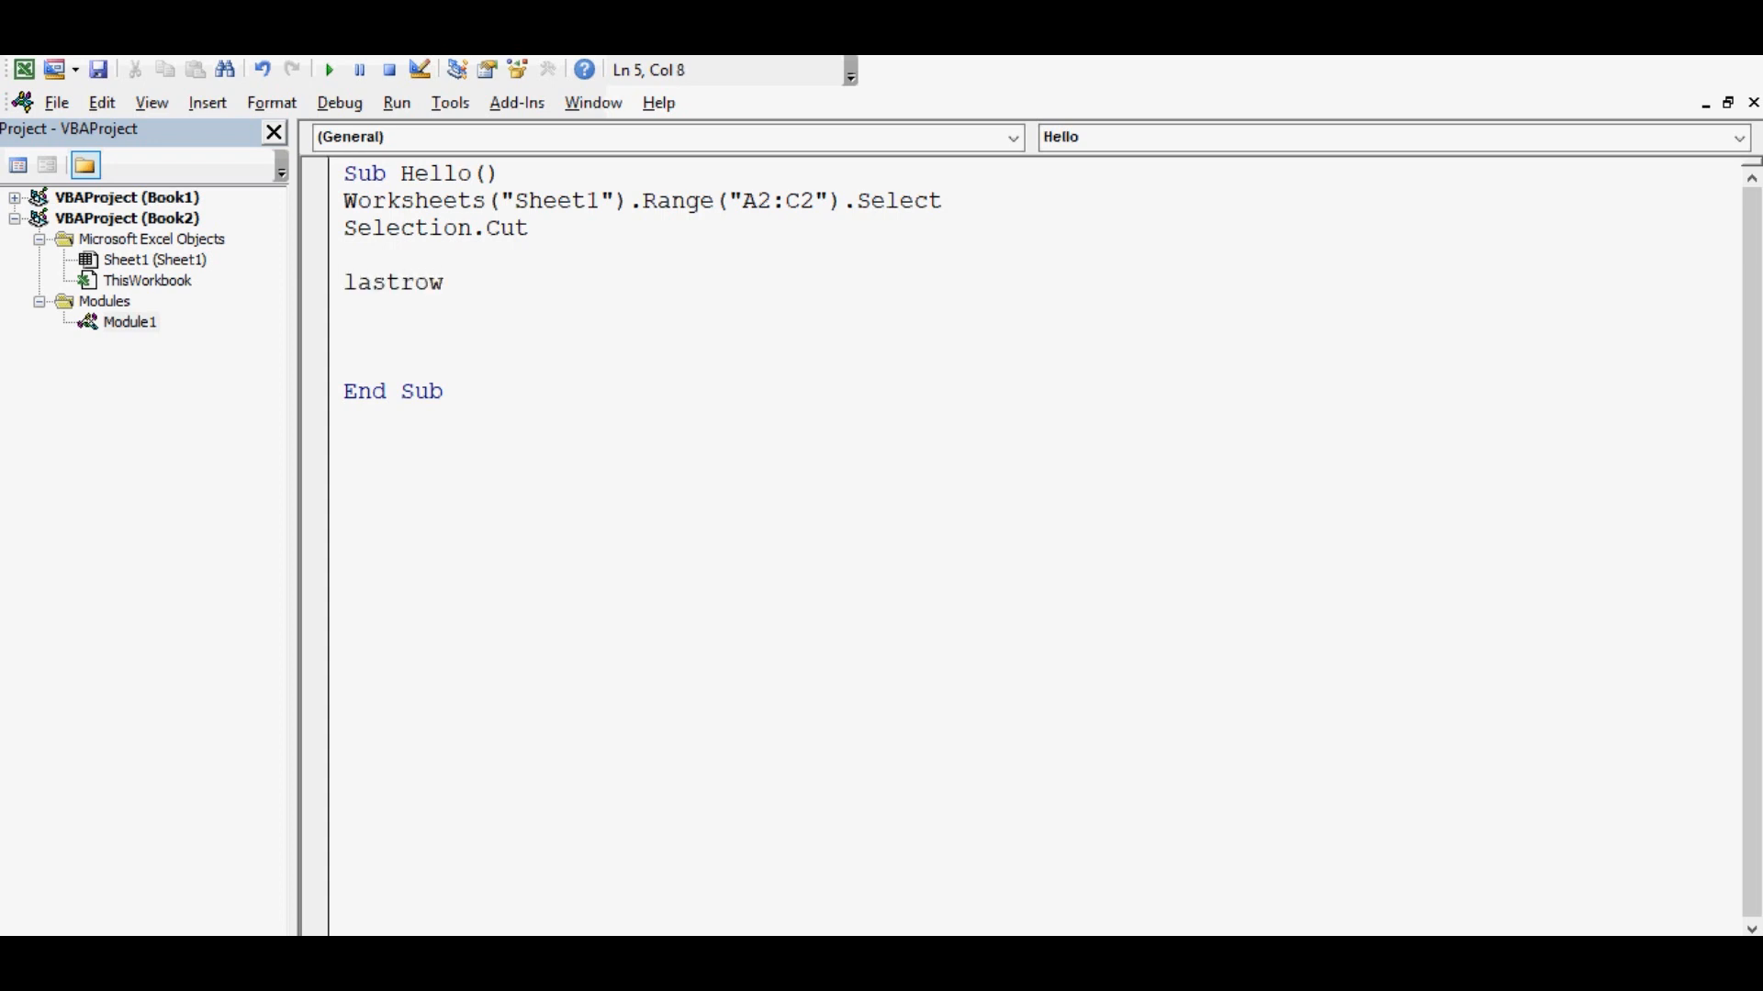
{"action": "type", "text": "="}
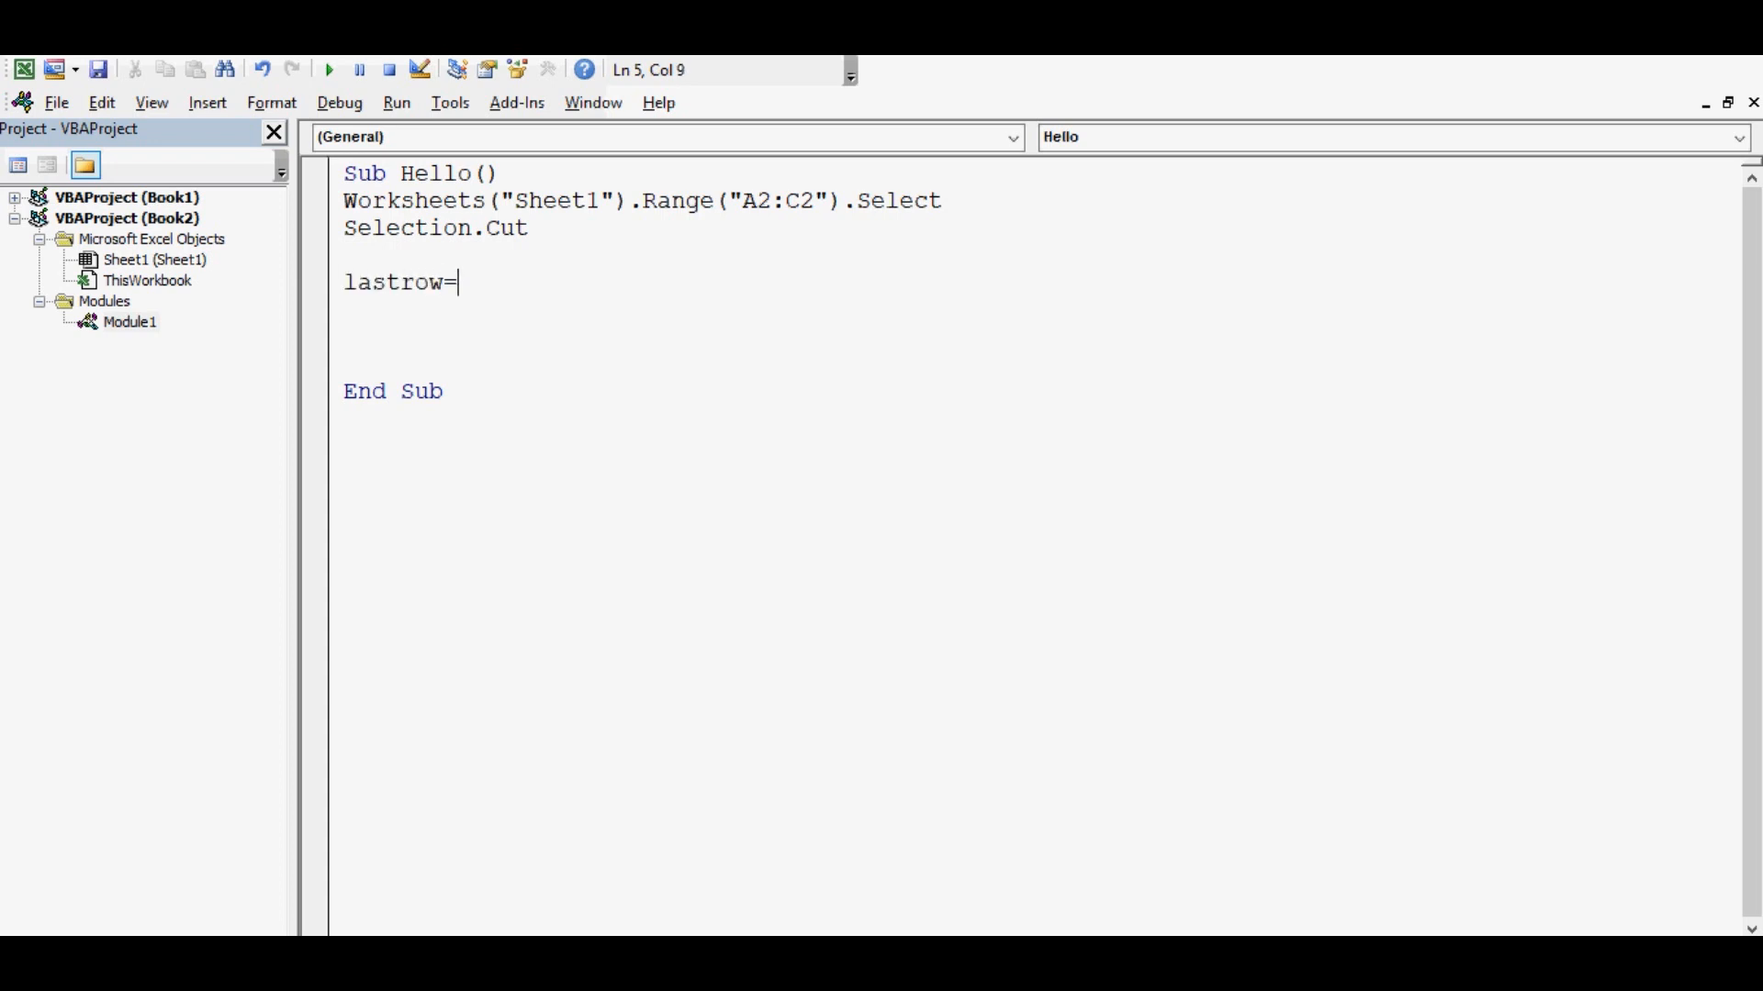
{"action": "type", "text": "worksheets"}
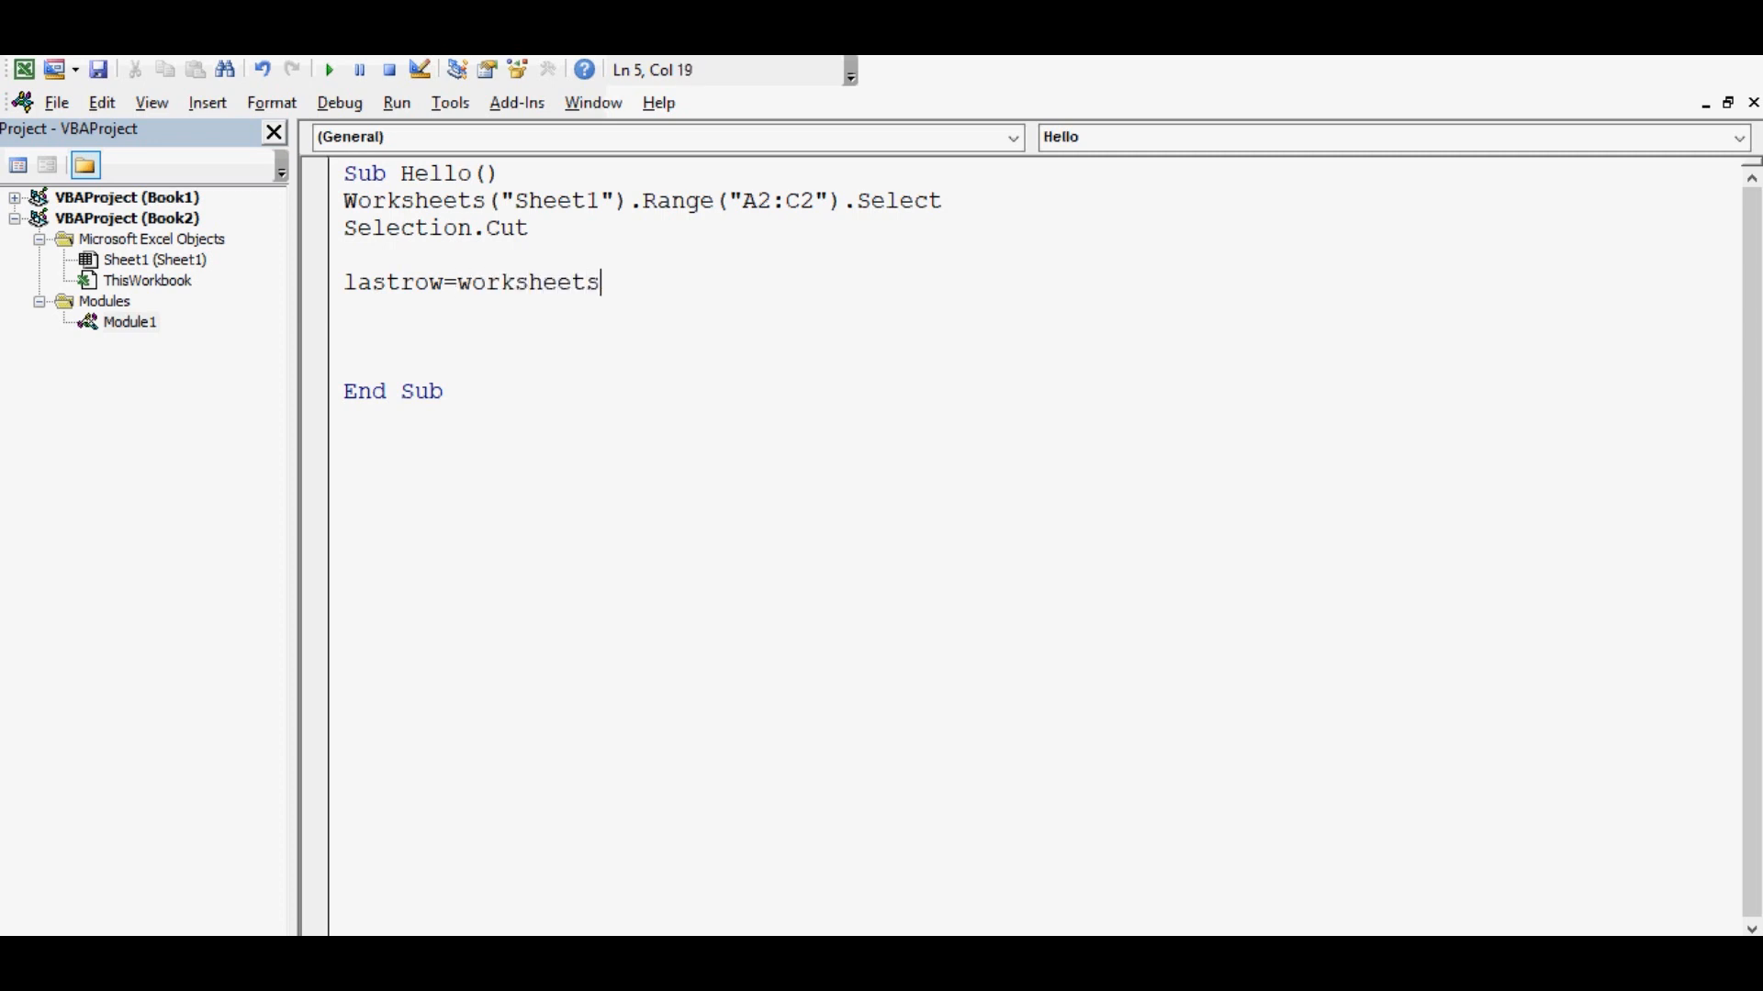
{"action": "type", "text": "(\"S"}
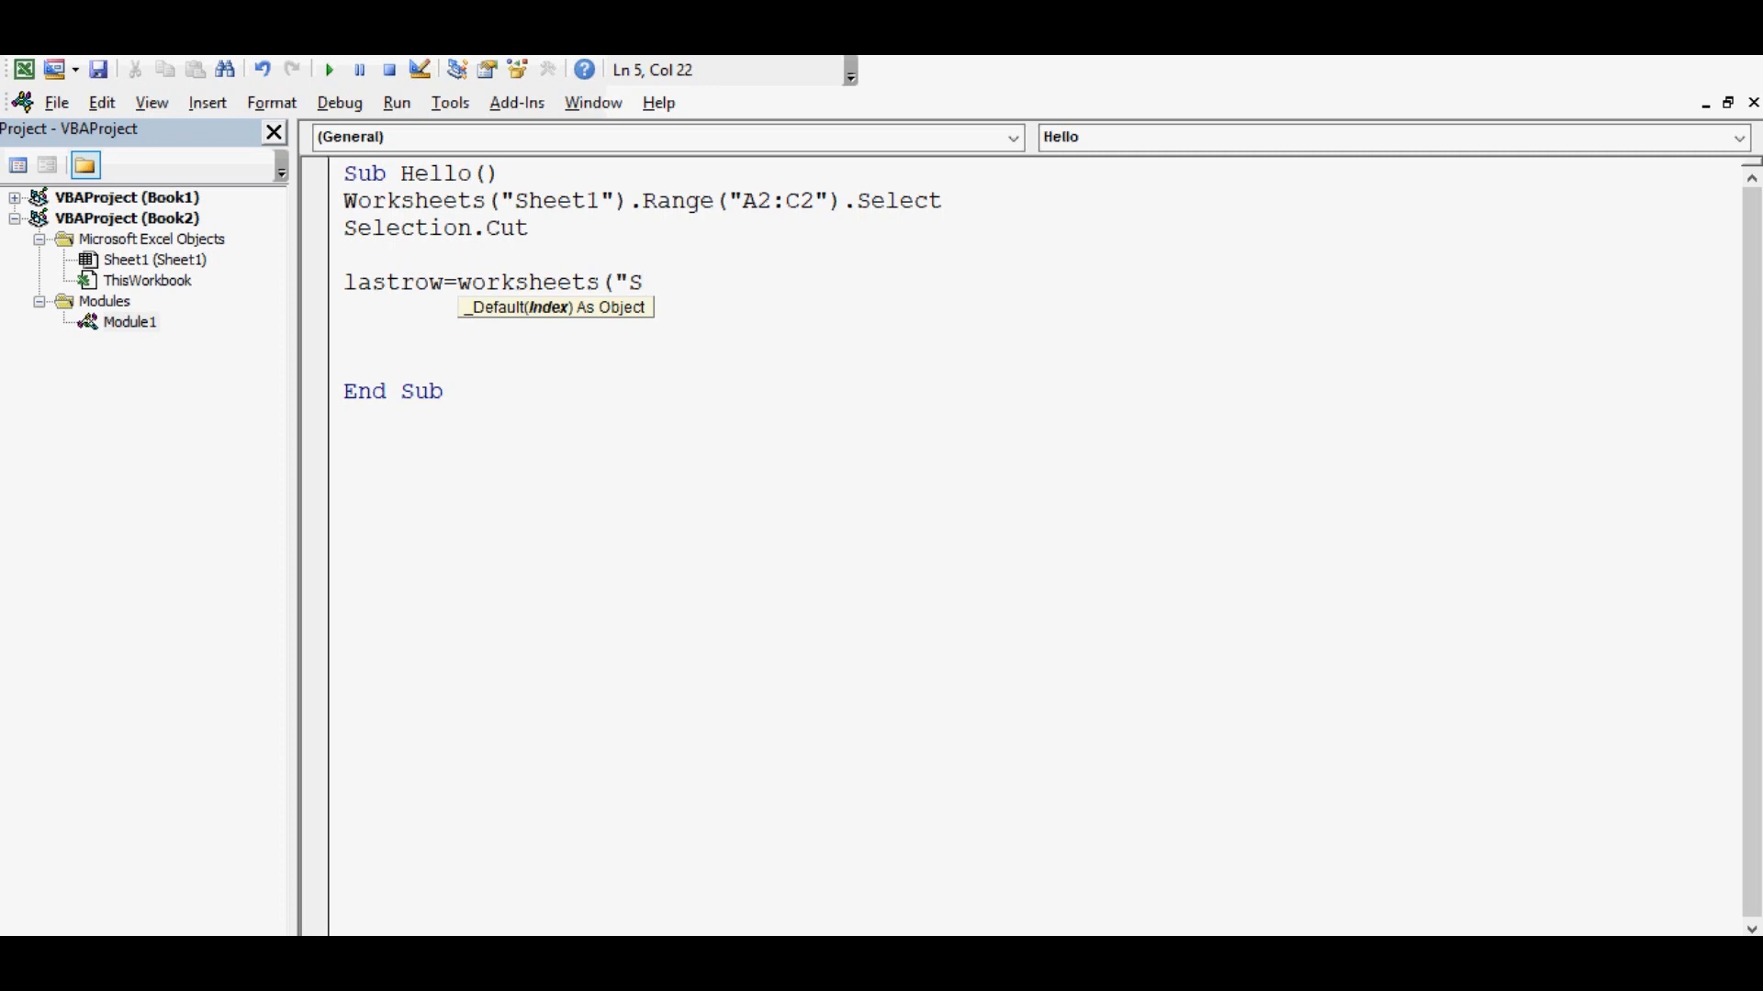
{"action": "type", "text": "heet1\""}
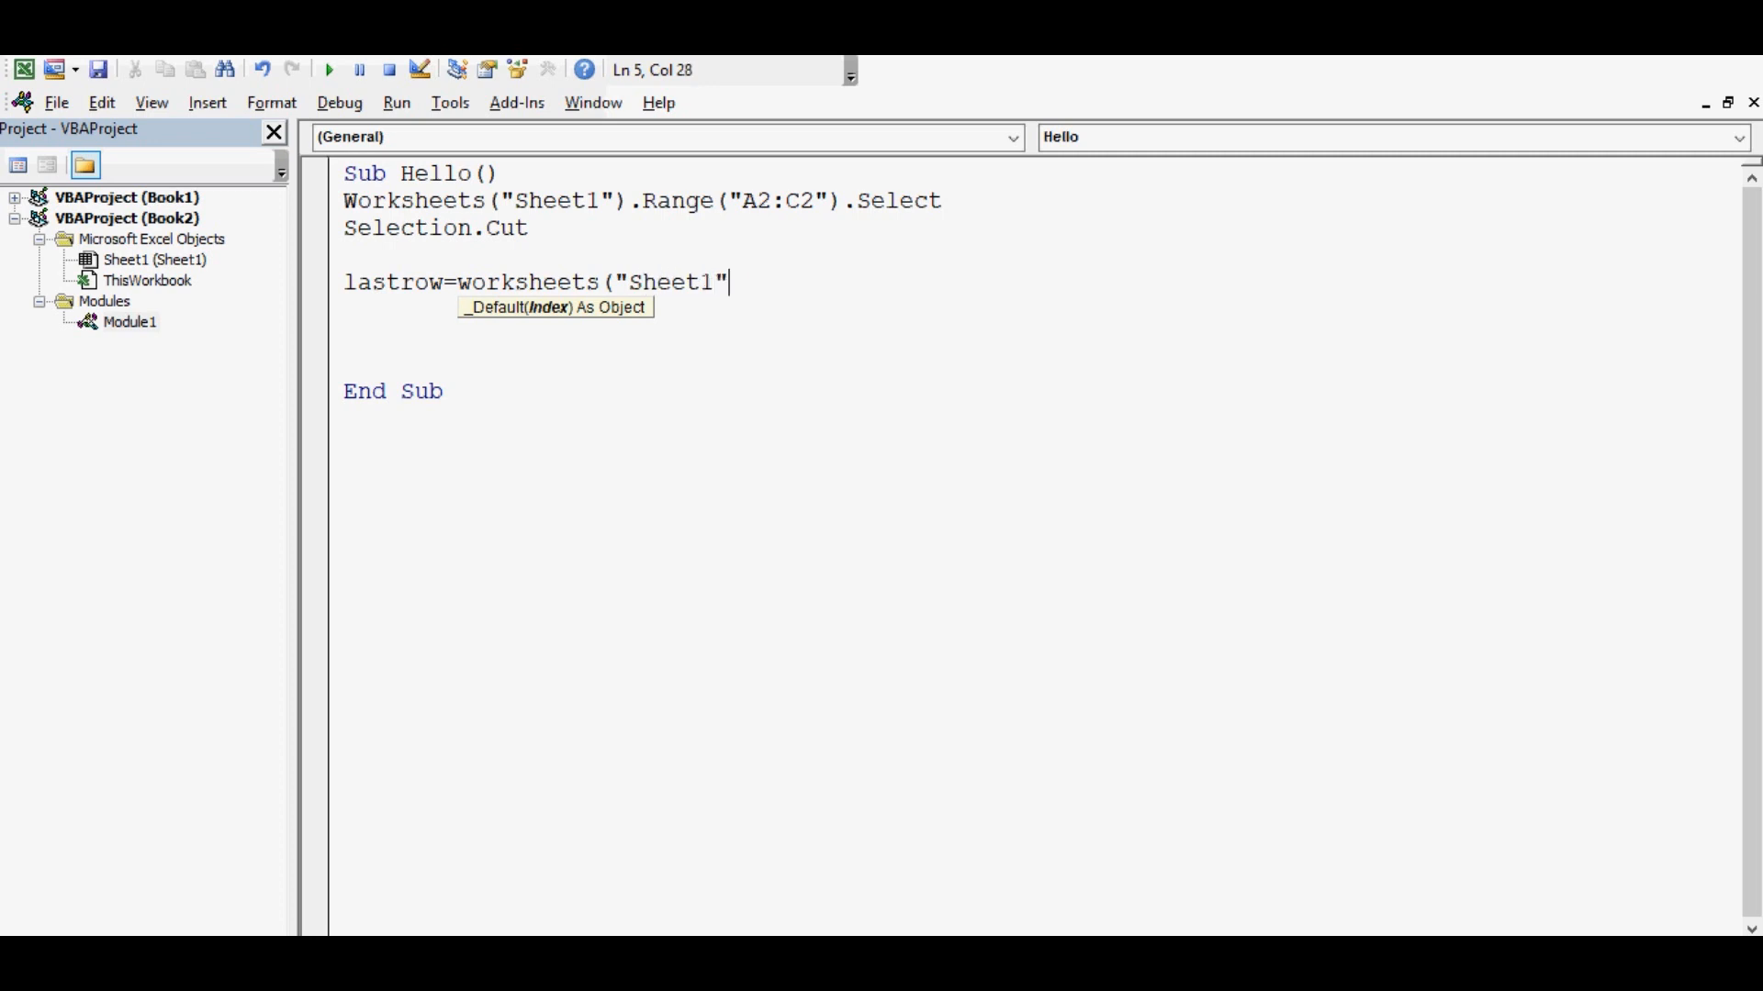
{"action": "type", "text": ".cel"}
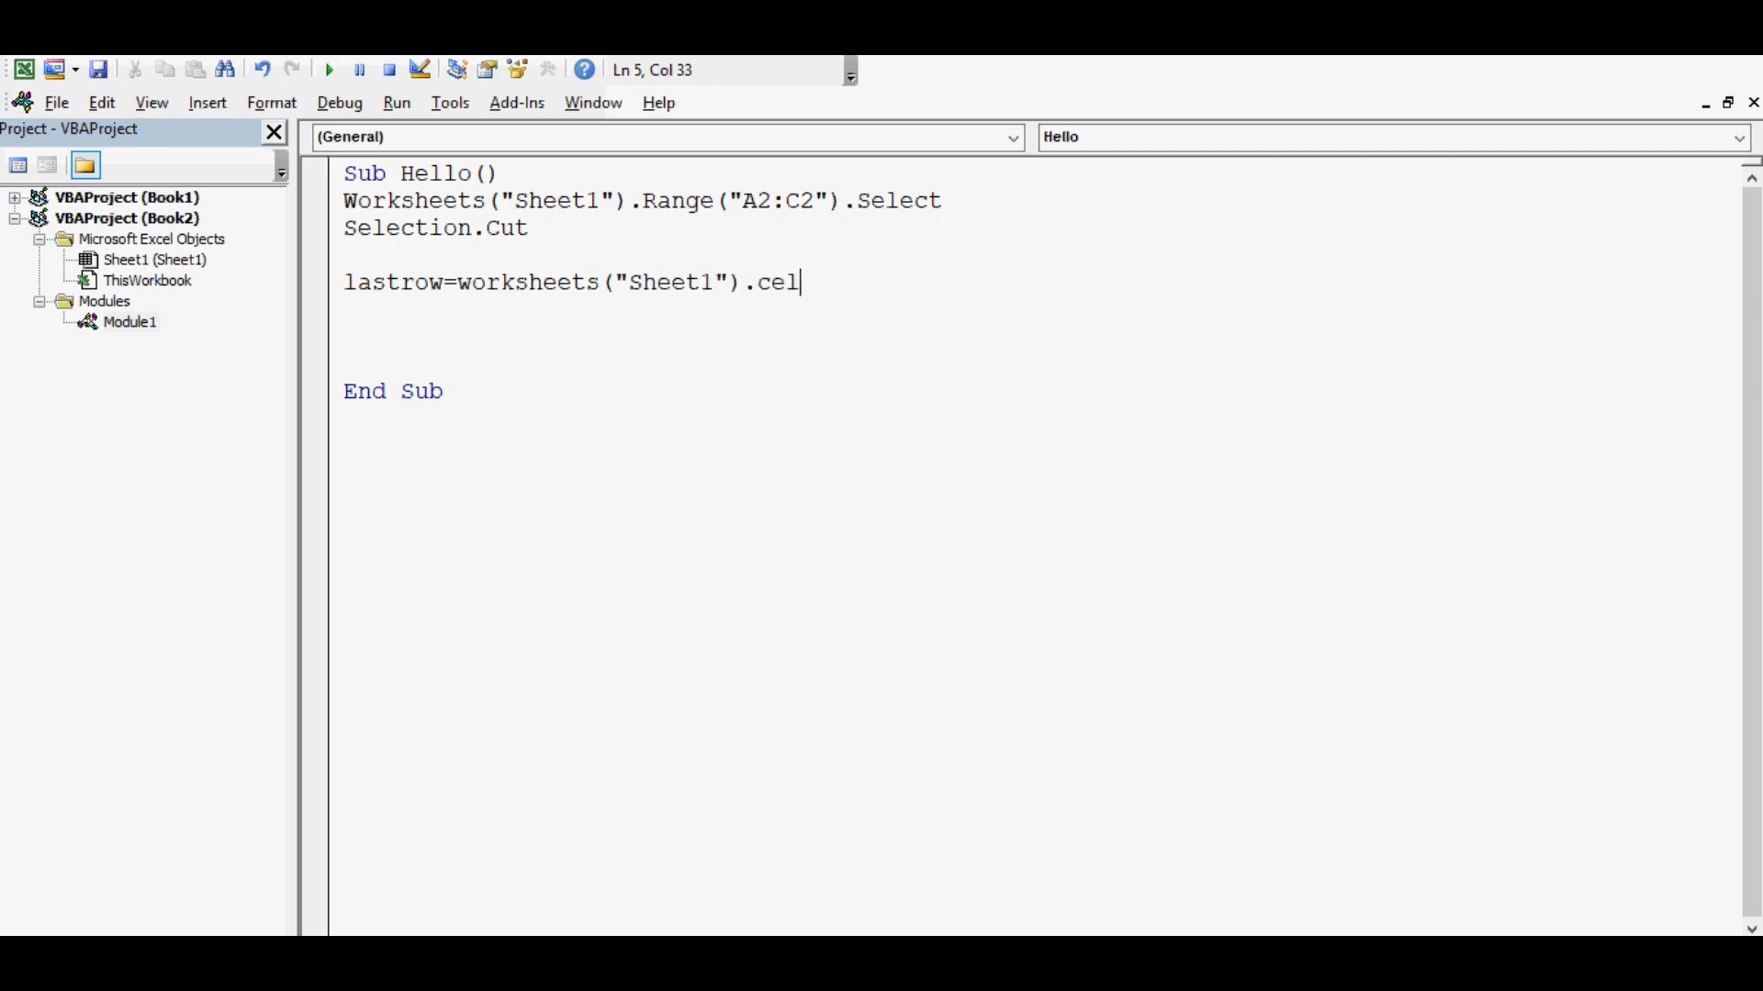
{"action": "type", "text": "ls(rows"}
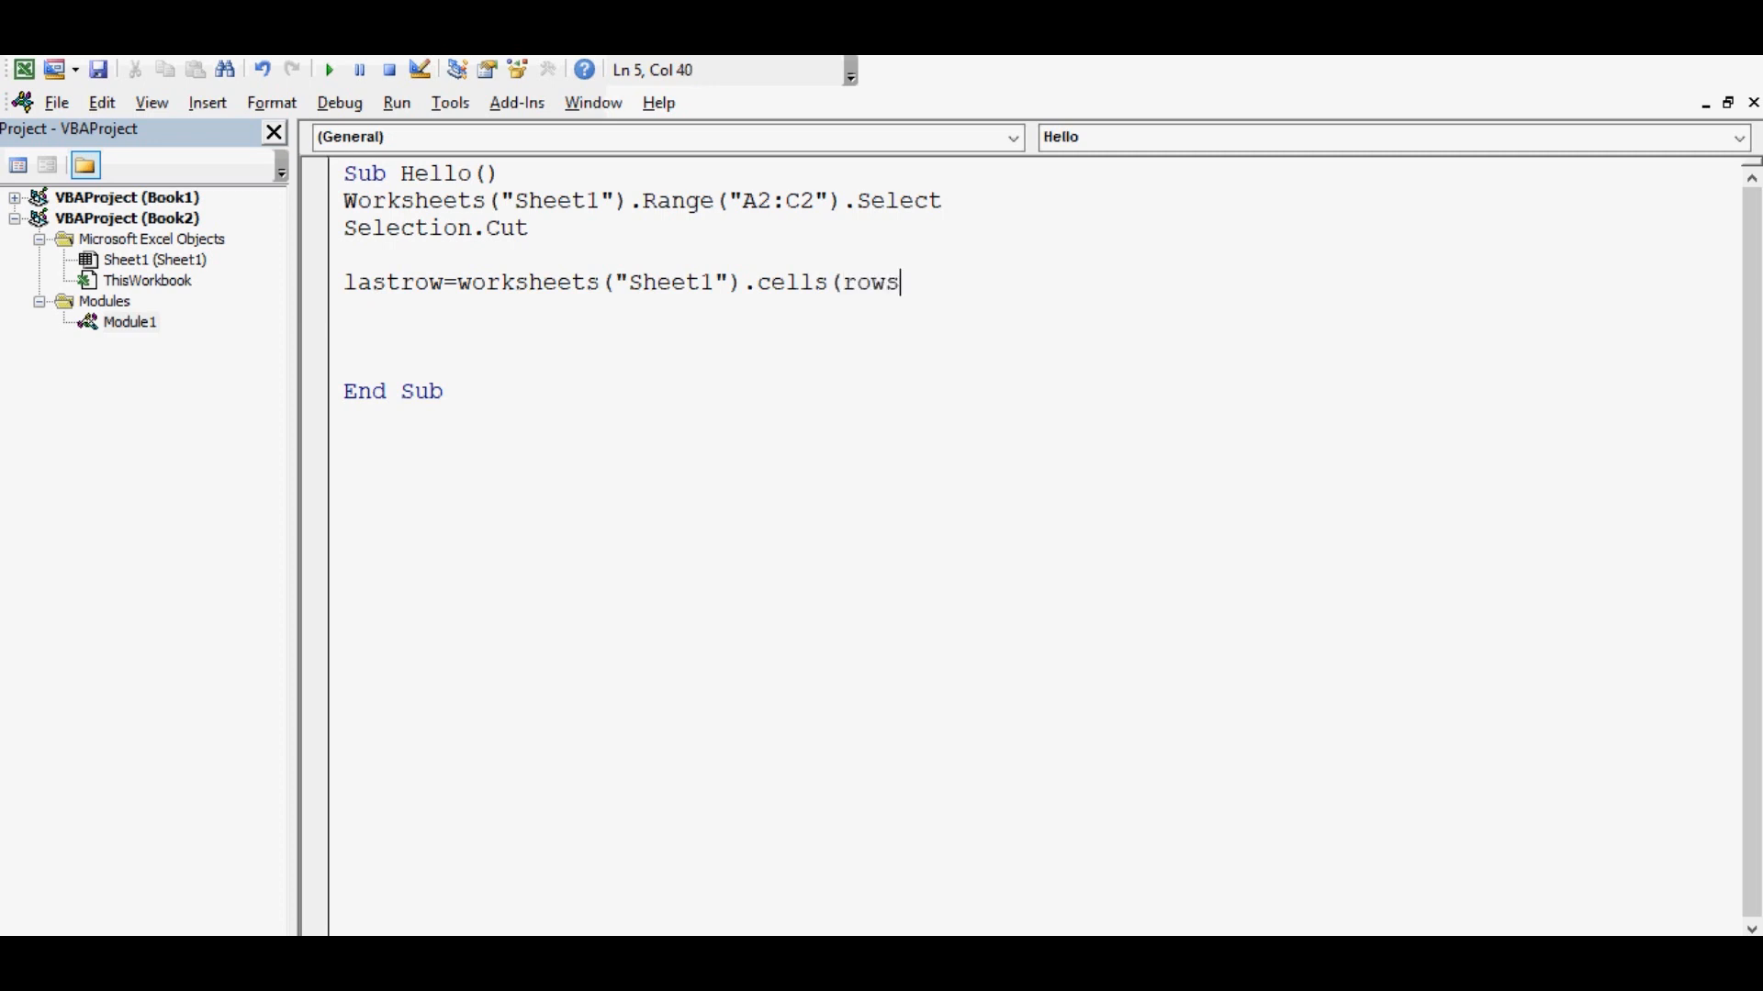
{"action": "type", "text": ".count"}
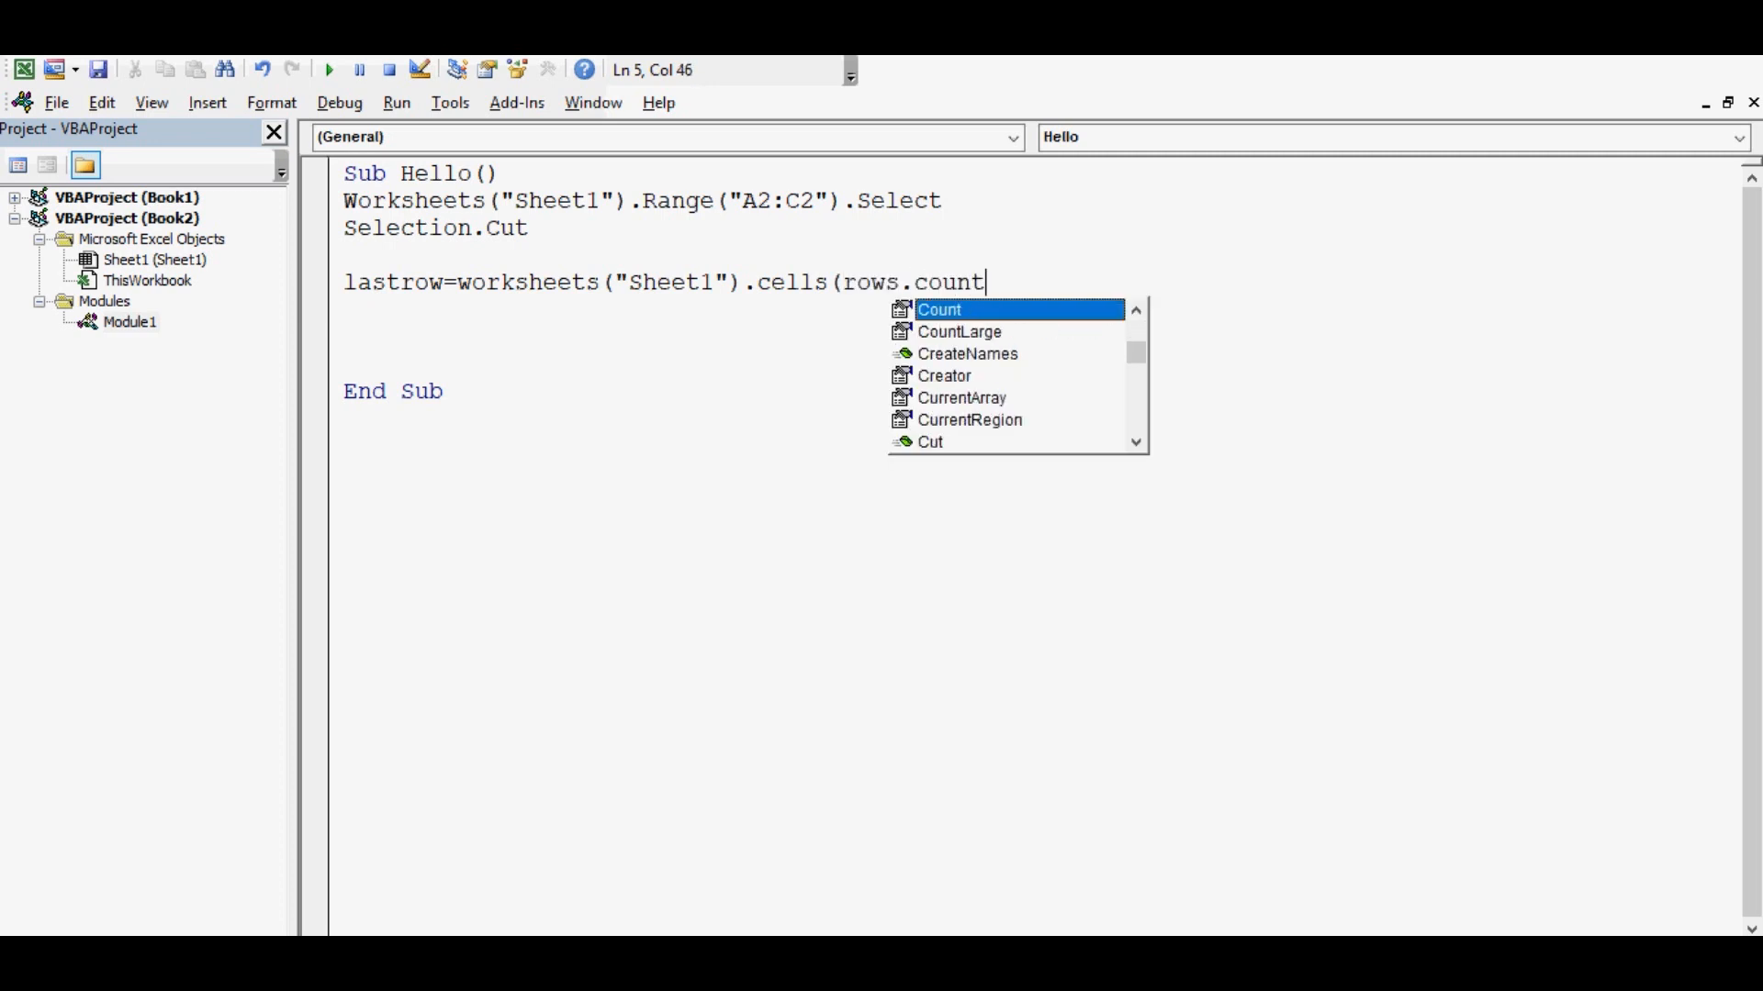
{"action": "type", "text": ","}
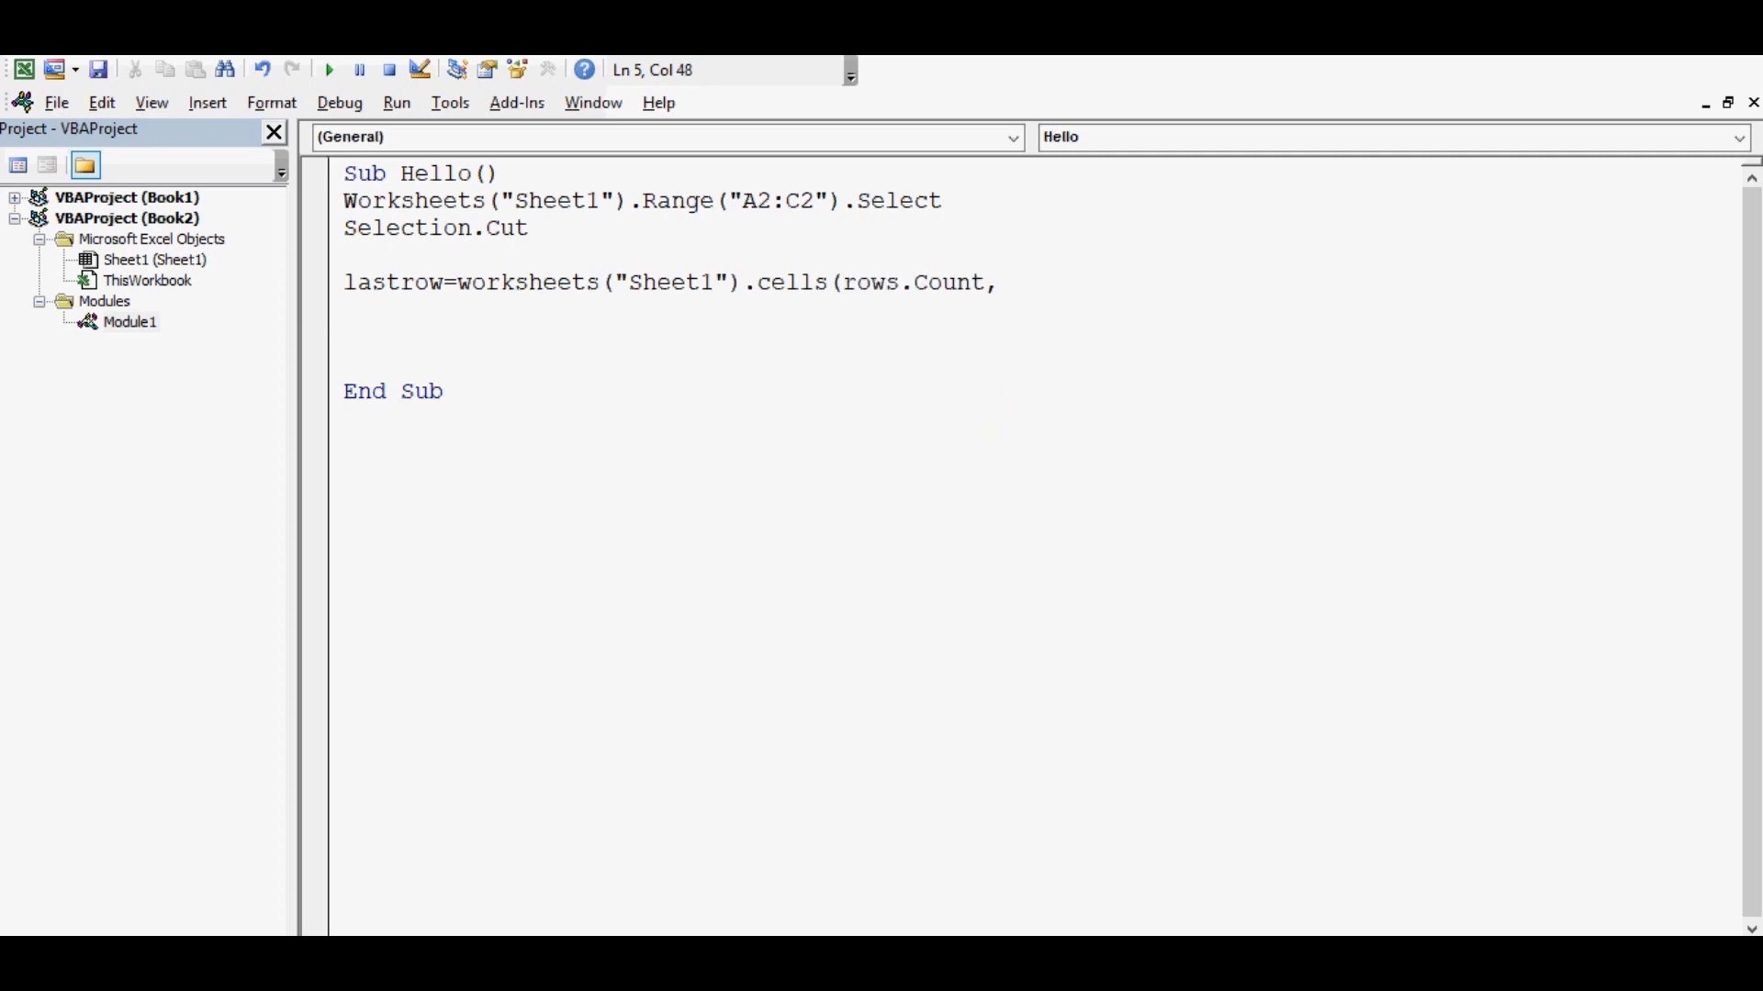
{"action": "type", "text": "6"}
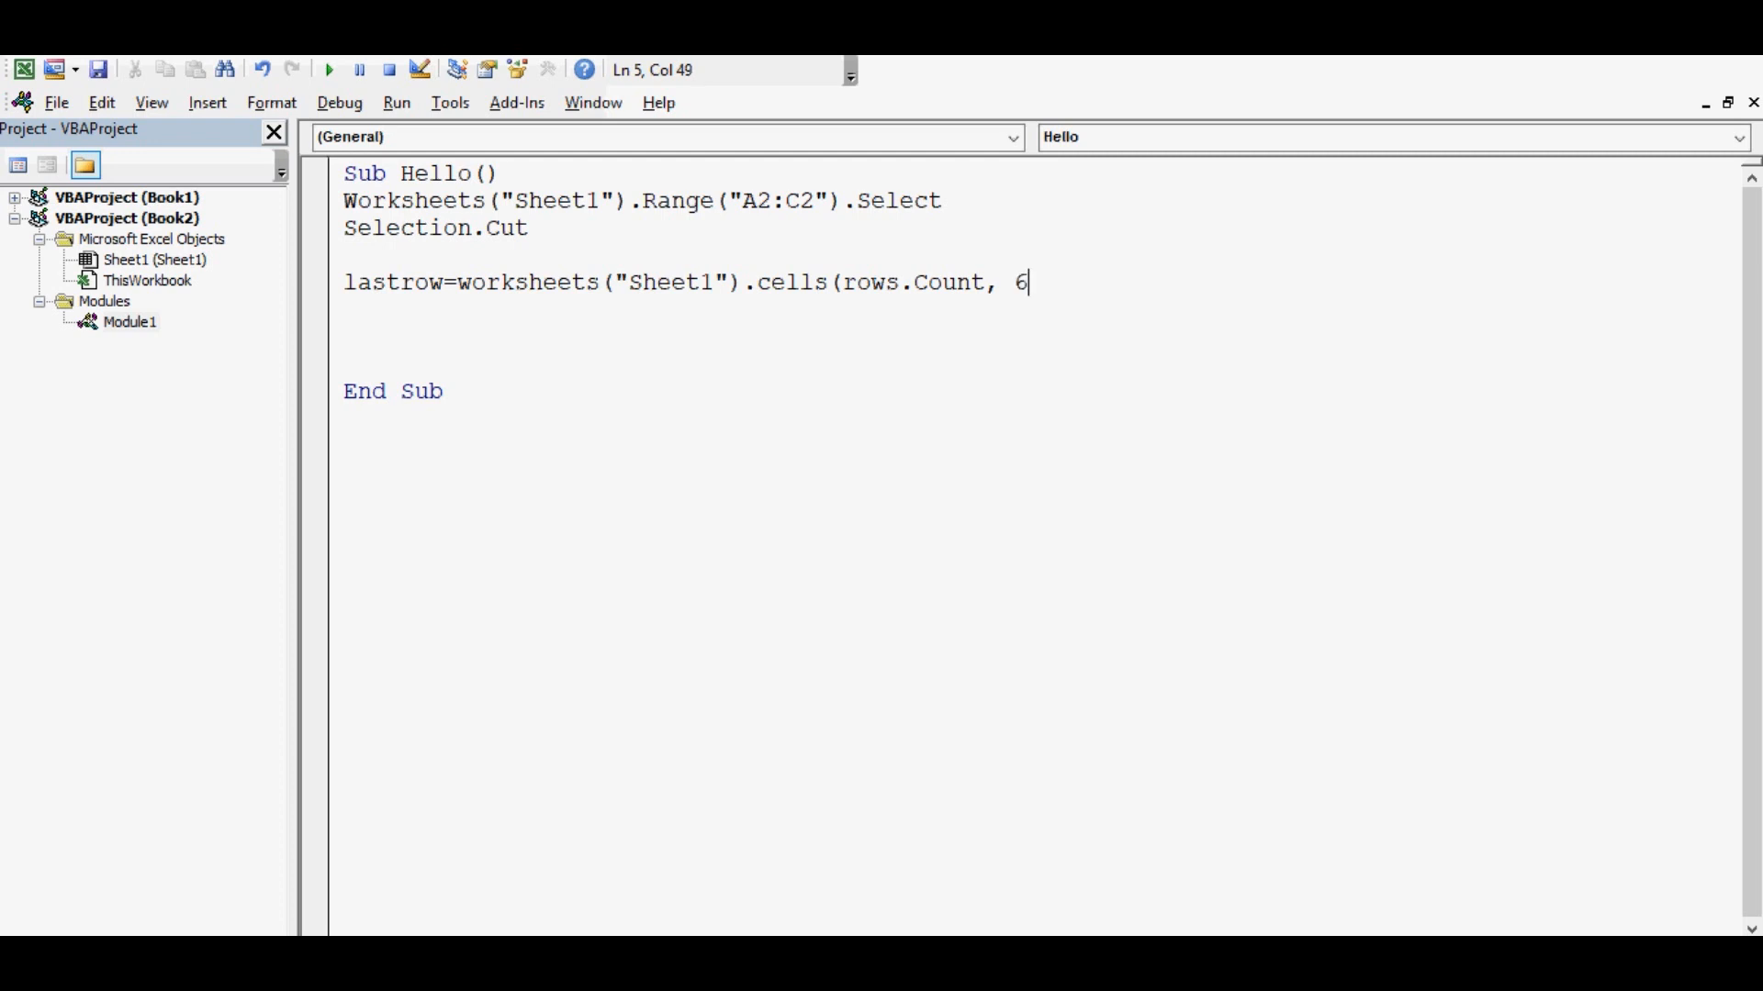
{"action": "type", "text": ")"}
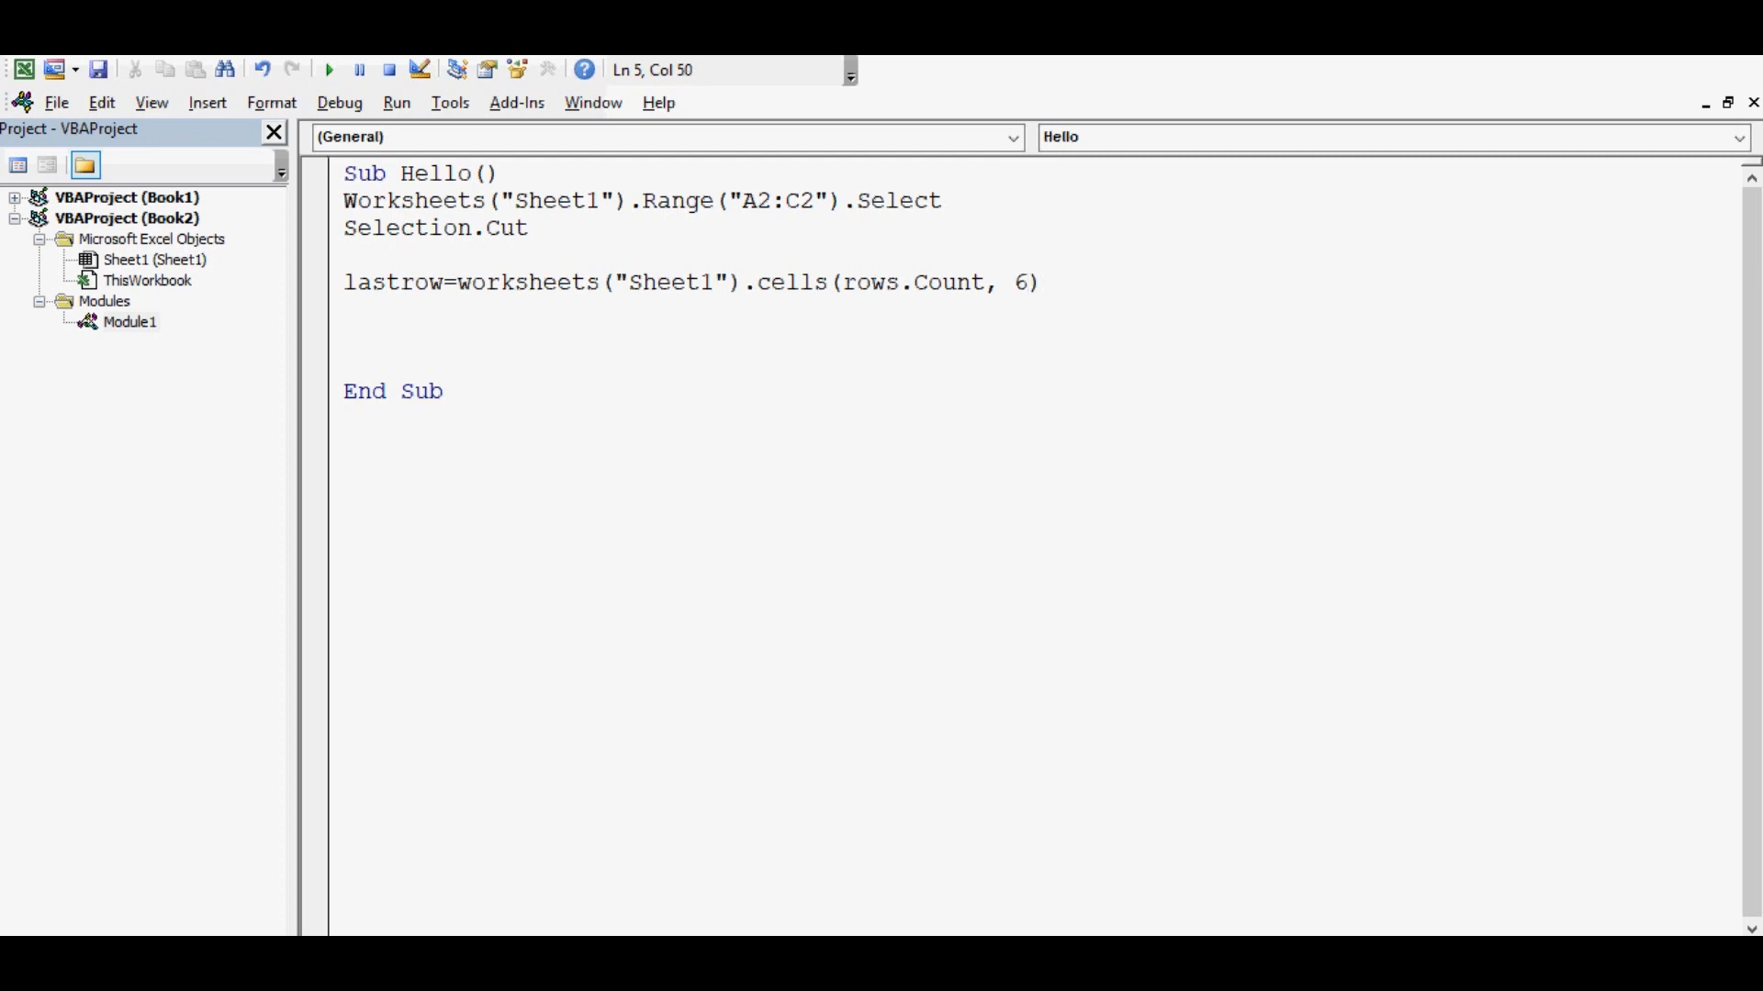
{"action": "type", "text": ".end"}
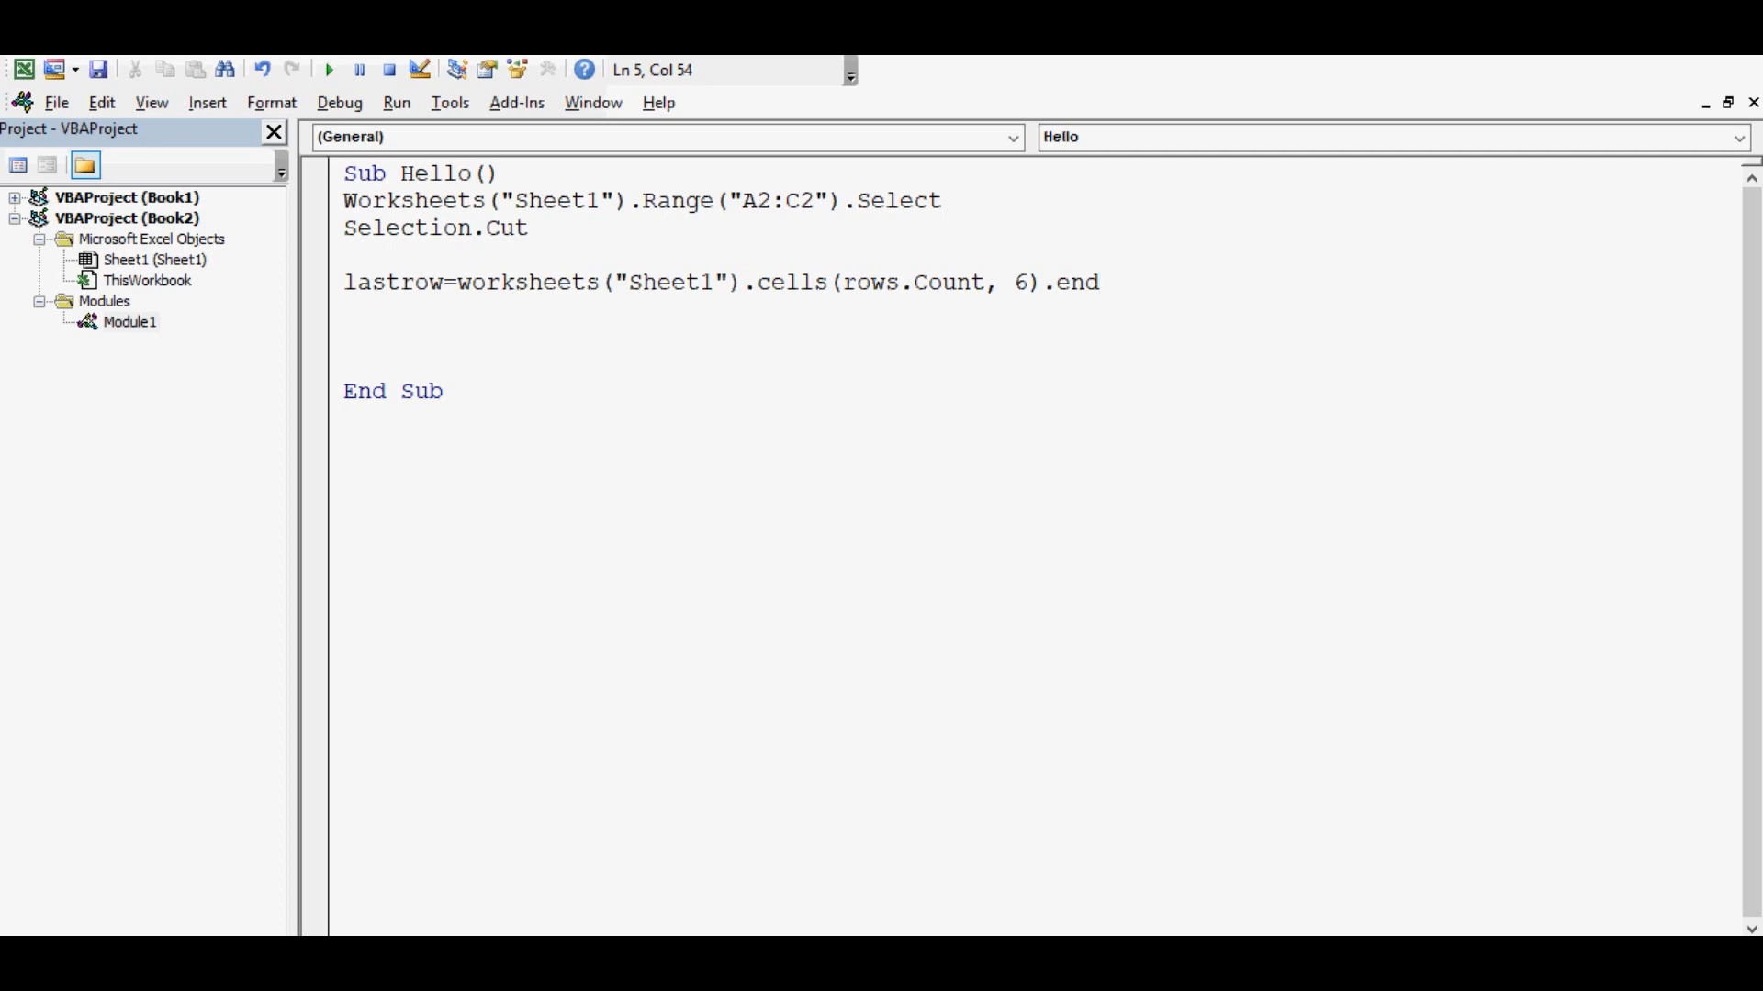
{"action": "type", "text": "("}
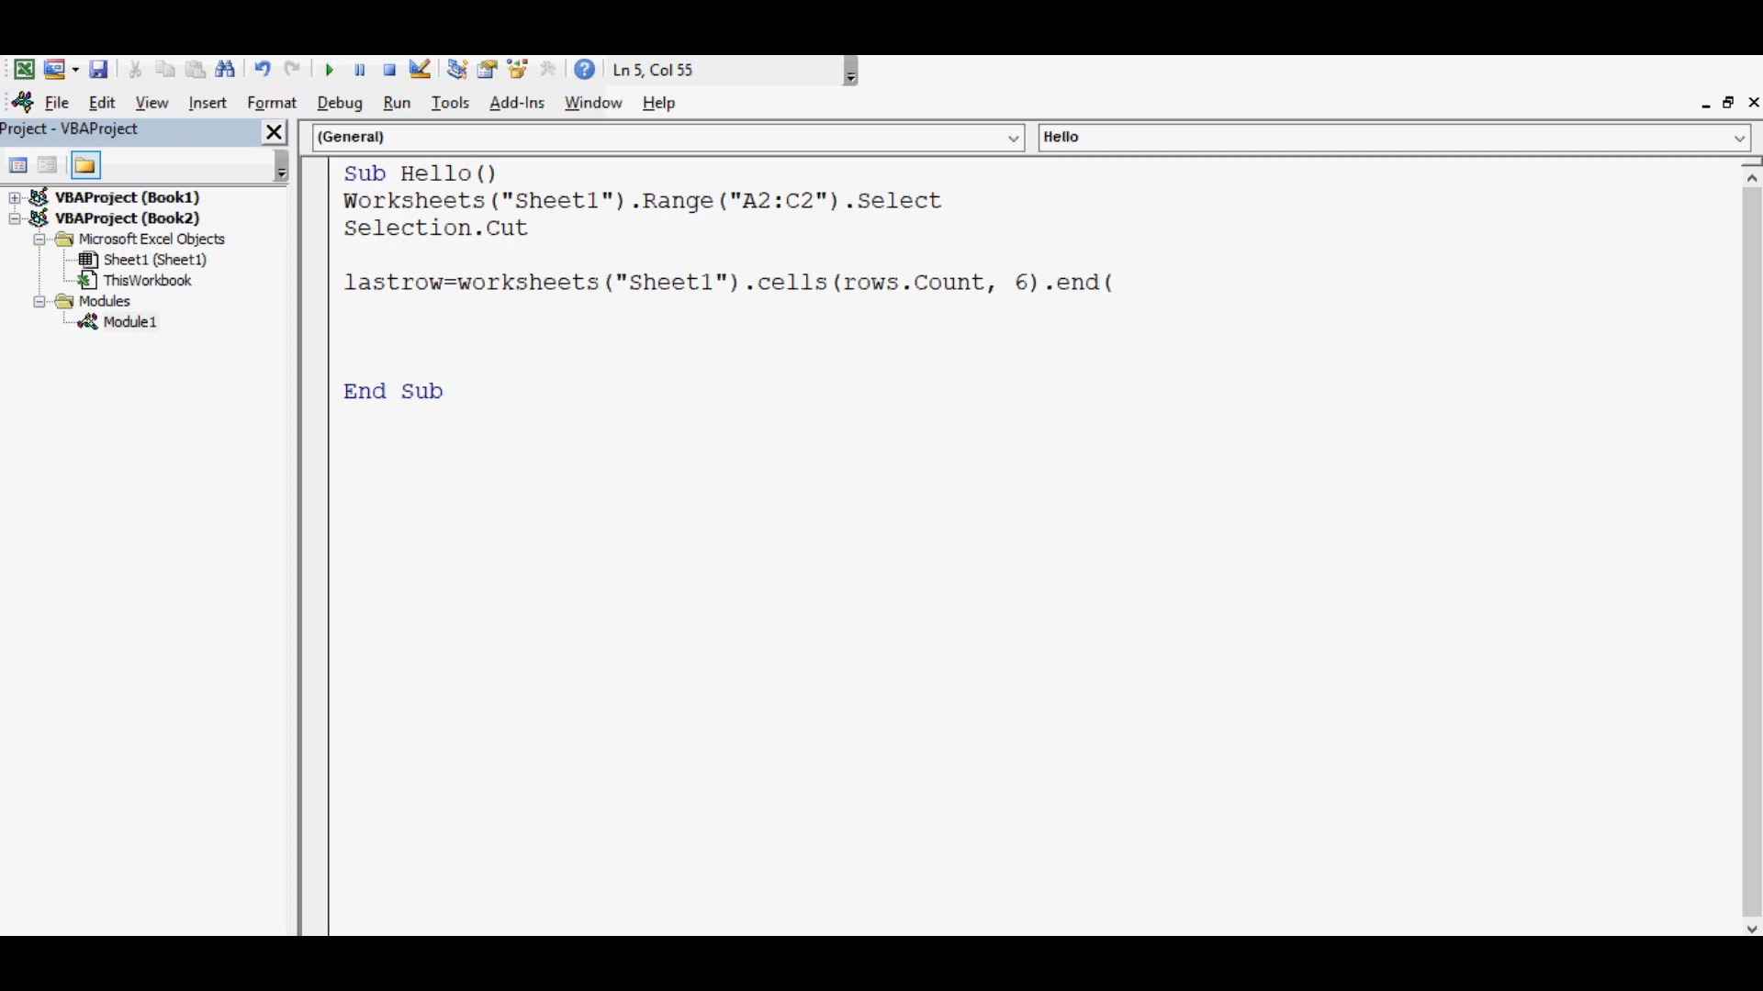
{"action": "type", "text": "xlup"}
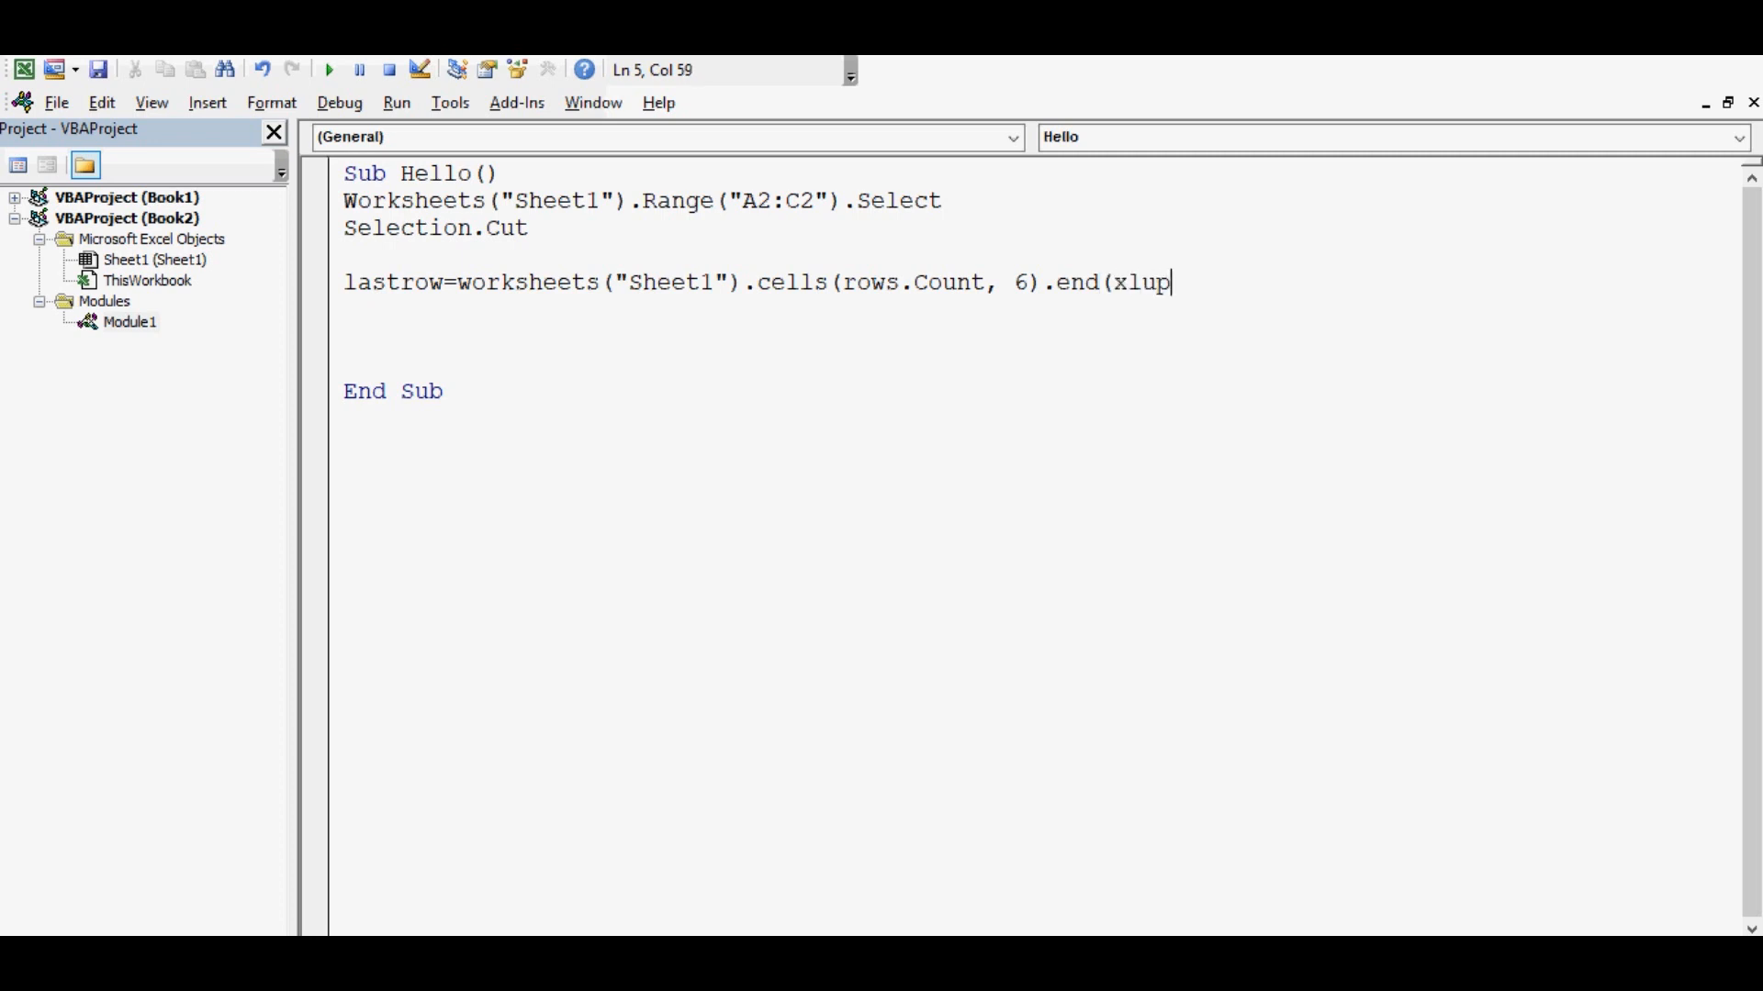
{"action": "type", "text": ")."}
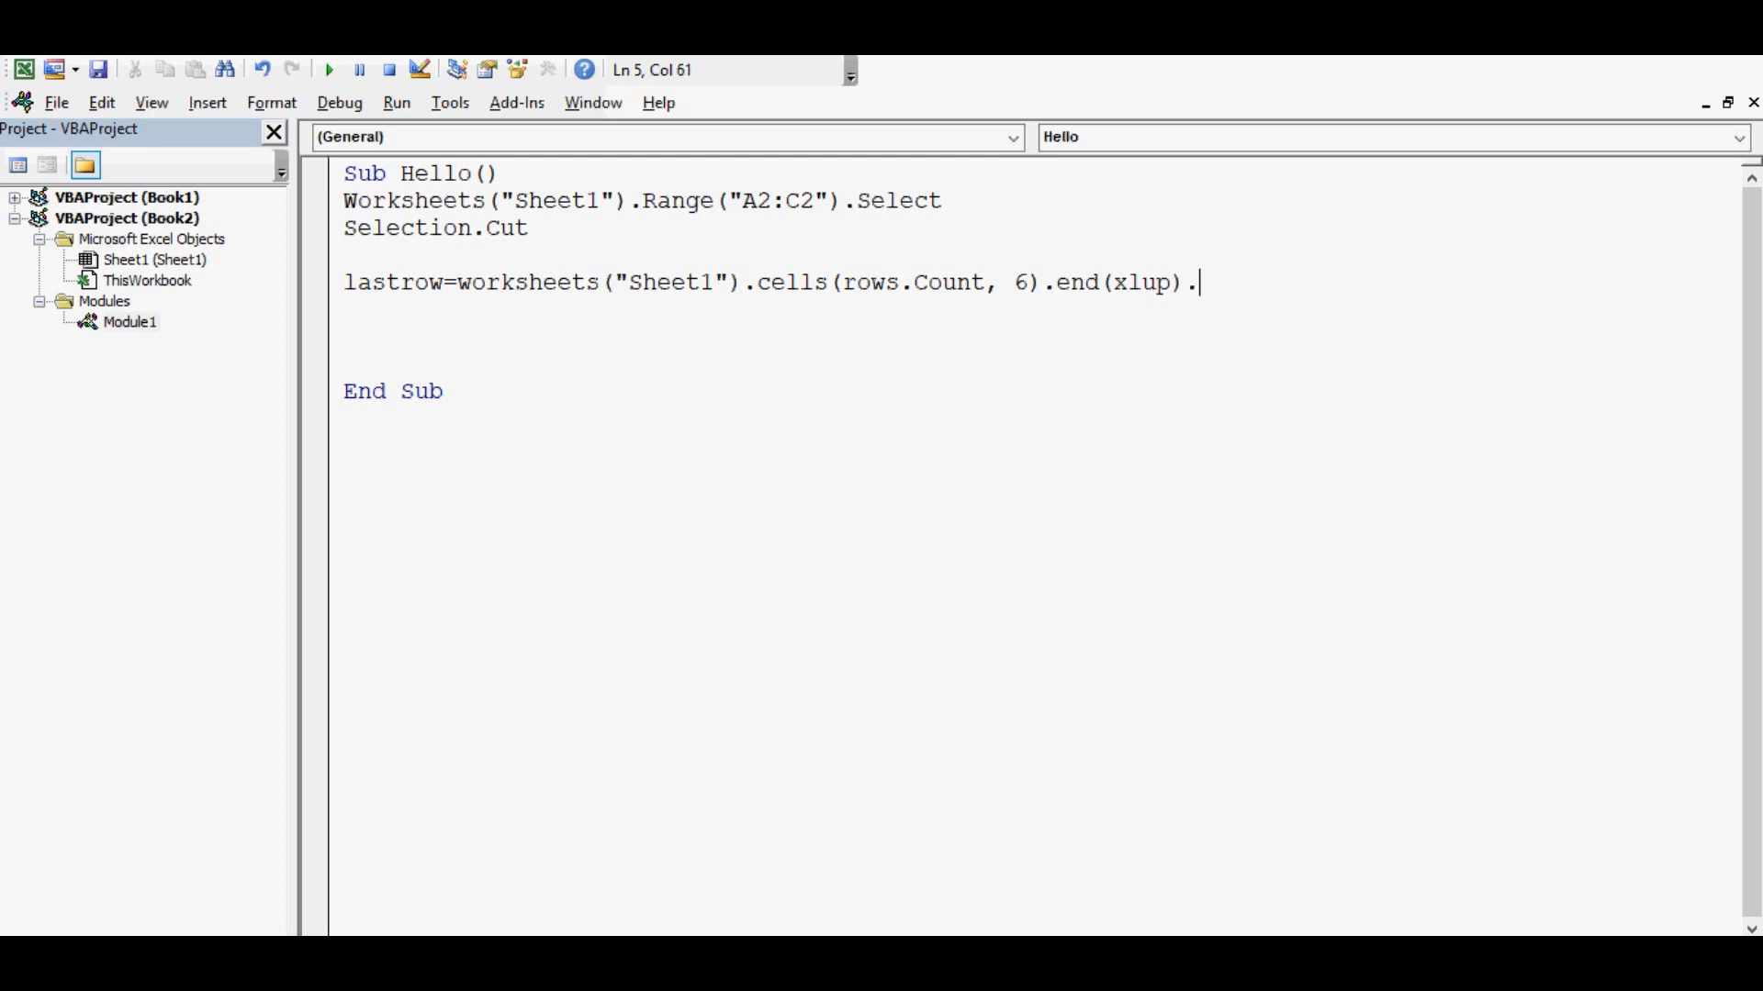
{"action": "key", "text": "Enter"}
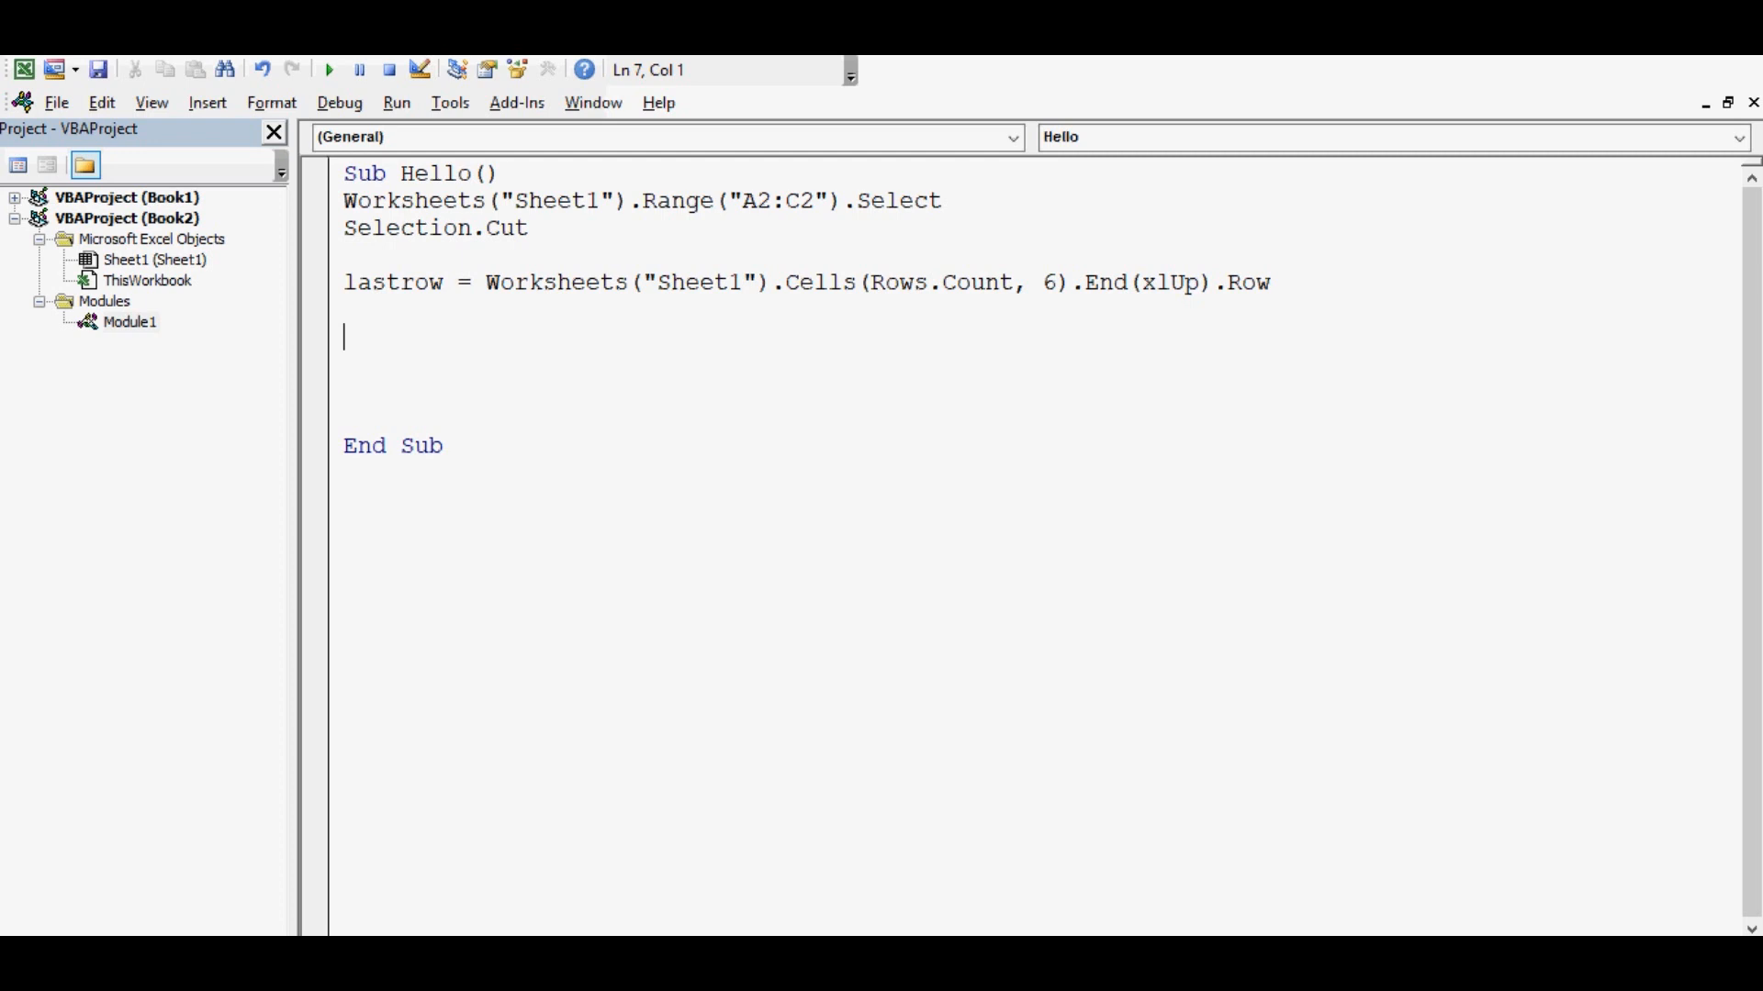
Select Worksheets("Sheet1").Cells(lastrow + 1, 6), the first empty row in column F
{"action": "type", "text": "worksheets"}
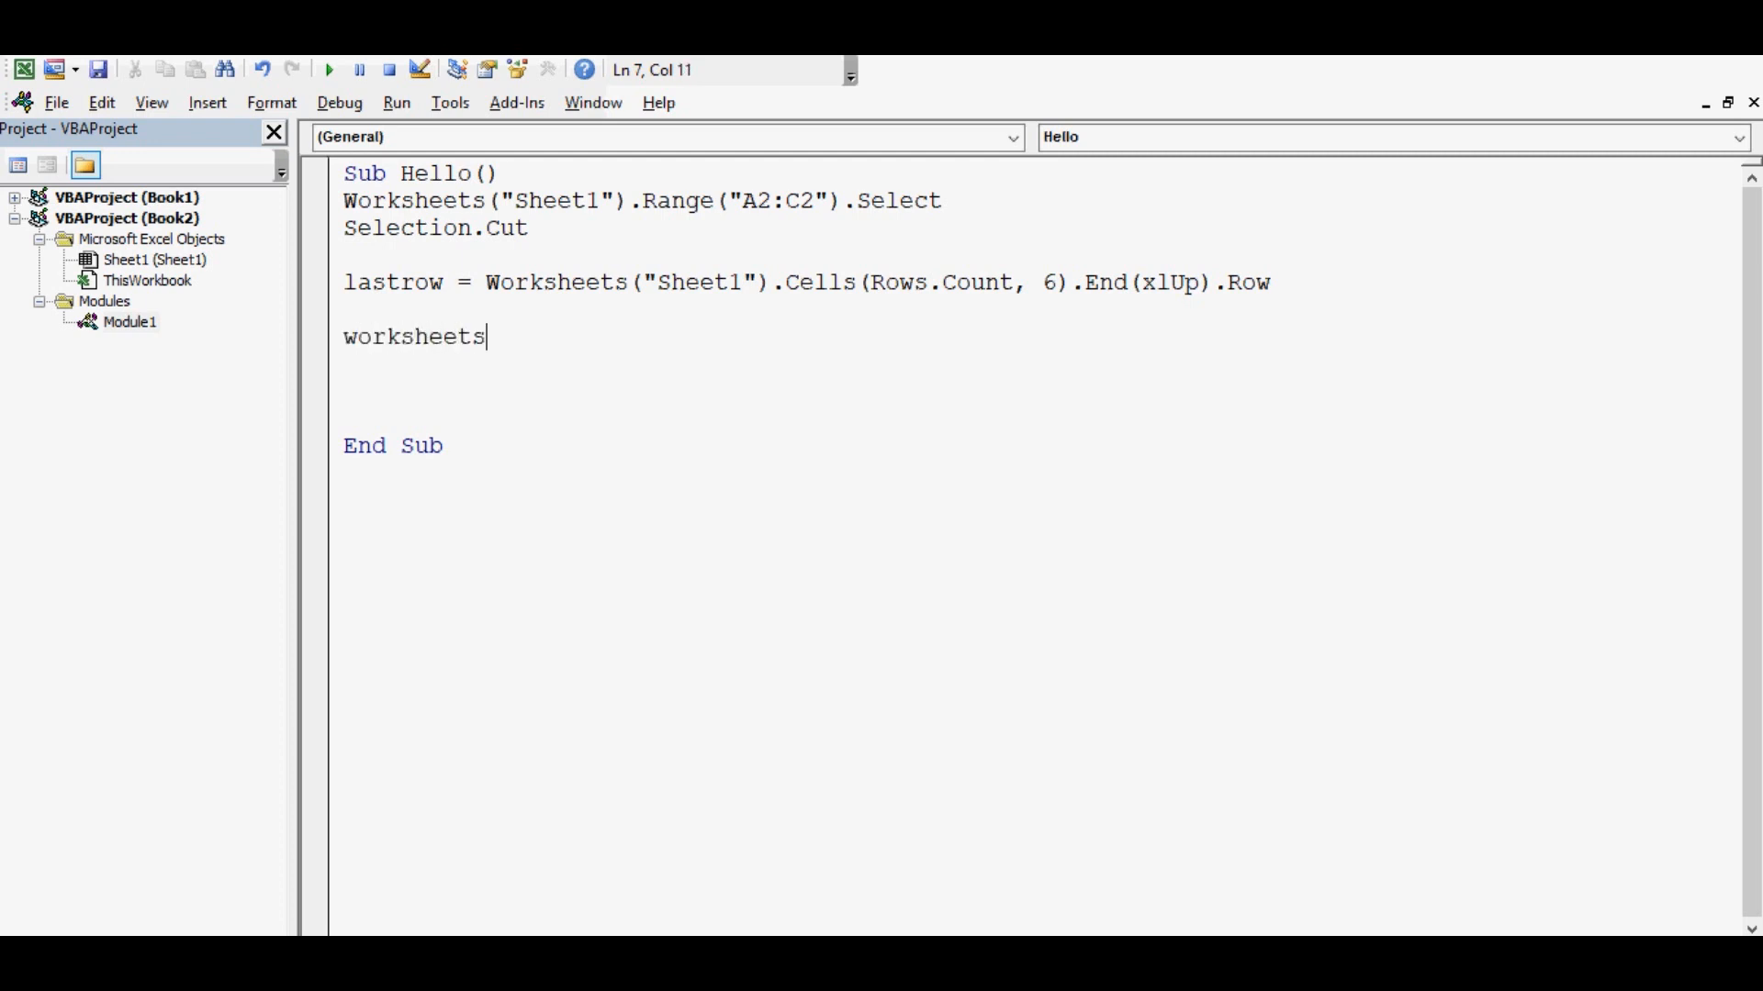
{"action": "type", "text": "("}
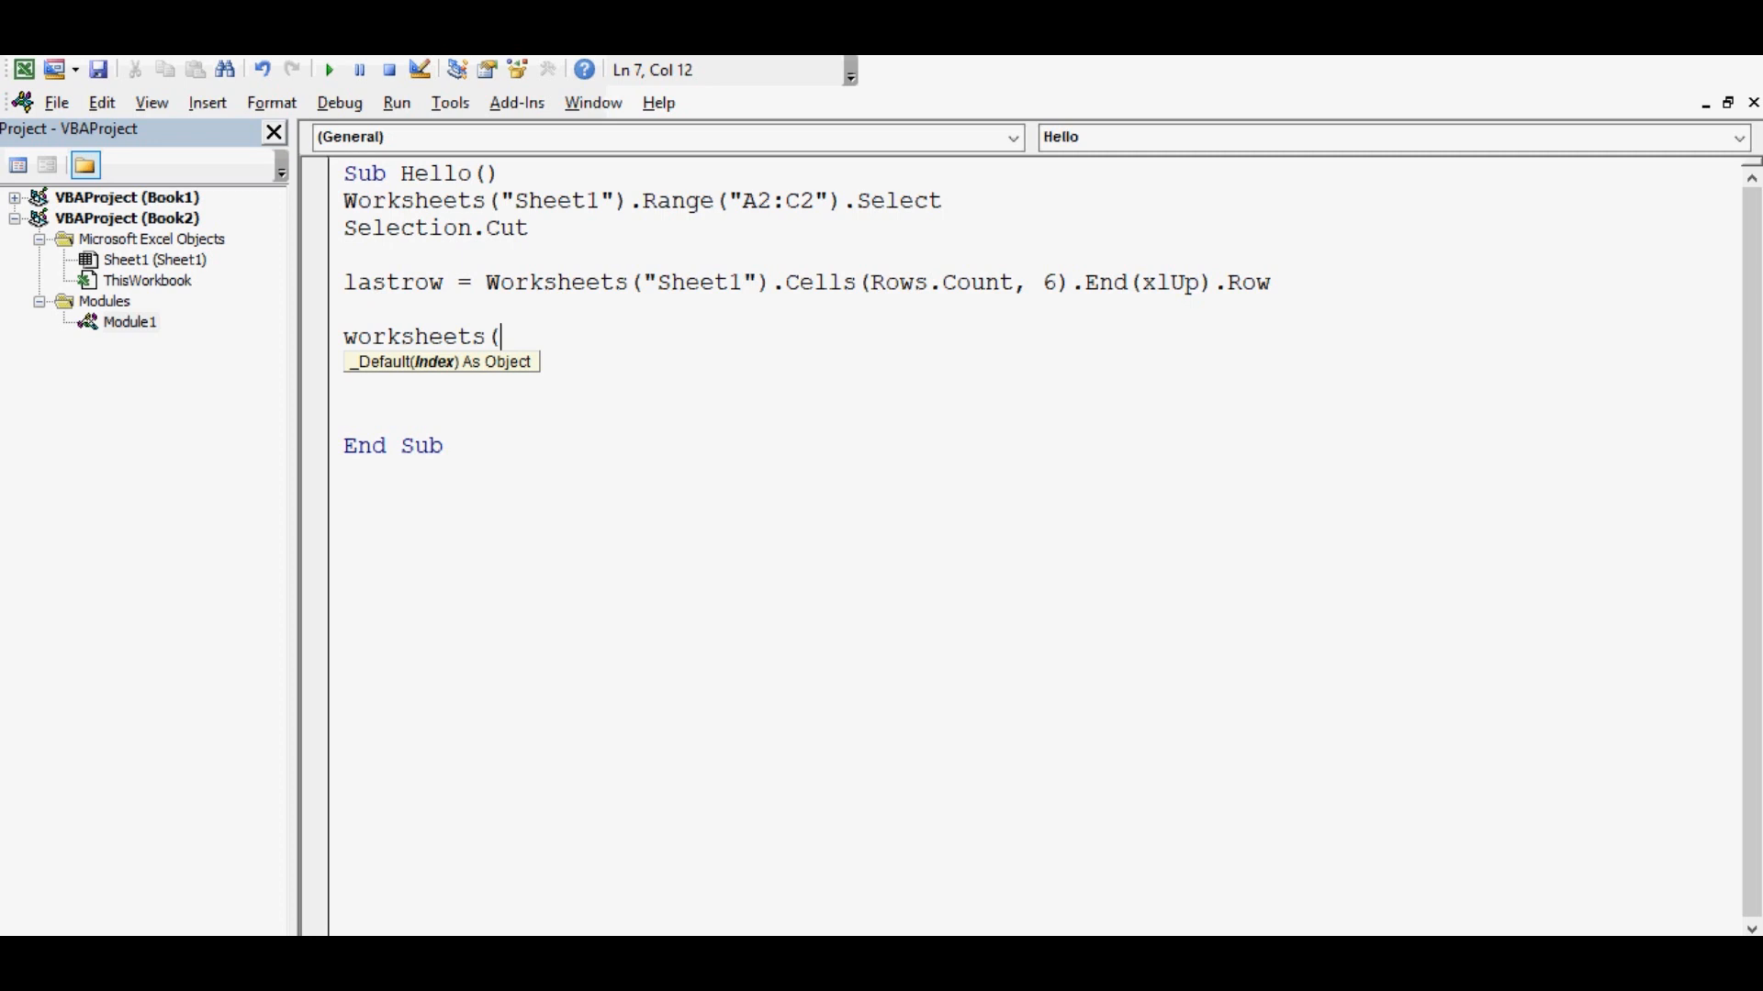
{"action": "type", "text": "\"Sheet"}
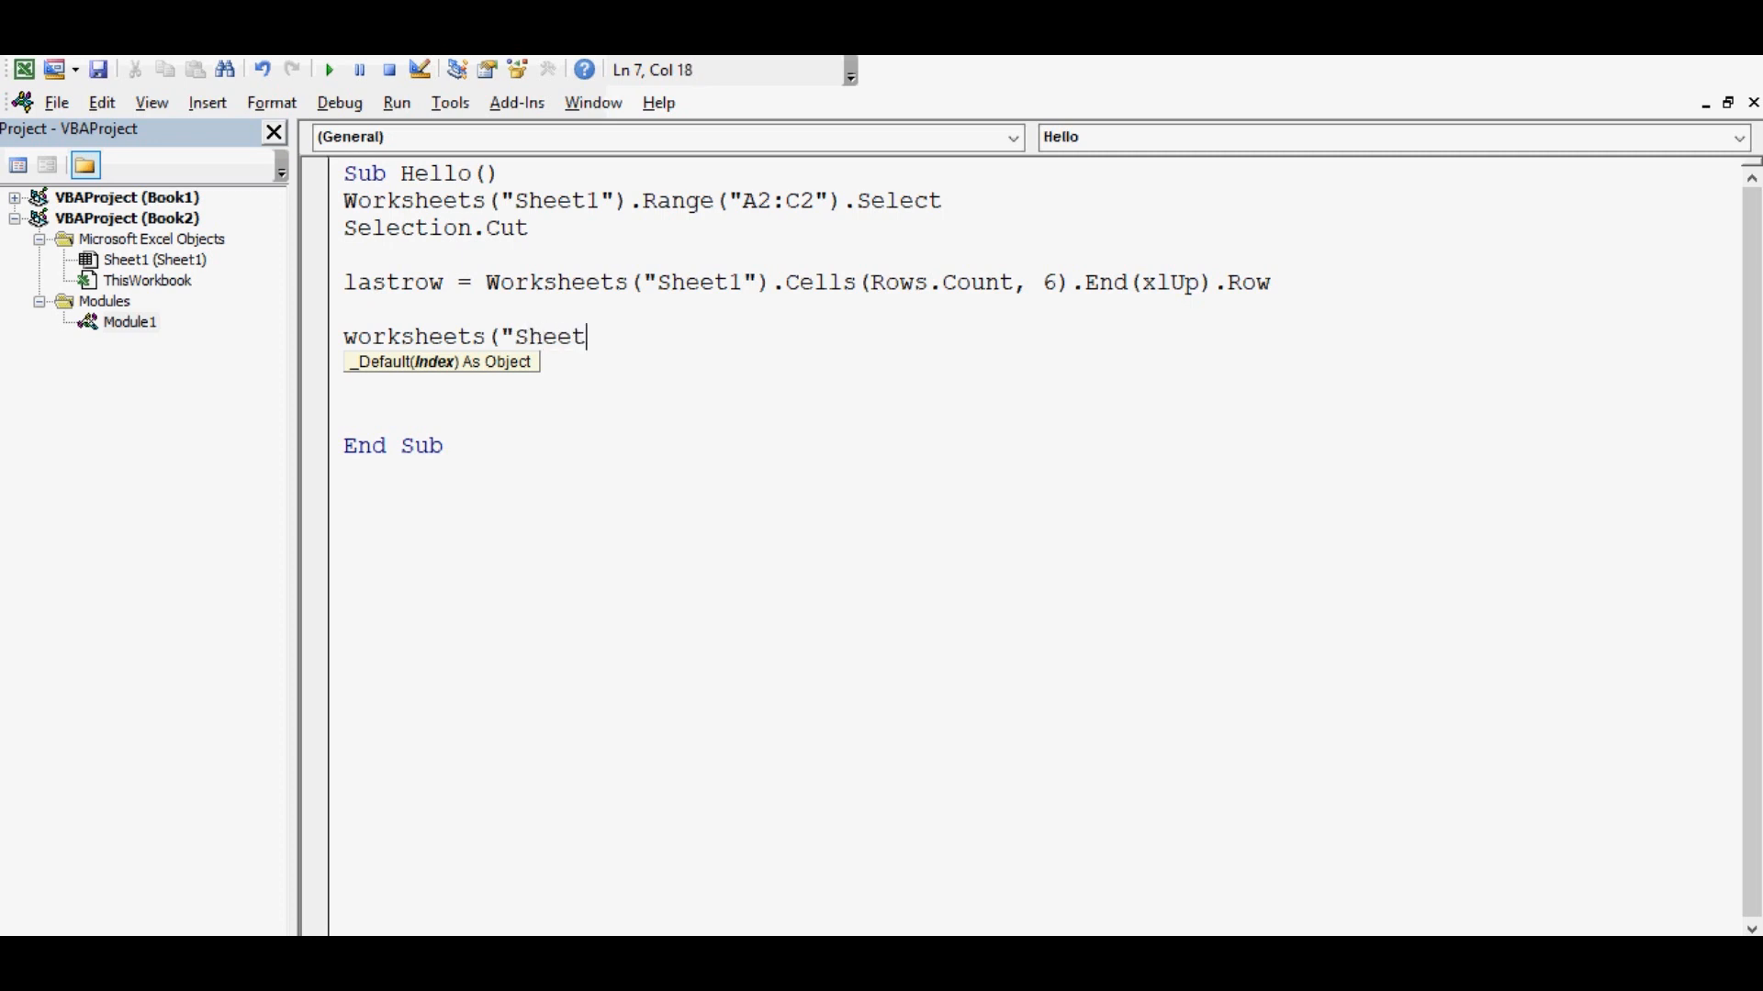
{"action": "type", "text": "1\")"}
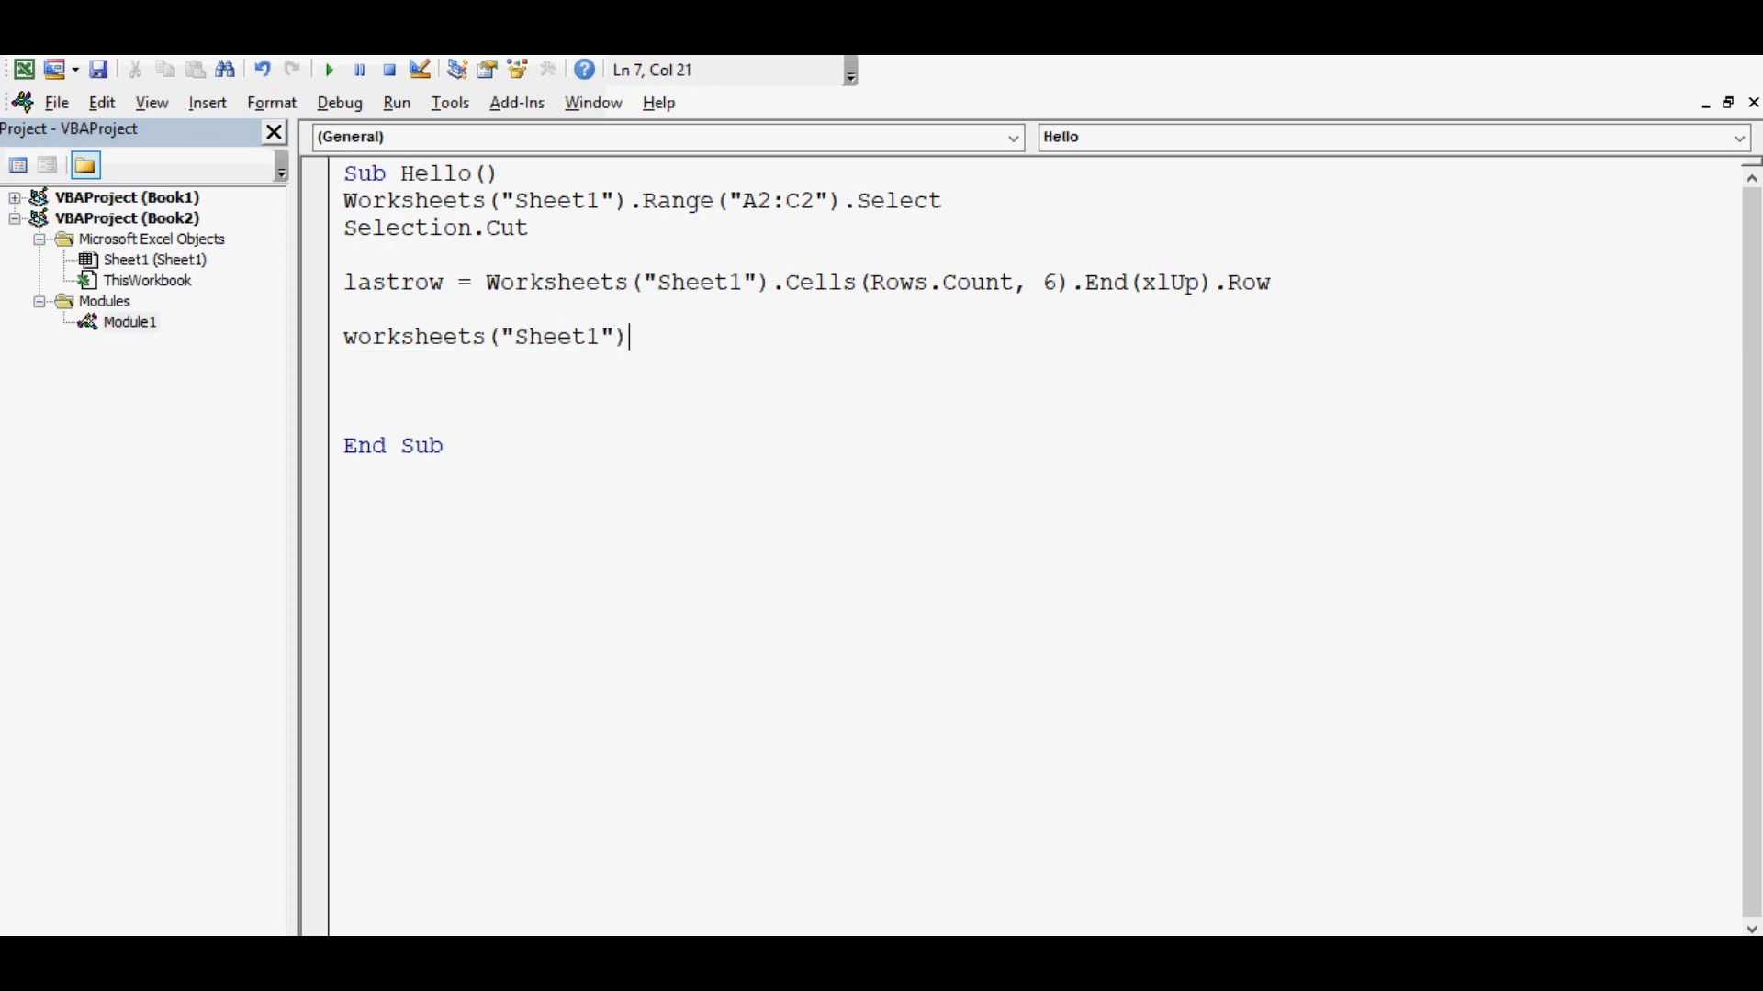
{"action": "type", "text": ".cells"}
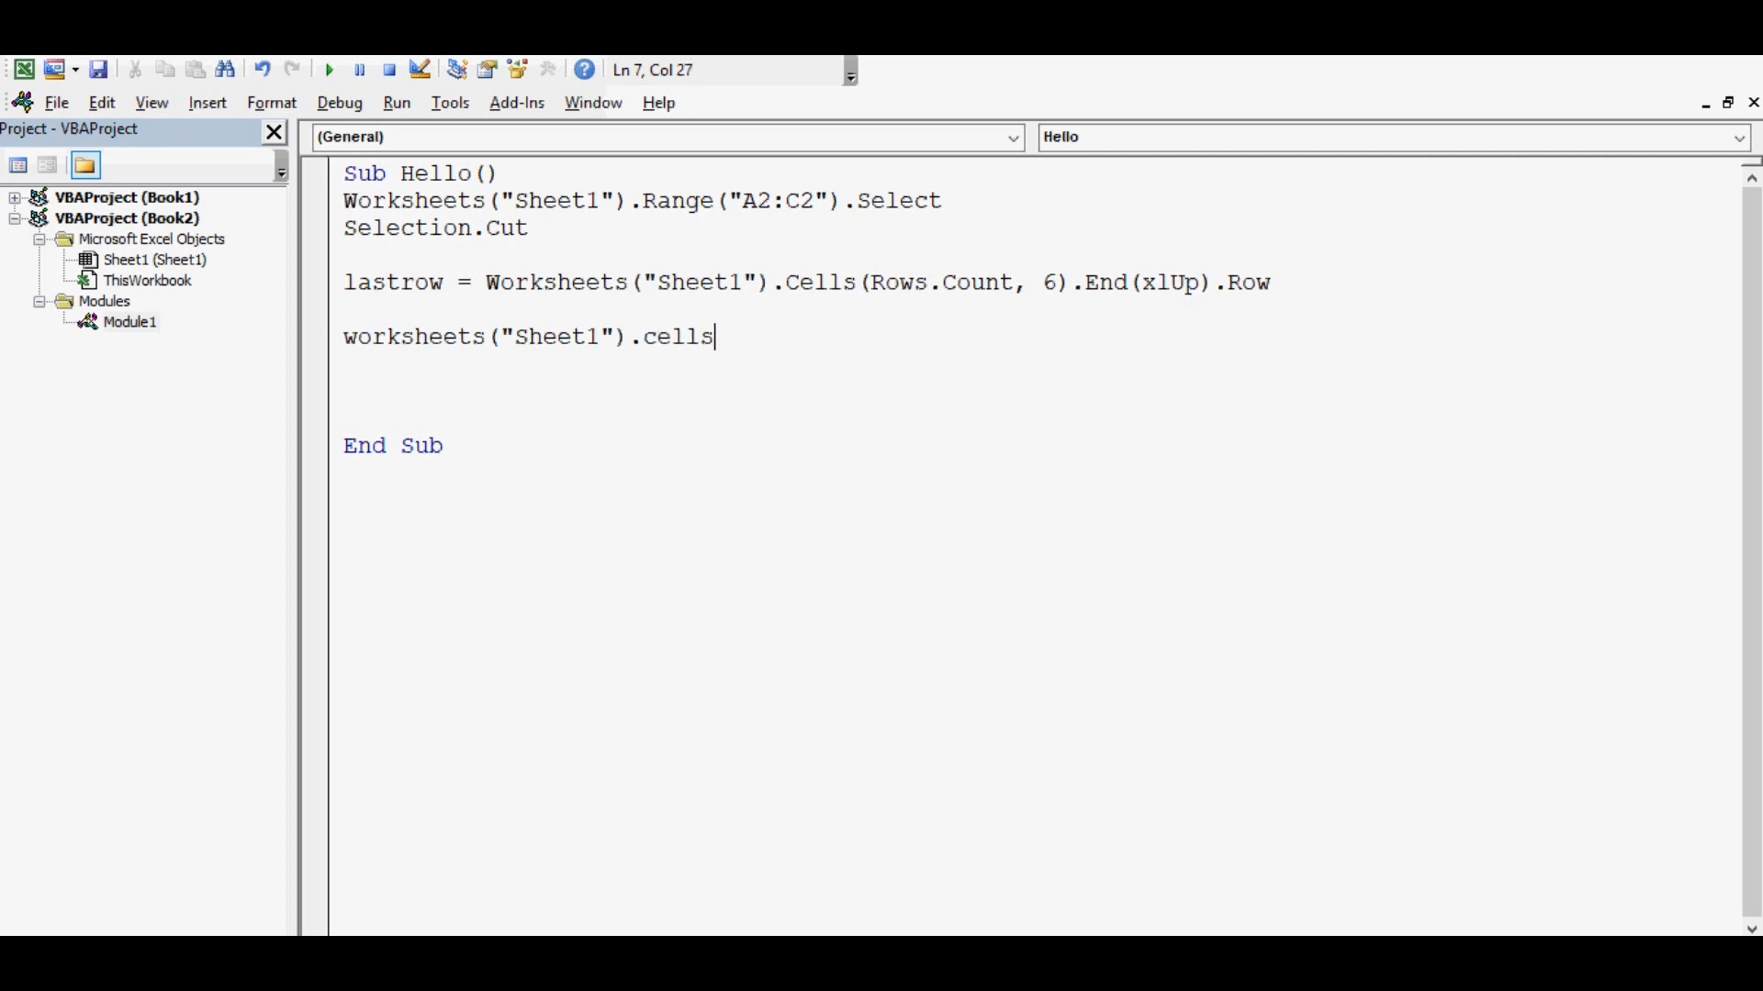
{"action": "type", "text": "("}
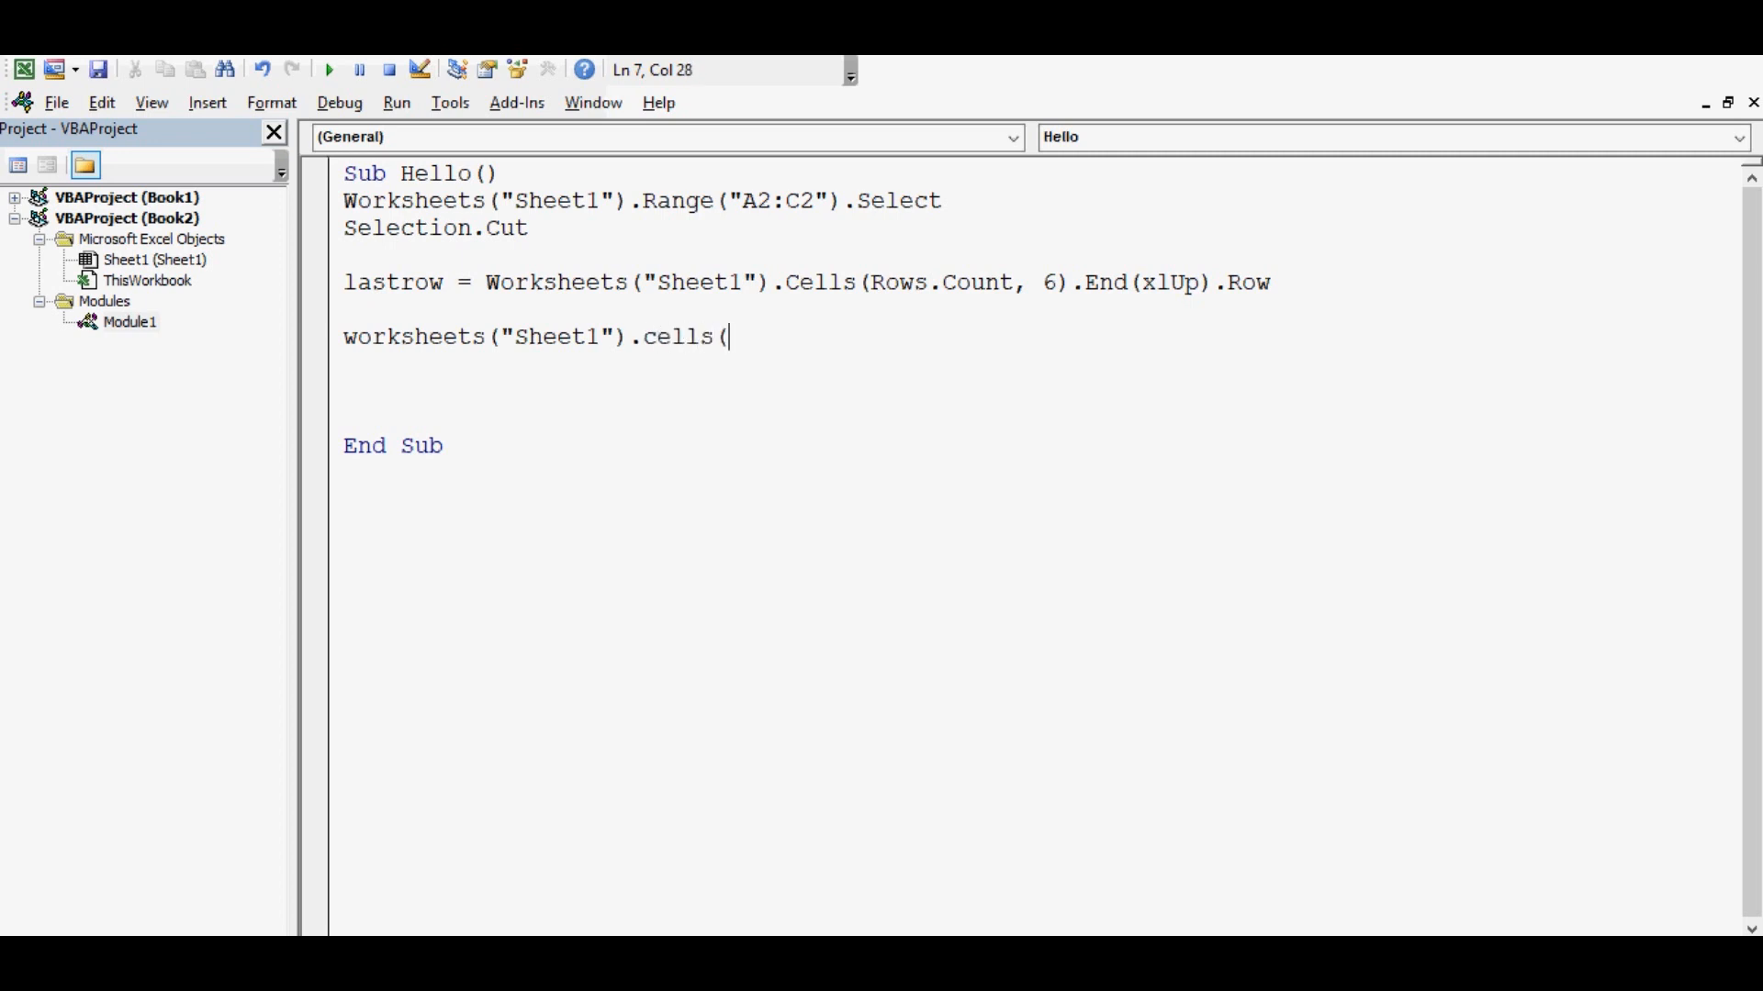
{"action": "type", "text": "lastrow"}
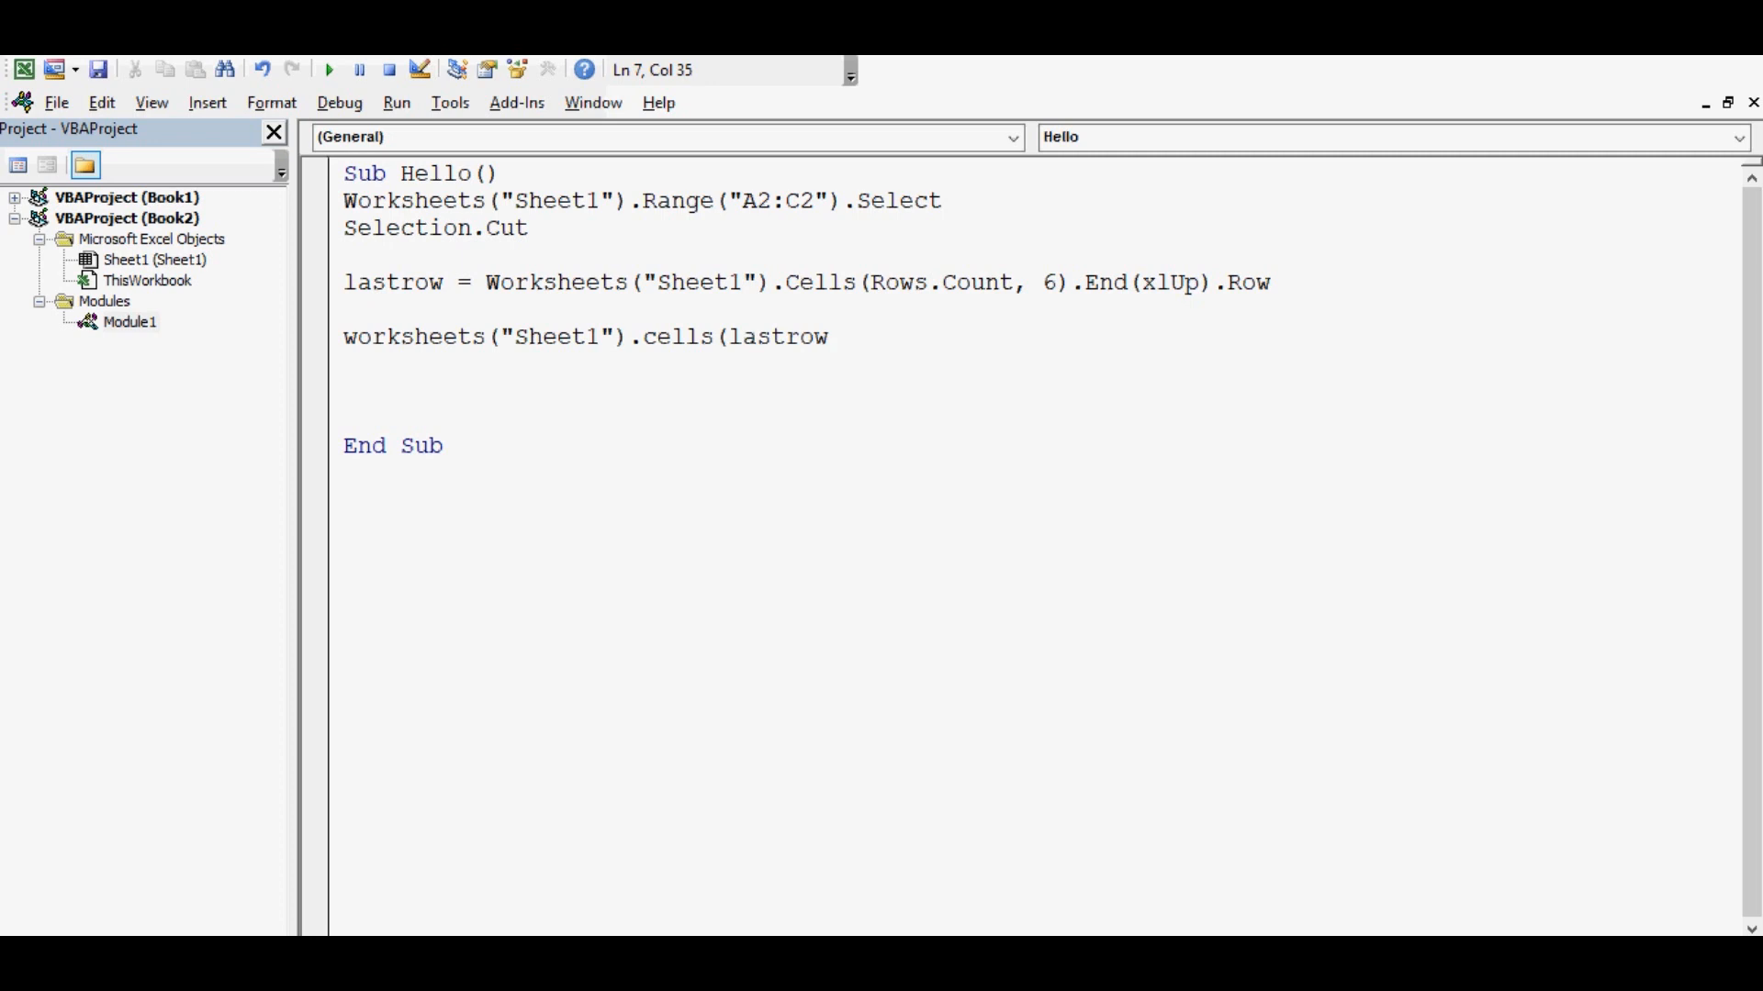
{"action": "type", "text": "+"}
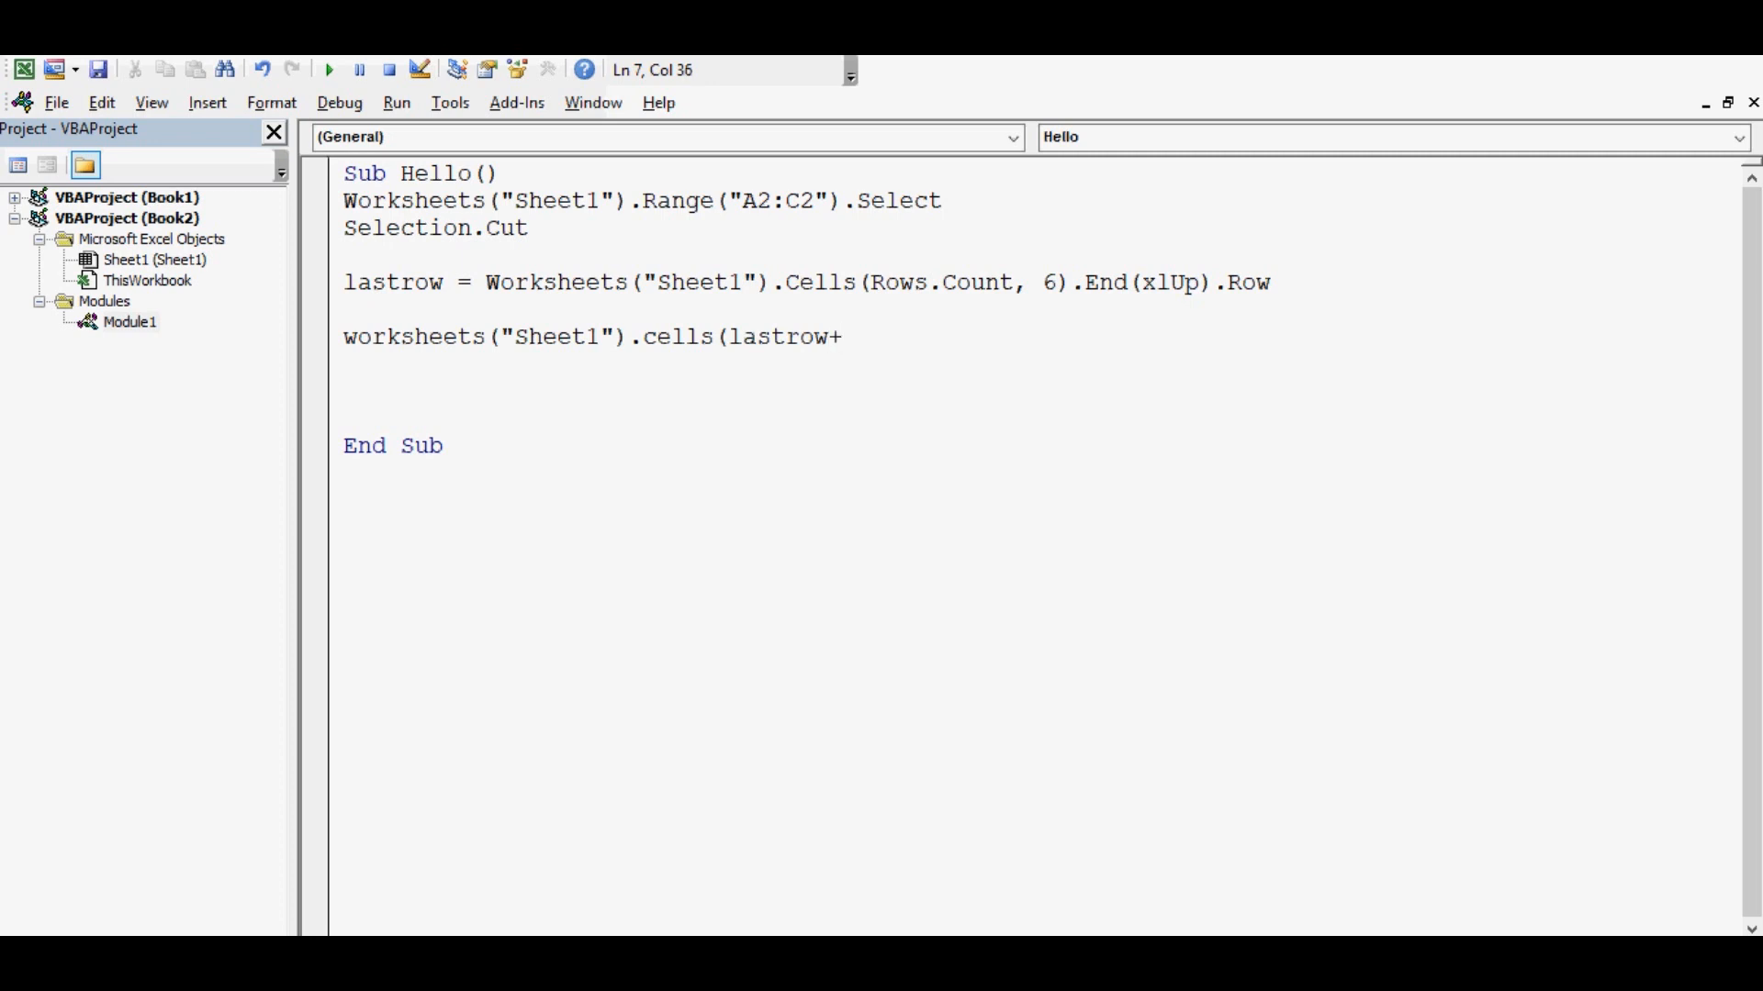
{"action": "type", "text": "1"}
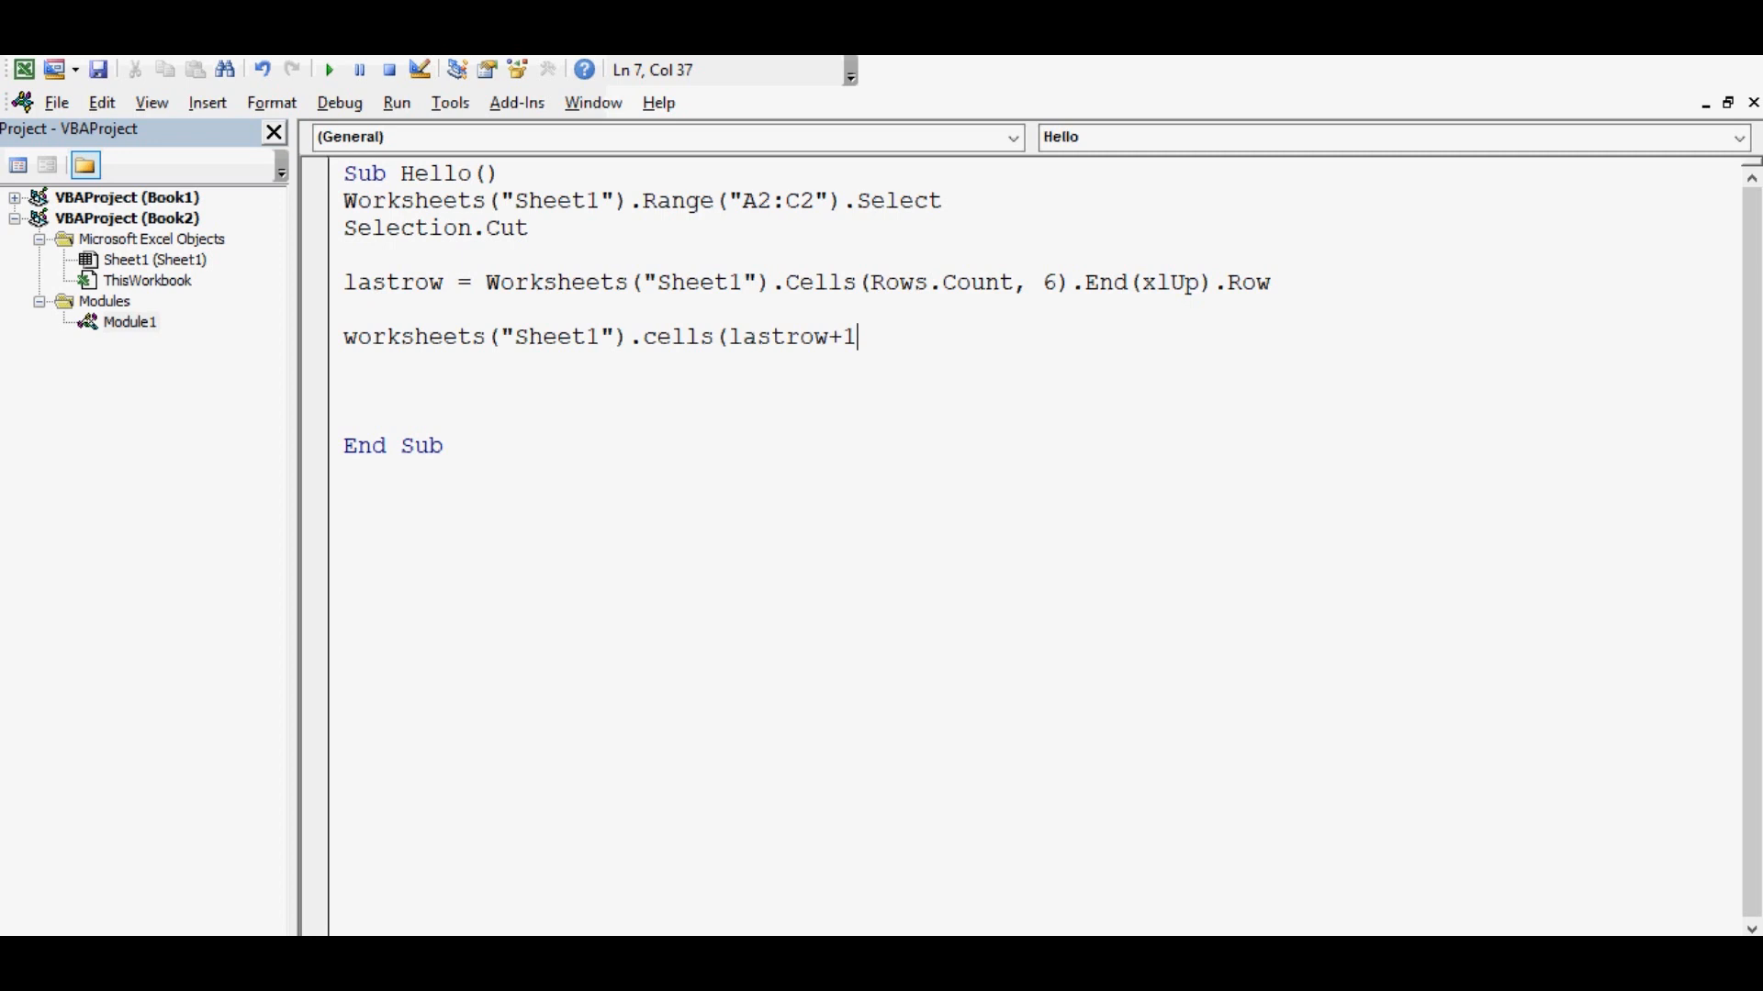
{"action": "type", "text": ", 6"}
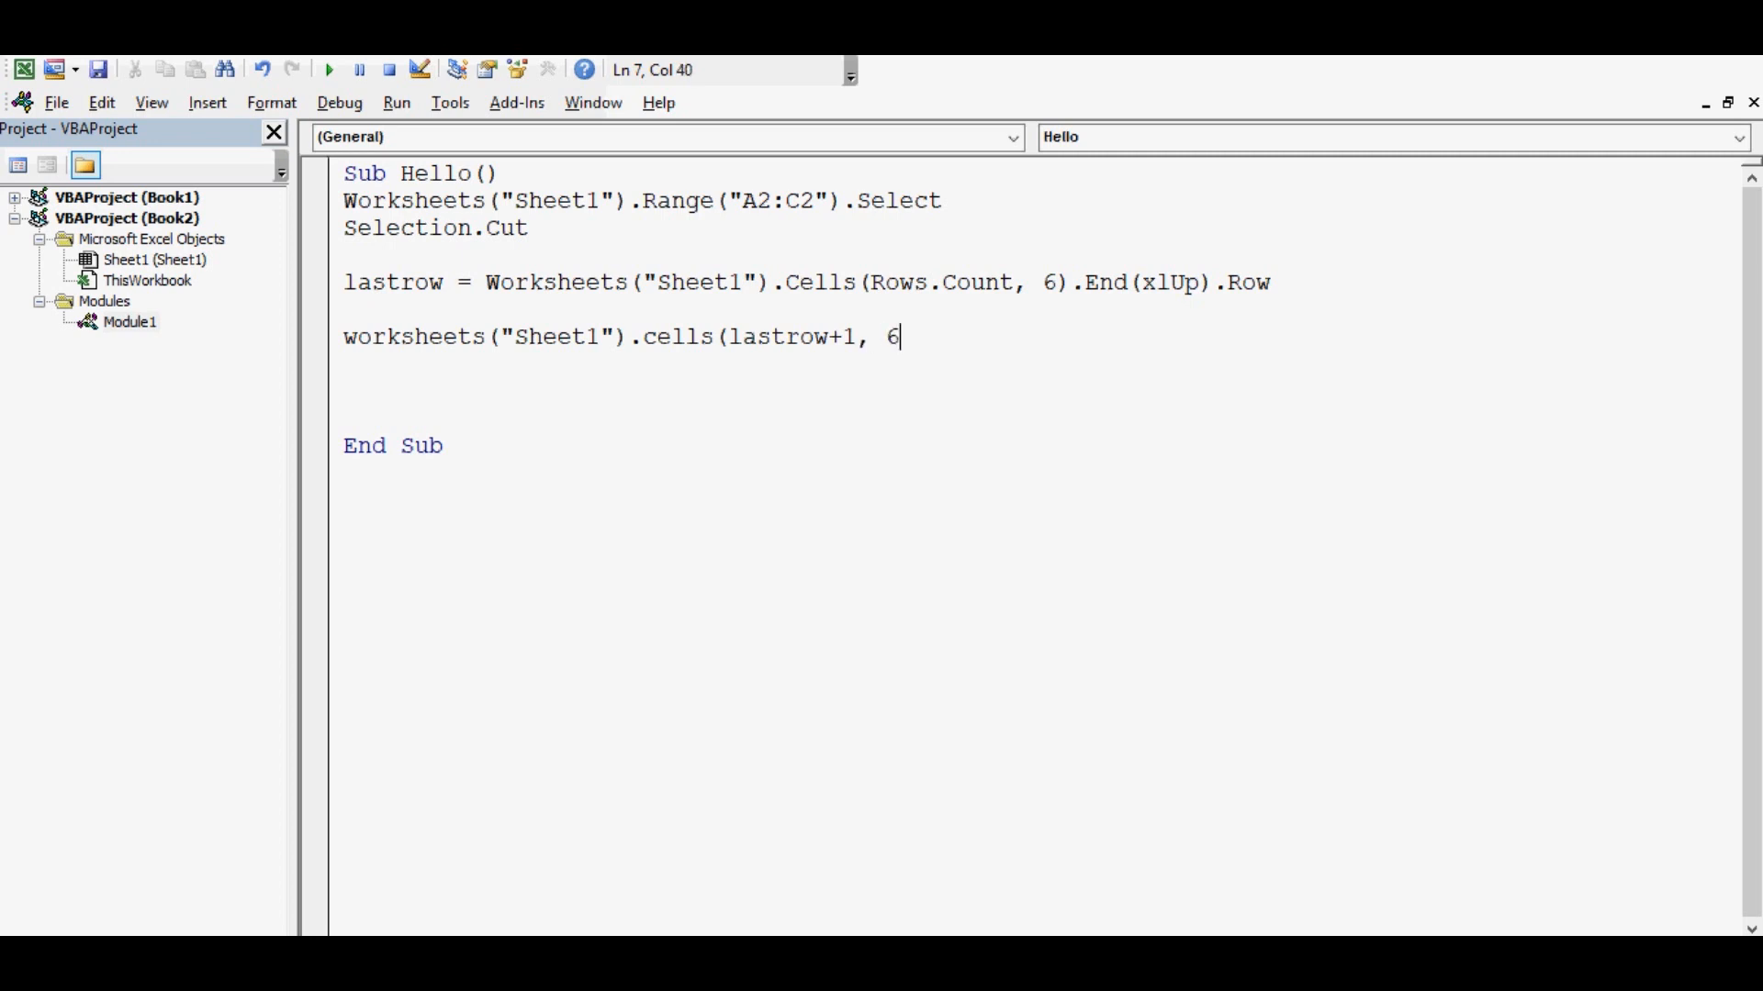
{"action": "type", "text": ").Select"}
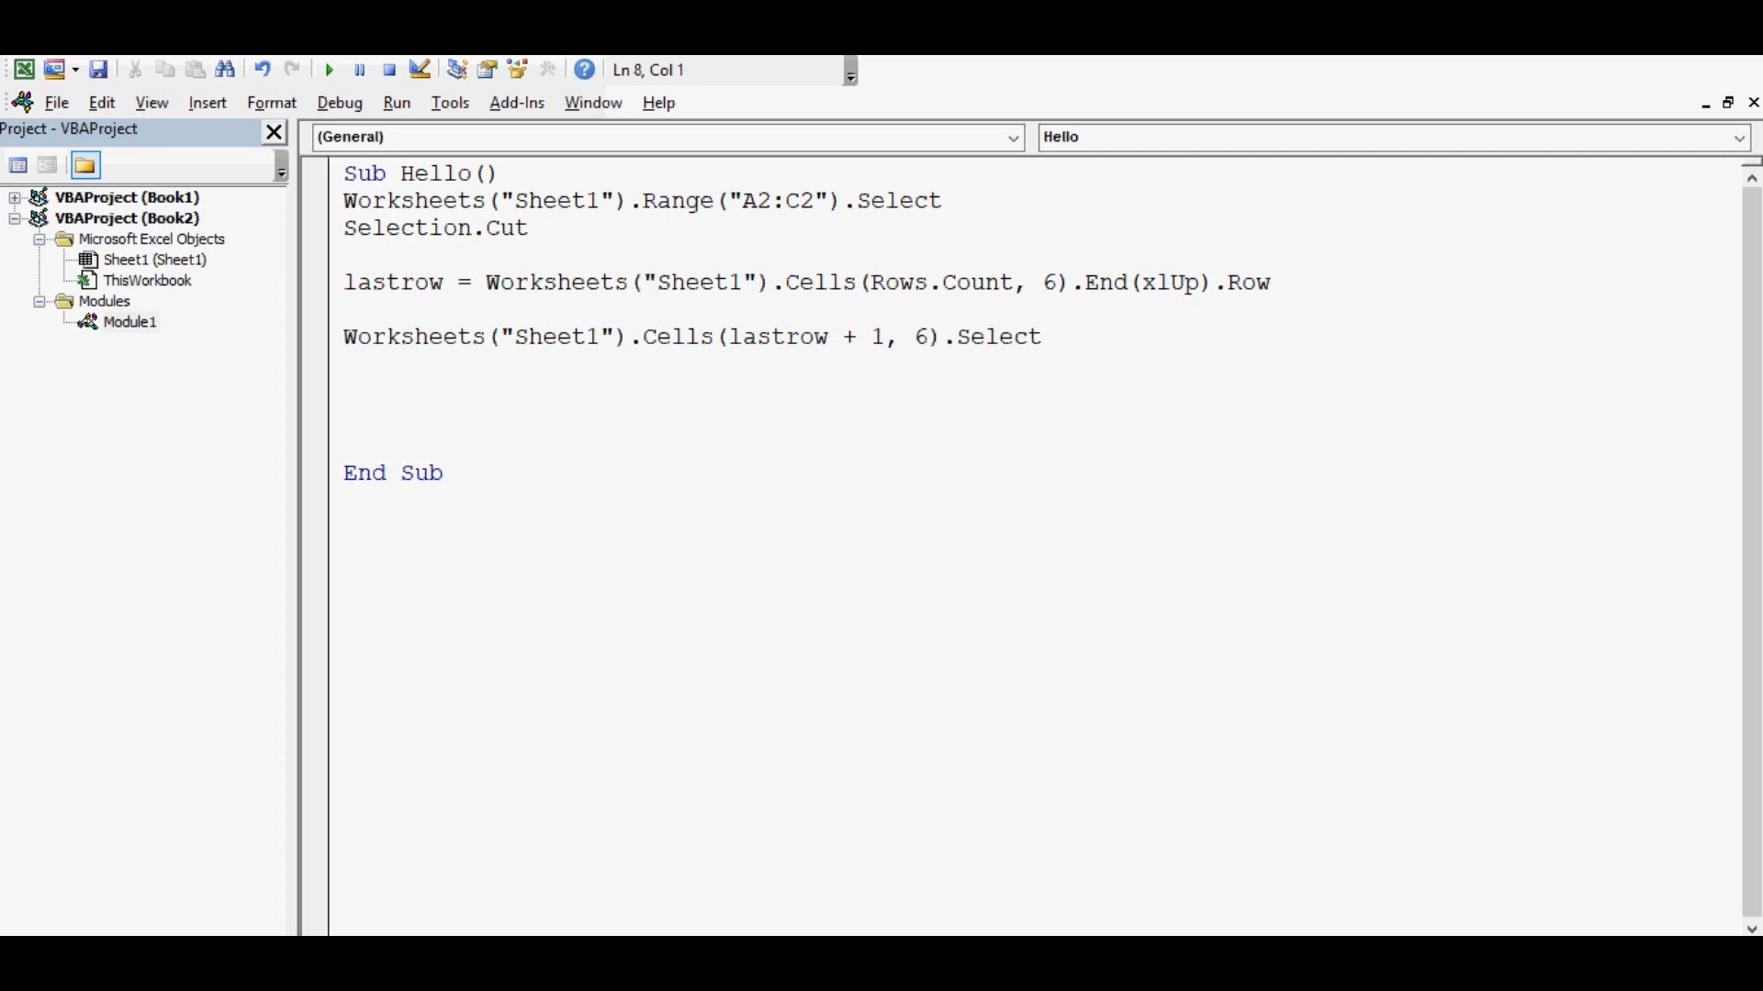
Add ActiveSheet.Paste to paste the cut cells there
{"action": "type", "text": "act"}
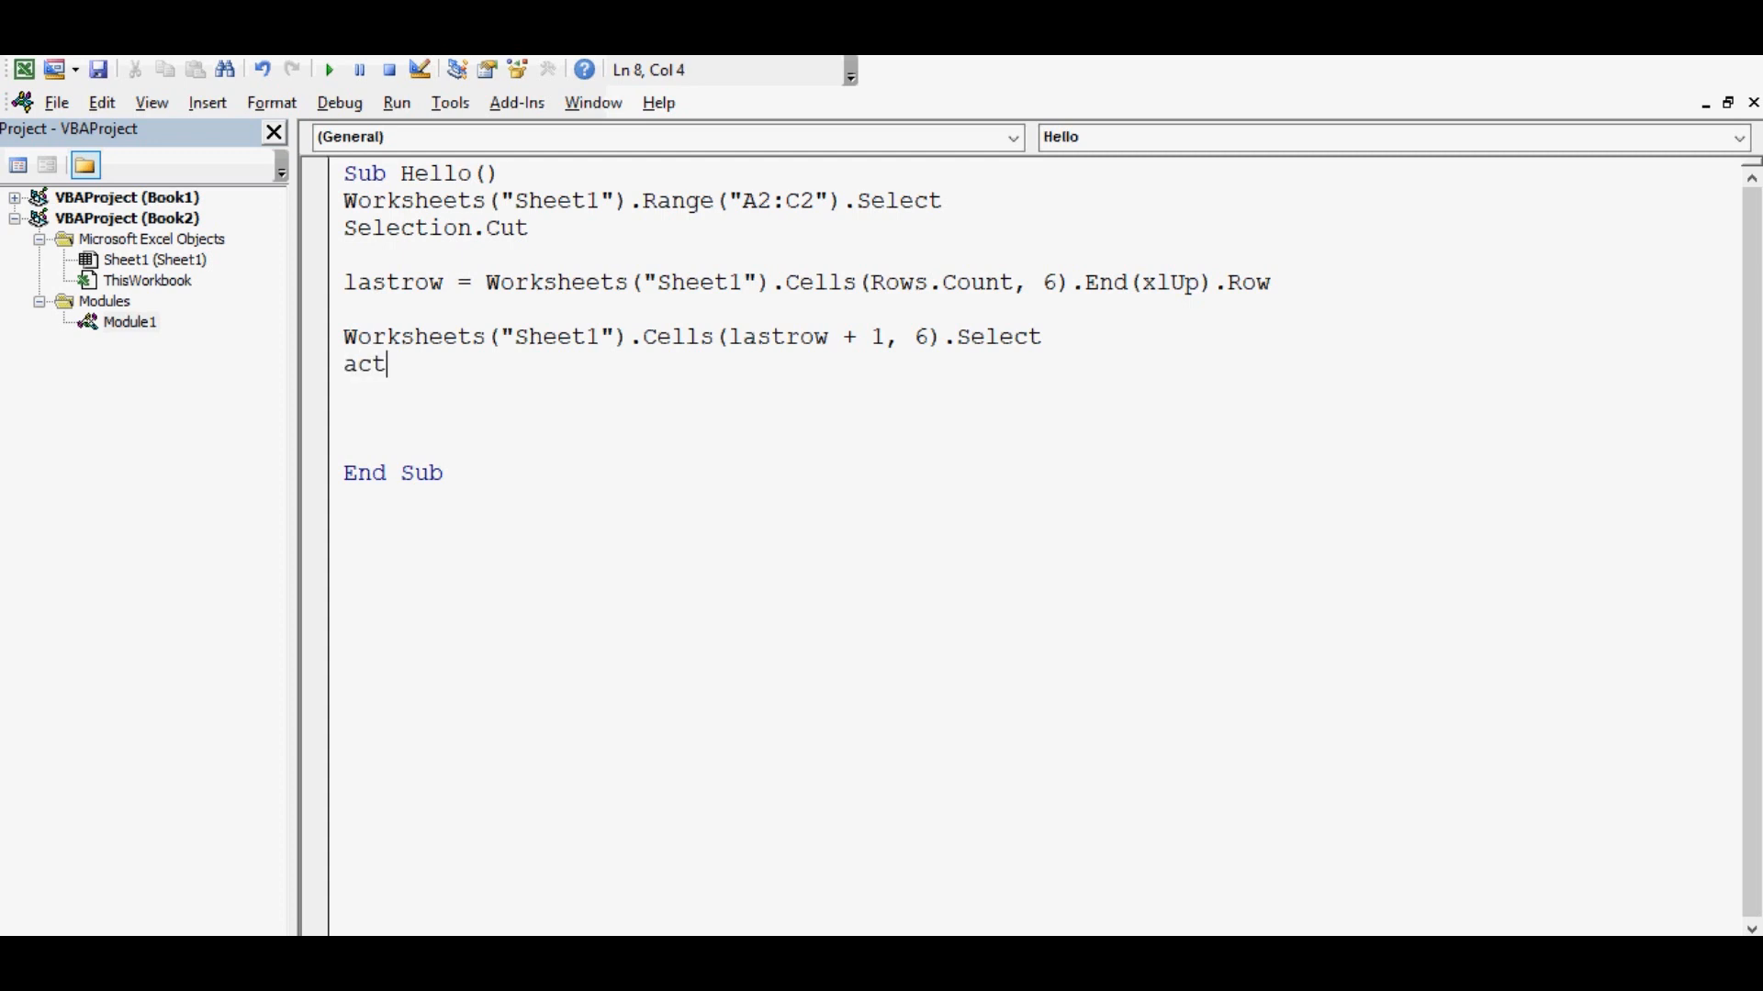
{"action": "type", "text": "ivesheet"}
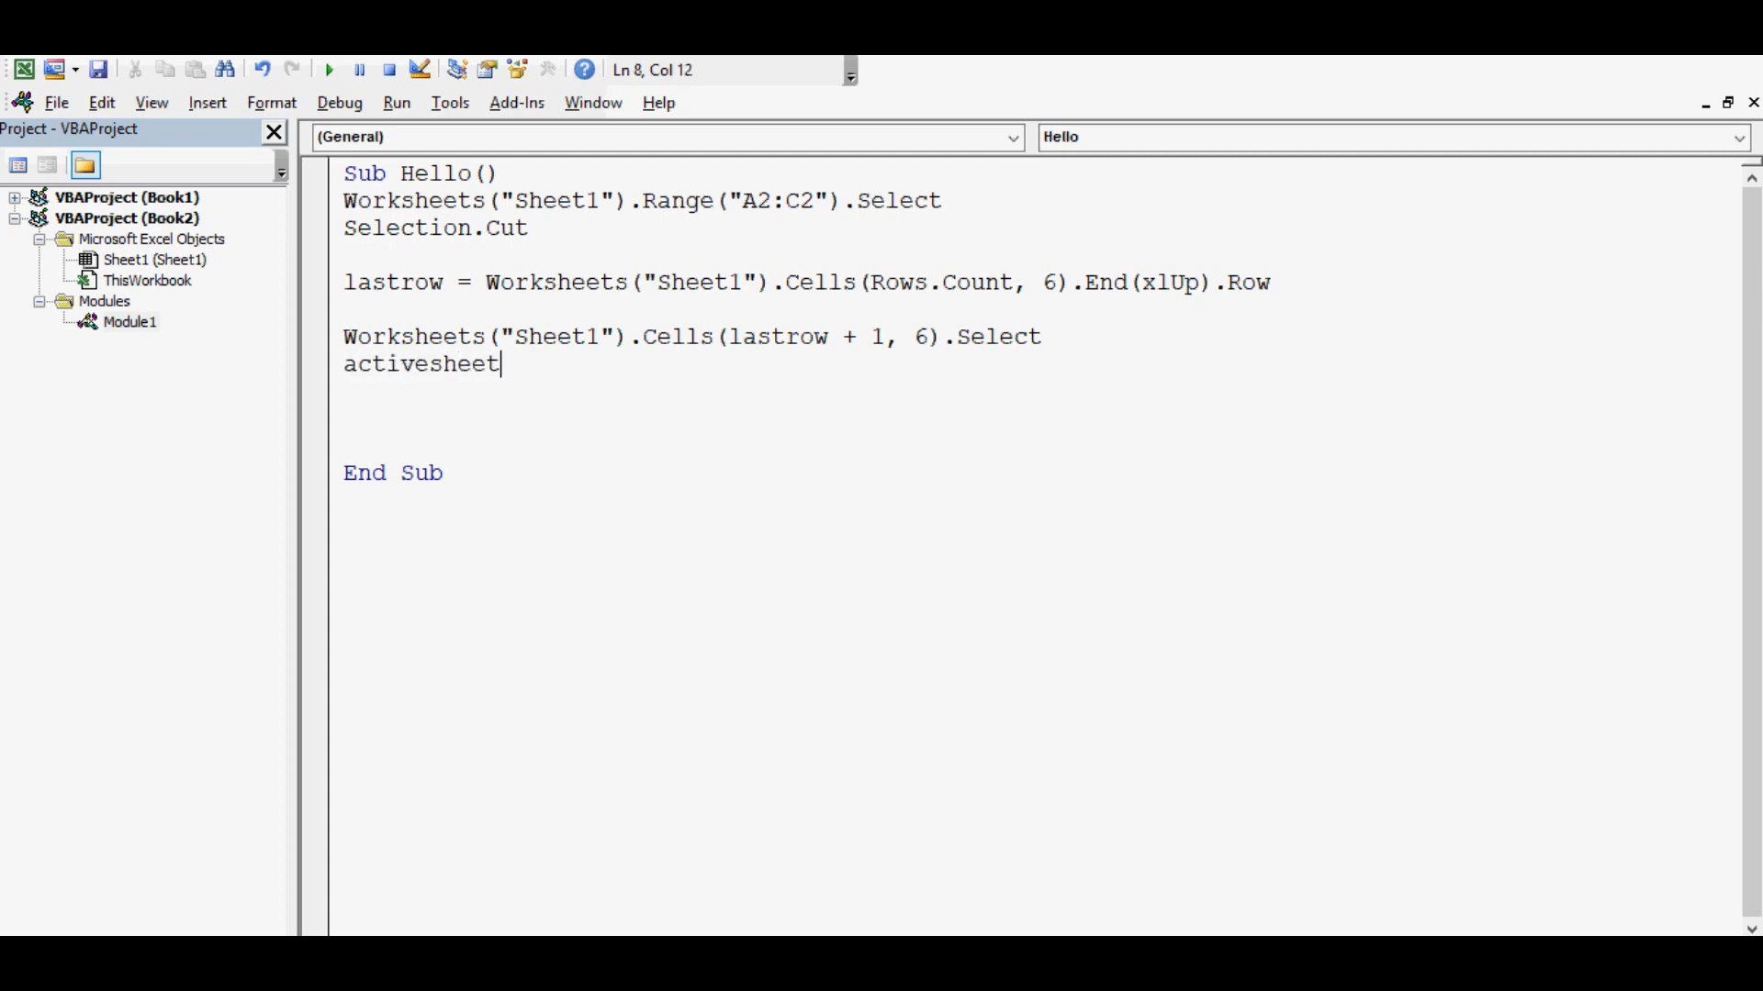
{"action": "type", "text": ".paste"}
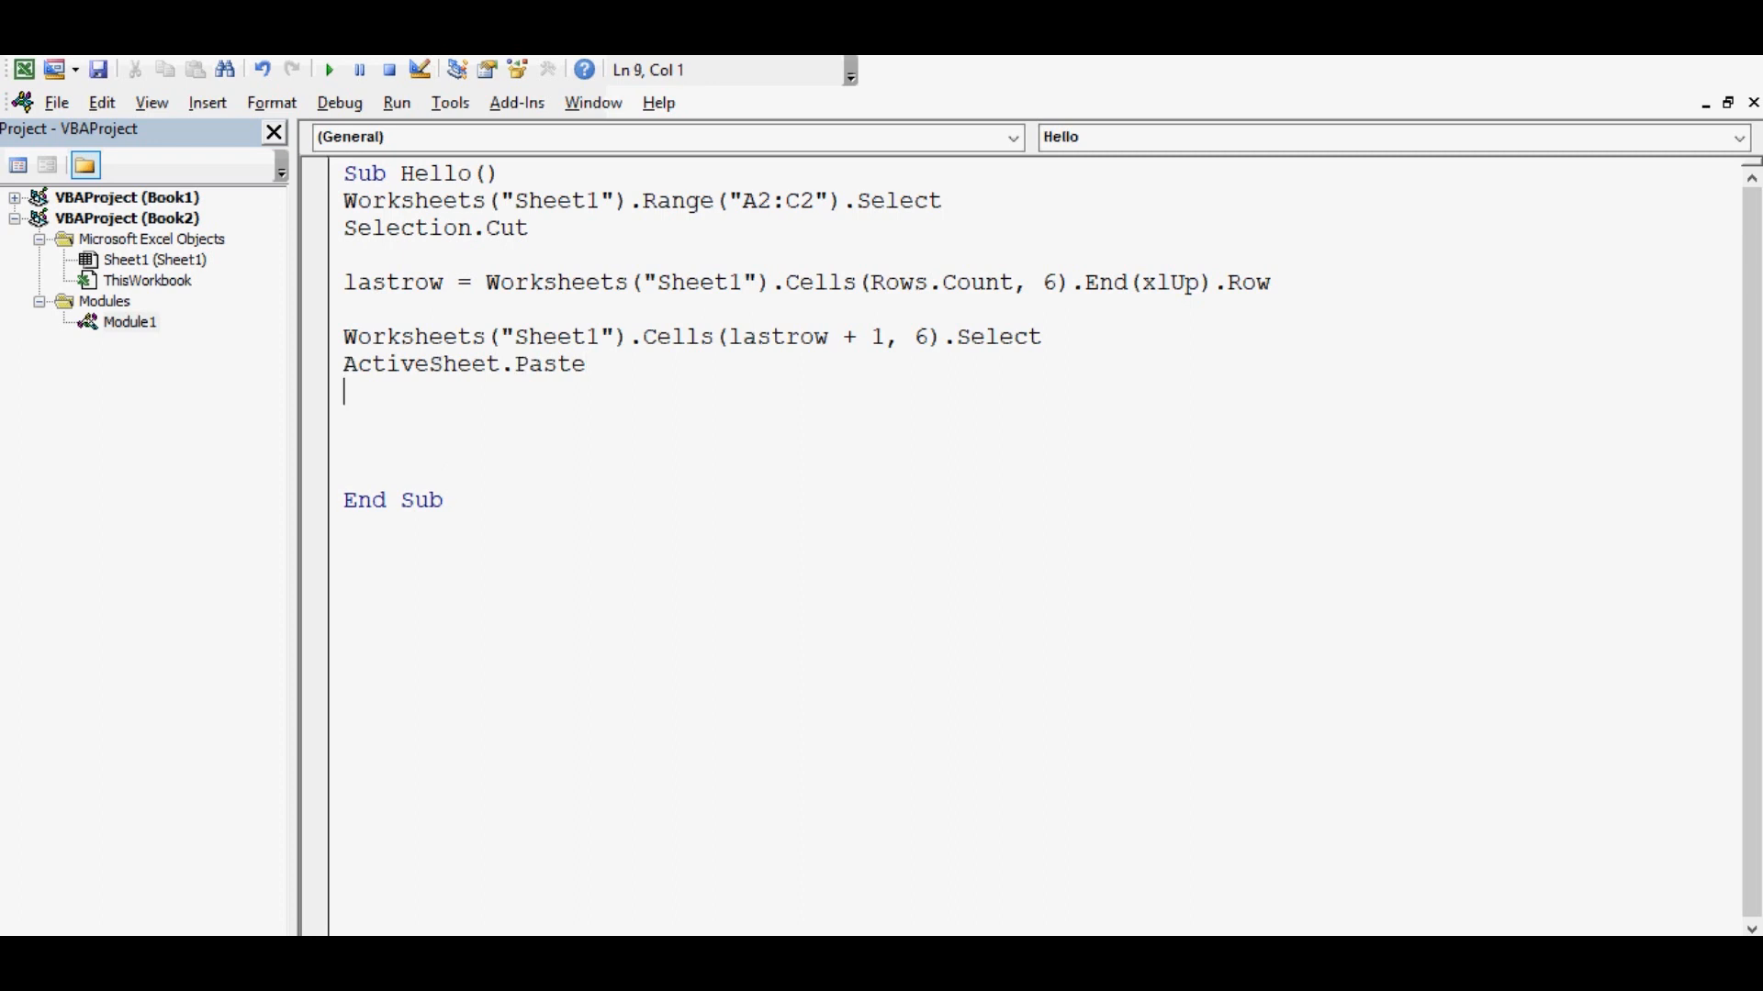
Reselect Worksheets("Sheet1").Range("A2:C2") after the paste
{"action": "type", "text": "works"}
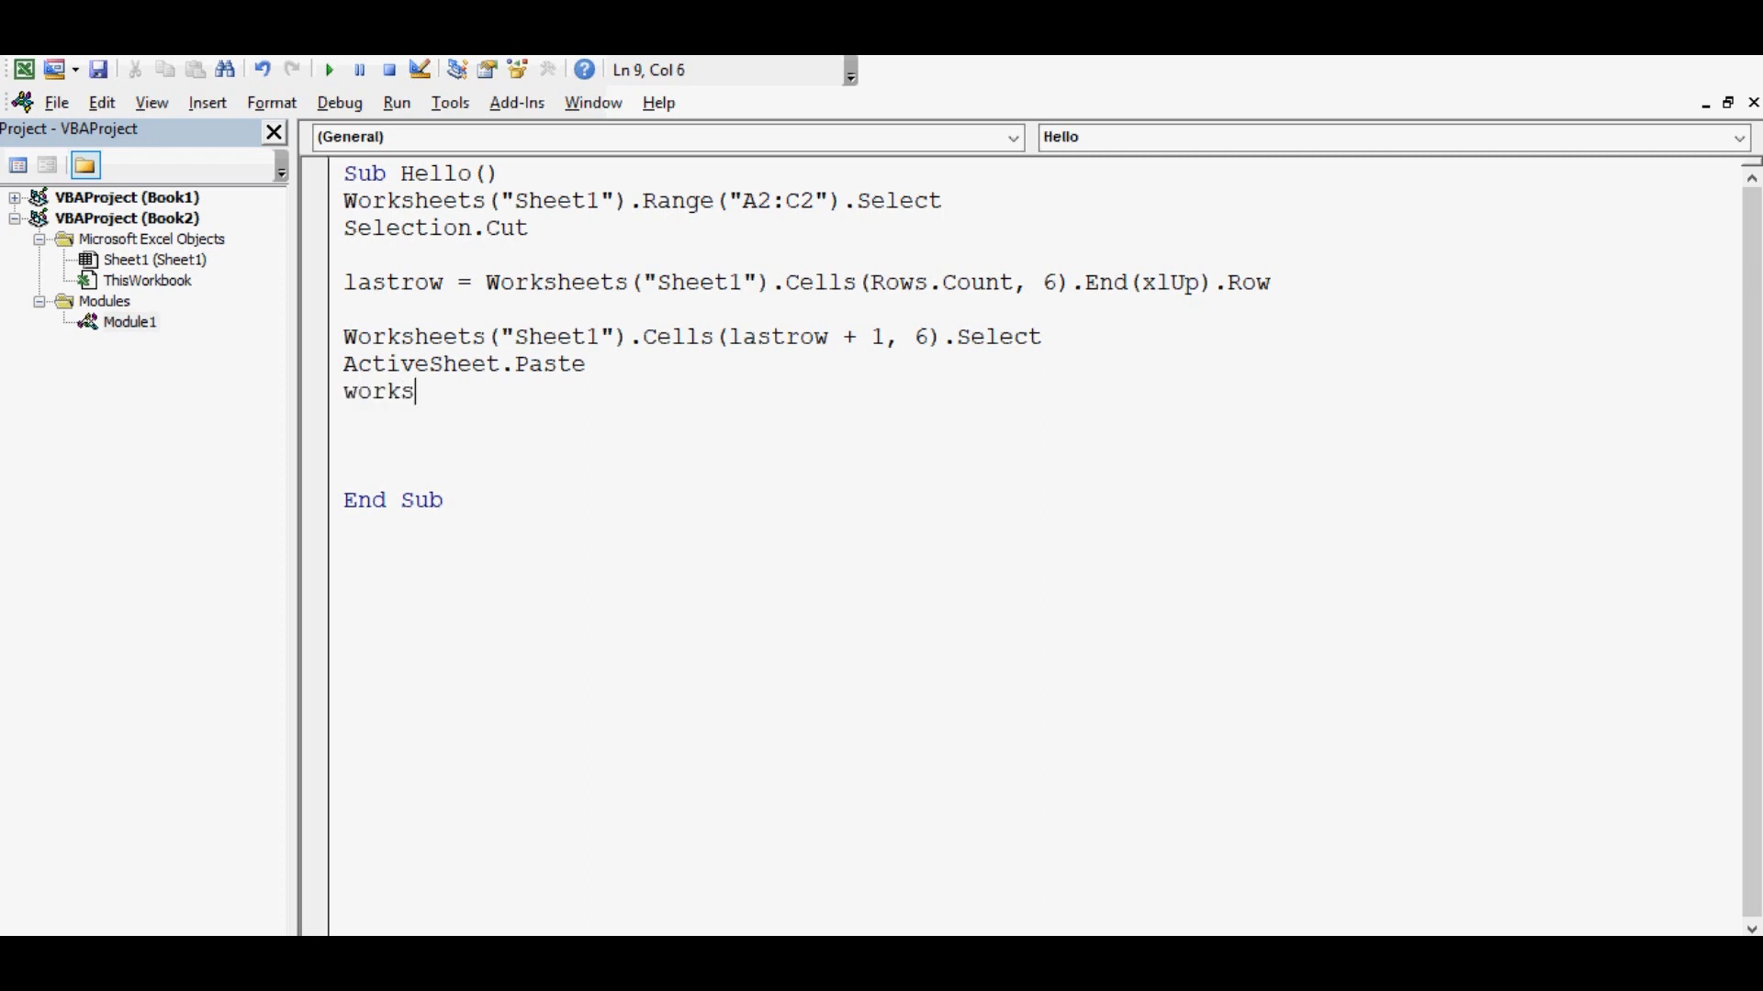
{"action": "type", "text": "heets"}
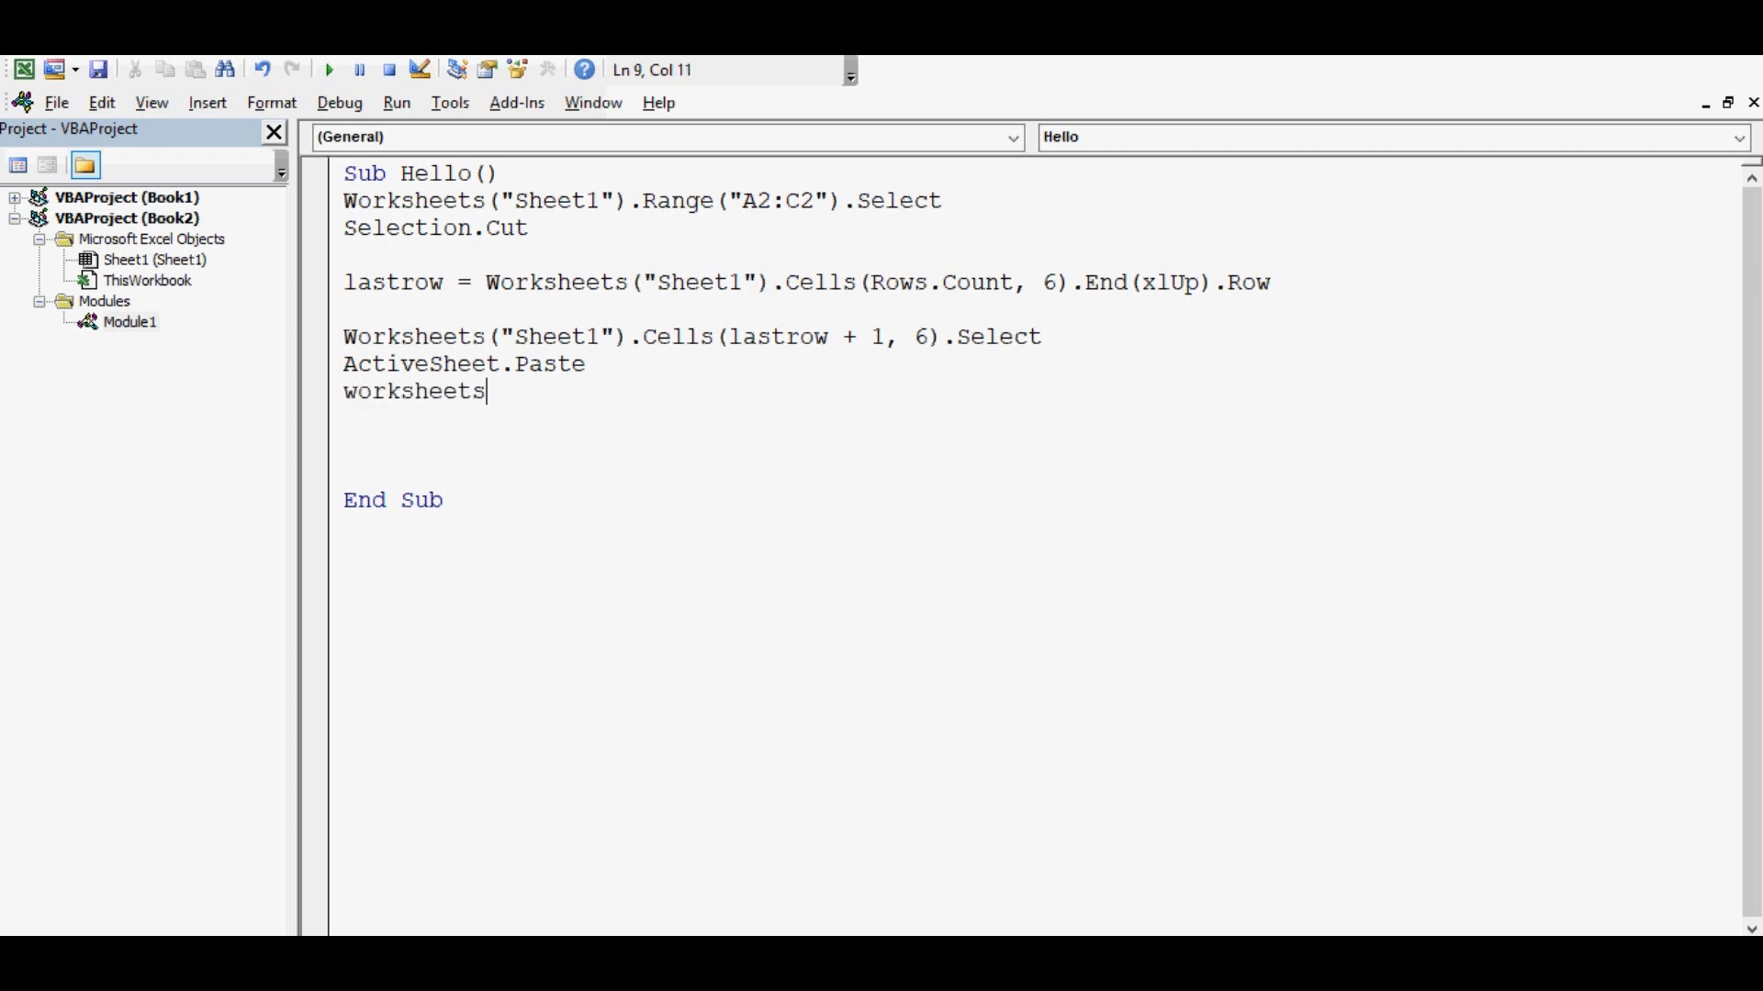
{"action": "type", "text": "(\""}
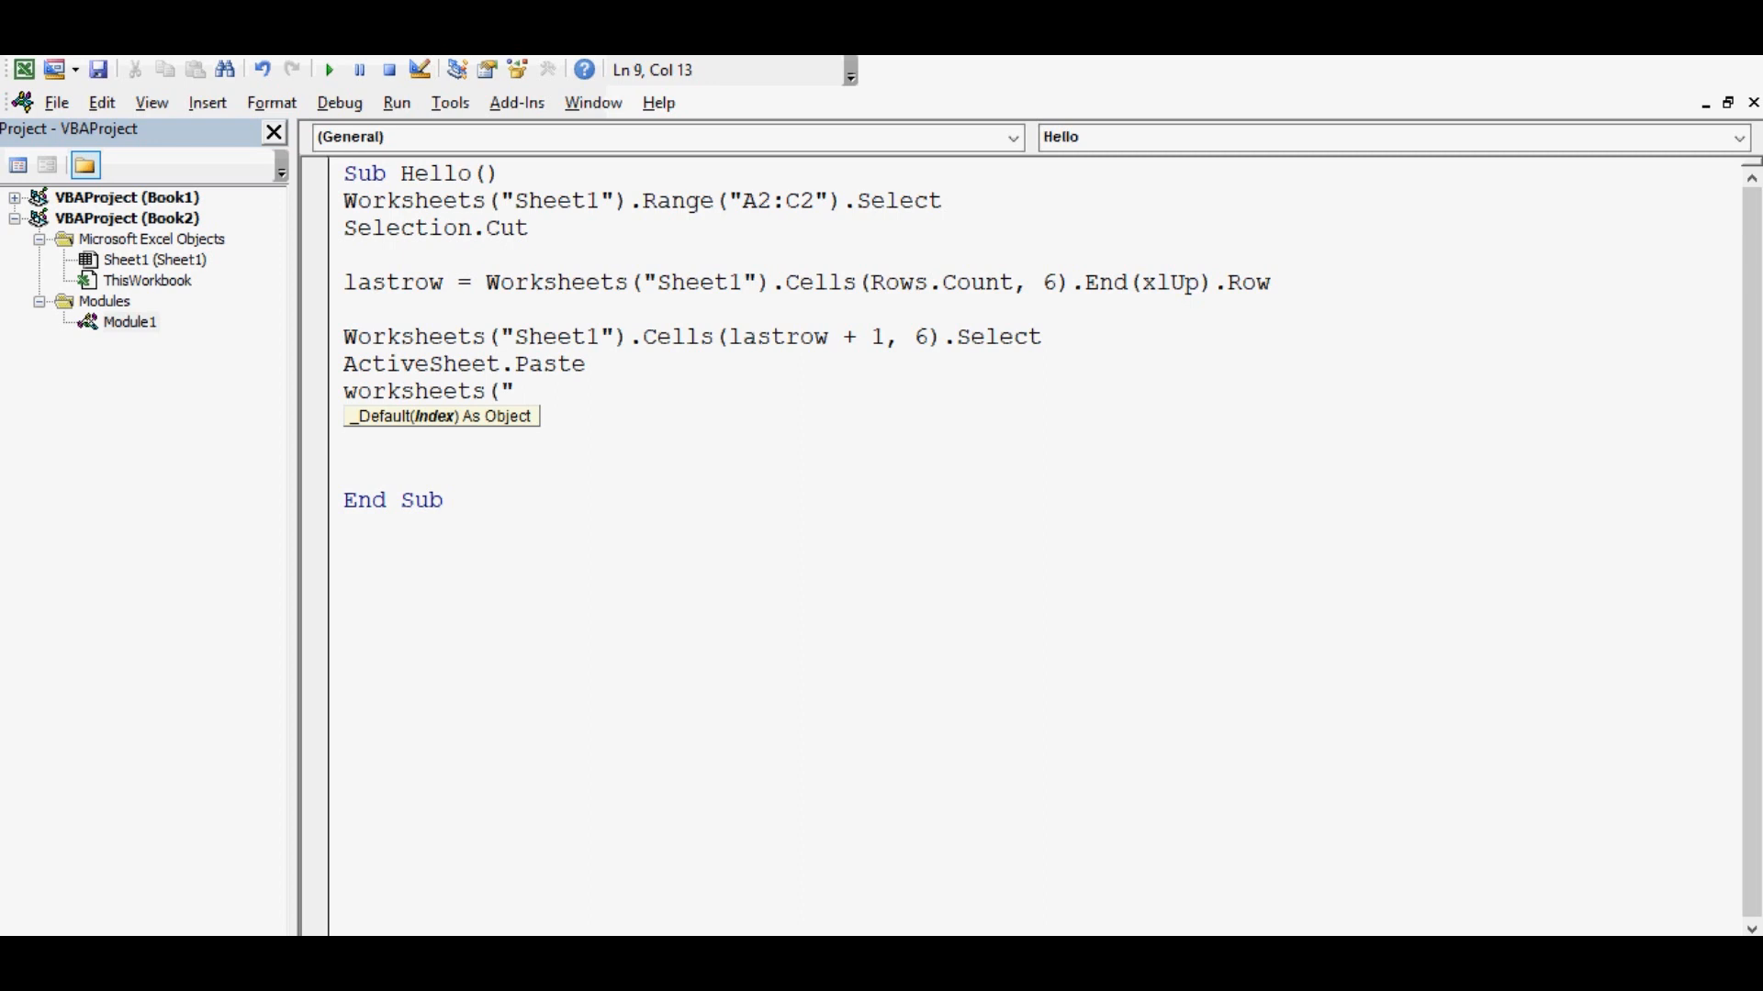
{"action": "type", "text": "Shee"}
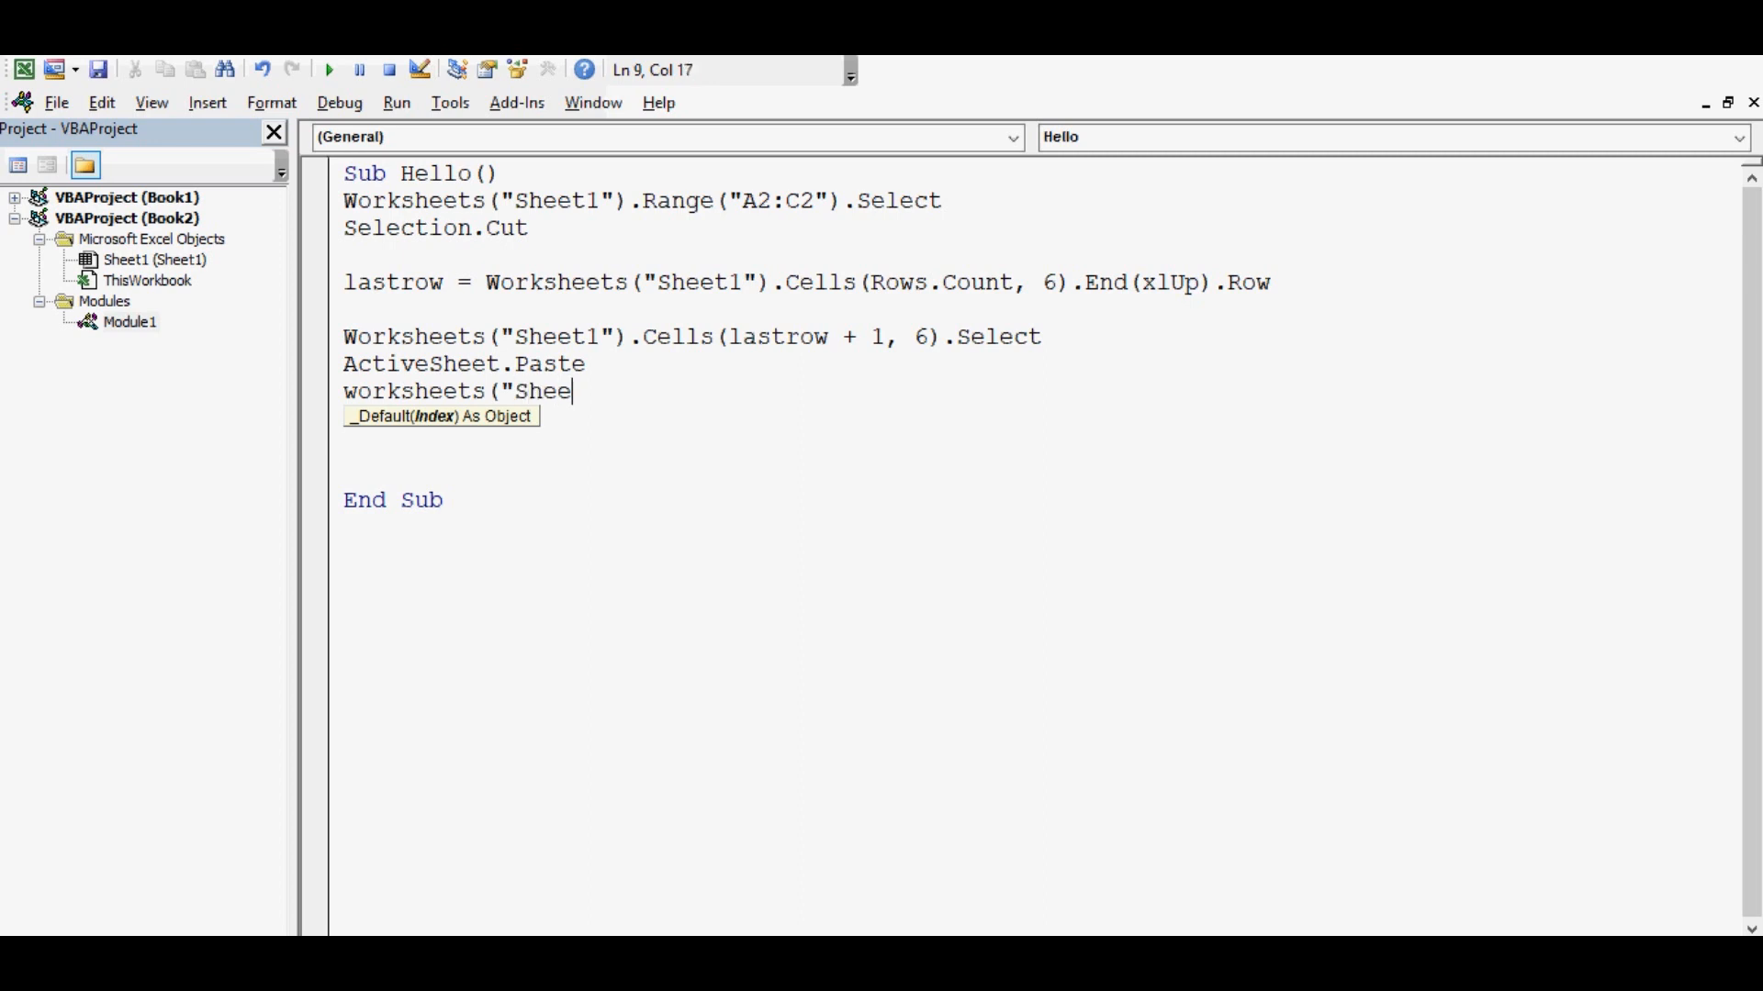
{"action": "type", "text": "t1\")"}
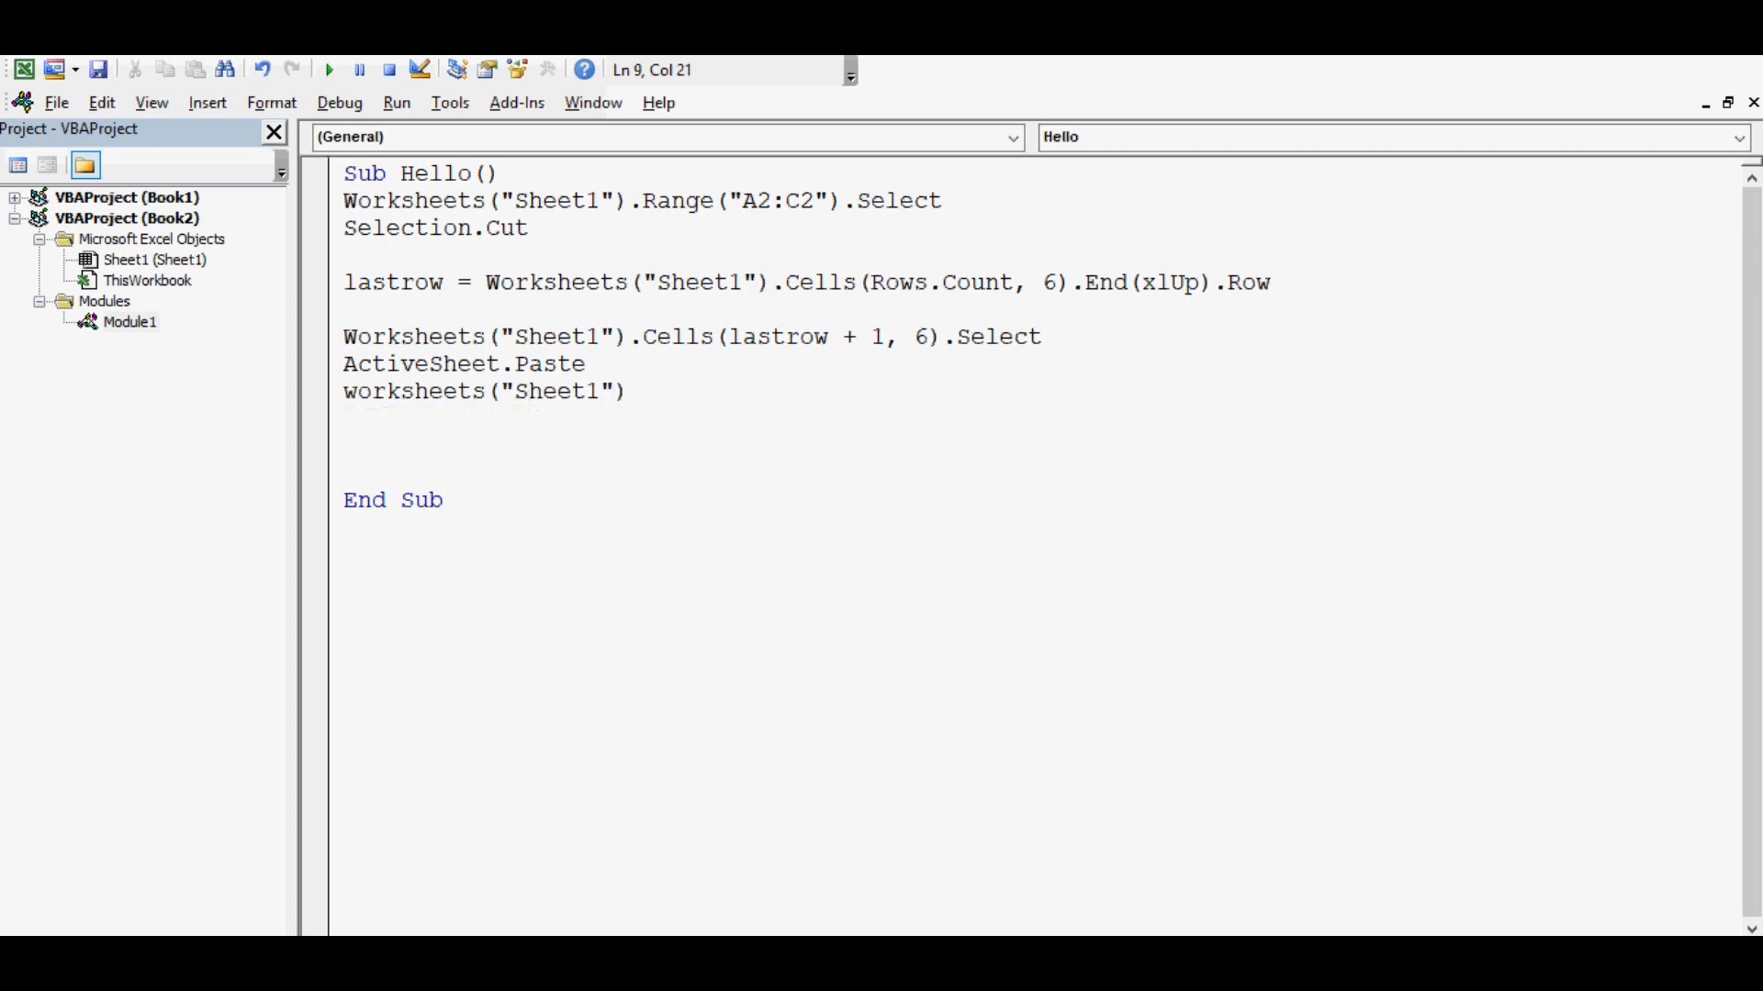
{"action": "type", "text": ".range"}
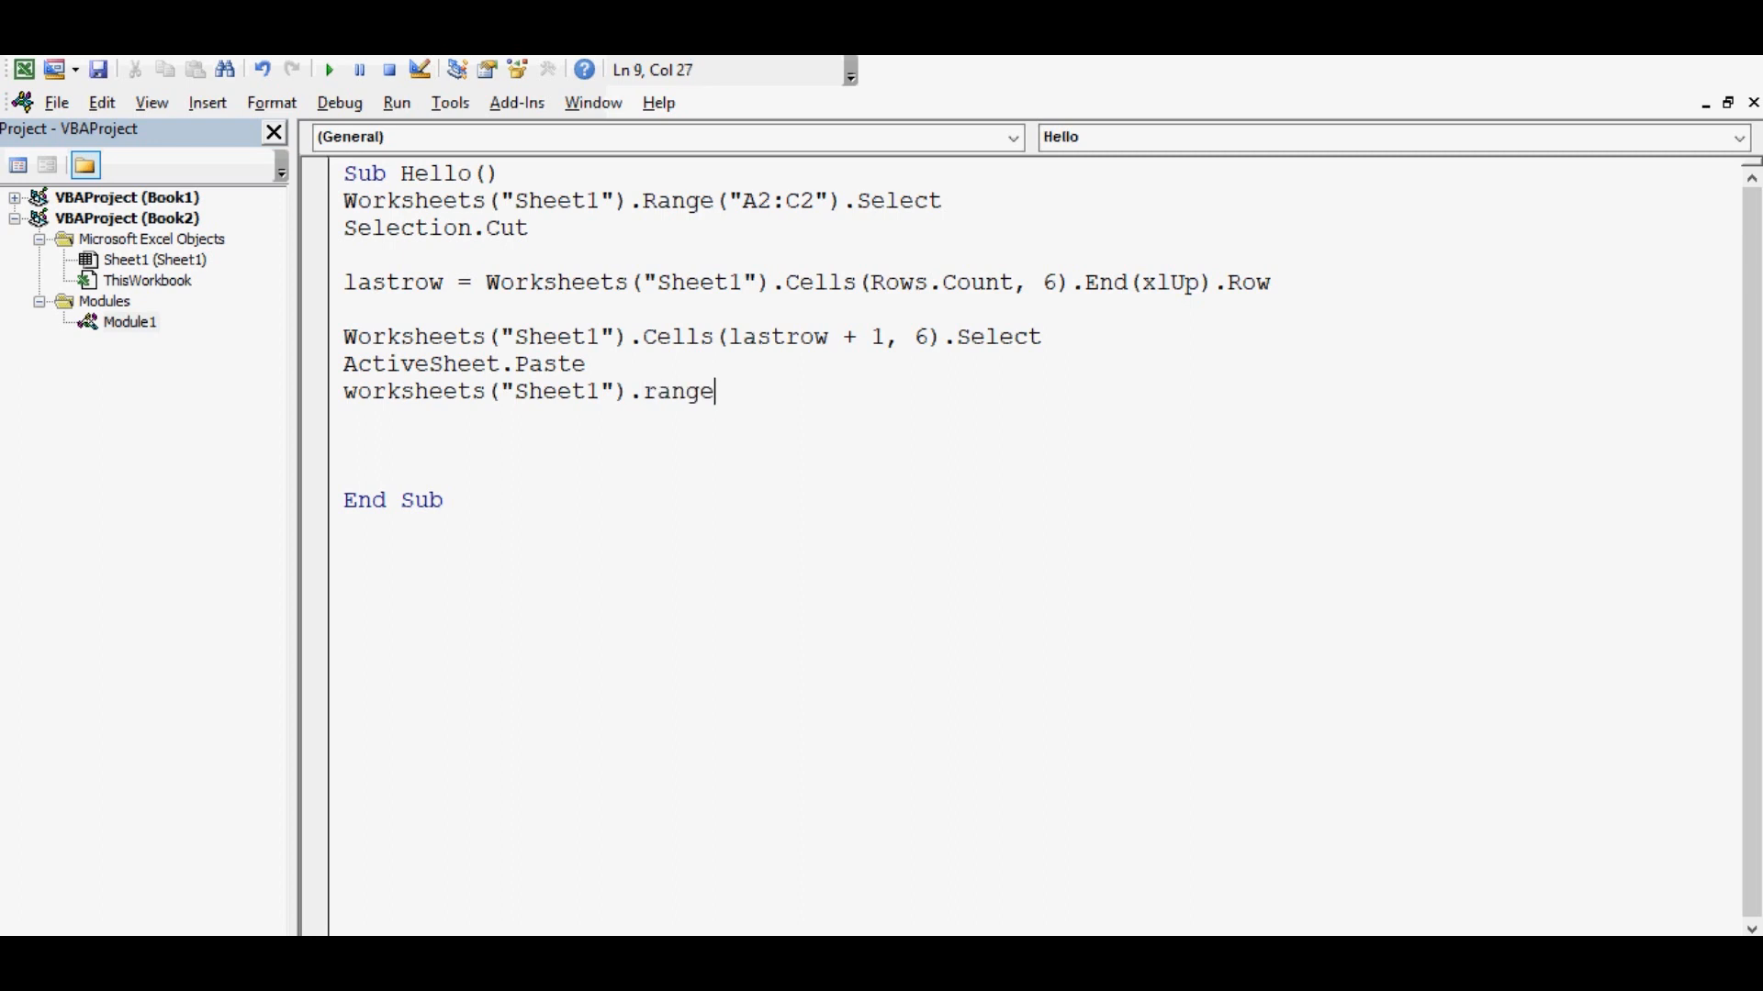
{"action": "type", "text": "(\"A"}
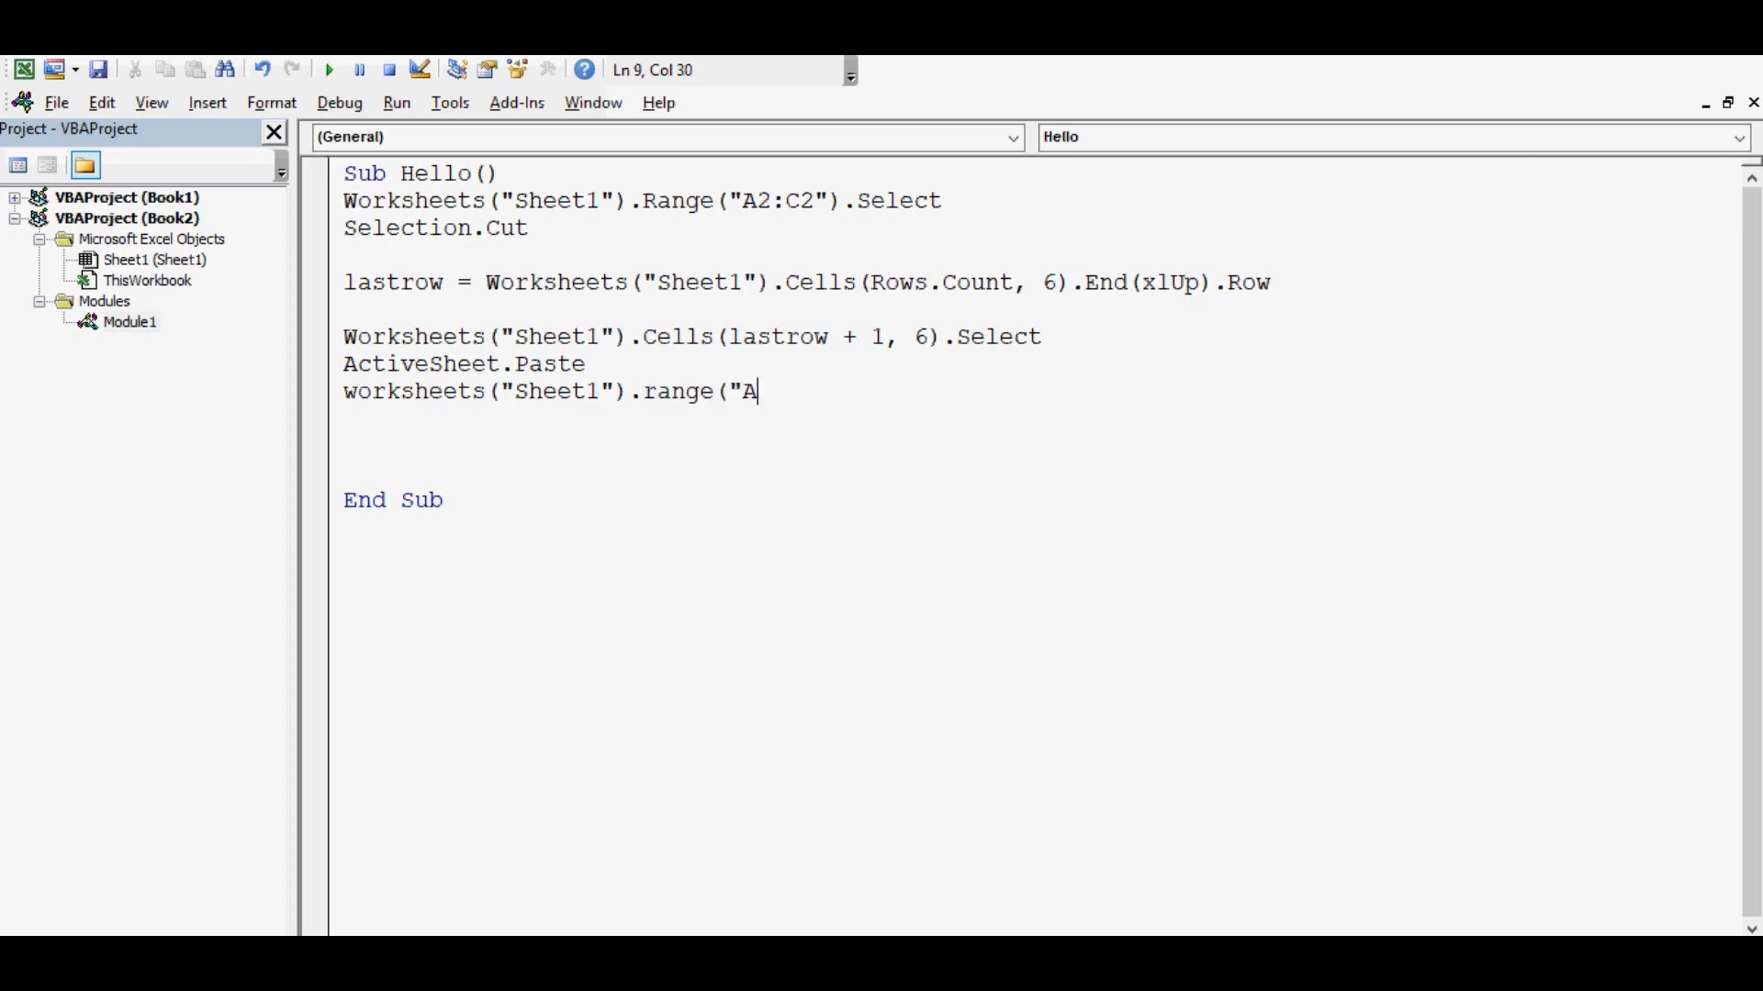
{"action": "type", "text": "2:C"}
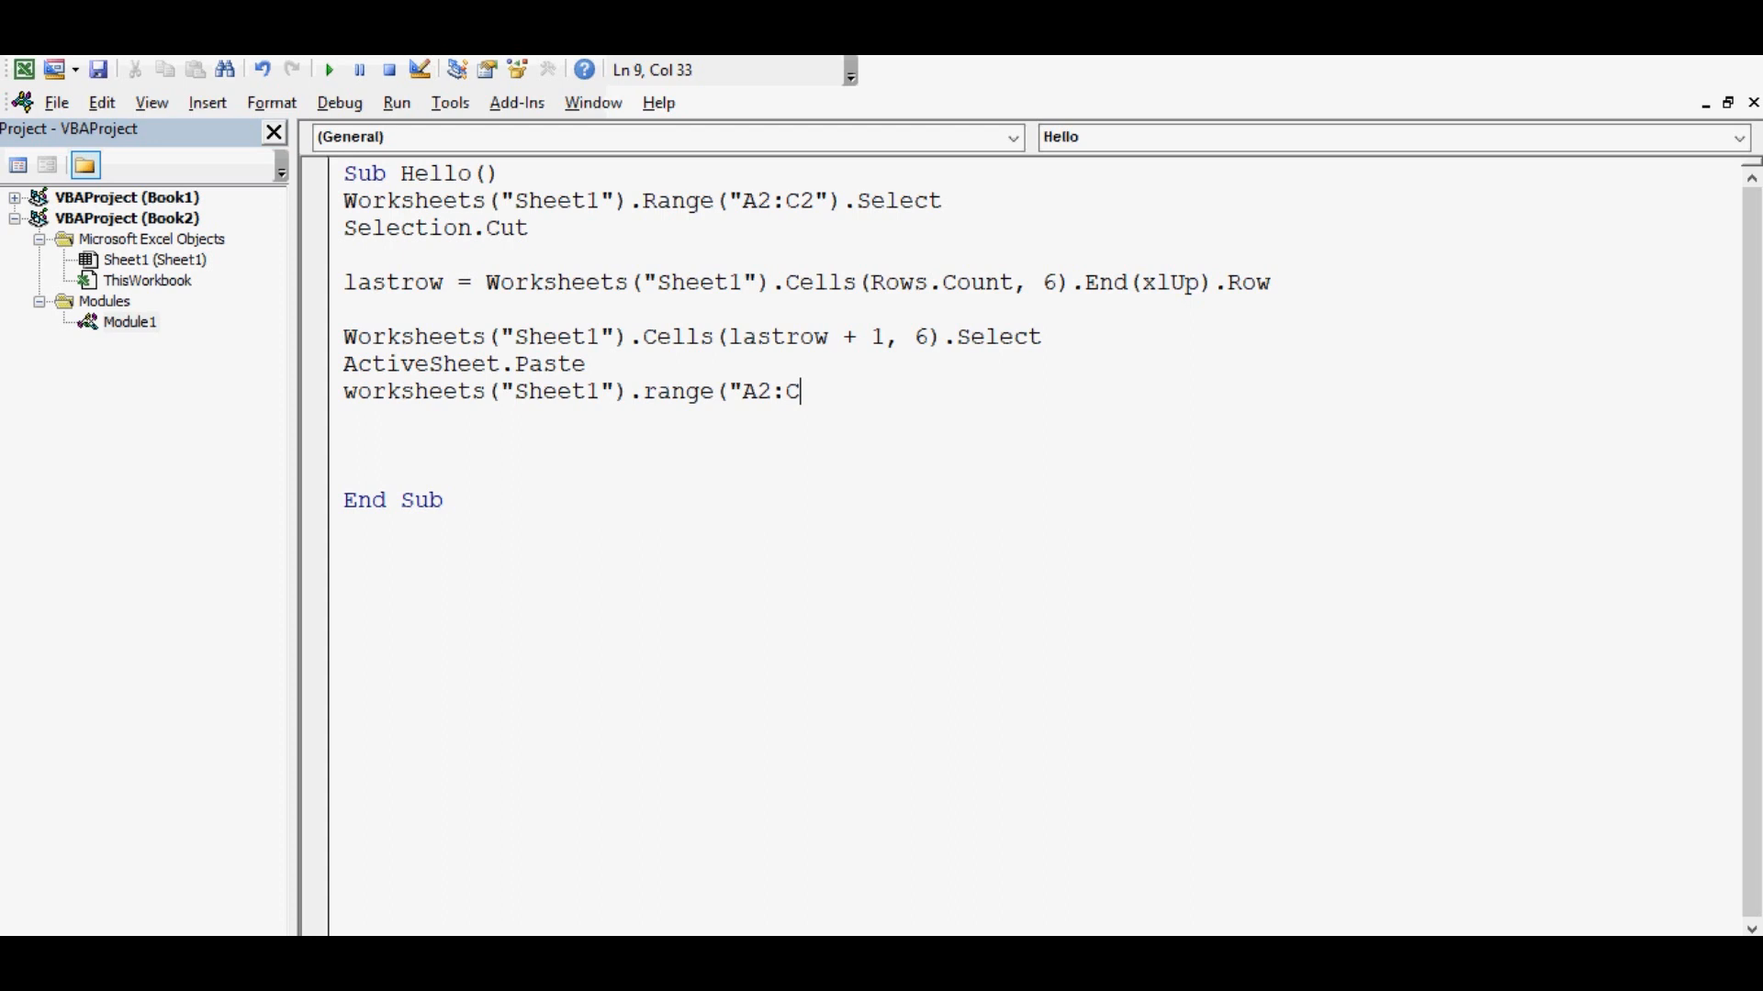
{"action": "type", "text": "2"}
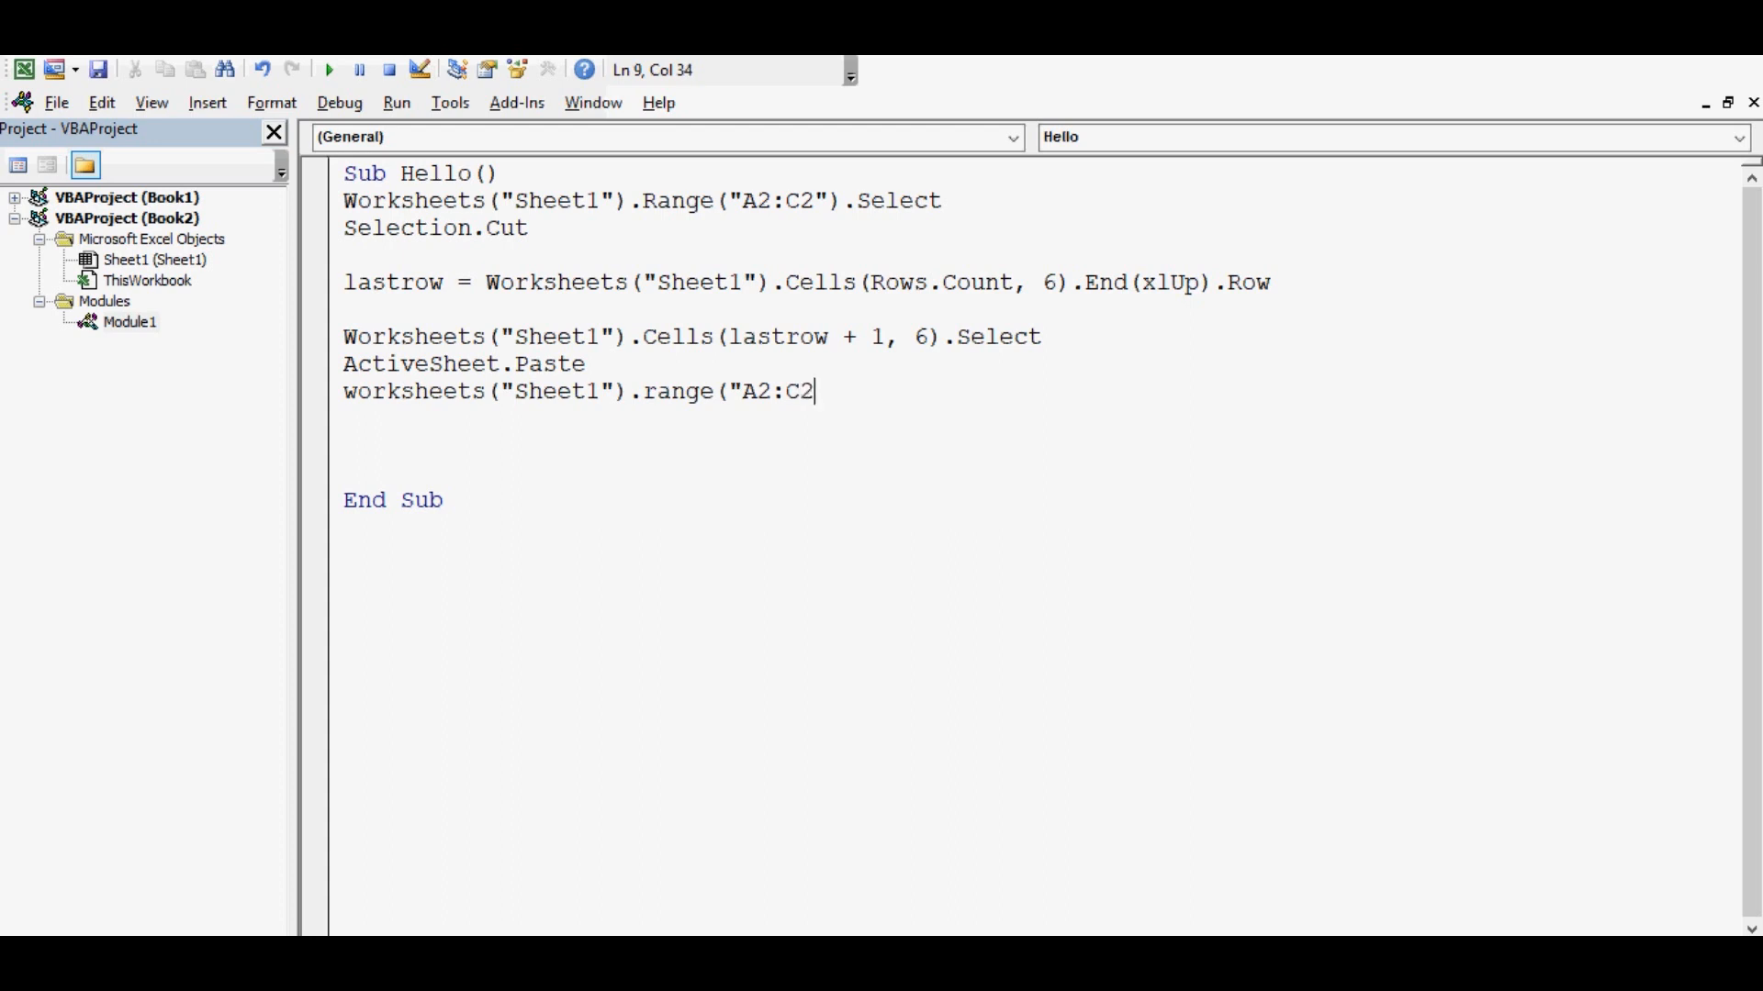
{"action": "type", "text": "\").s"}
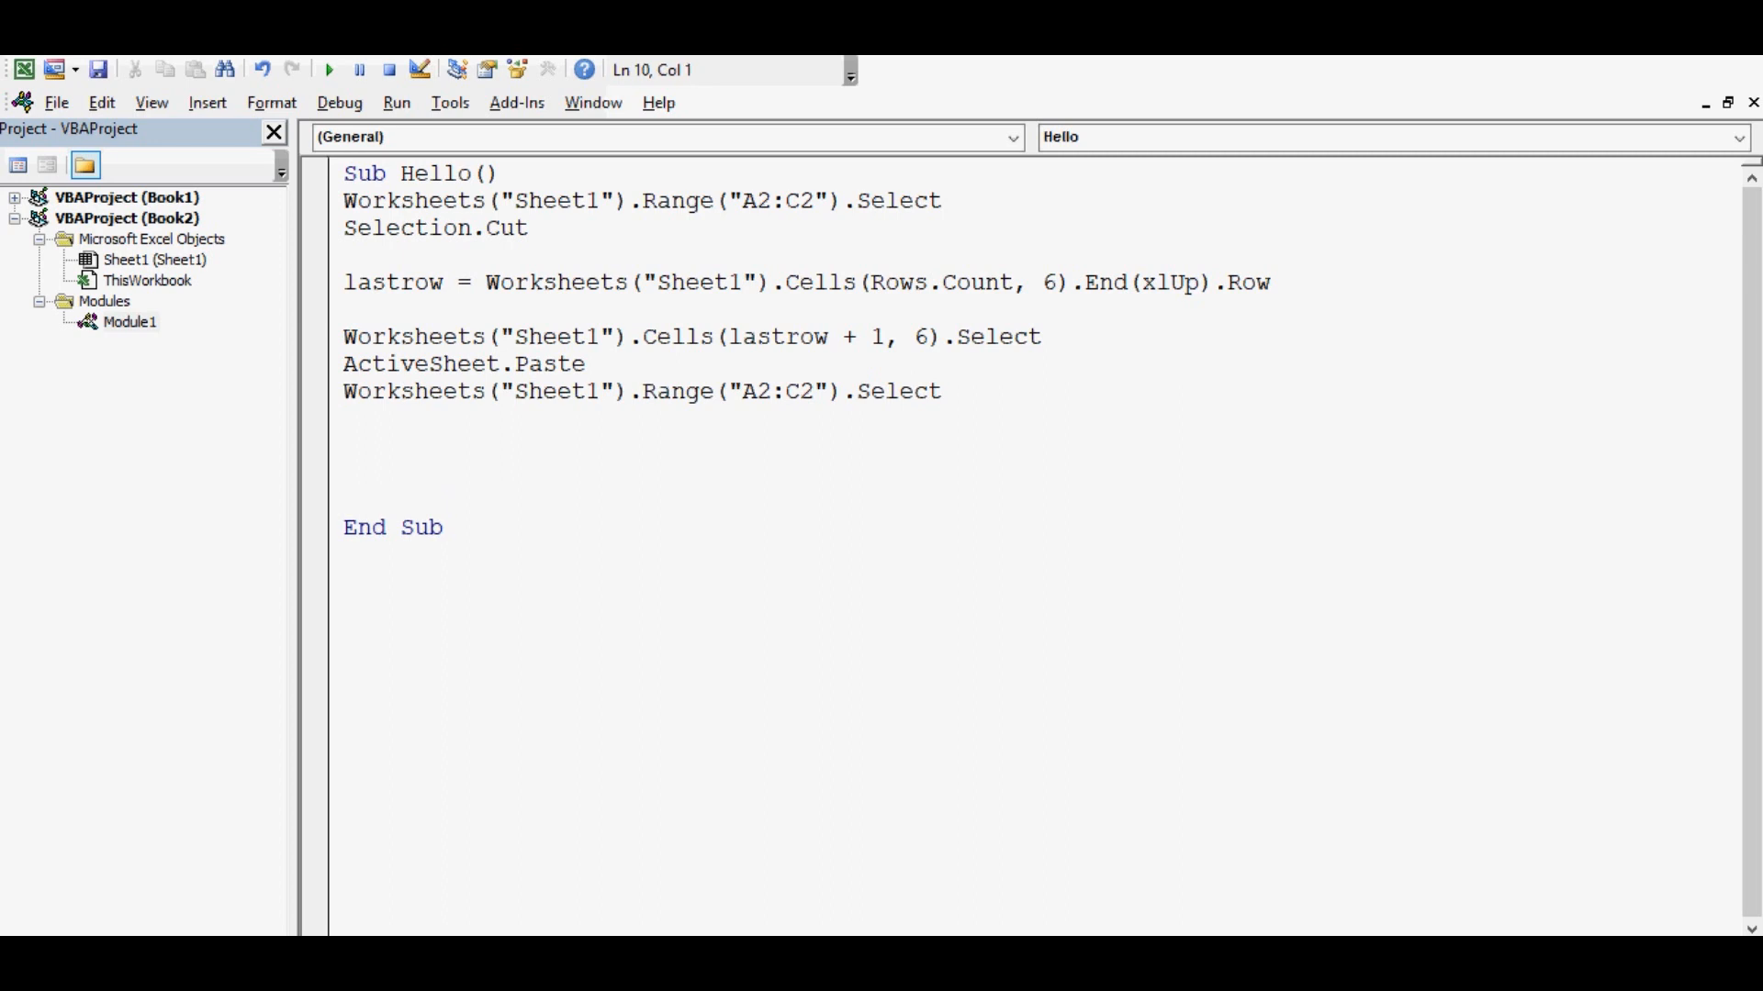
Add Selection.Delete Shift:=xlUp to remove A2:C2 and shift cells up
{"action": "type", "text": "Sele"}
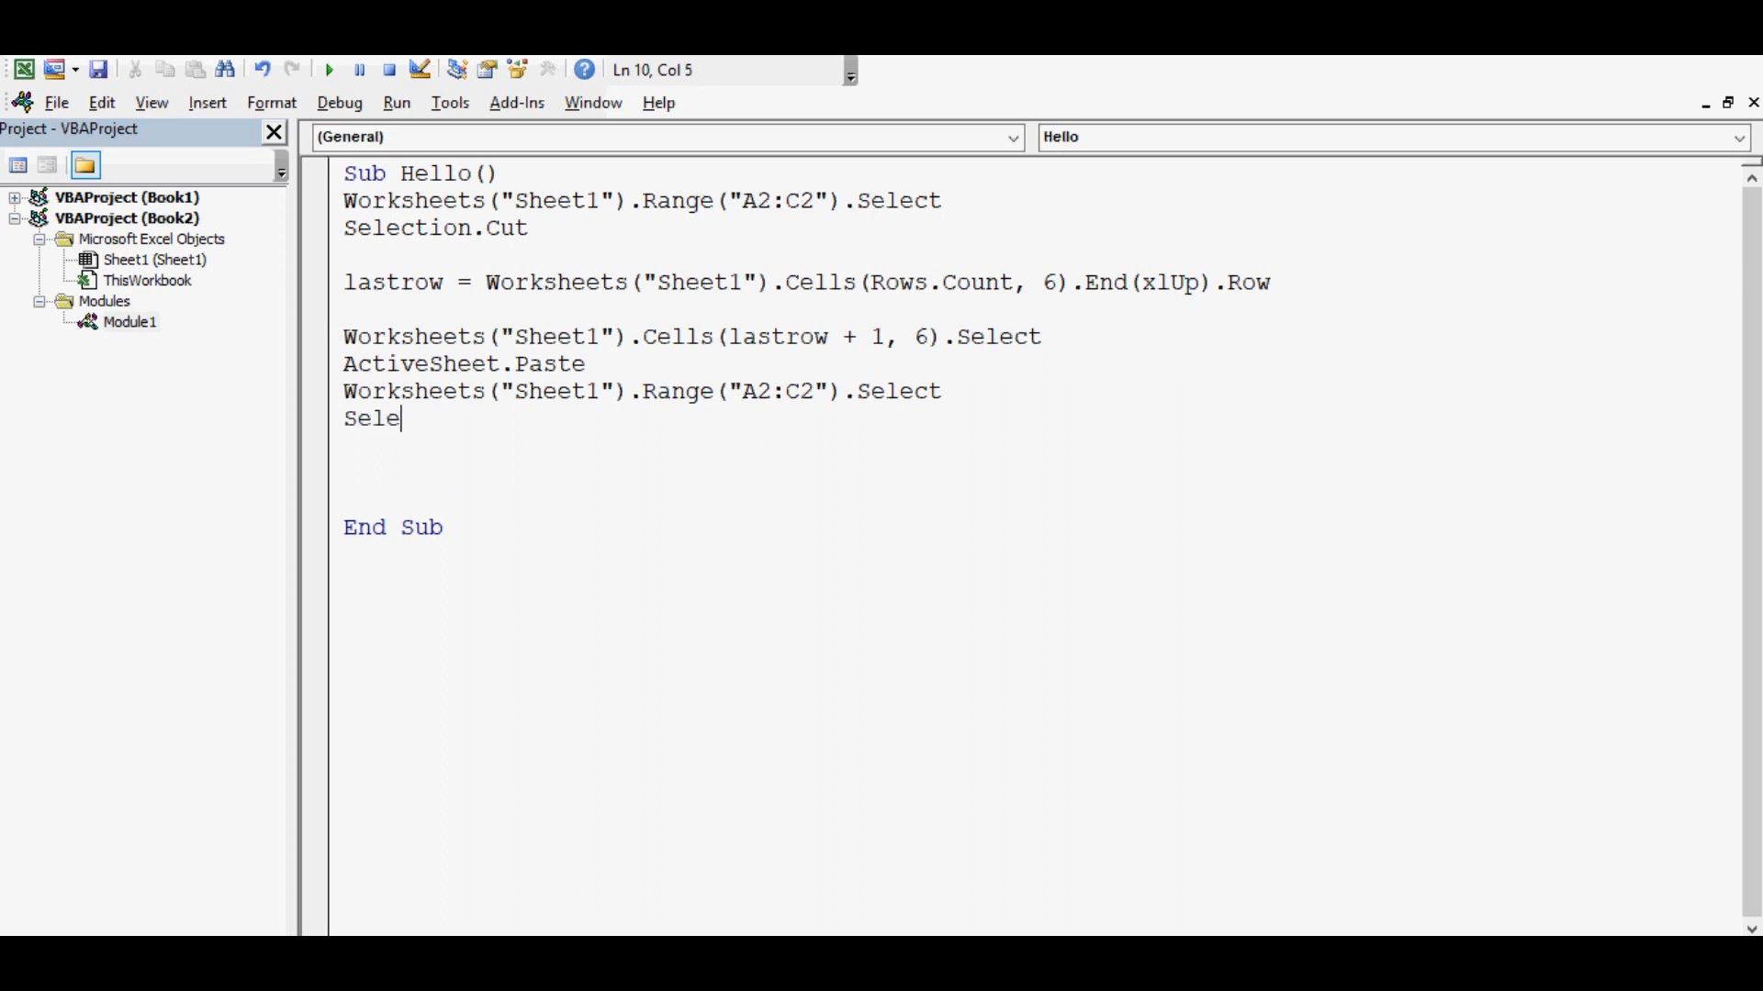
{"action": "type", "text": "ction"}
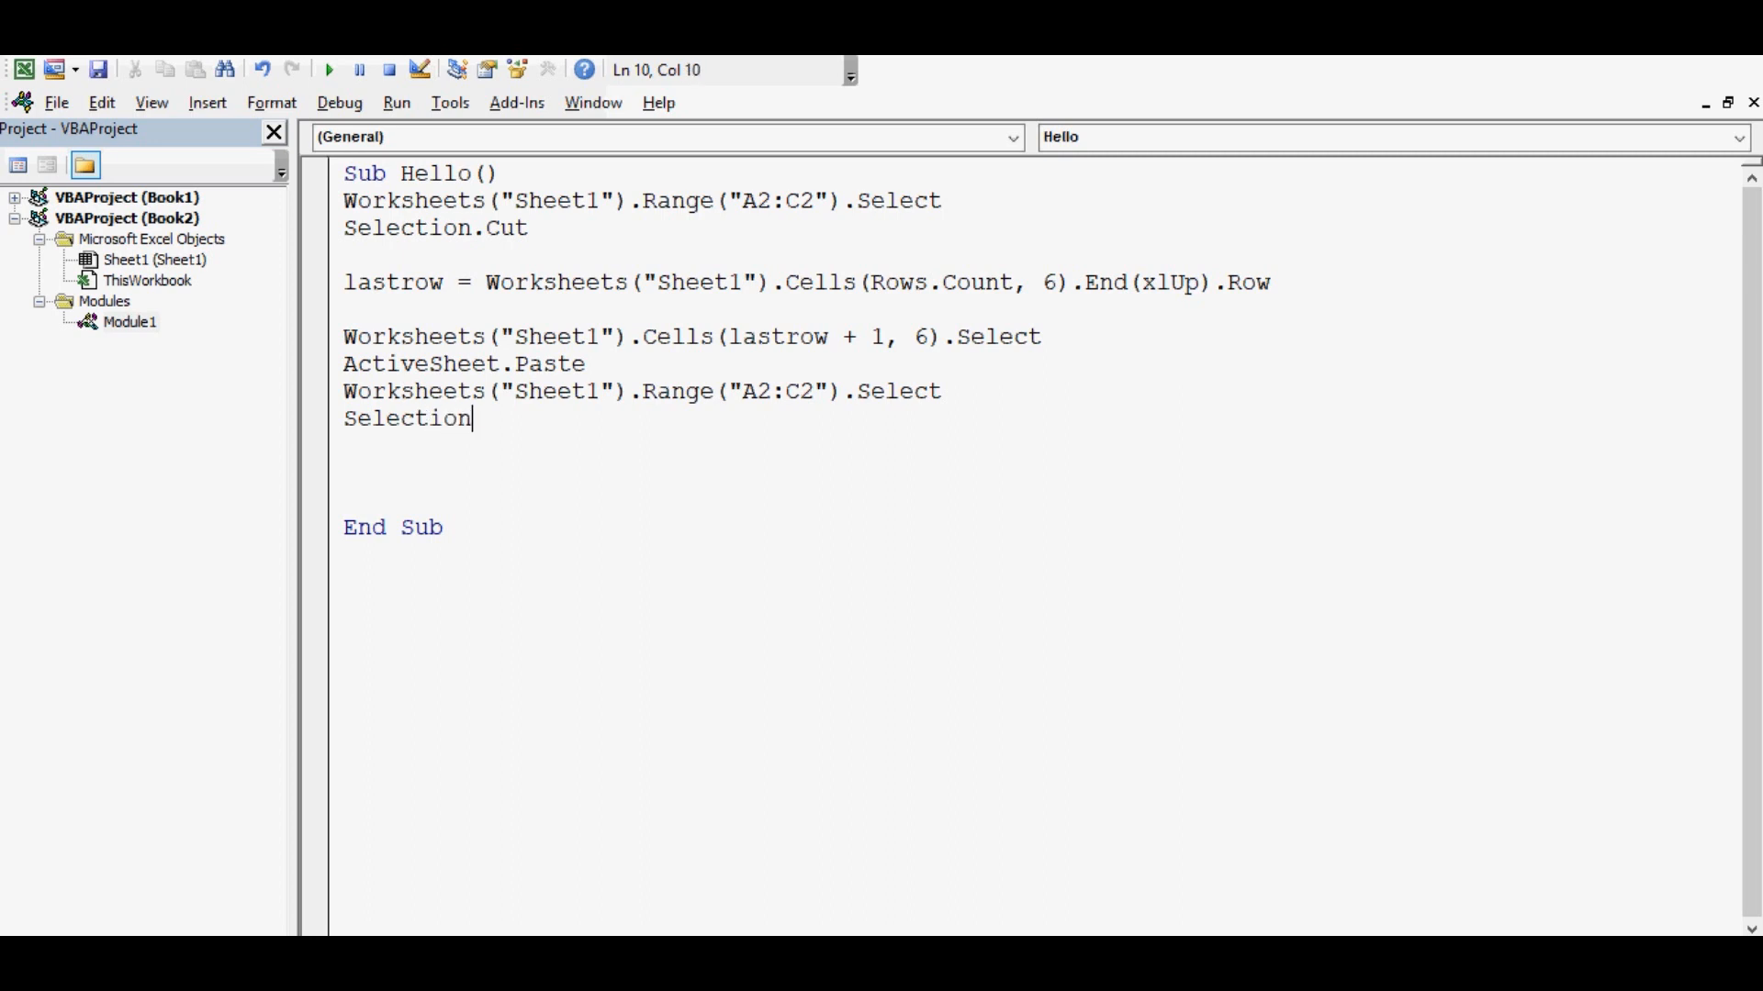
{"action": "type", "text": ".Del"}
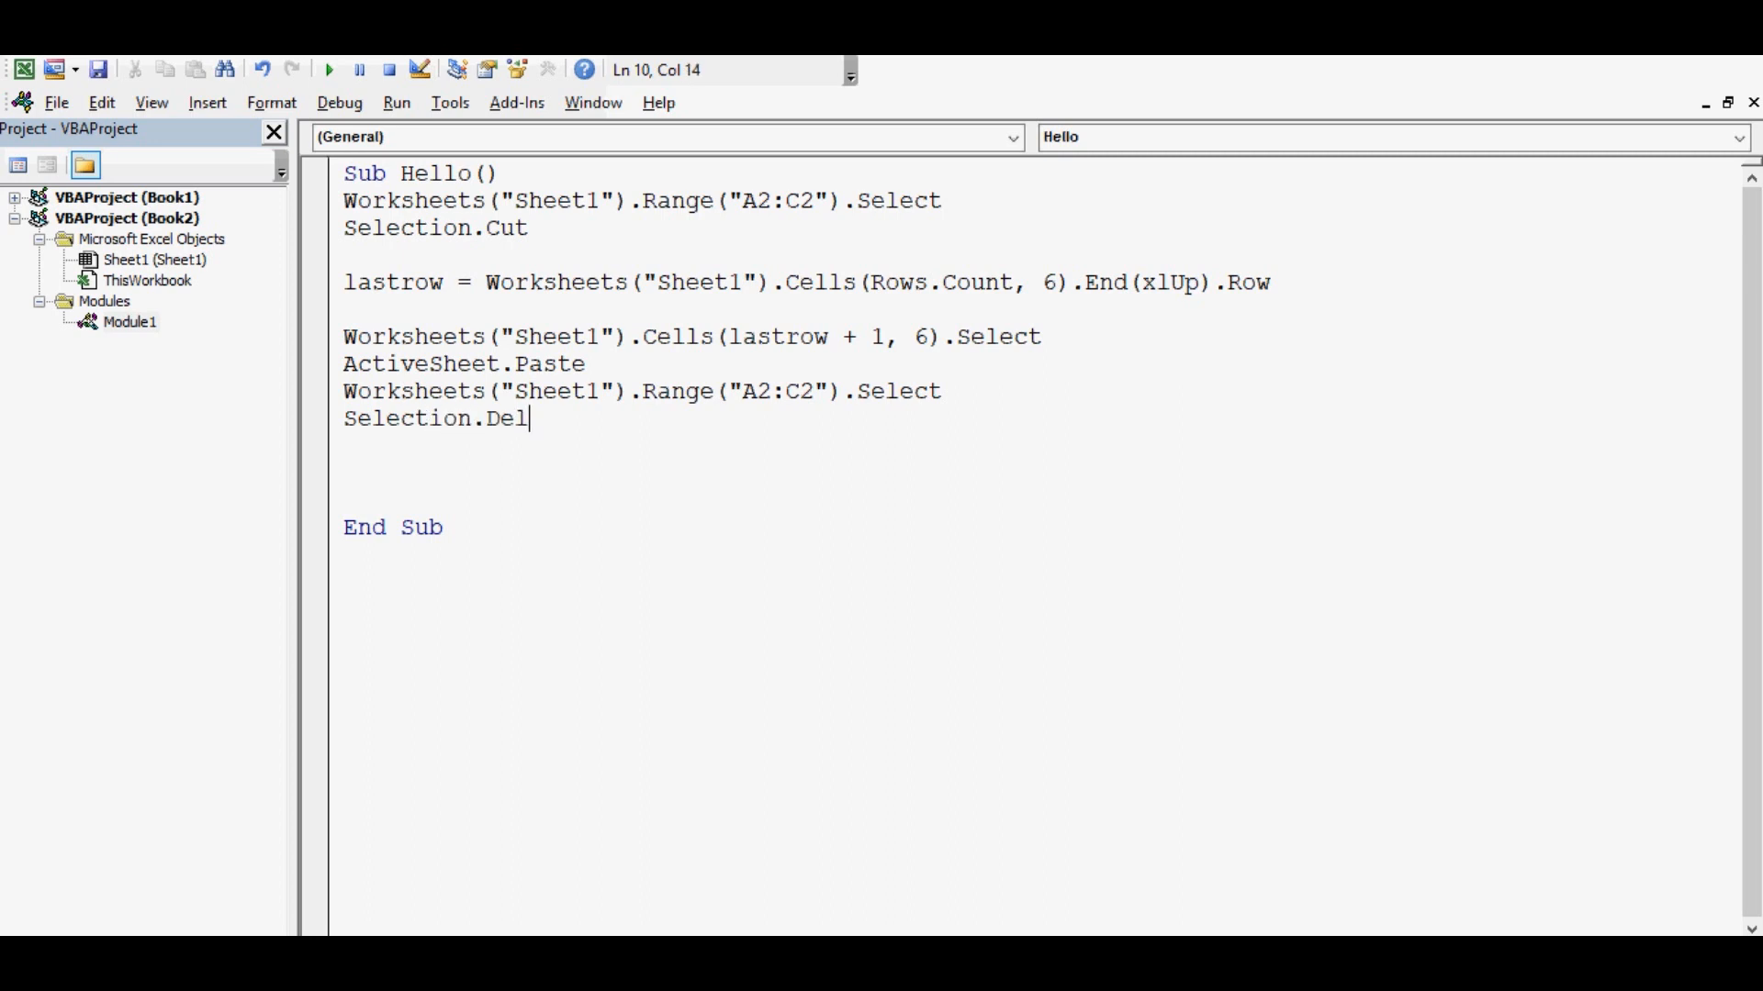
{"action": "type", "text": "ete"}
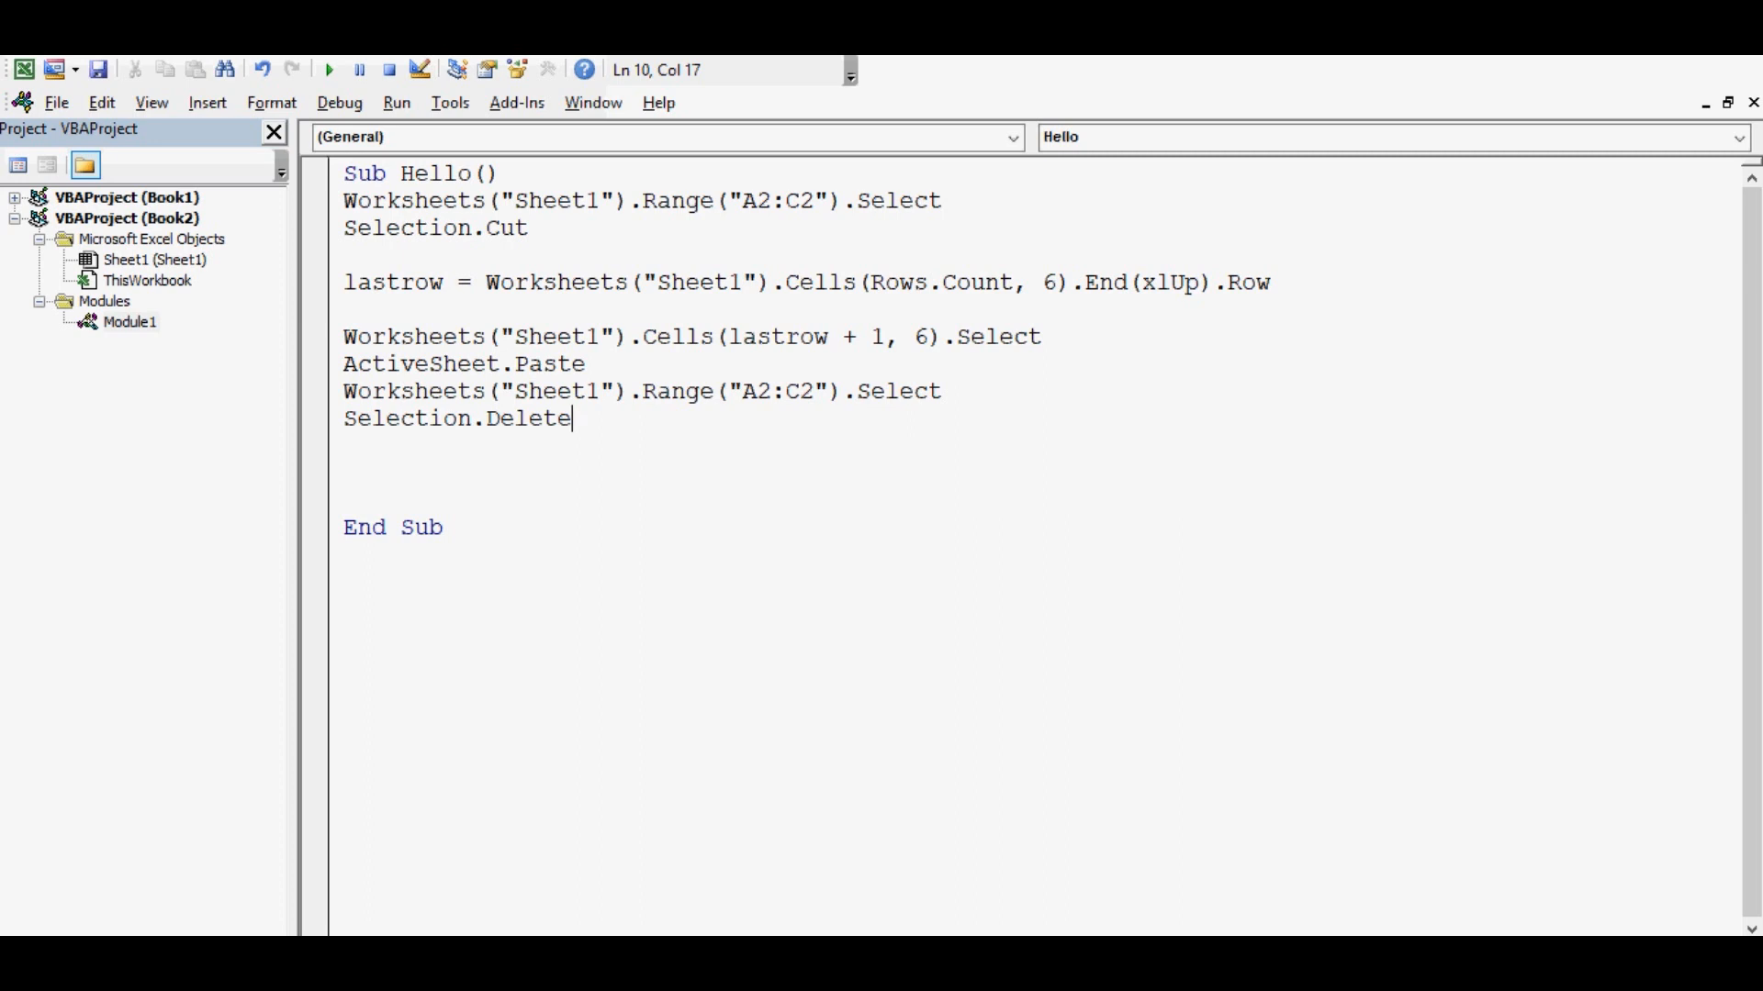
{"action": "type", "text": "Shif"}
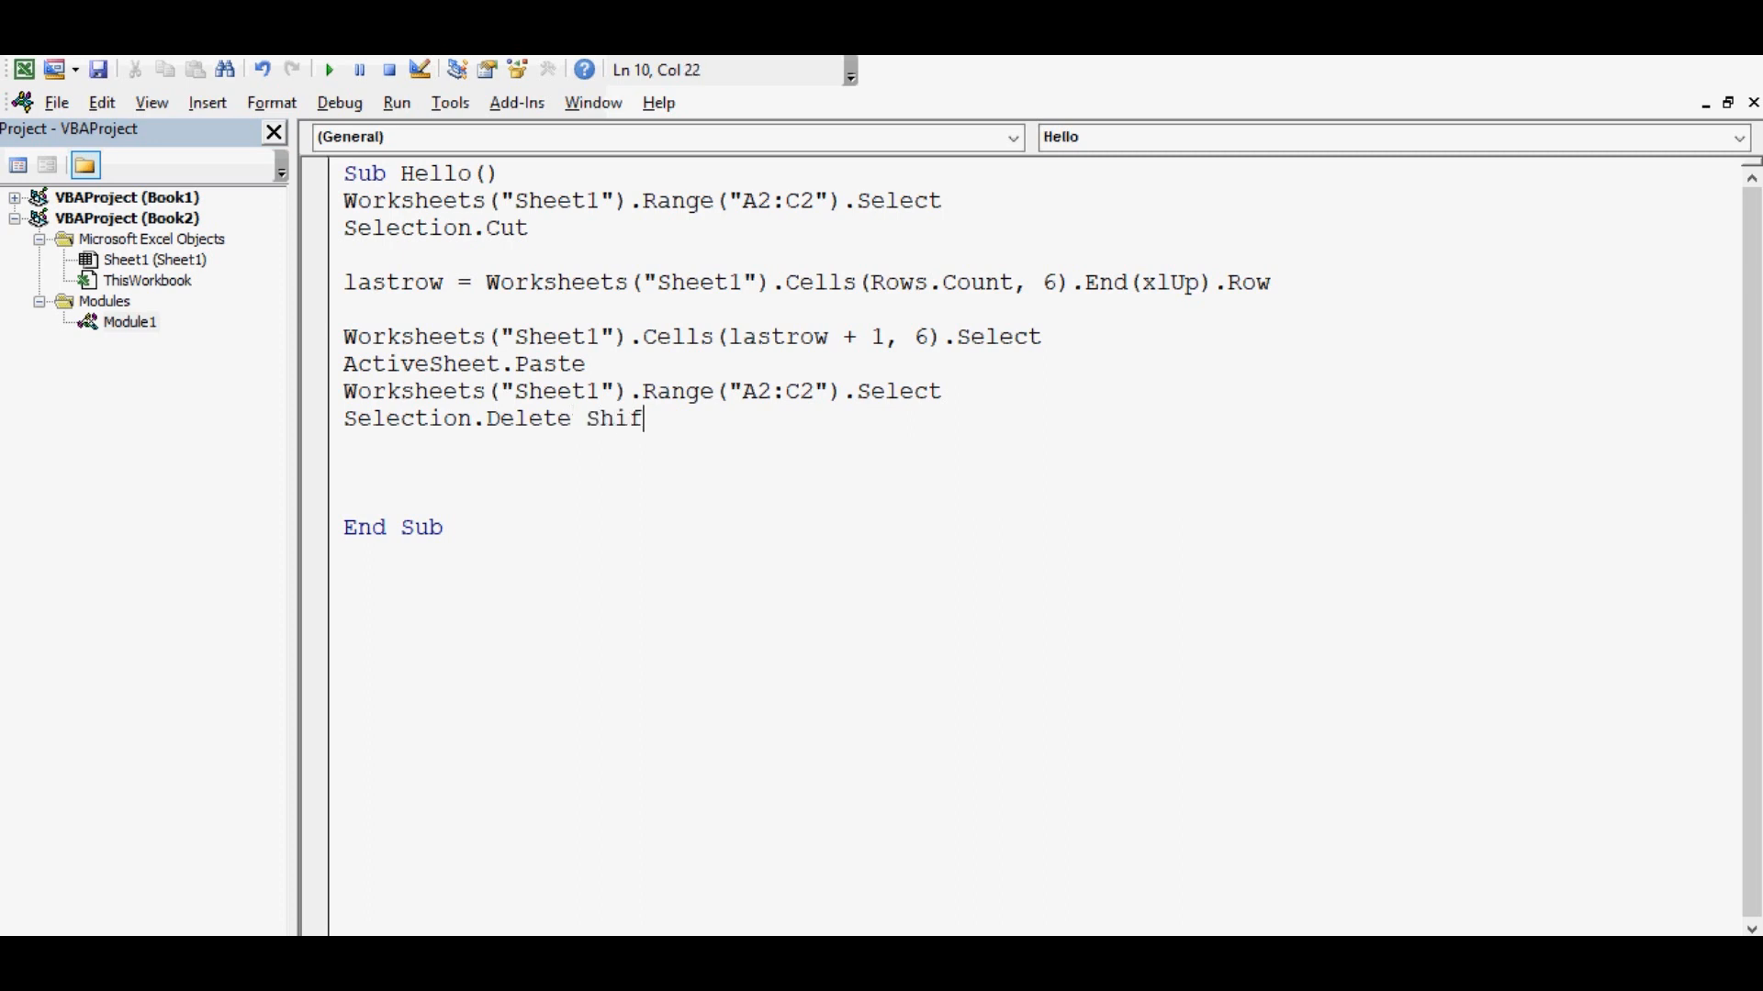
{"action": "type", "text": "t:"}
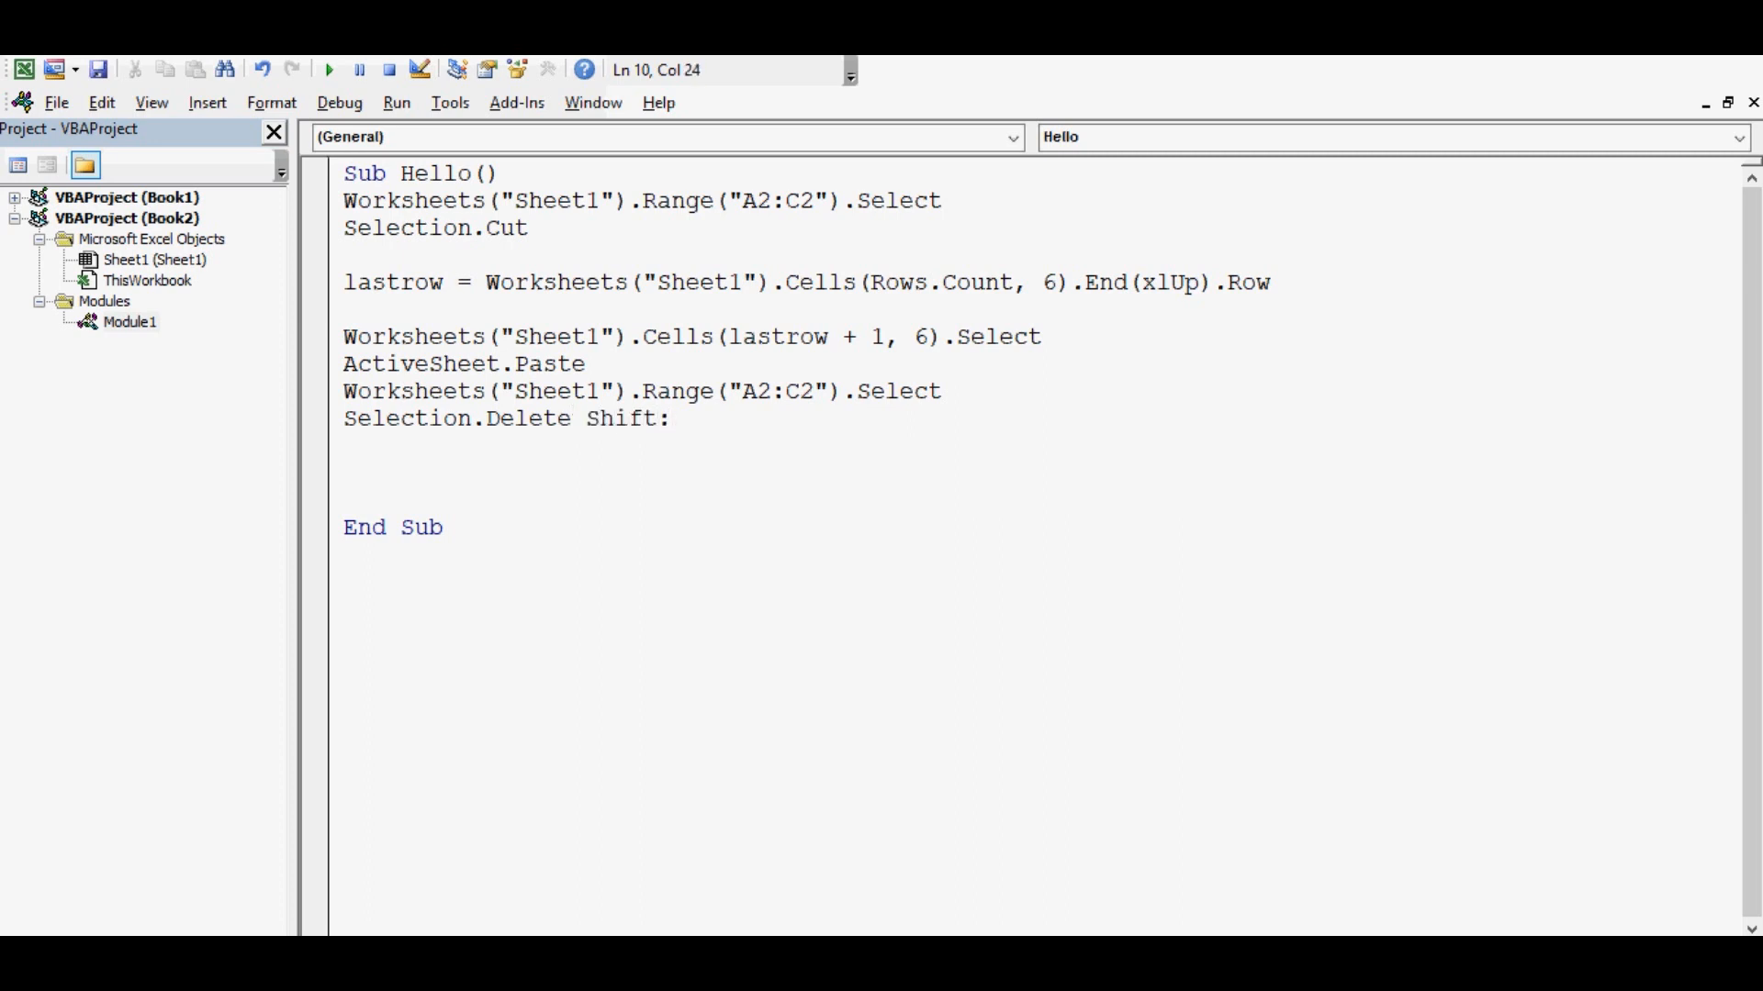
{"action": "type", "text": "=xlUp"}
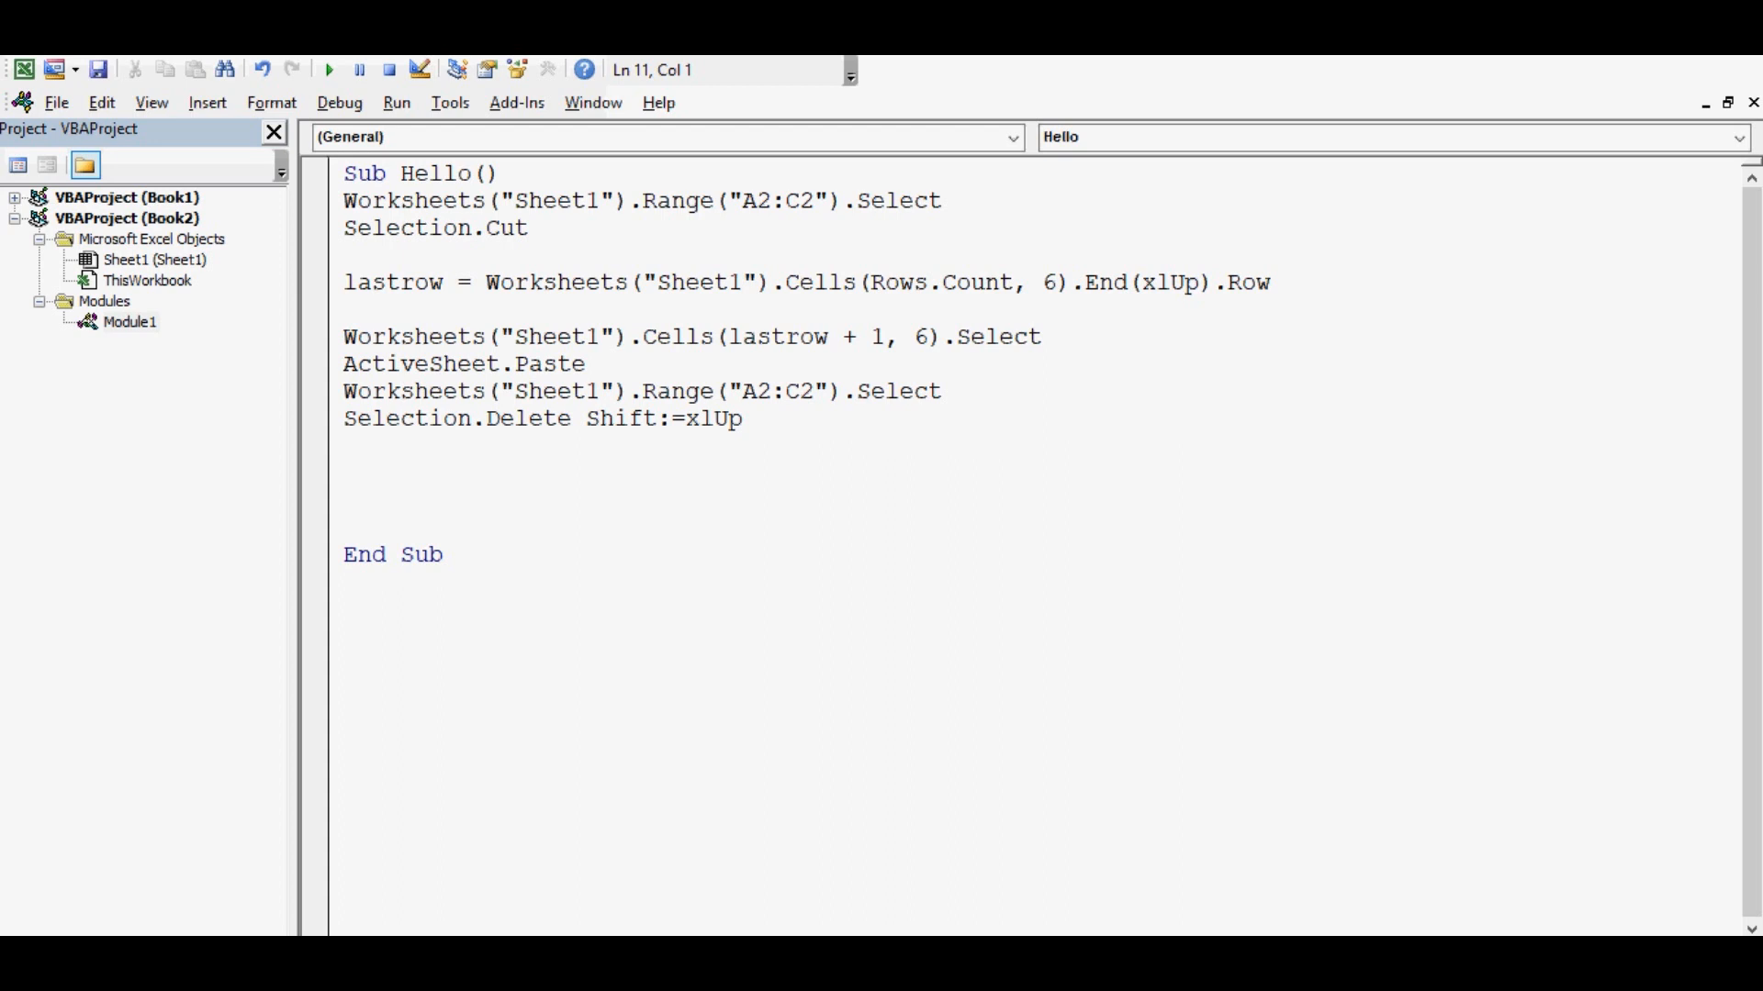
{"action": "left_click_drag", "start_coordinate": [501, 391], "coordinate": [741, 418]}
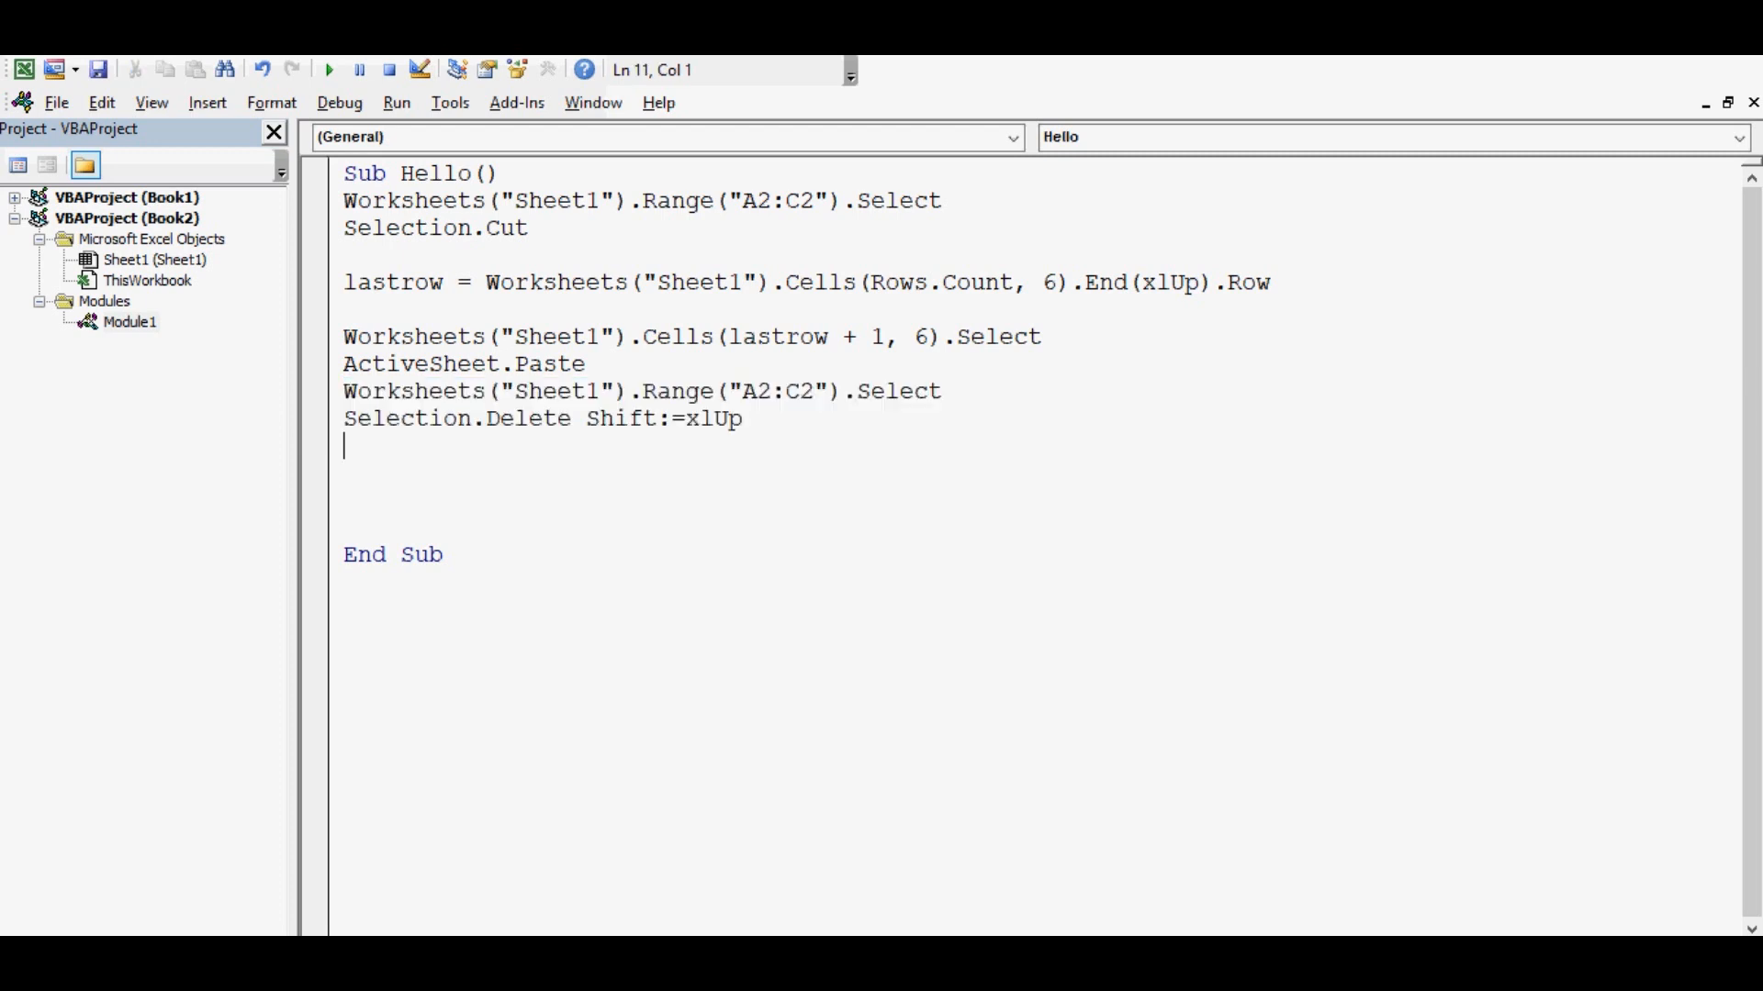
End Hello with Worksheets("Sheet1").Range("A2").Select and remove the extra blank line
{"action": "type", "text": "wo"}
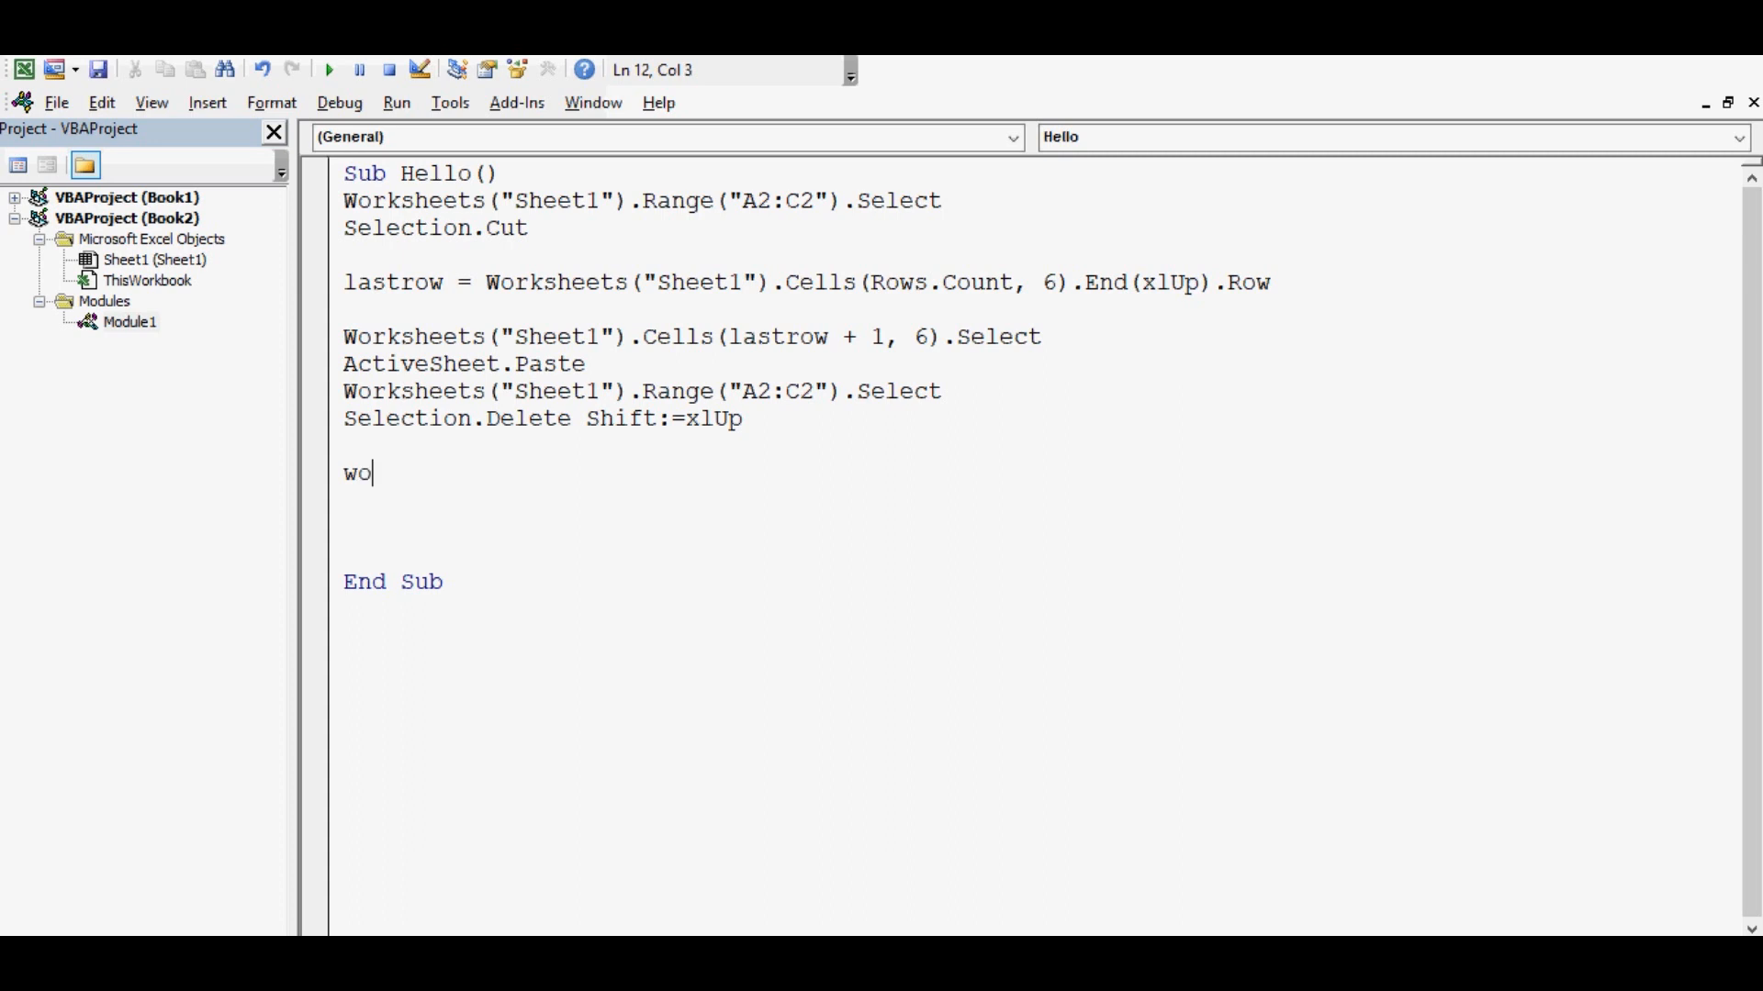
{"action": "type", "text": "rksheets"}
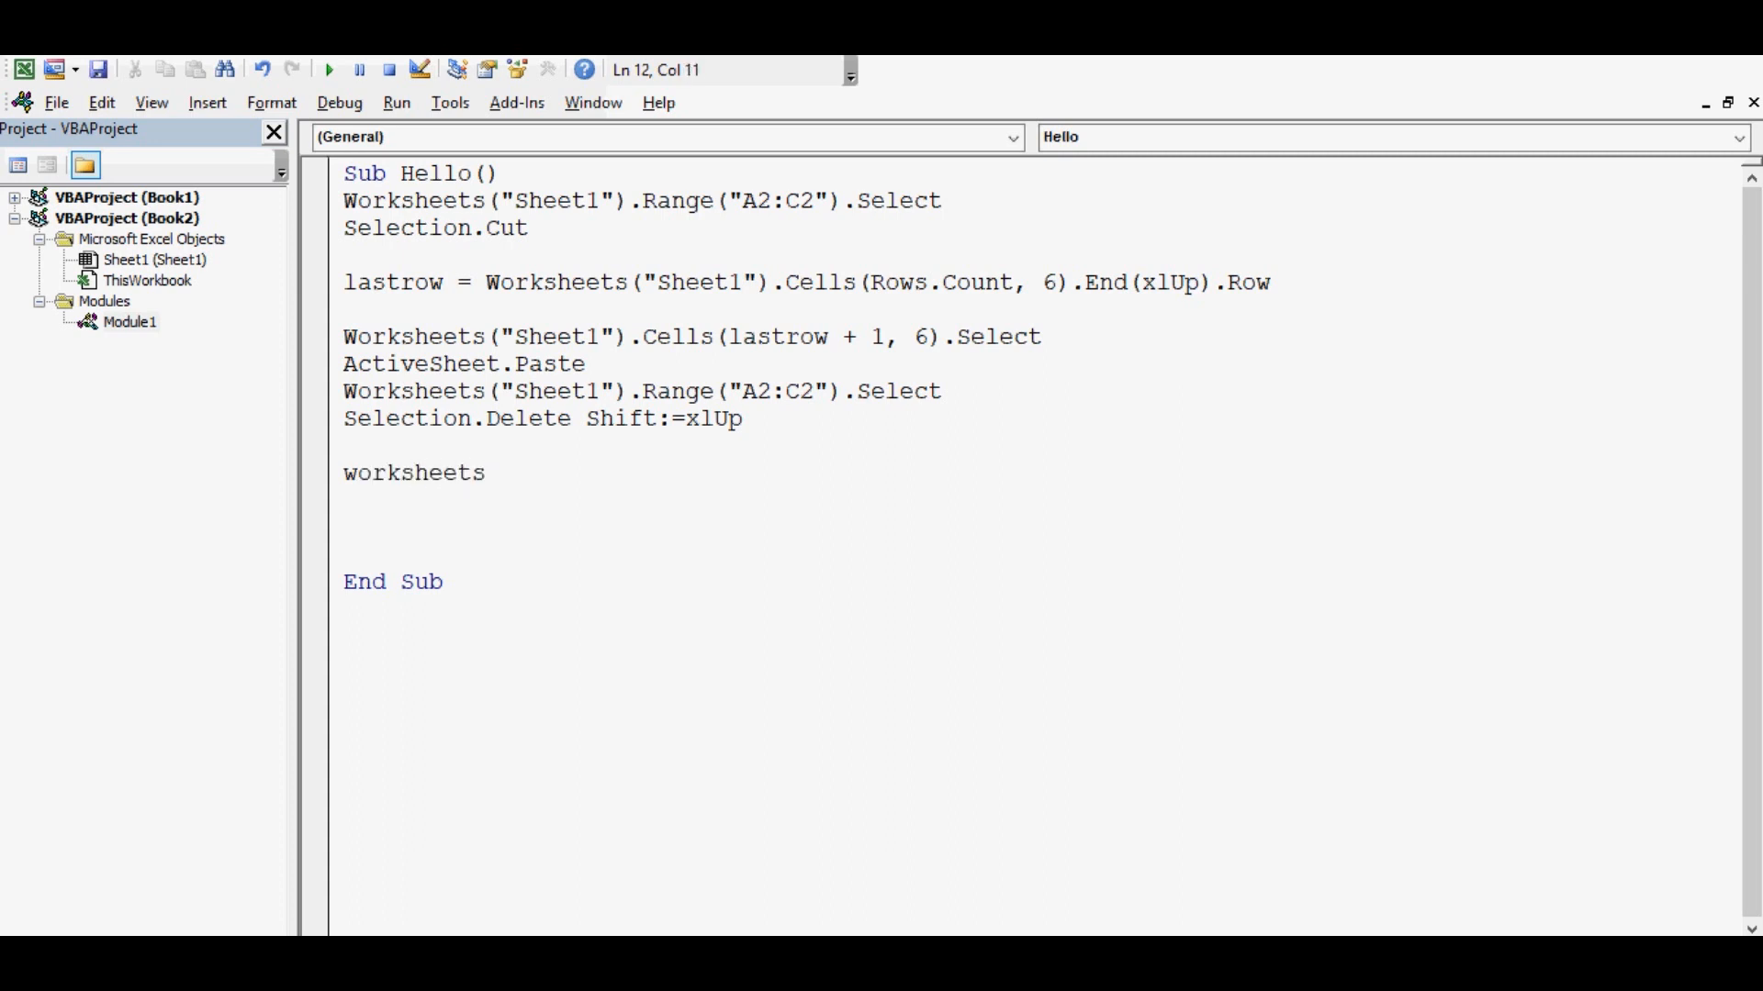
{"action": "type", "text": "(\"S"}
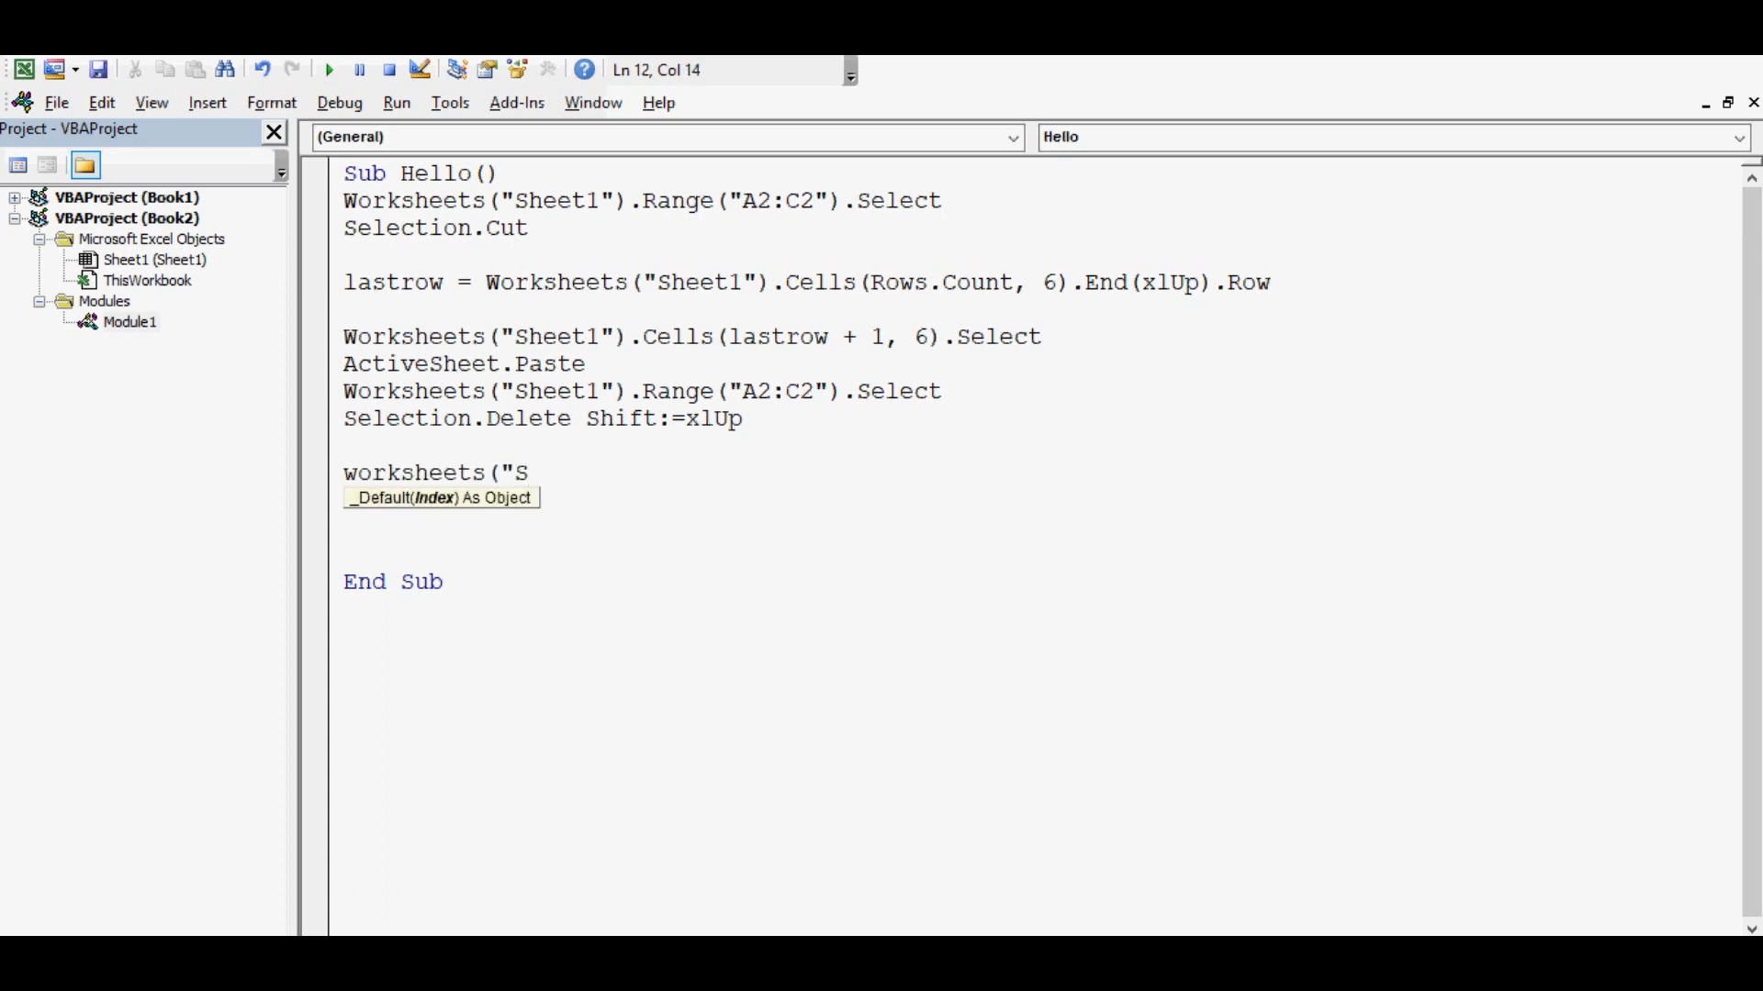
{"action": "type", "text": "heet1"}
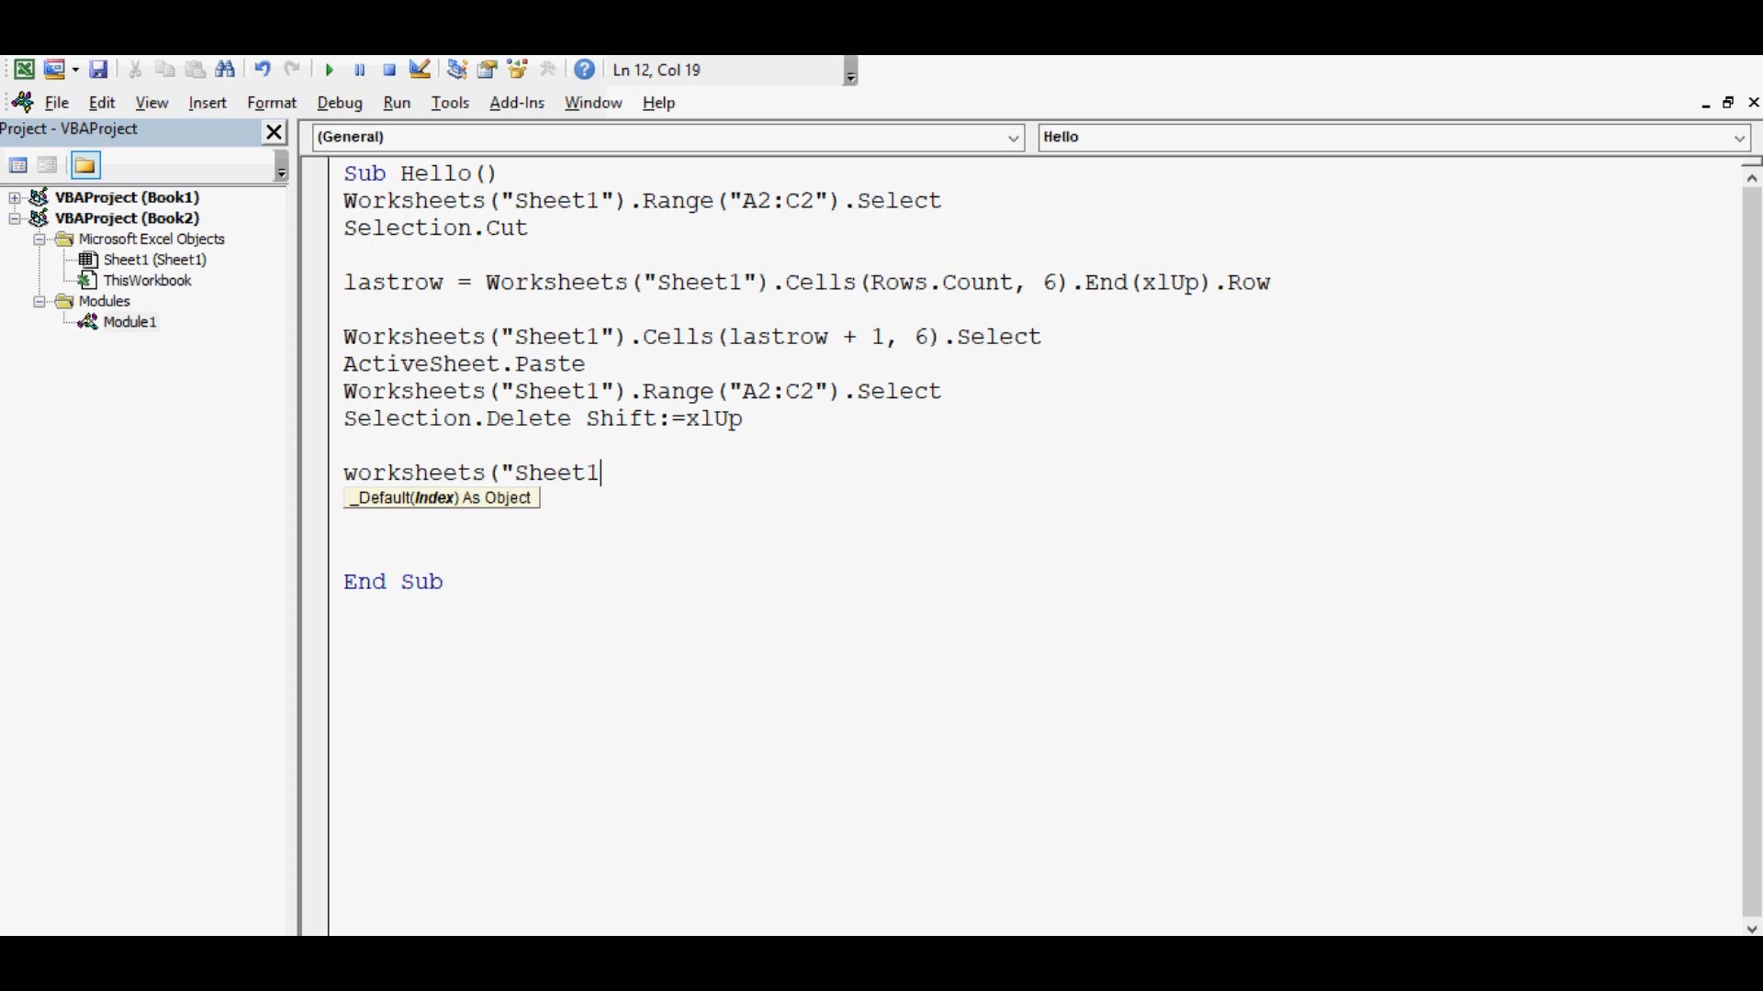
{"action": "type", "text": "\")."}
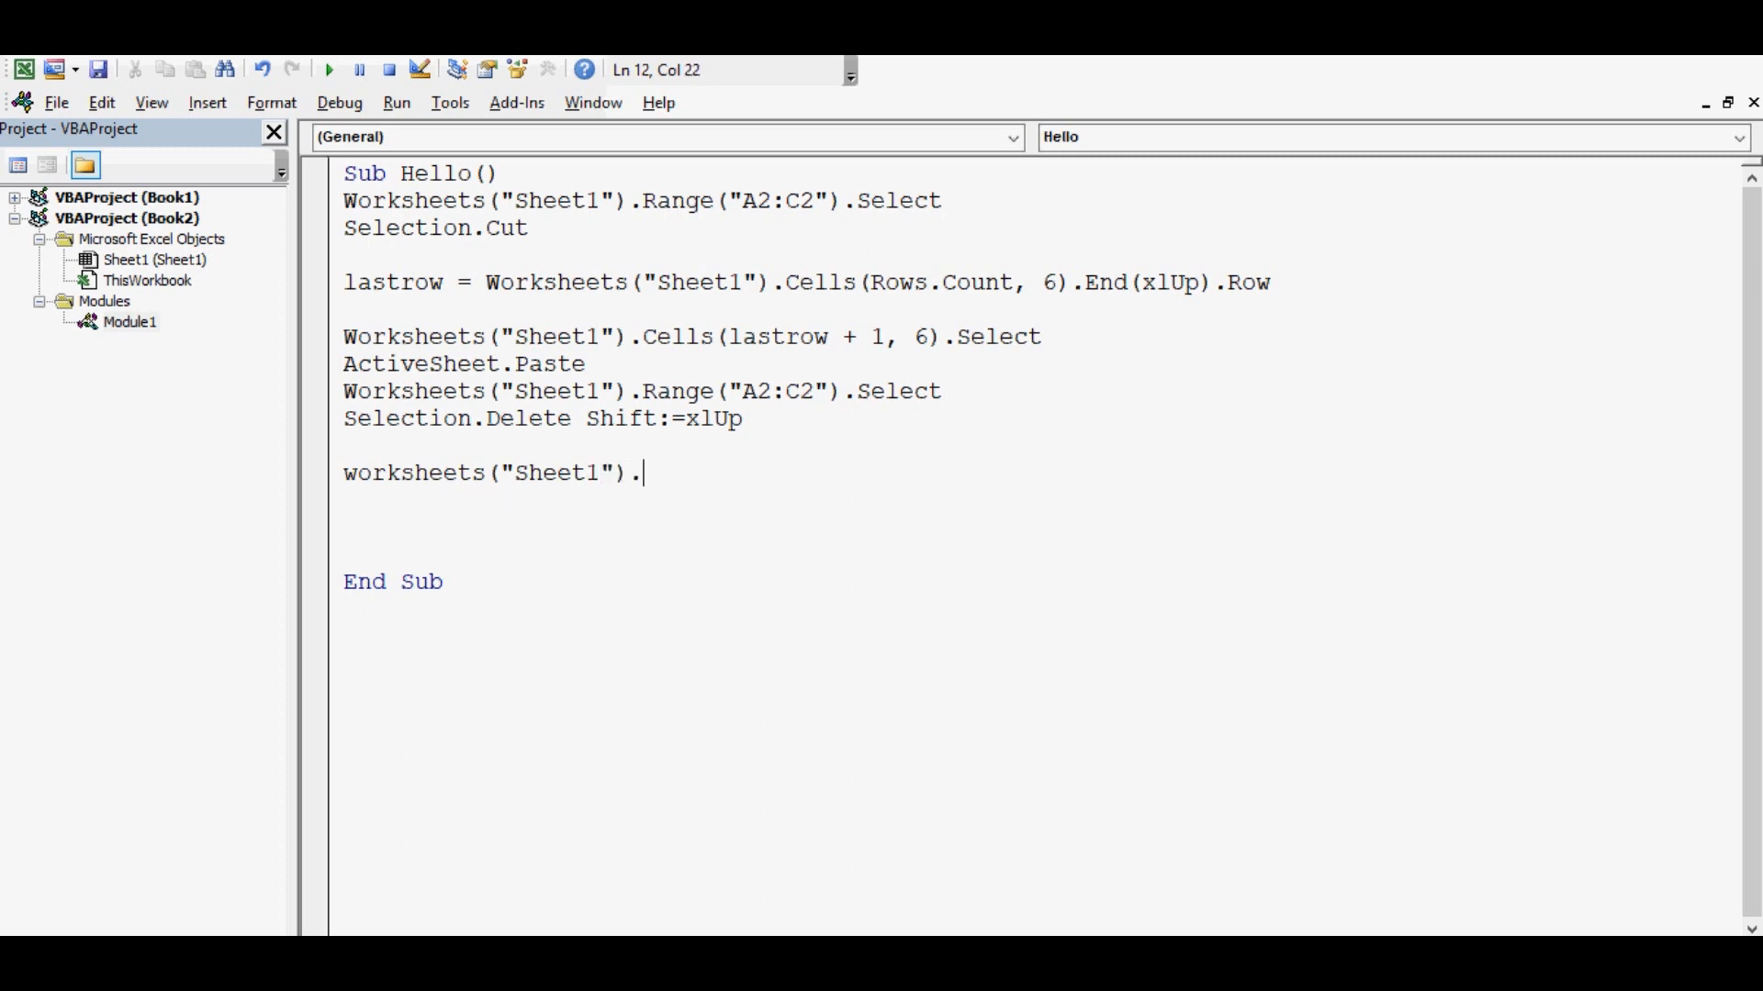
{"action": "type", "text": "range("}
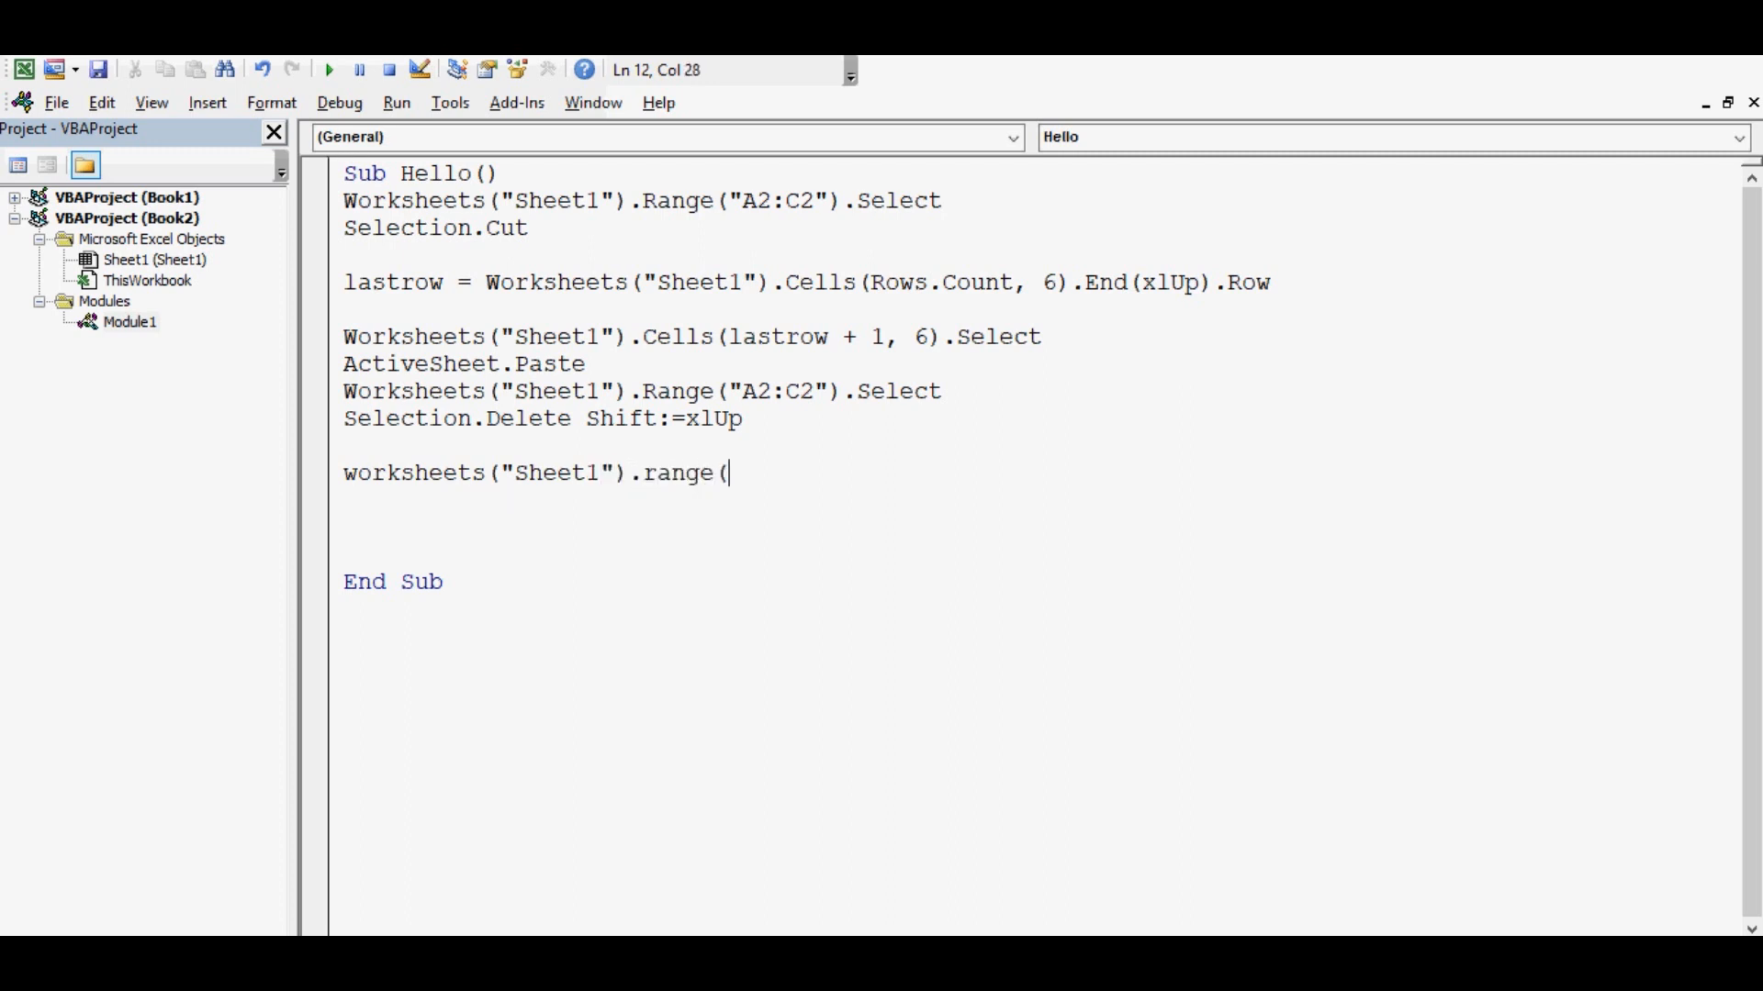
{"action": "type", "text": "\"A"}
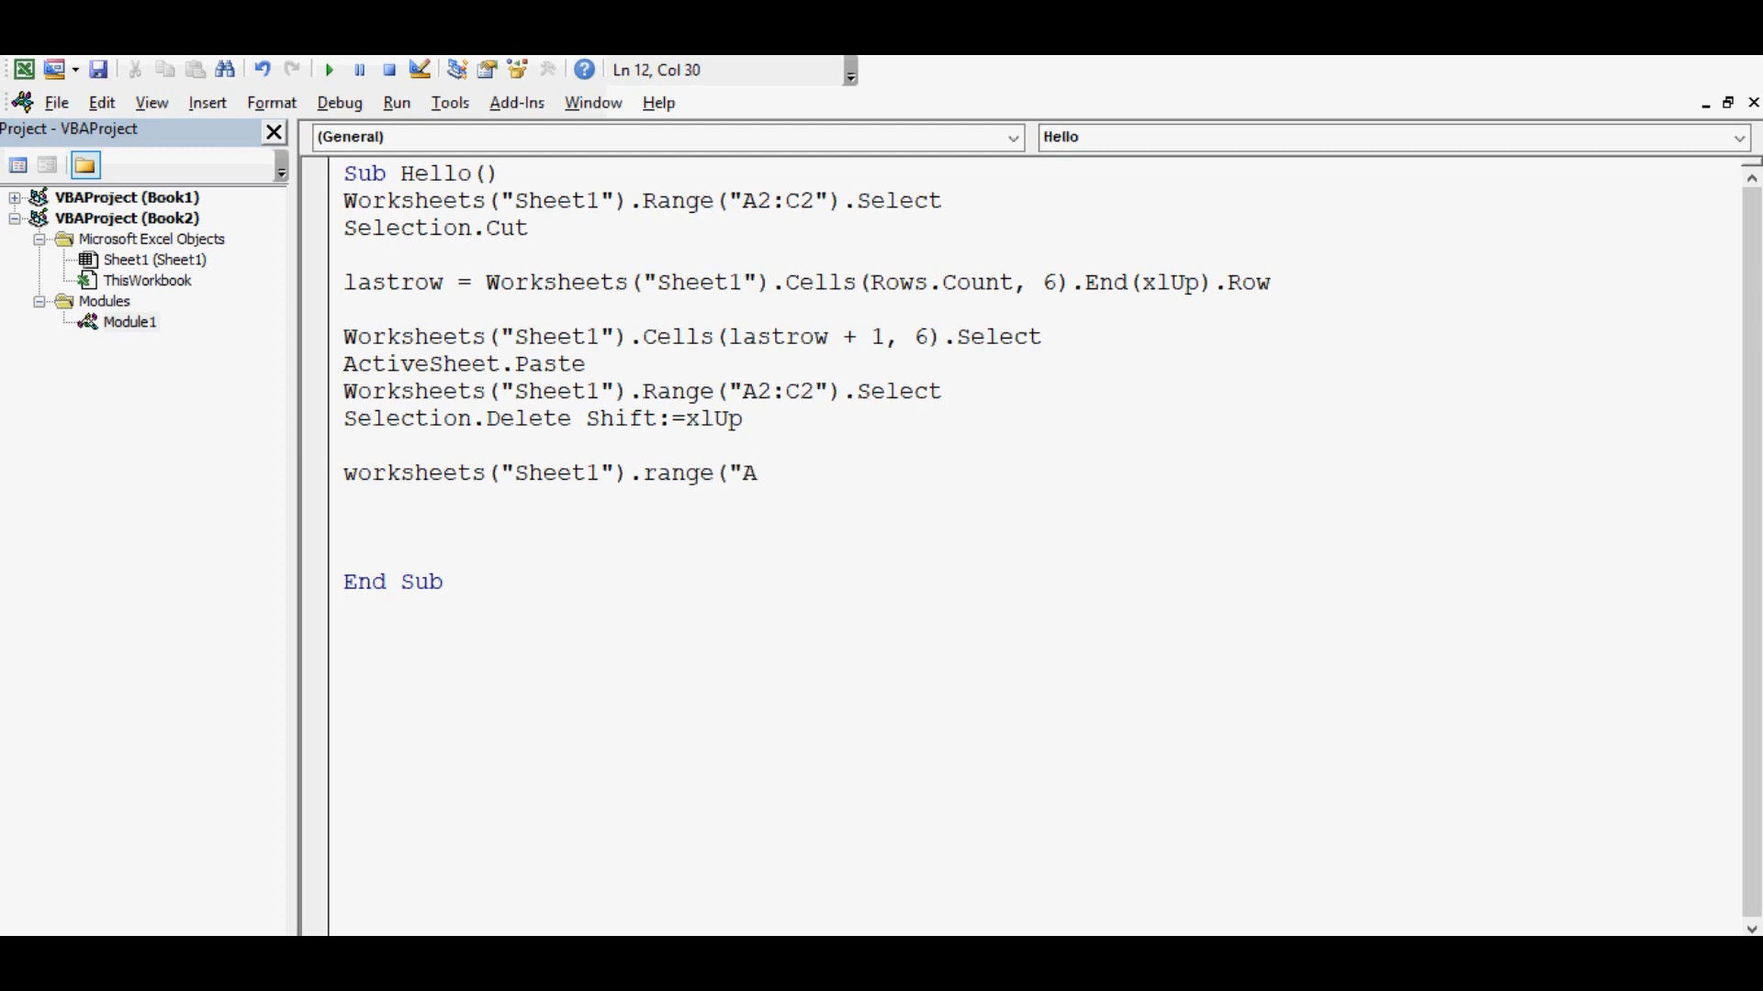
{"action": "type", "text": "2\")"}
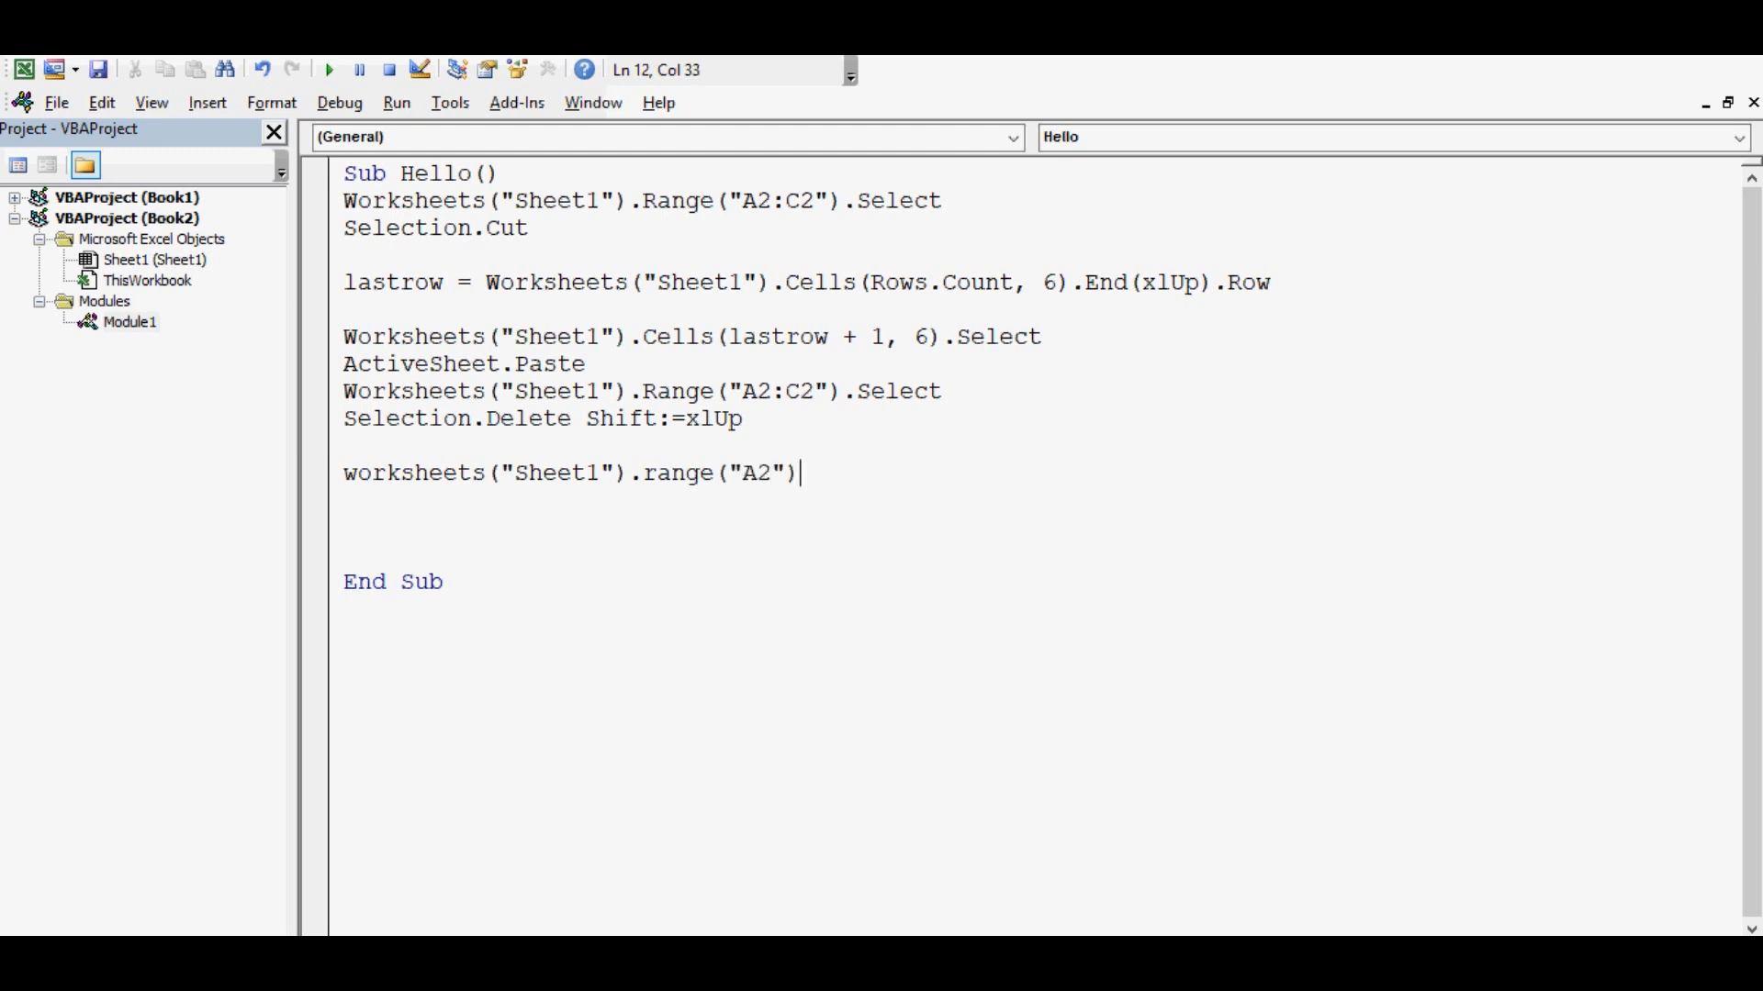
{"action": "type", "text": "."}
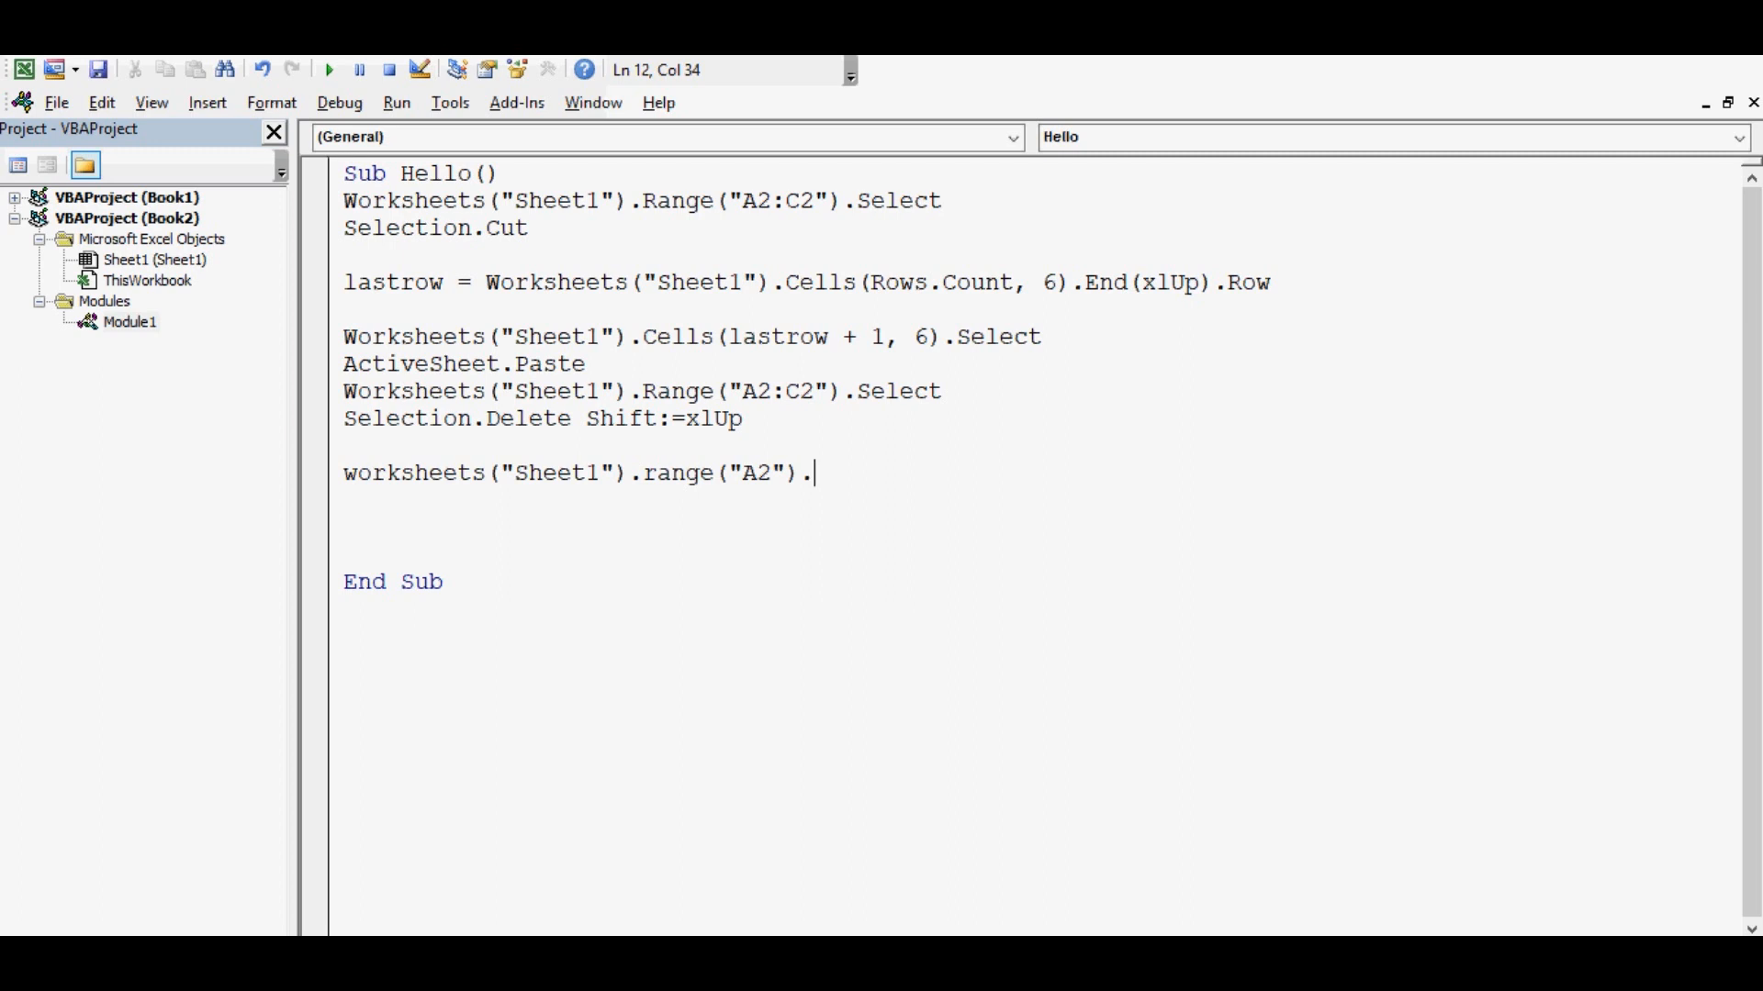
{"action": "type", "text": "se"}
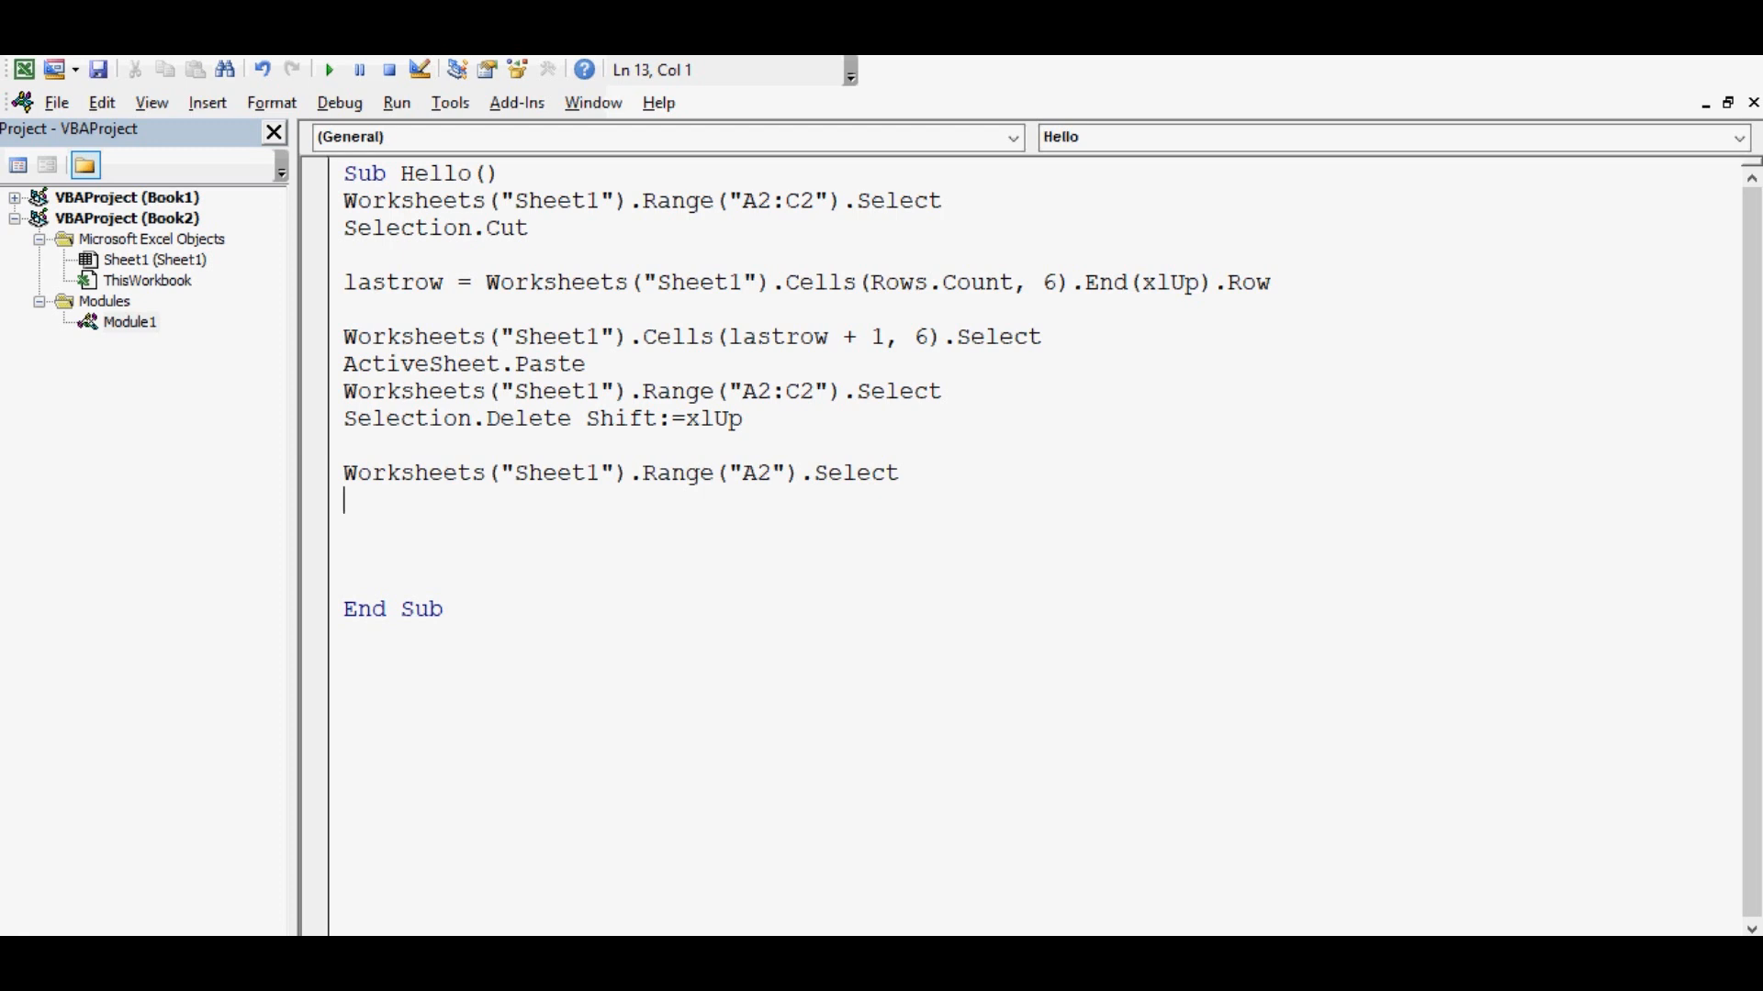
{"action": "left_click_drag", "start_coordinate": [453, 336], "coordinate": [898, 472]}
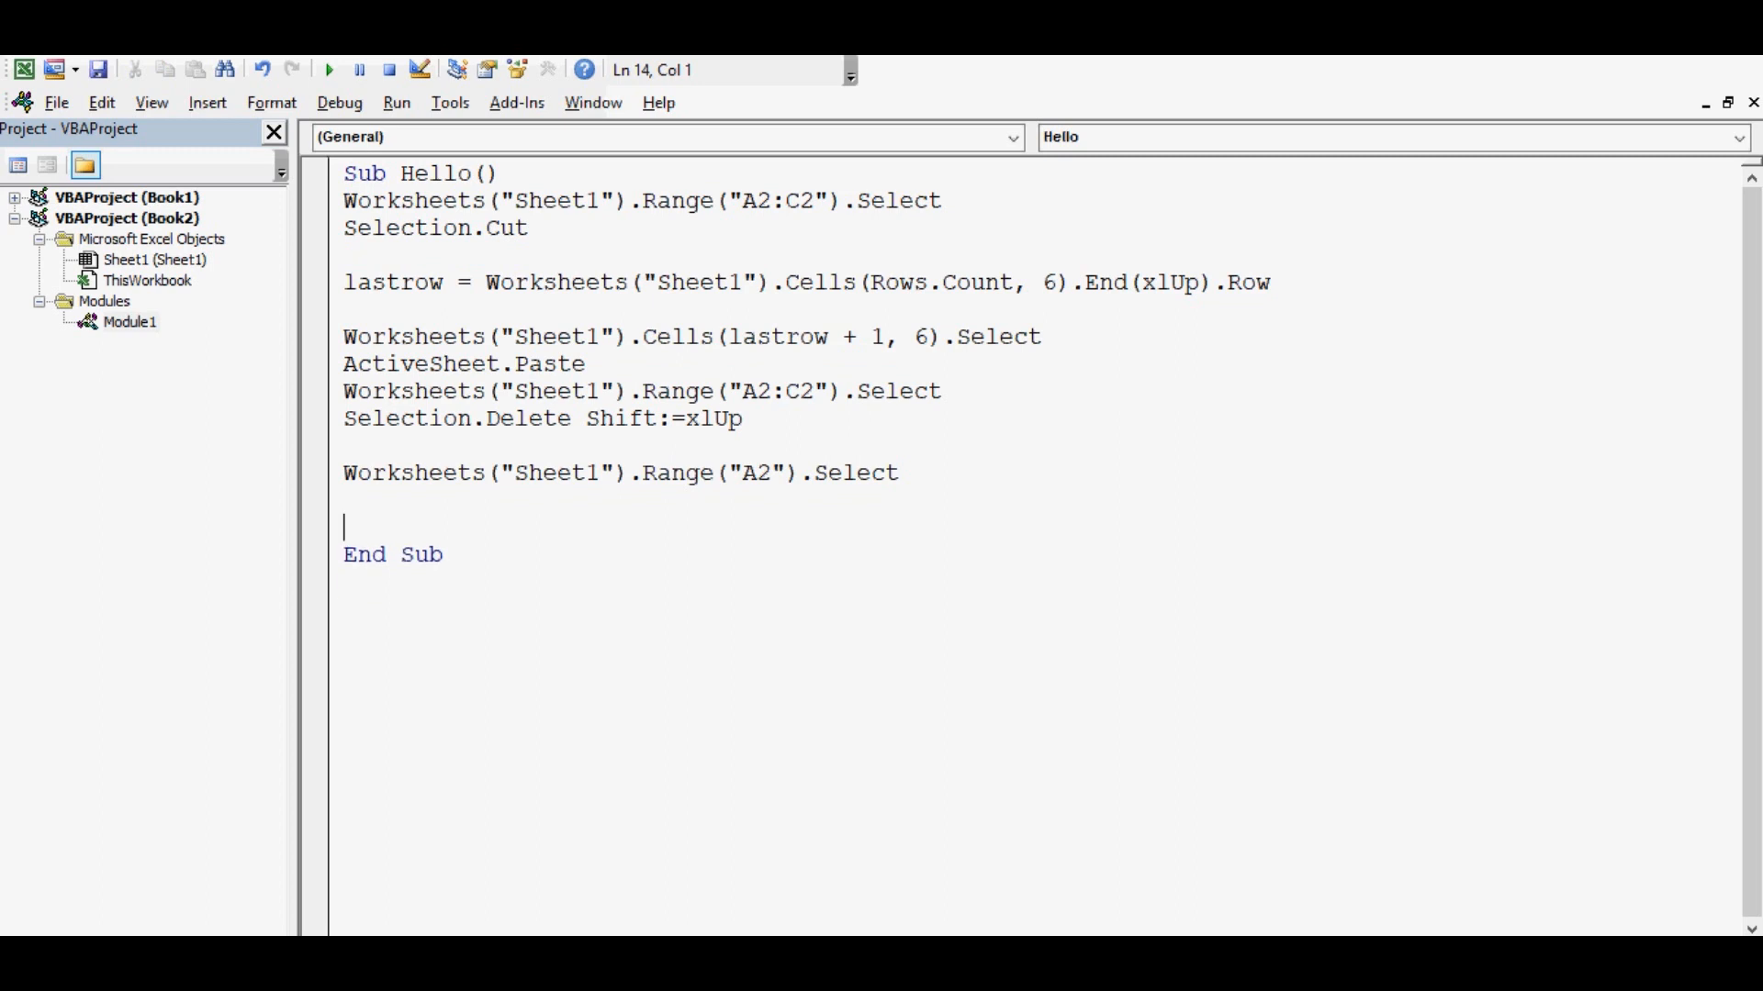
{"action": "key", "text": "Backspace"}
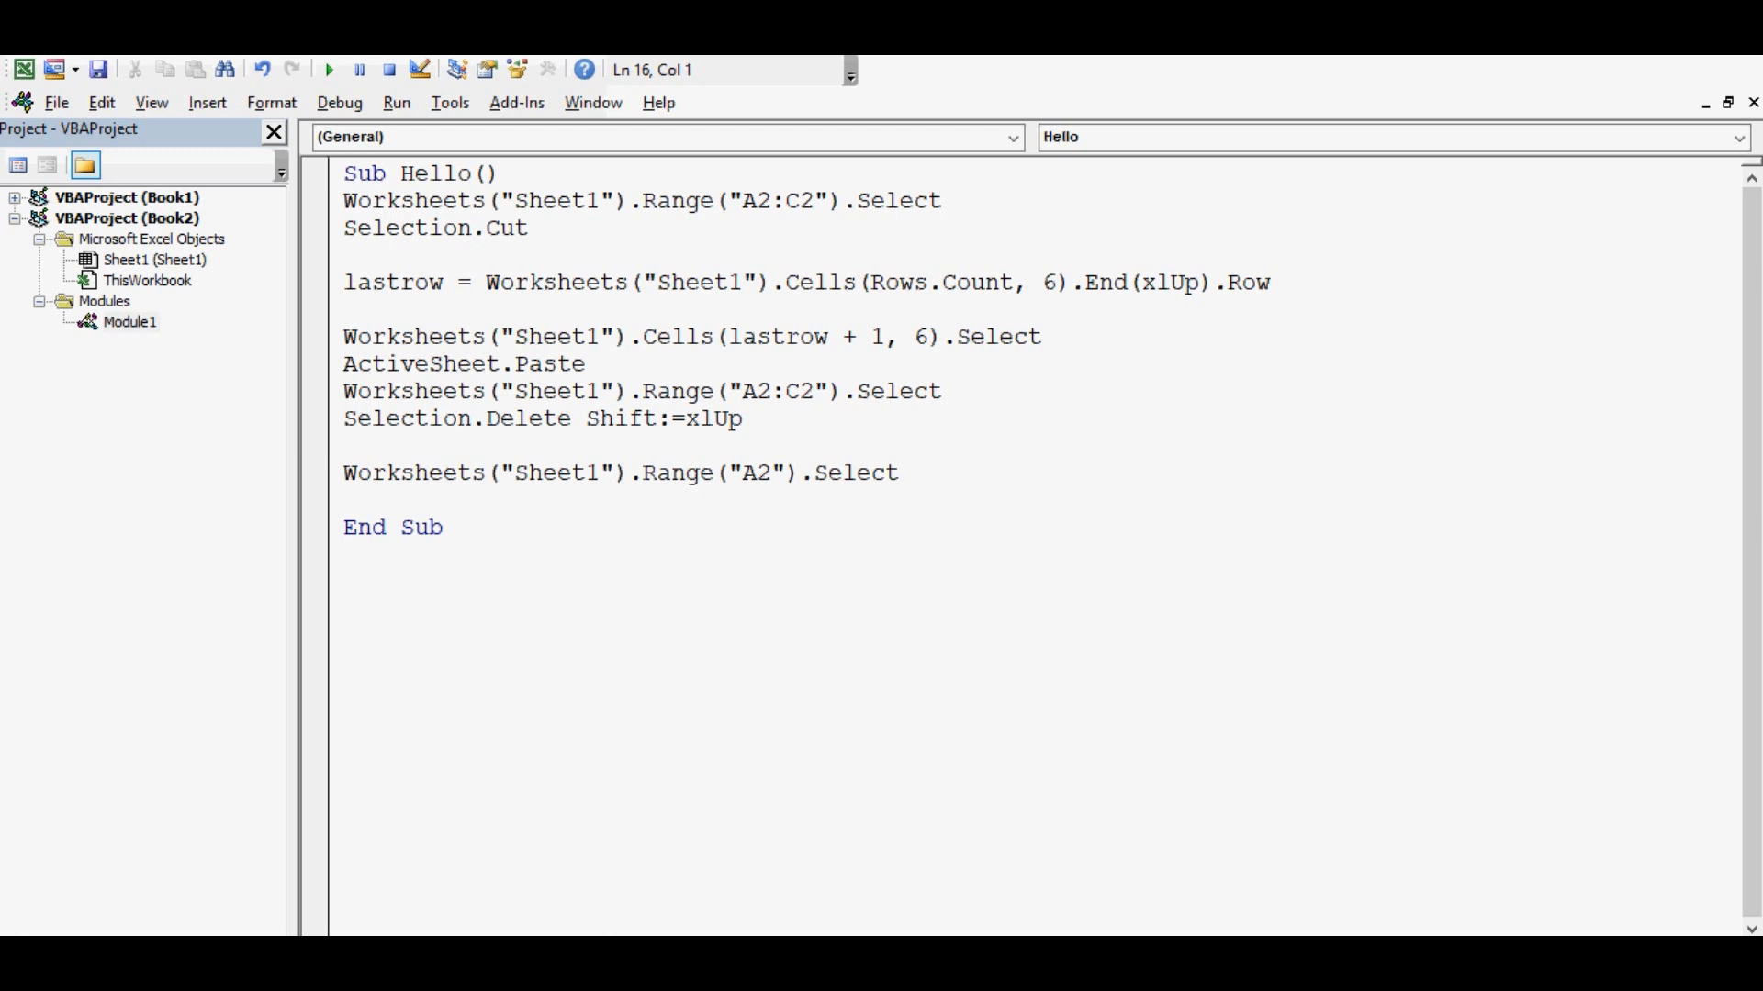
Start Sub test with Application.OnTime Now + TimeValue(
{"action": "type", "text": "sub"}
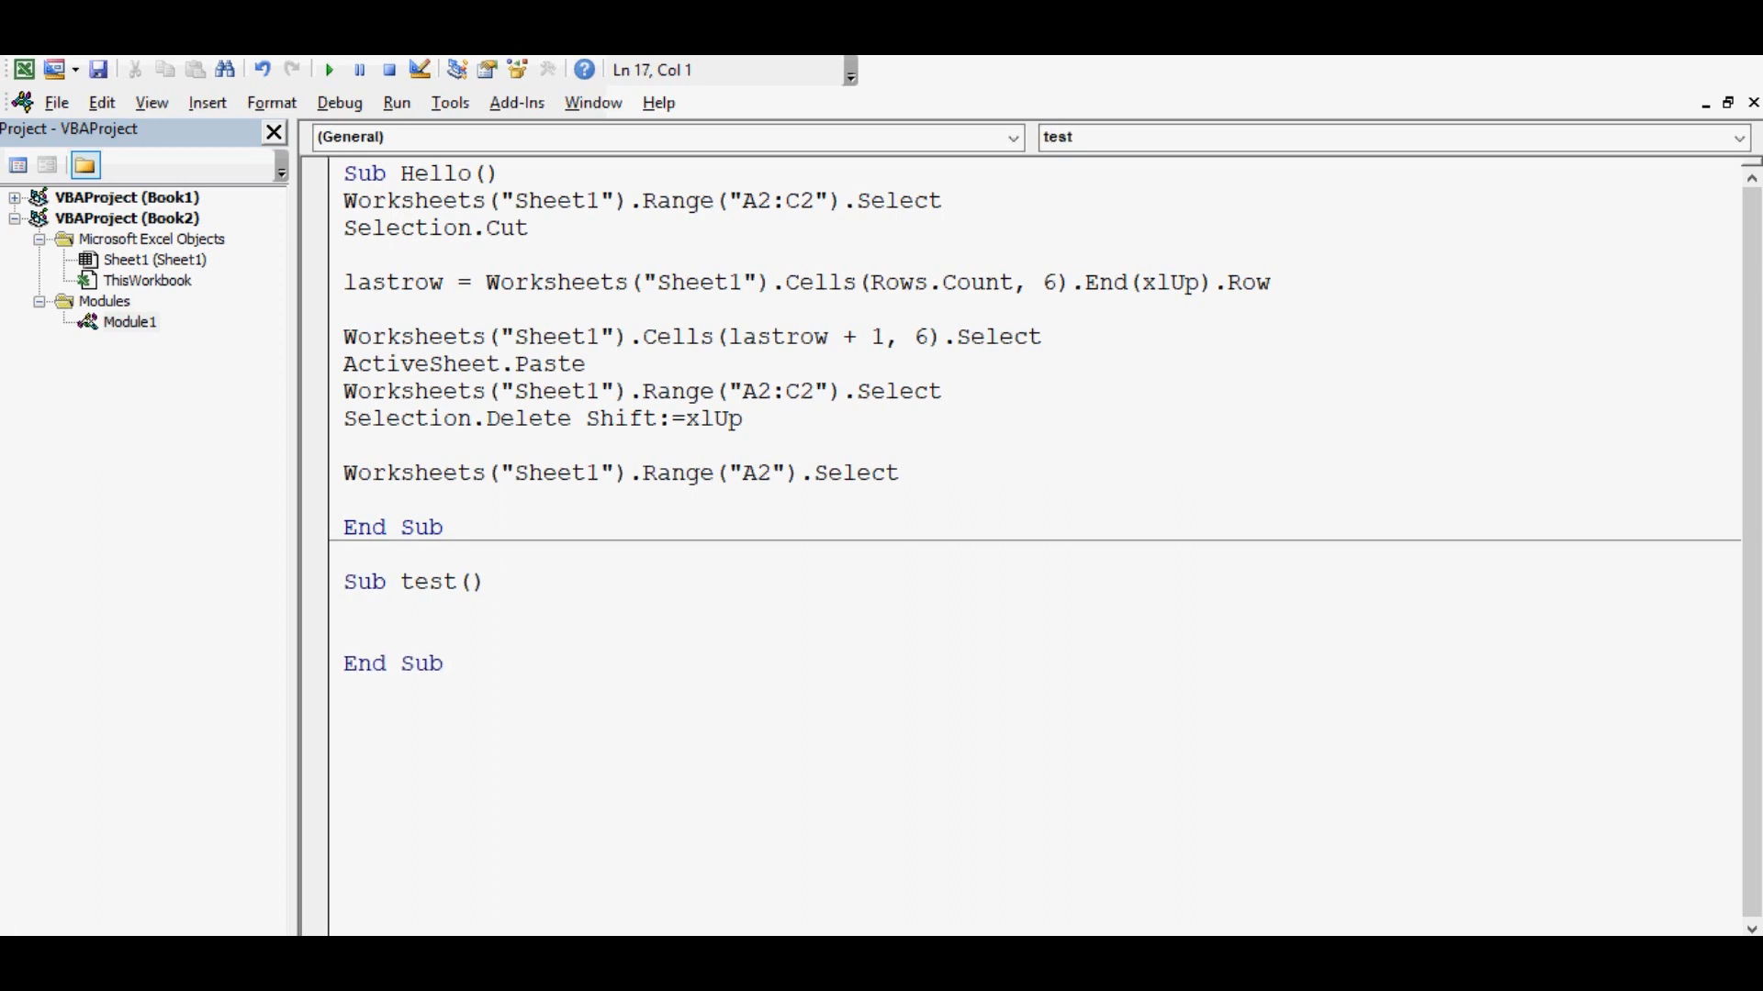
{"action": "type", "text": "app"}
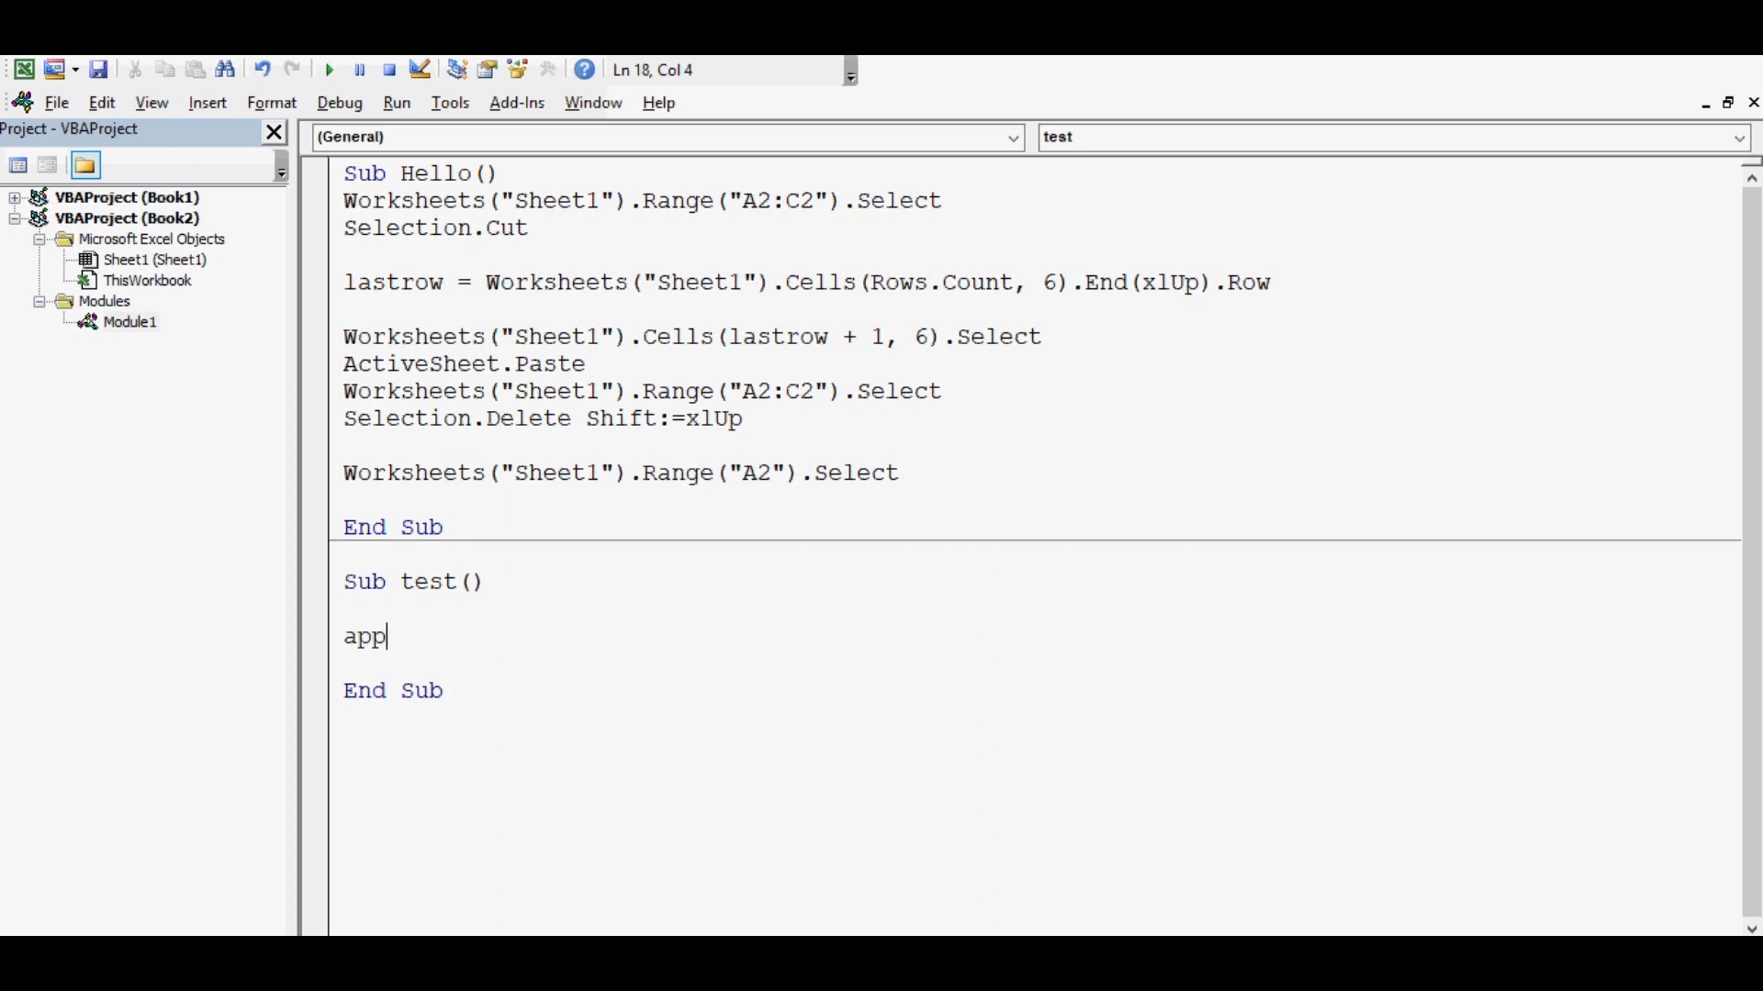
{"action": "type", "text": "lication"}
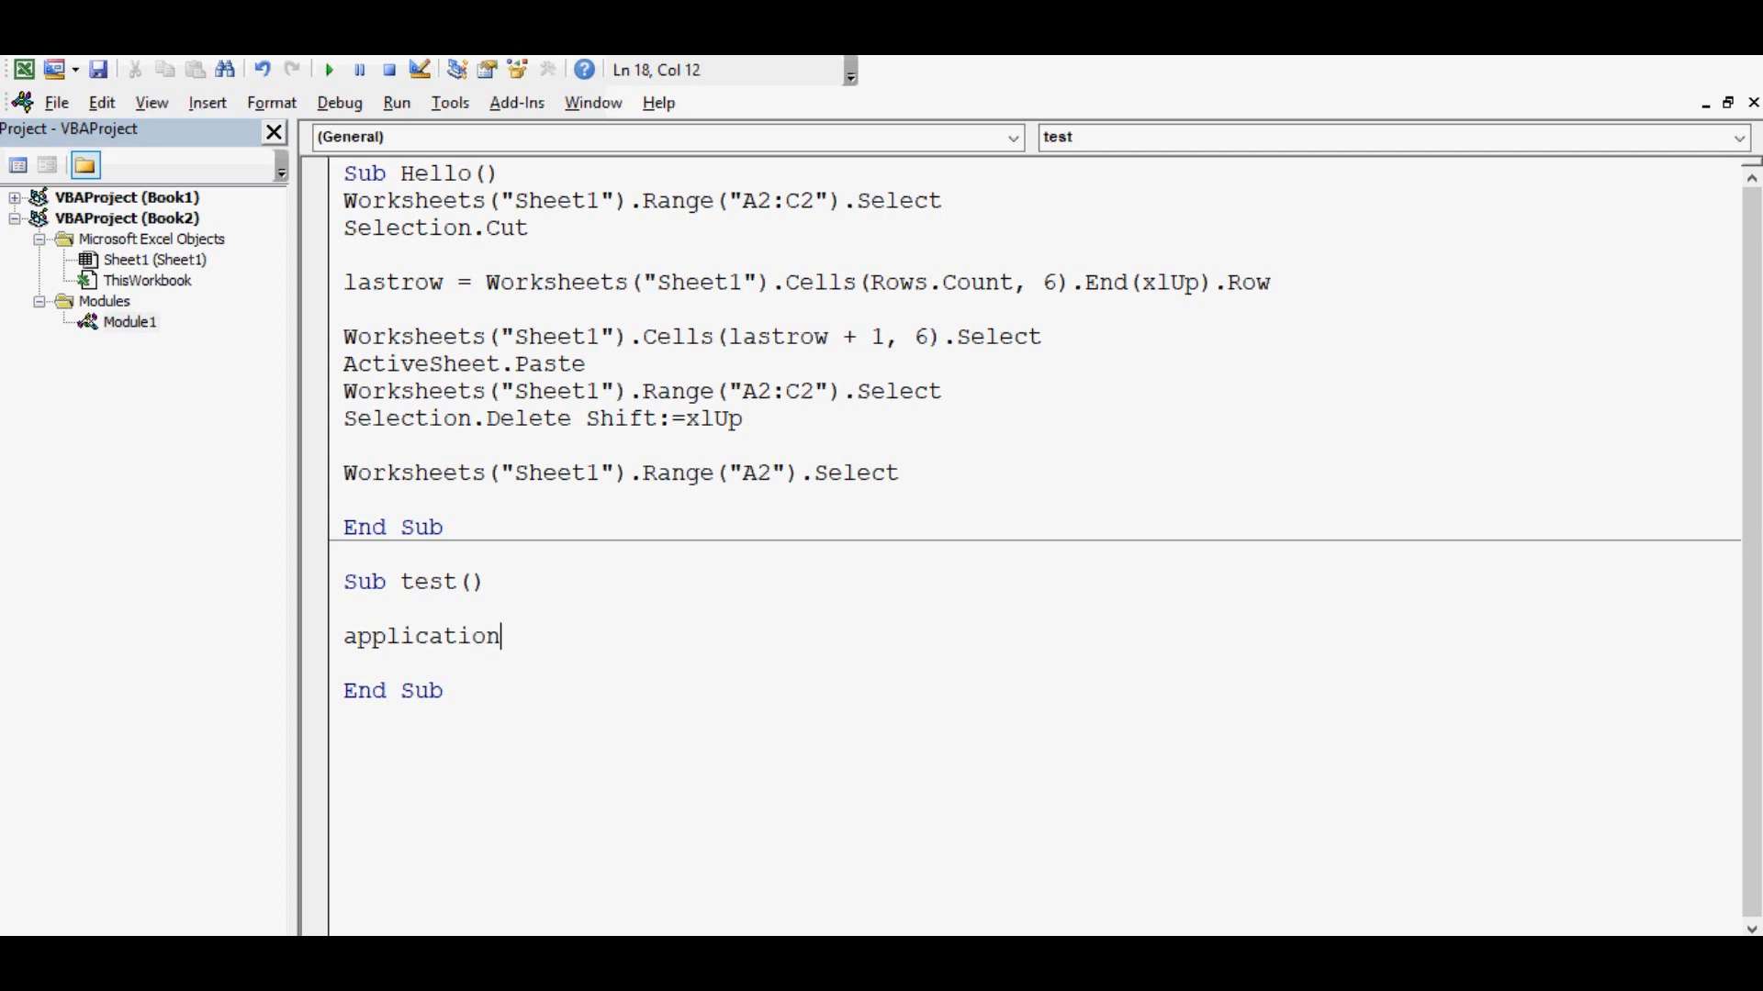
{"action": "type", "text": ".On"}
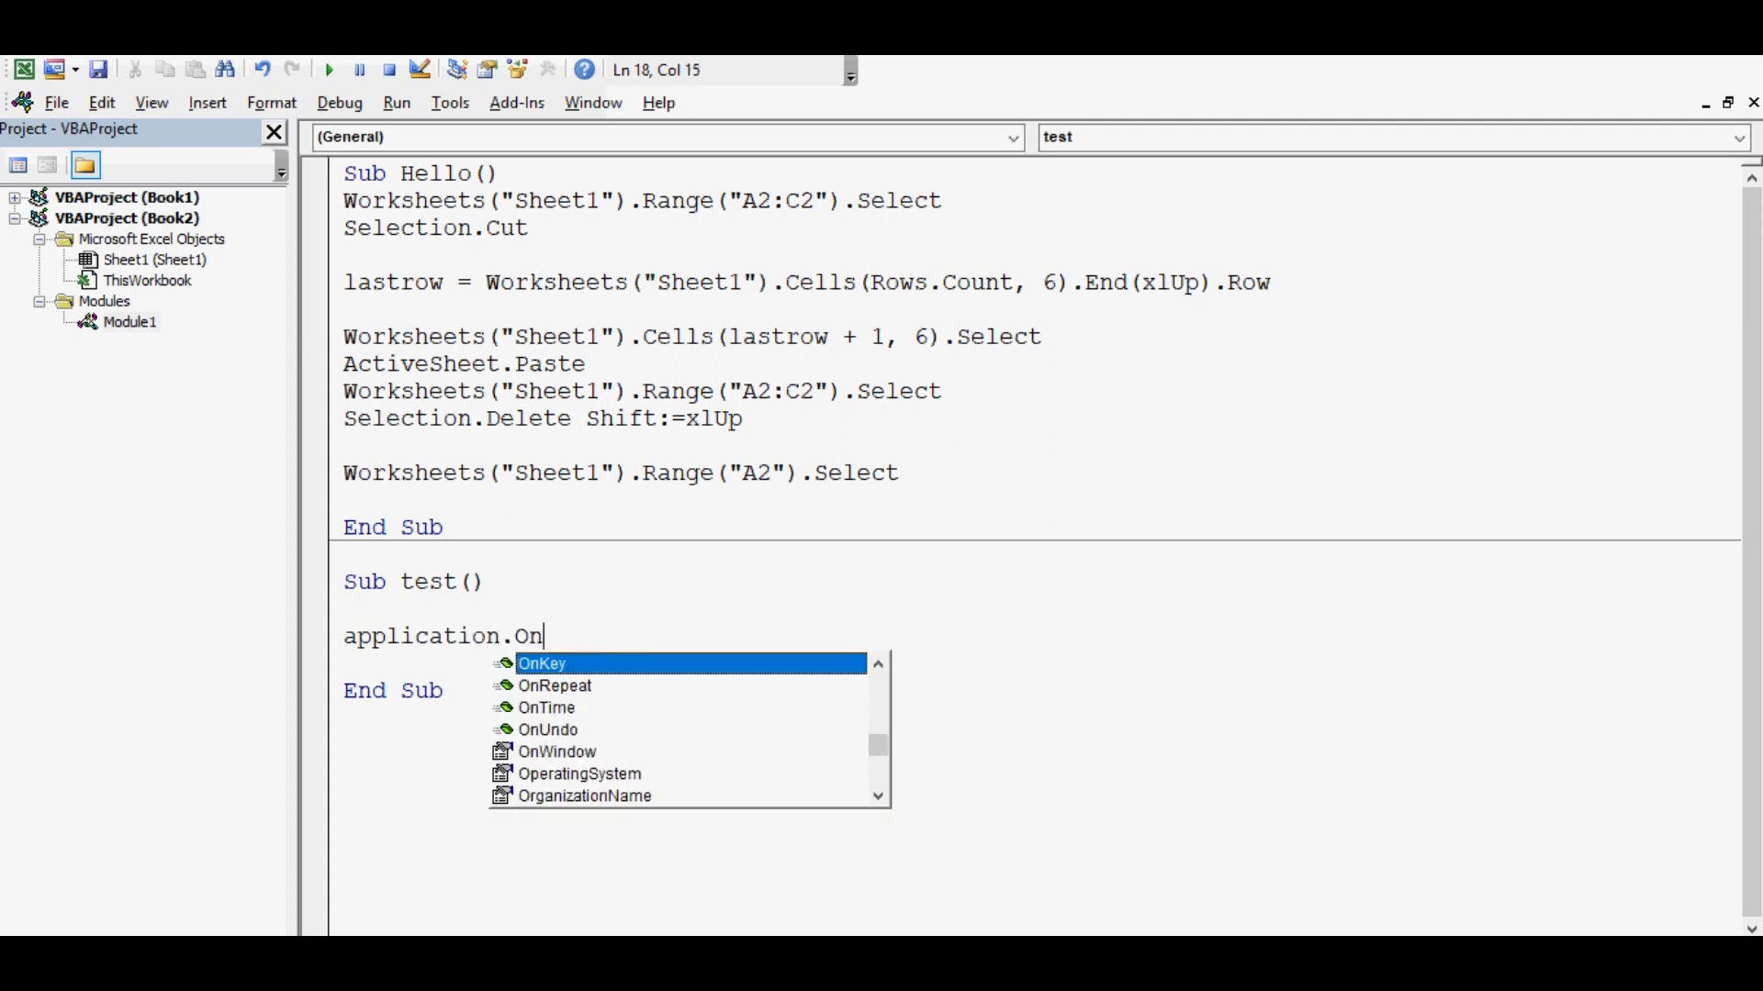
{"action": "type", "text": "ti"}
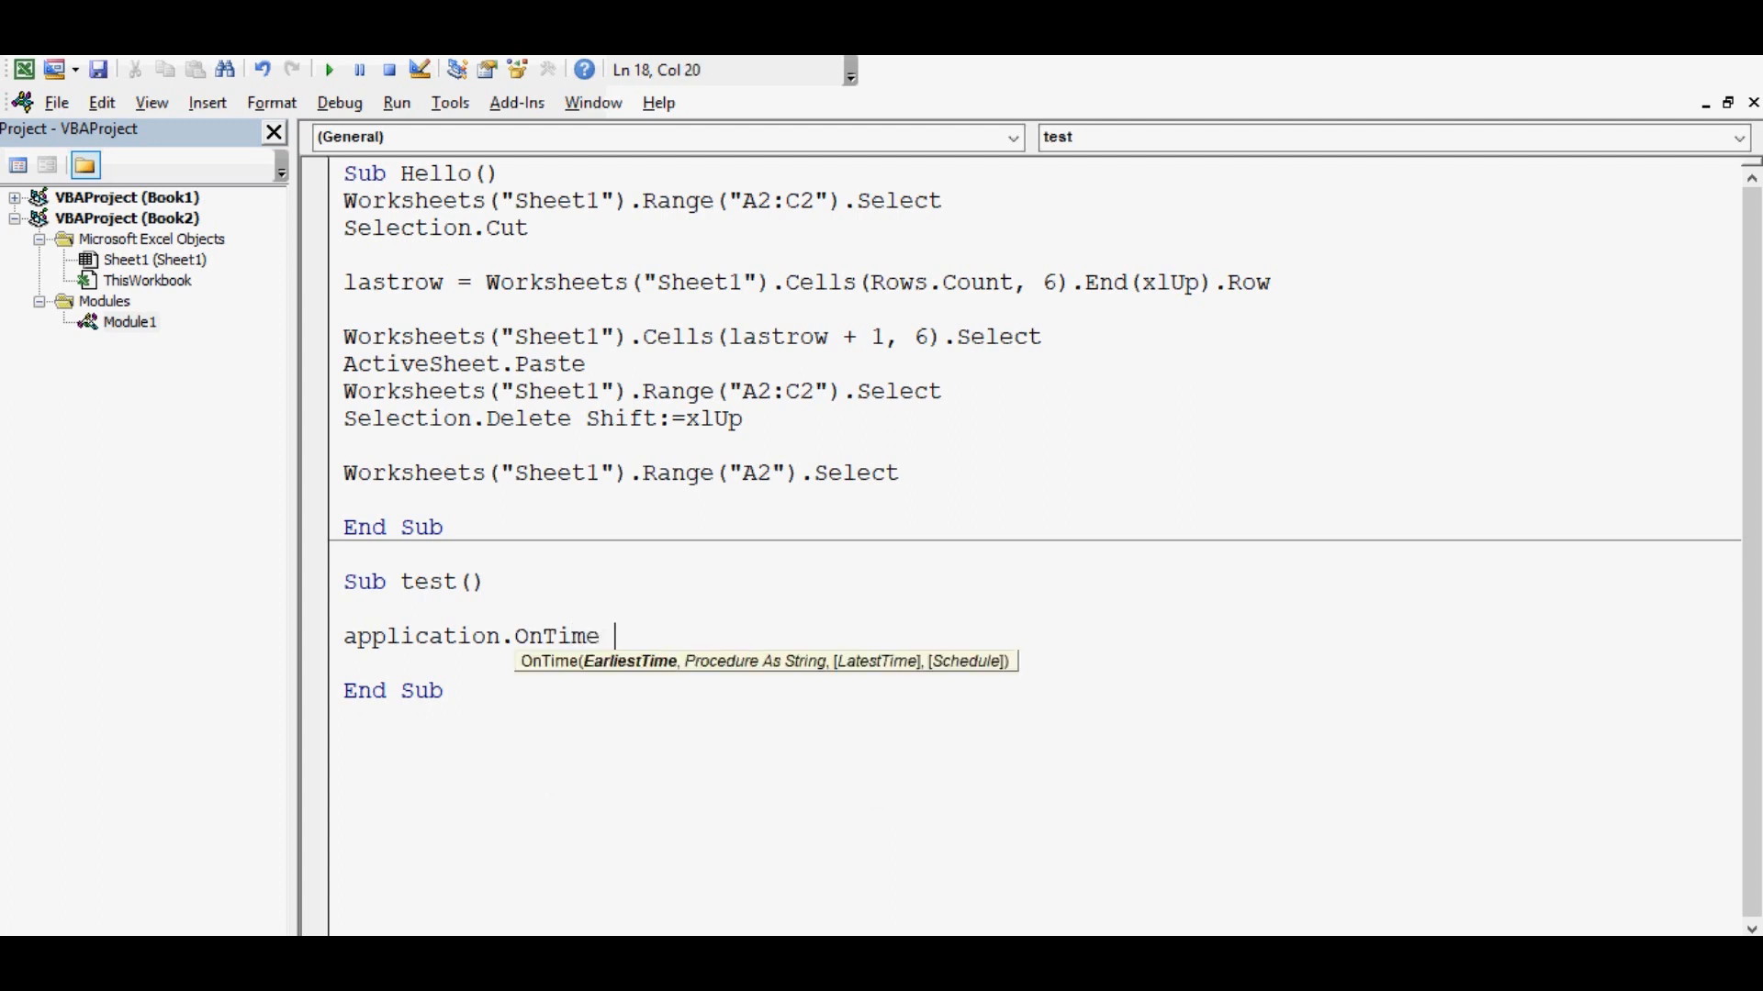
{"action": "type", "text": "Now +"}
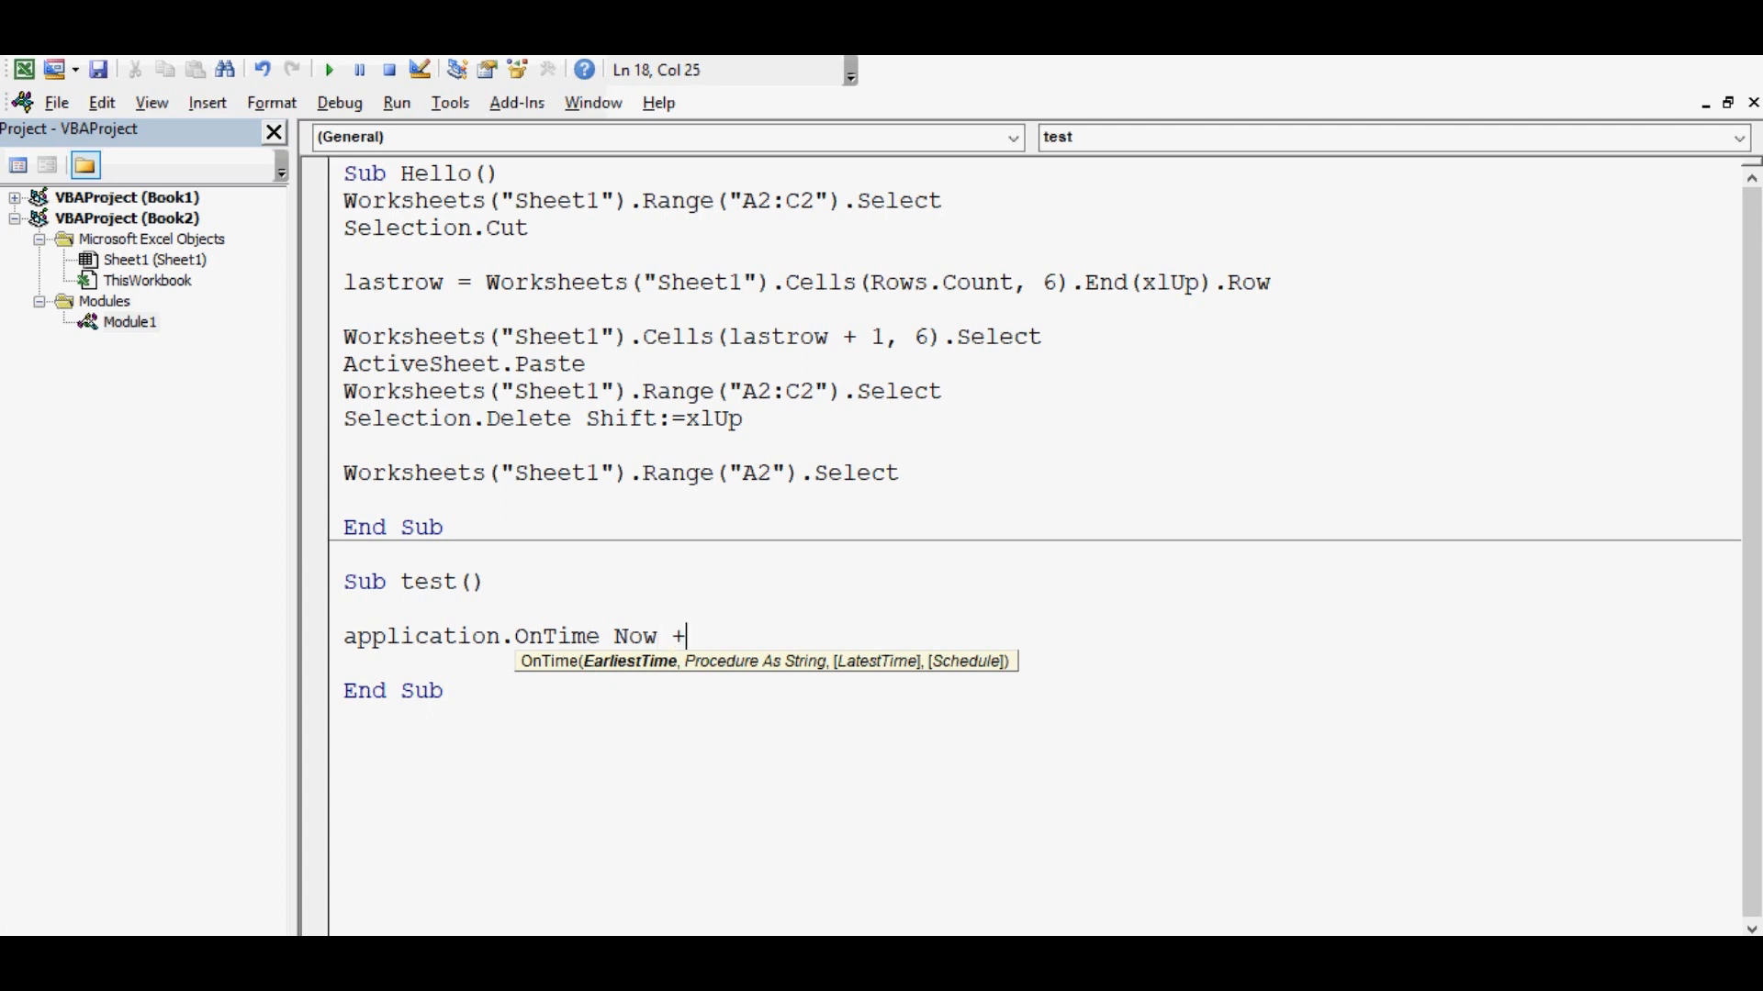
{"action": "type", "text": "T"}
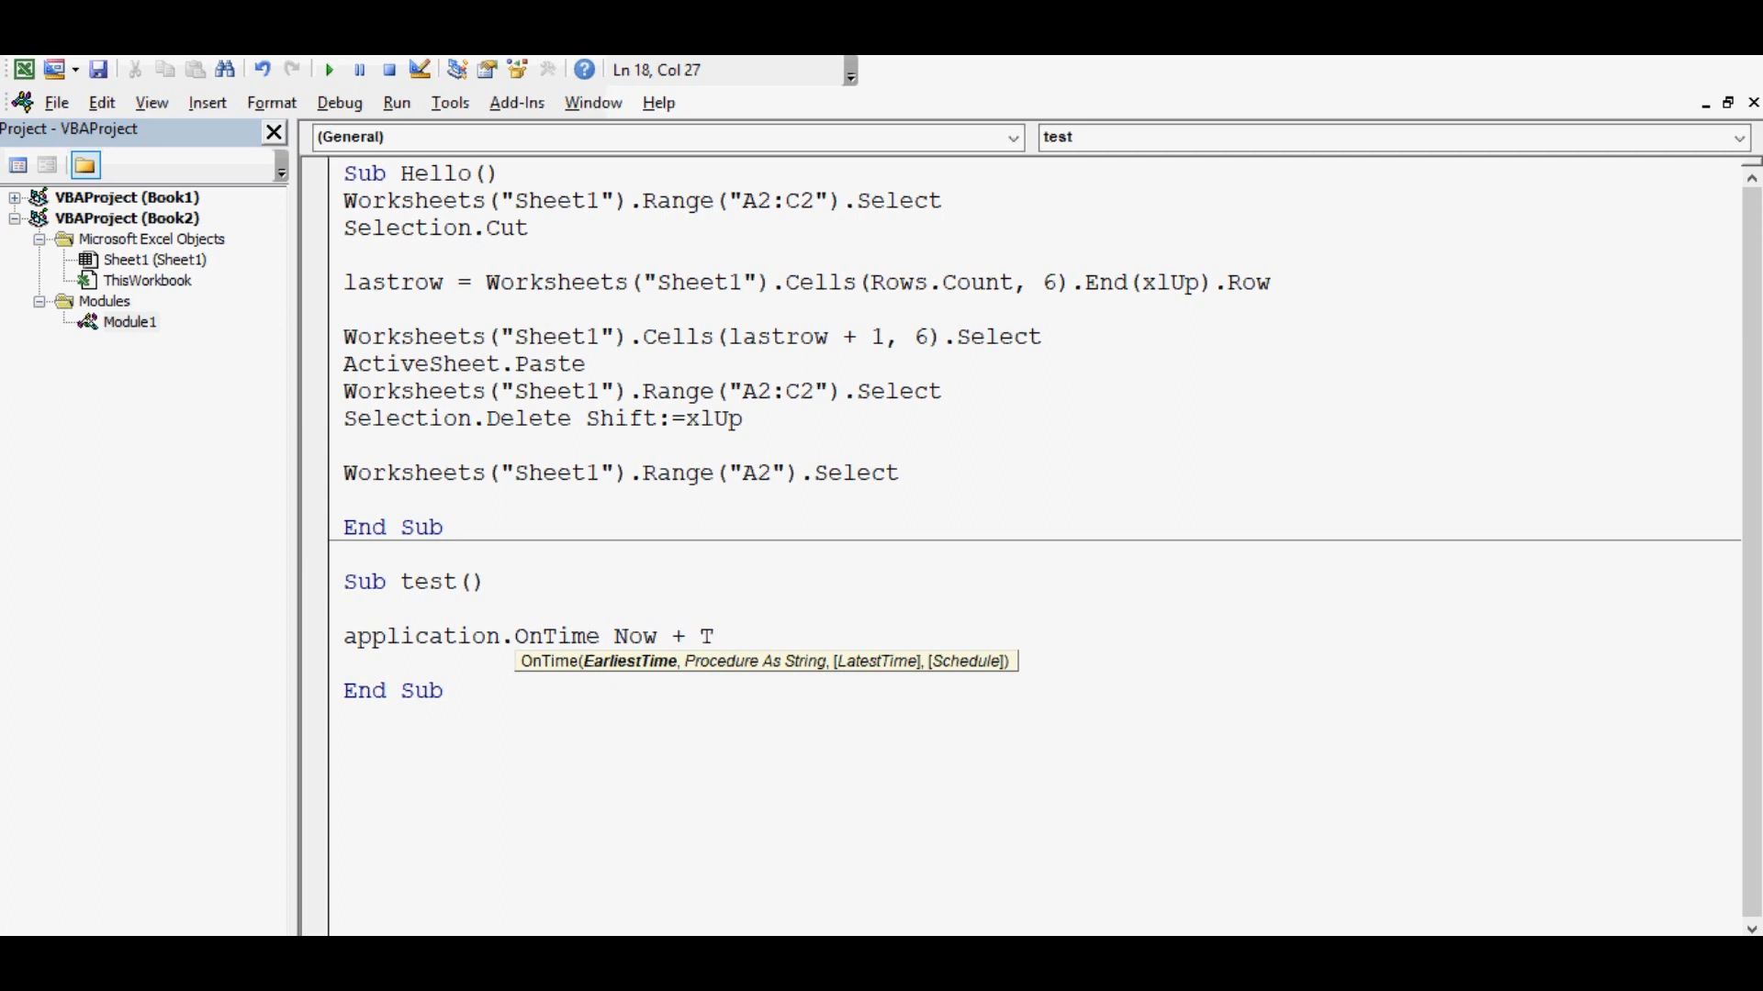
{"action": "type", "text": "imeVa"}
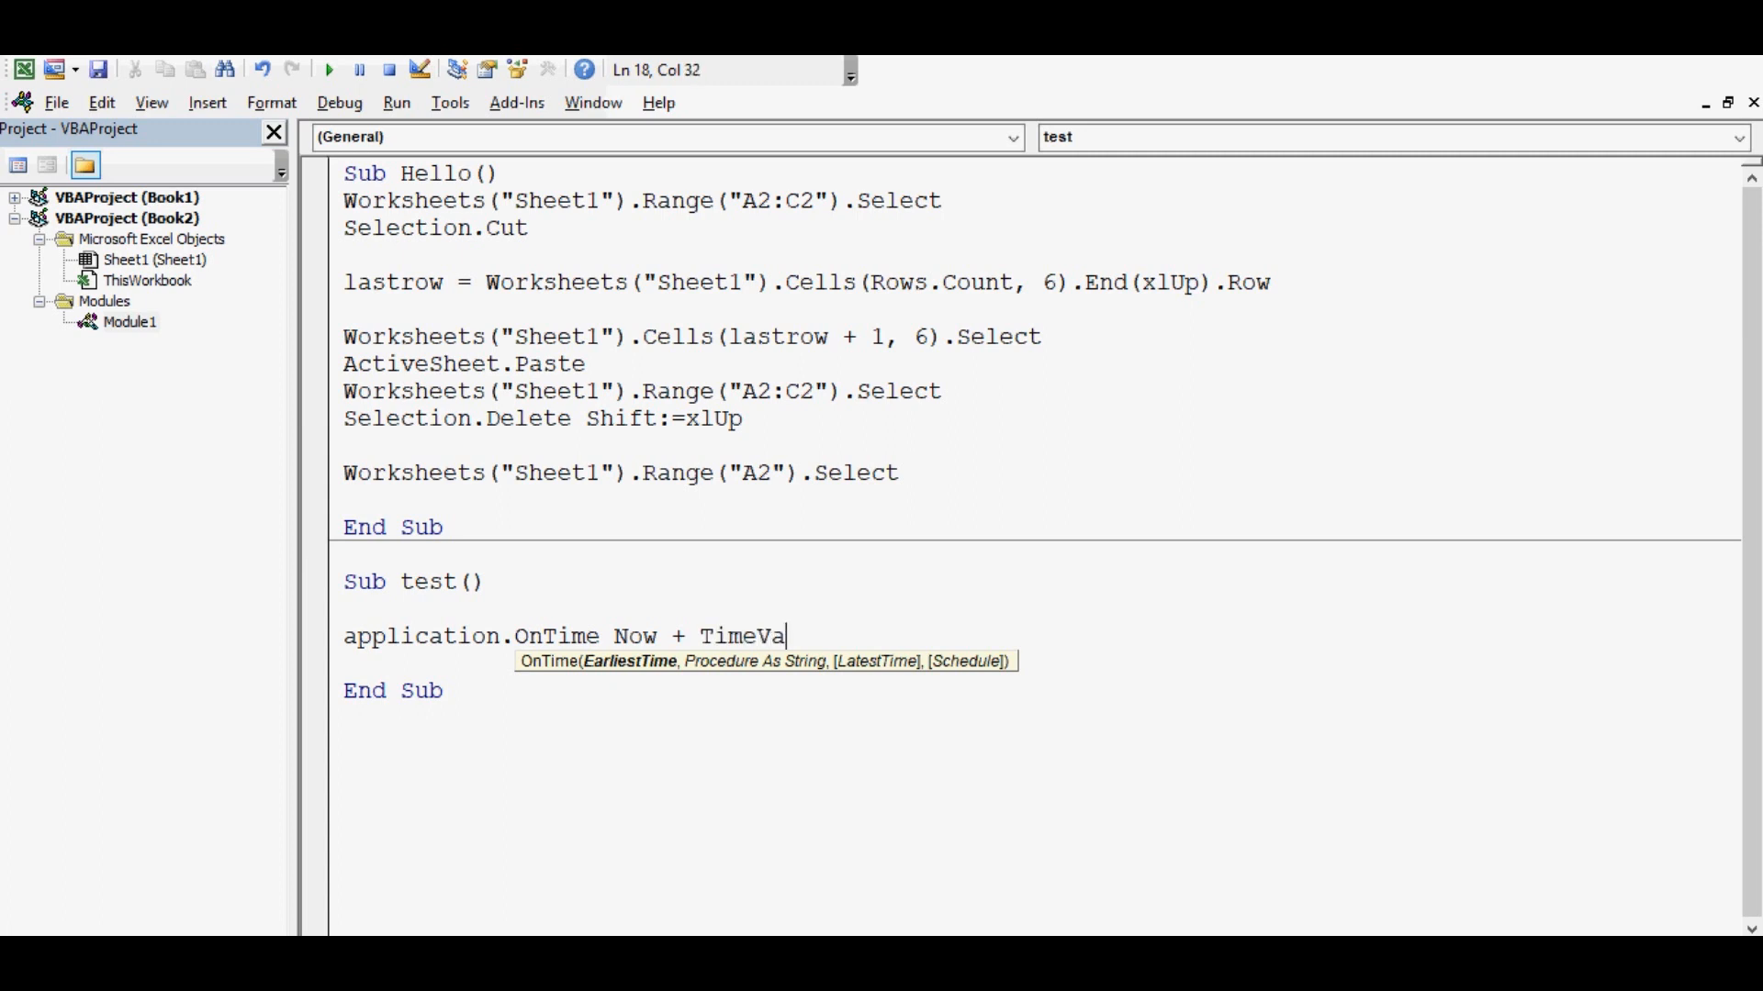
{"action": "type", "text": "lue("}
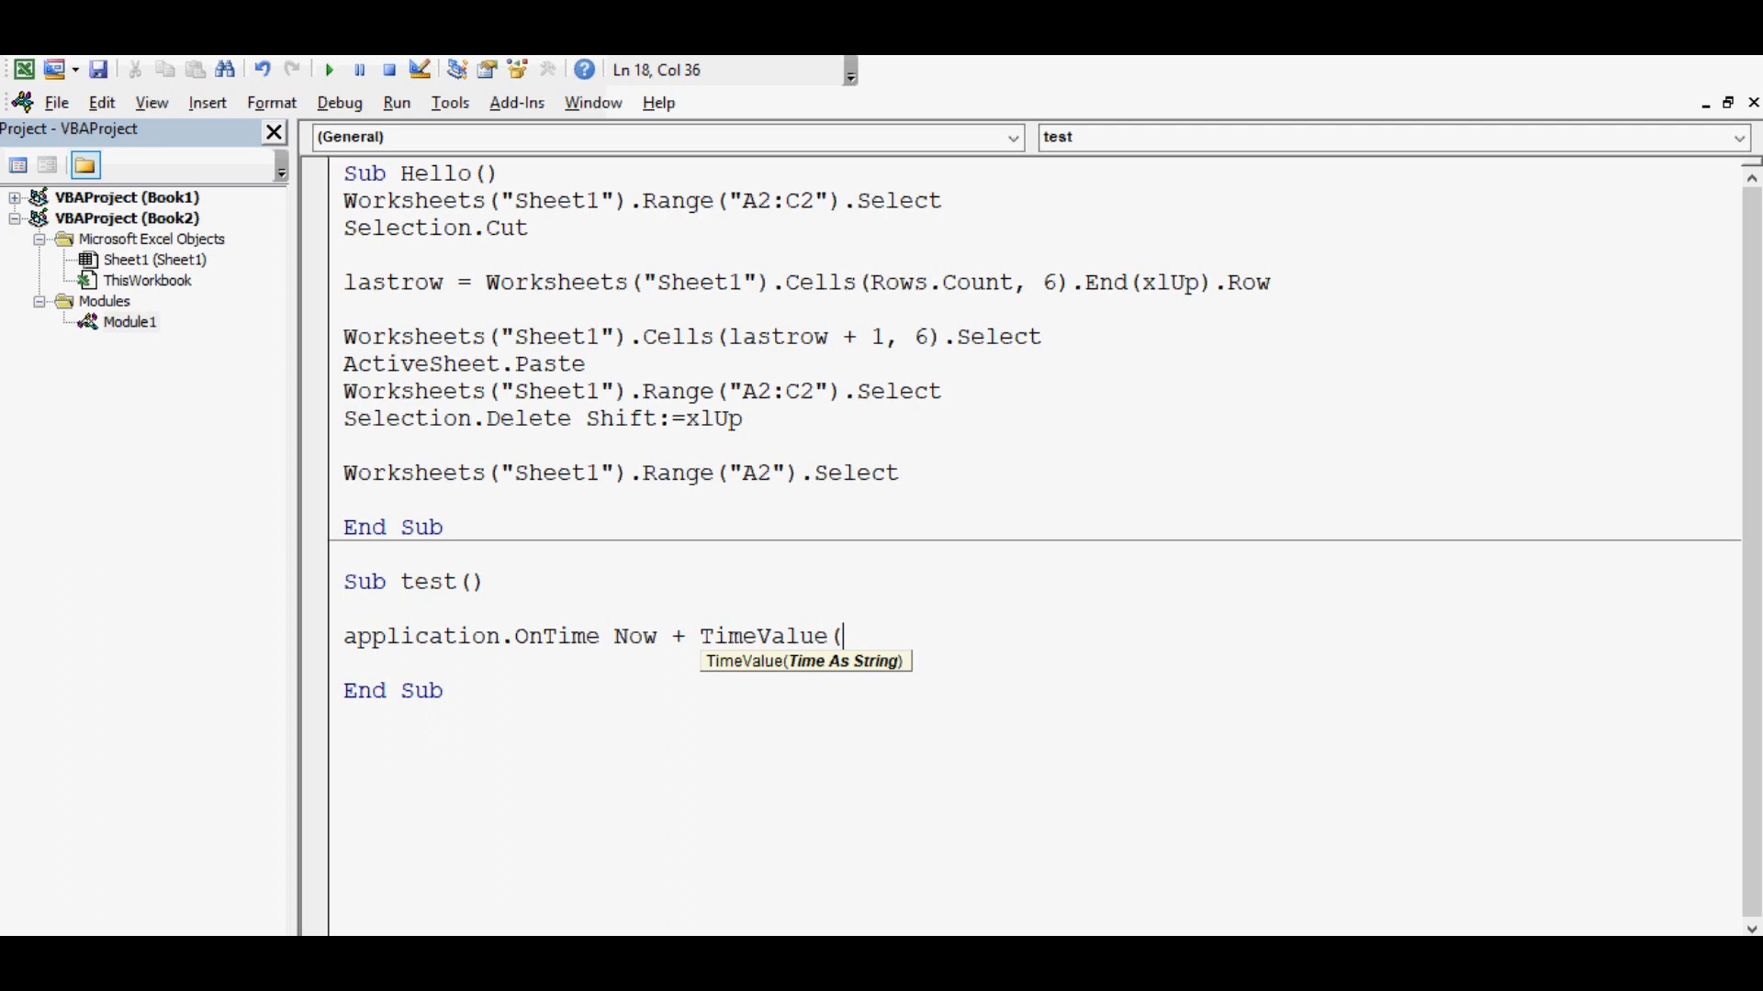
Complete the line with TimeValue("00:01:00"), "Hello" to run Hello in one minute
{"action": "type", "text": "\""}
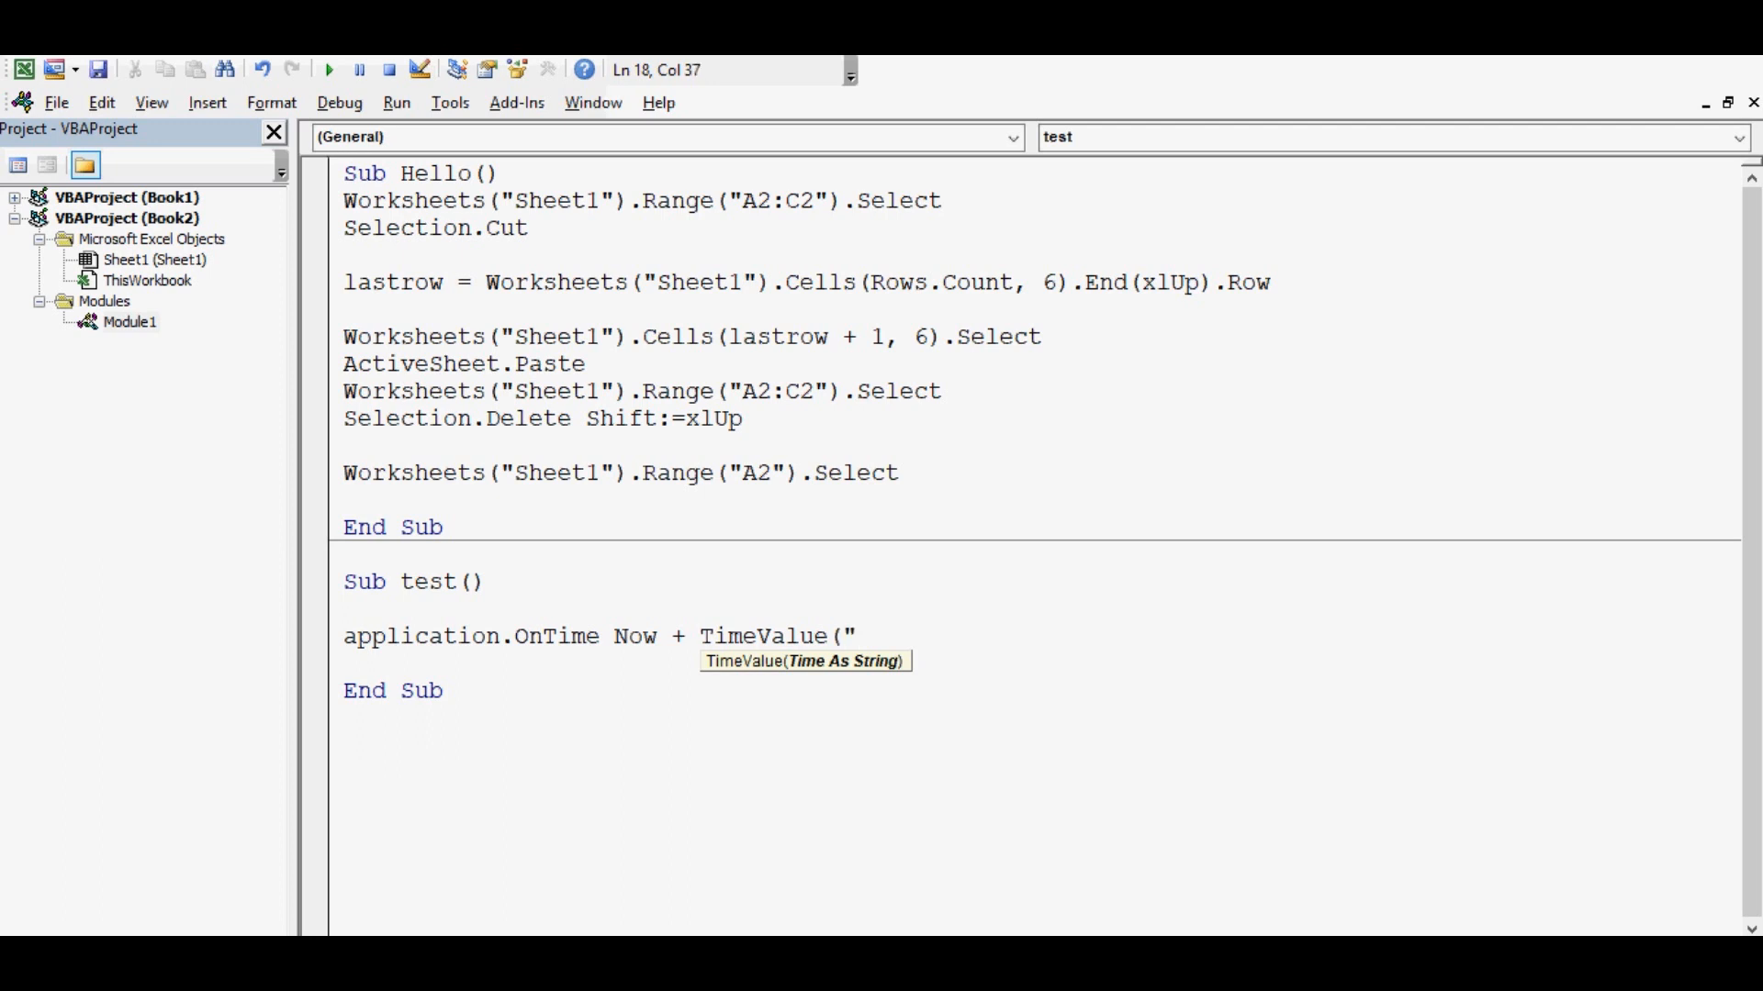
{"action": "type", "text": "00"}
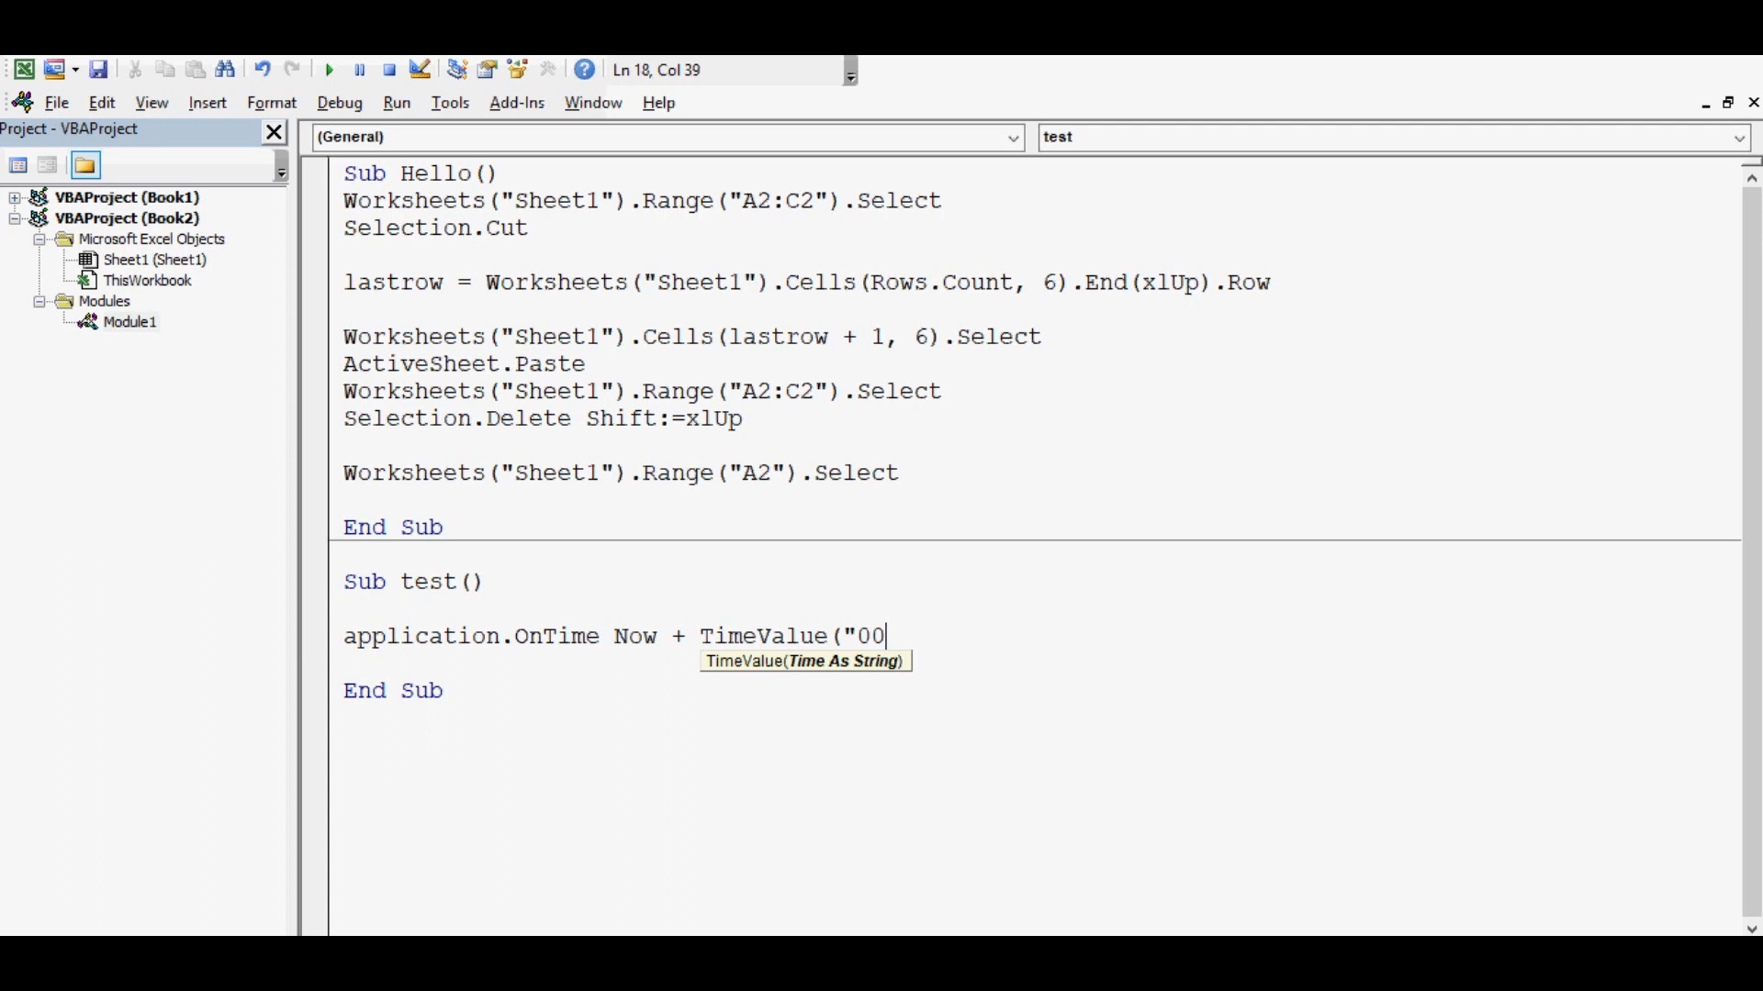
{"action": "type", "text": ":"}
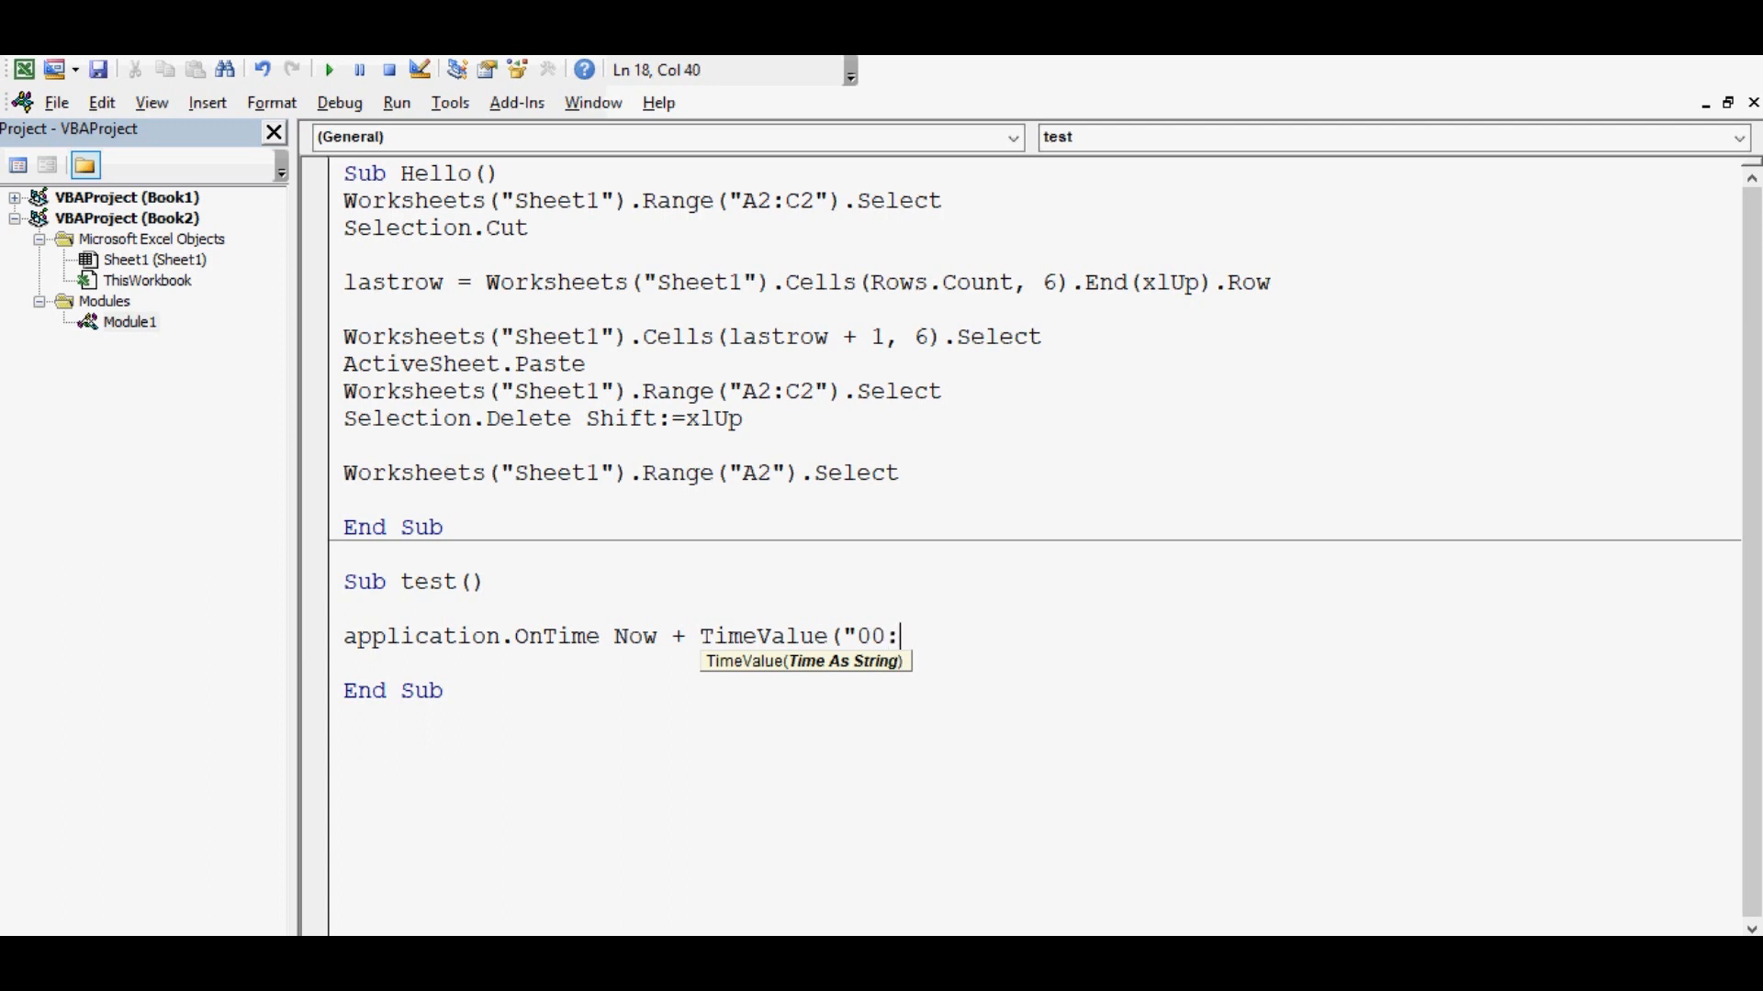
{"action": "type", "text": "00"}
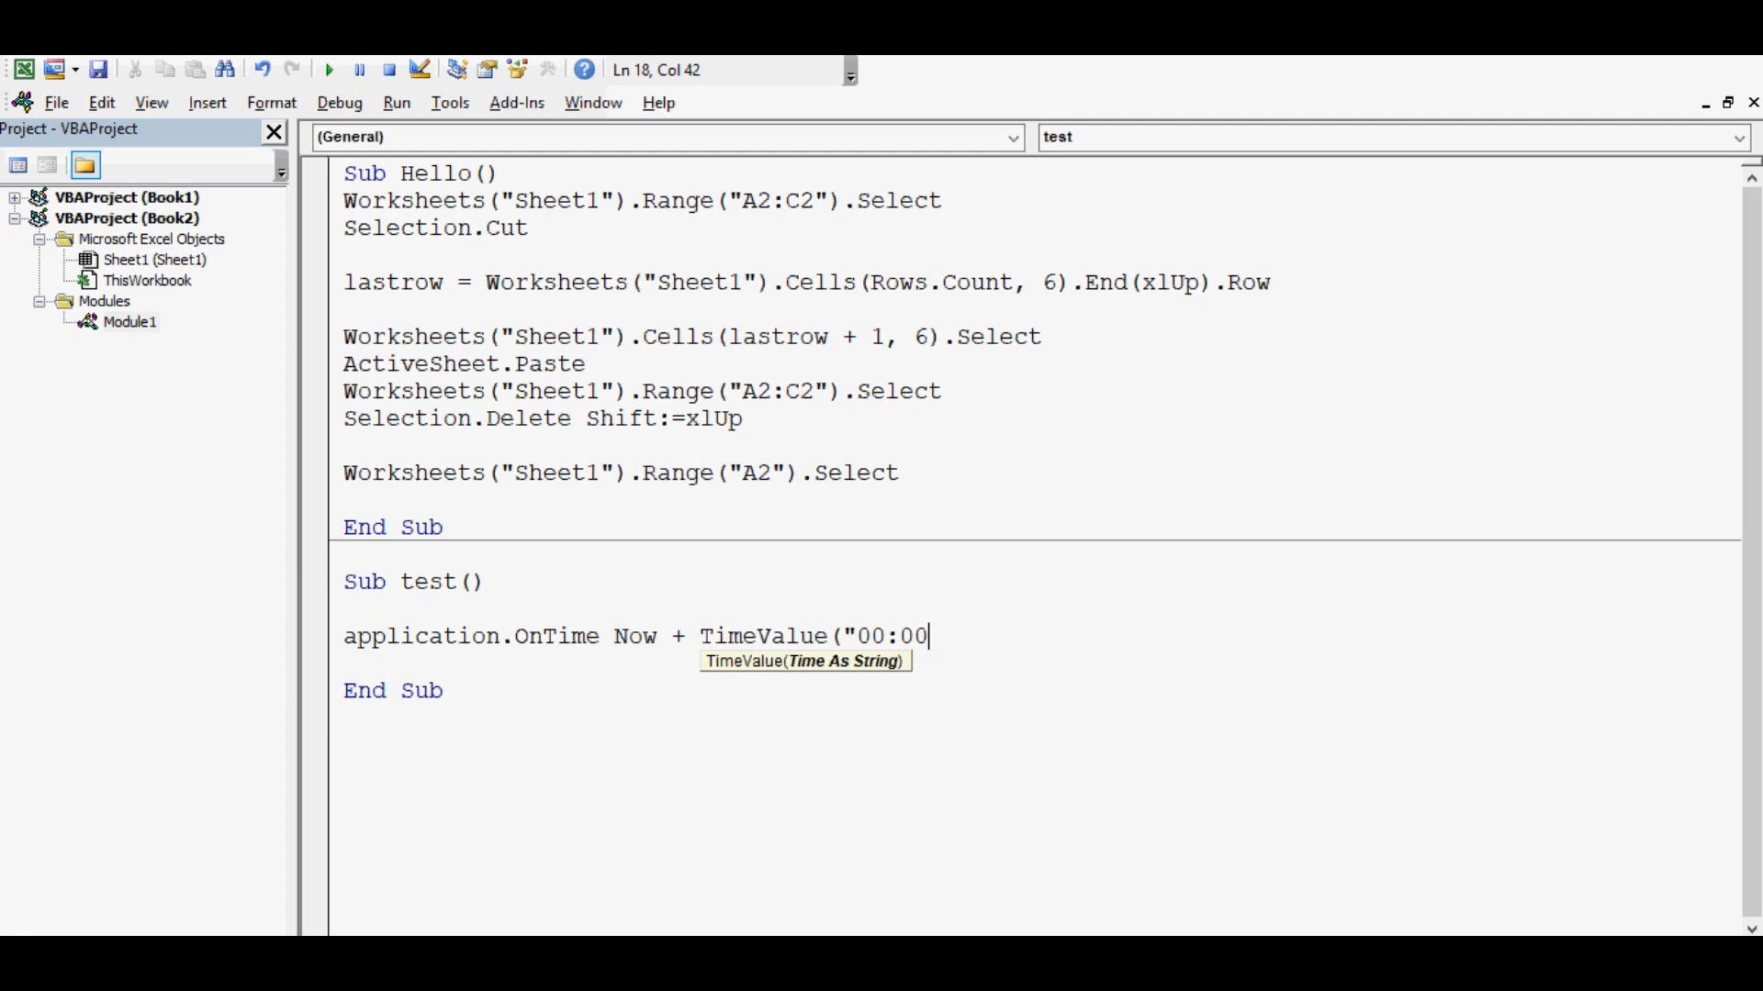
{"action": "type", "text": ":"}
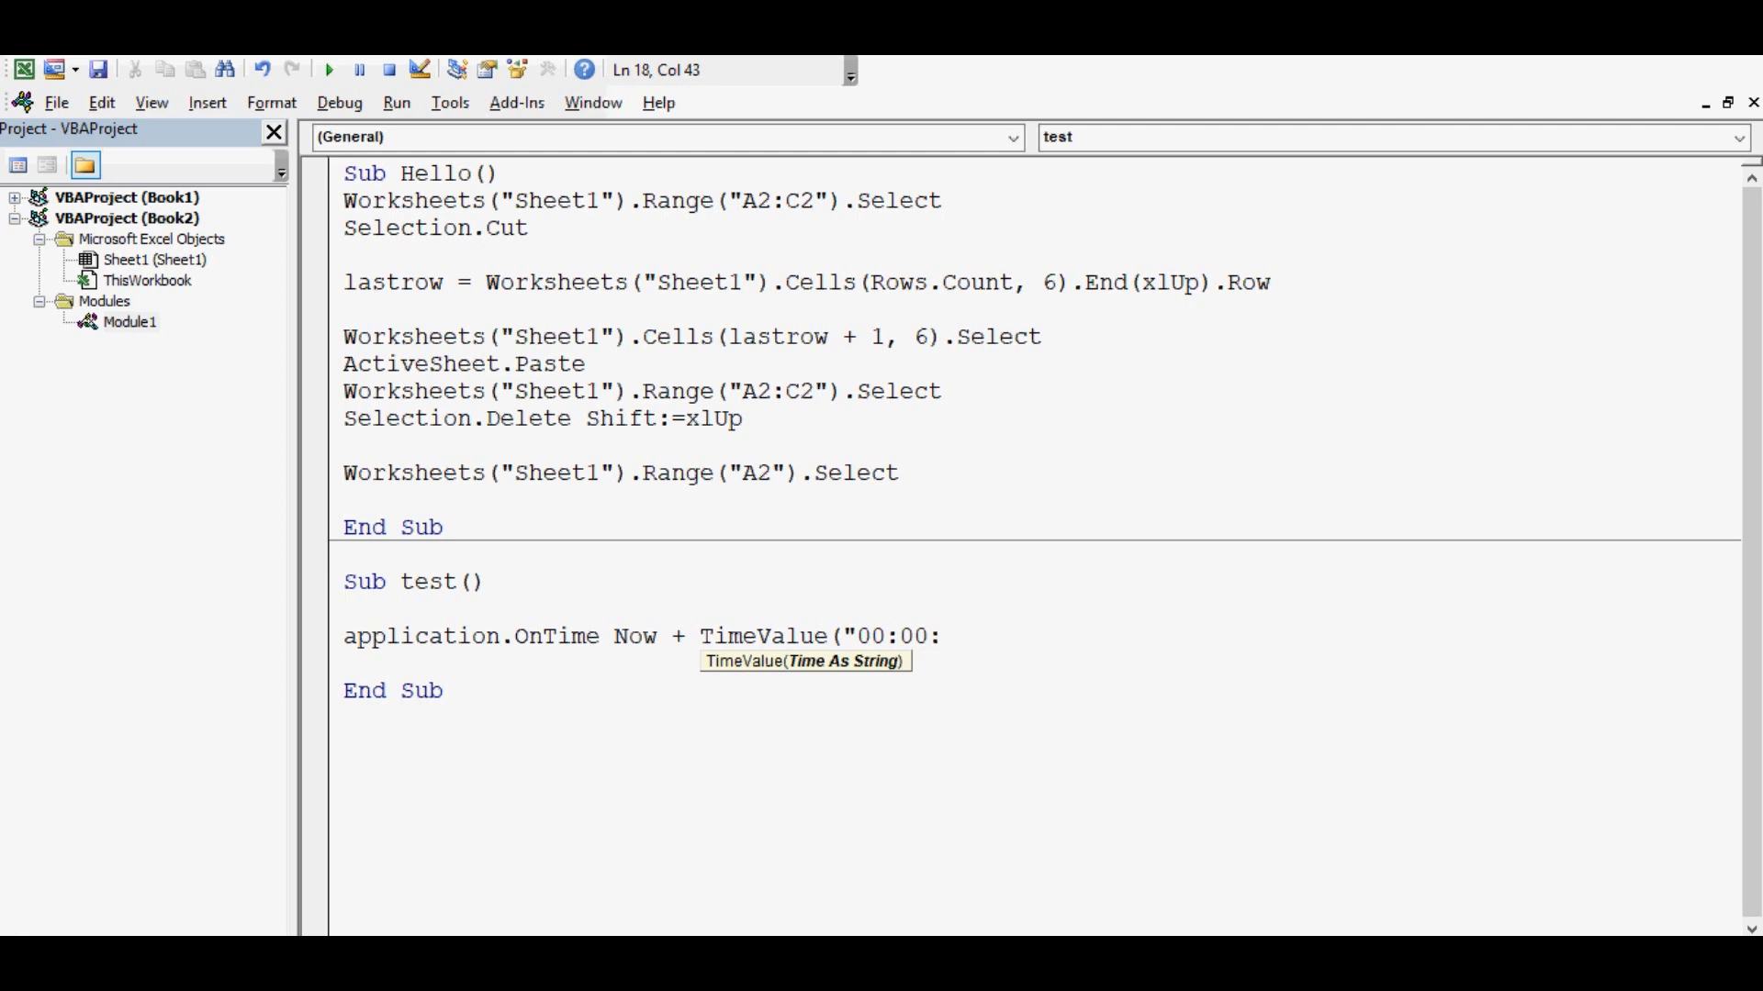
{"action": "key", "text": "BackSpace"}
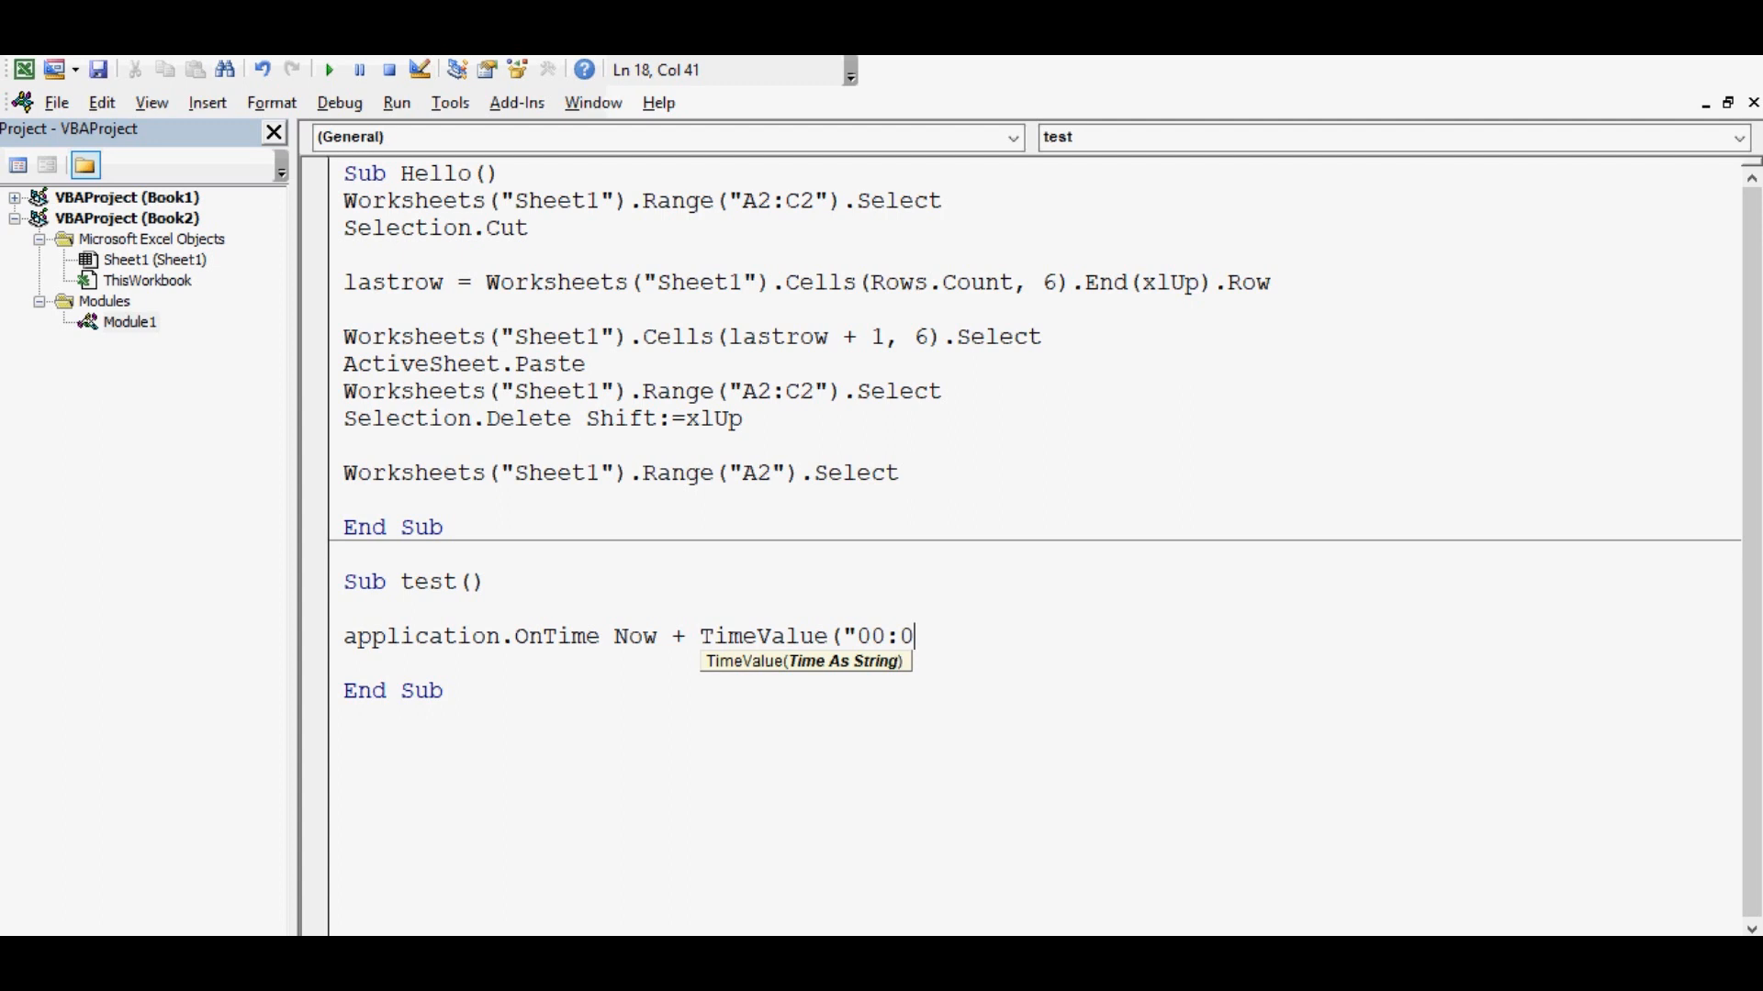
{"action": "type", "text": "1"}
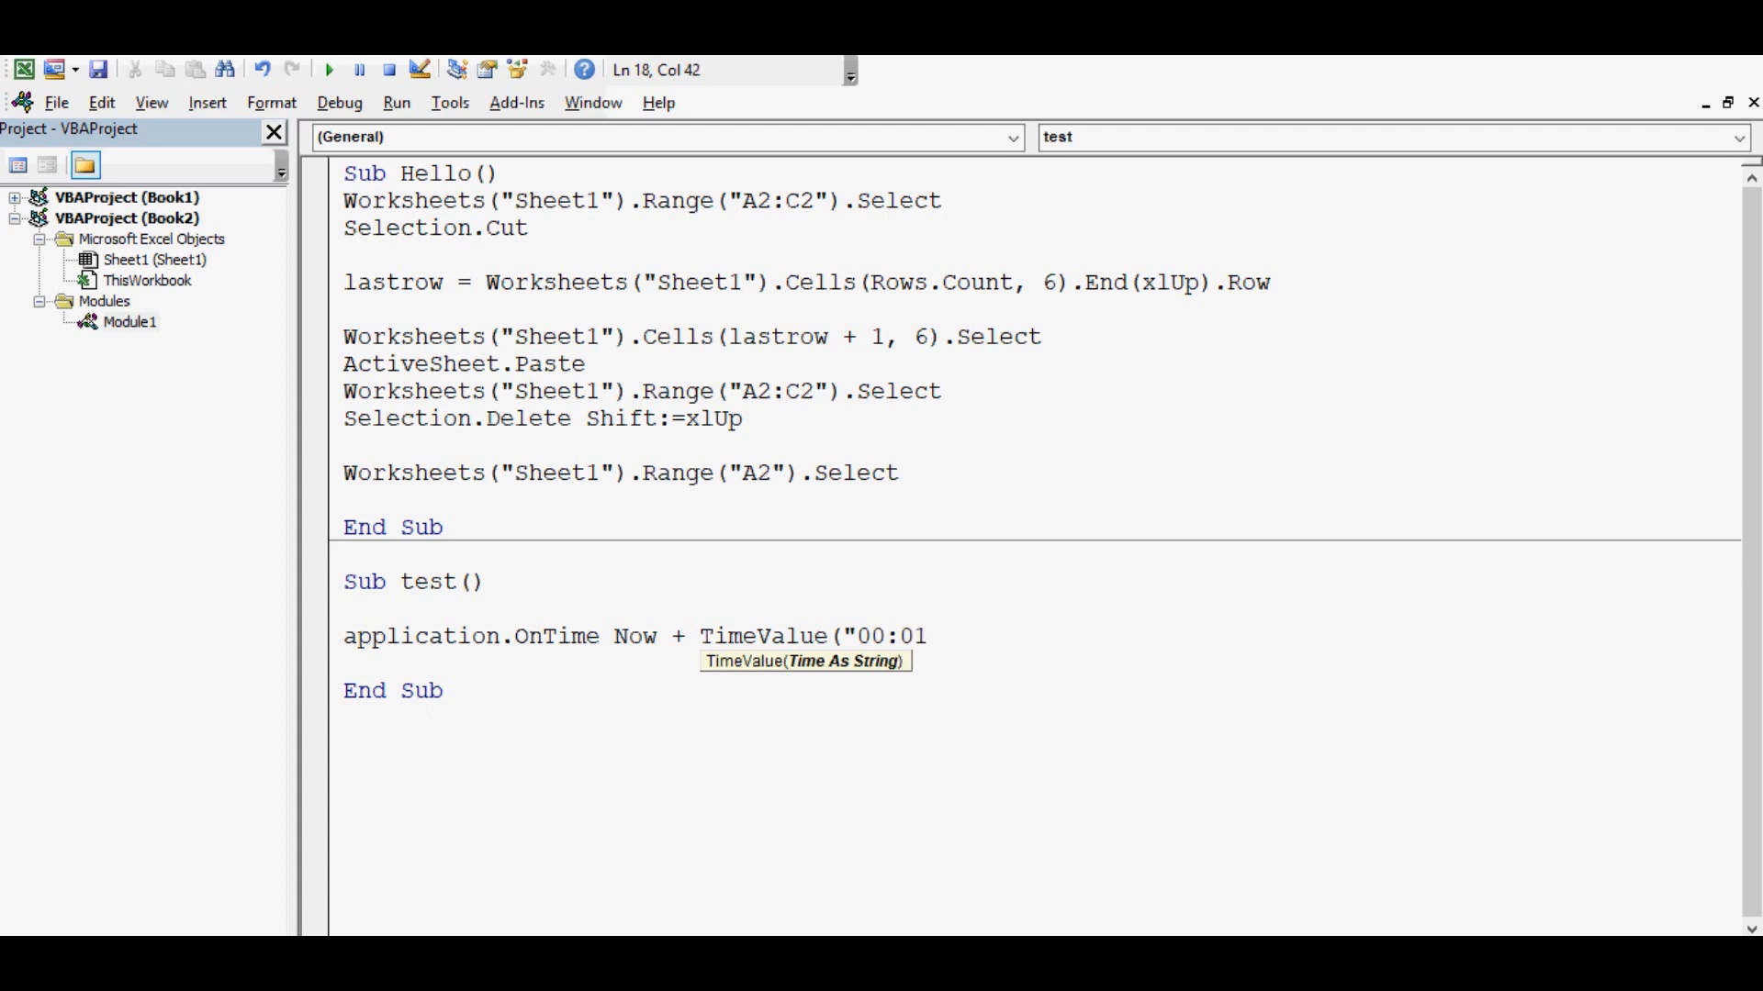
{"action": "type", "text": ":"}
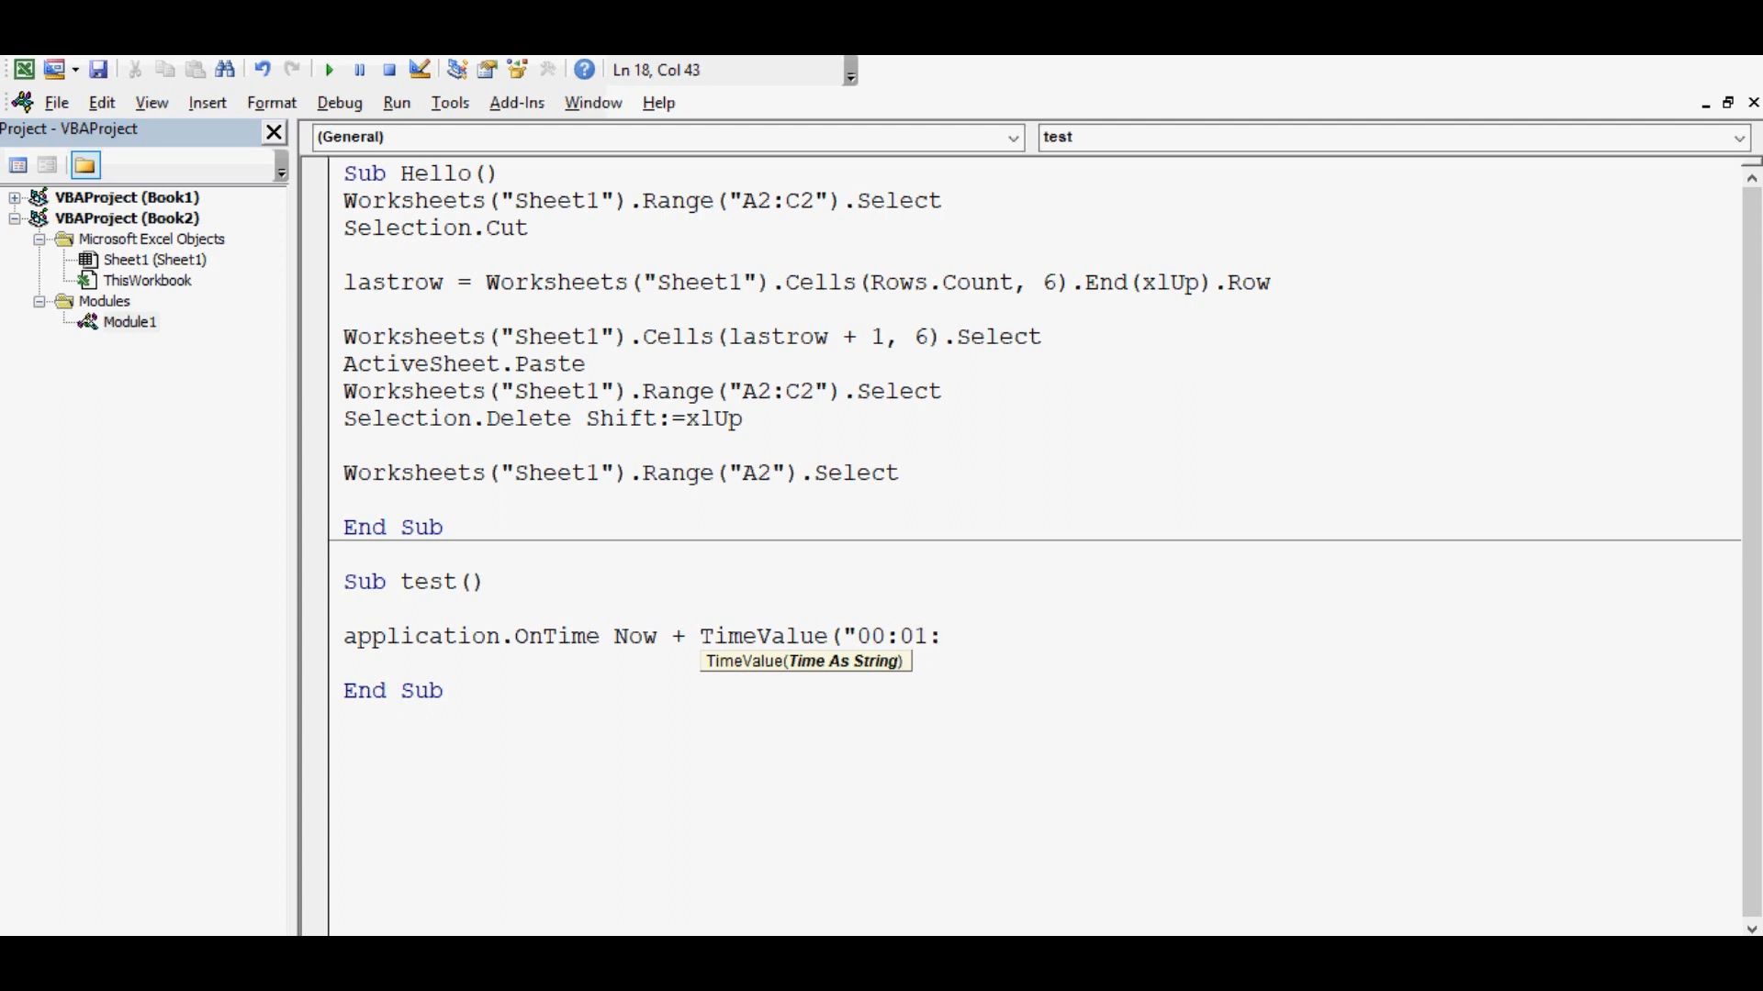
{"action": "type", "text": "00"}
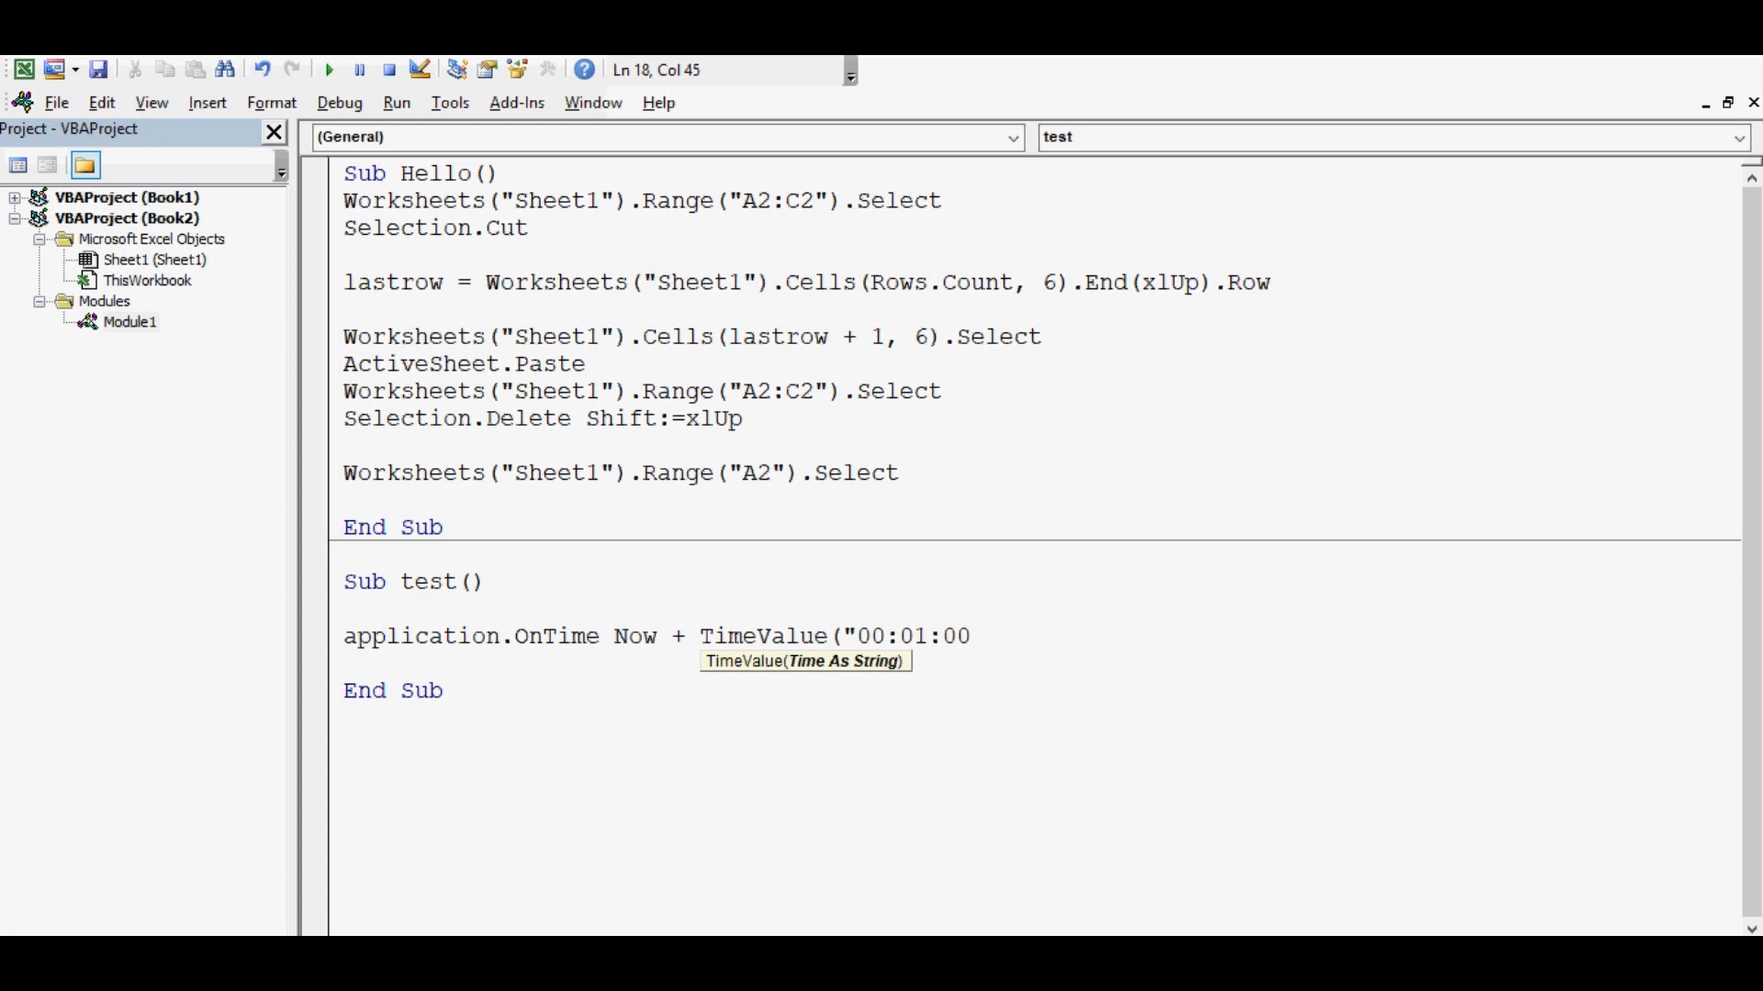
{"action": "type", "text": "\")"}
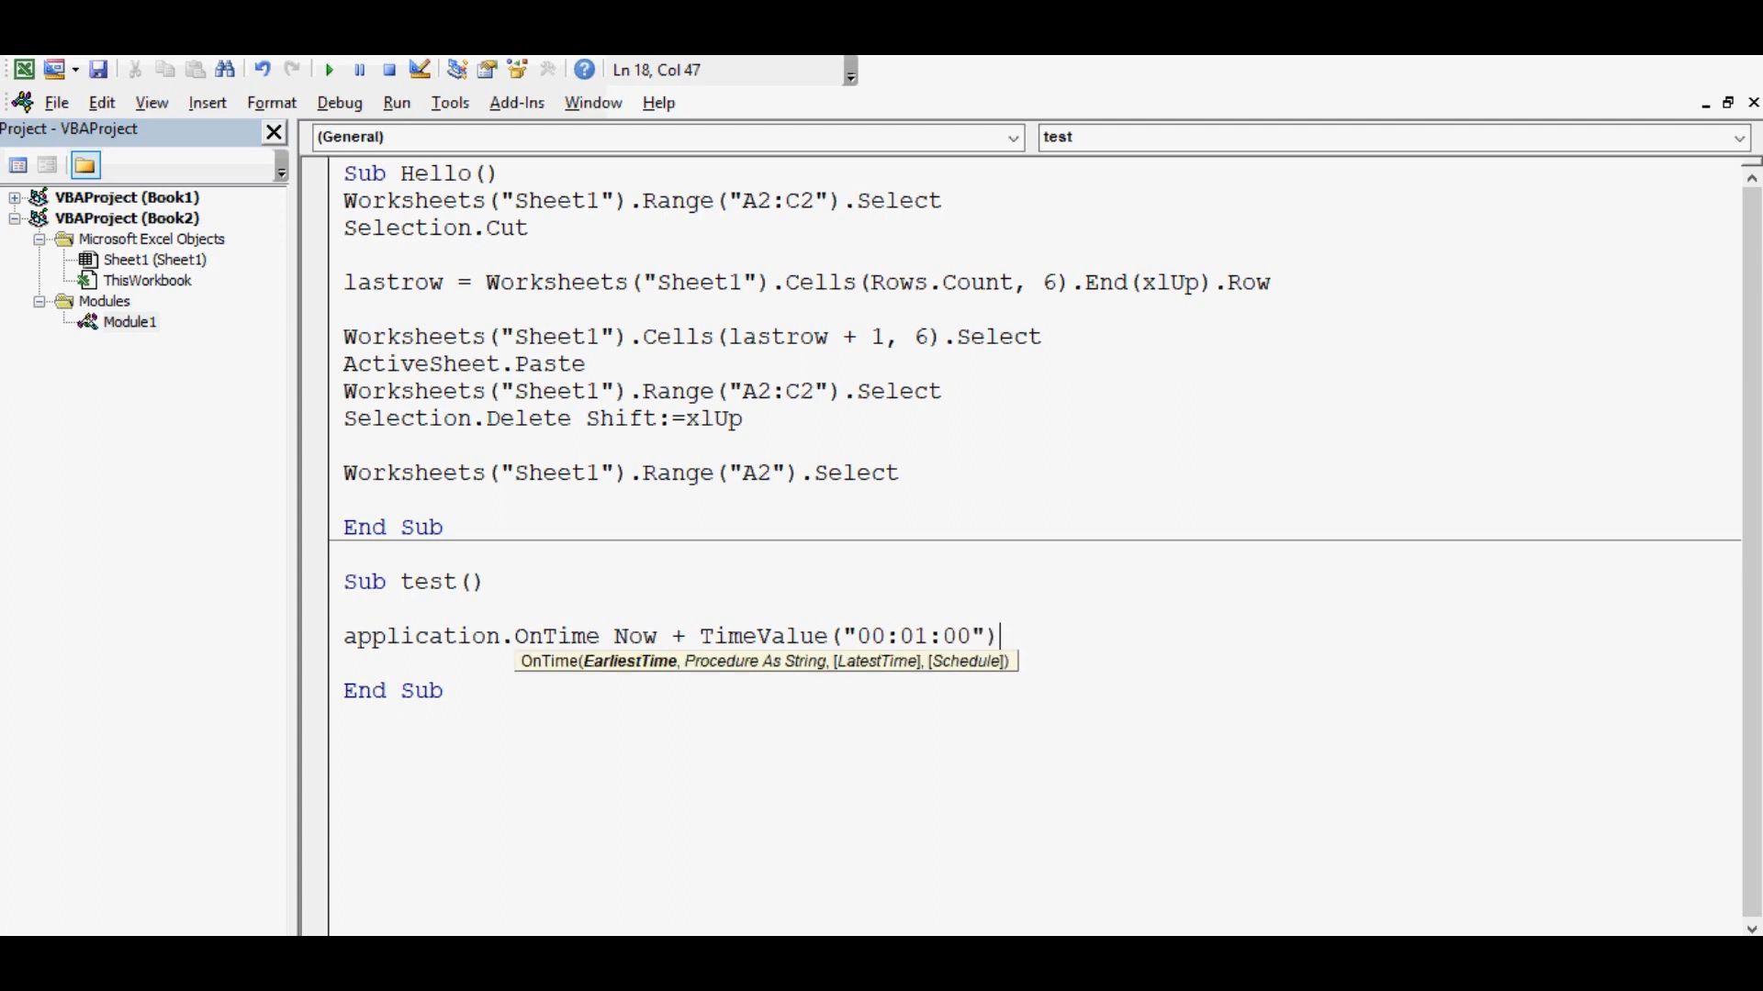
{"action": "type", "text": ","}
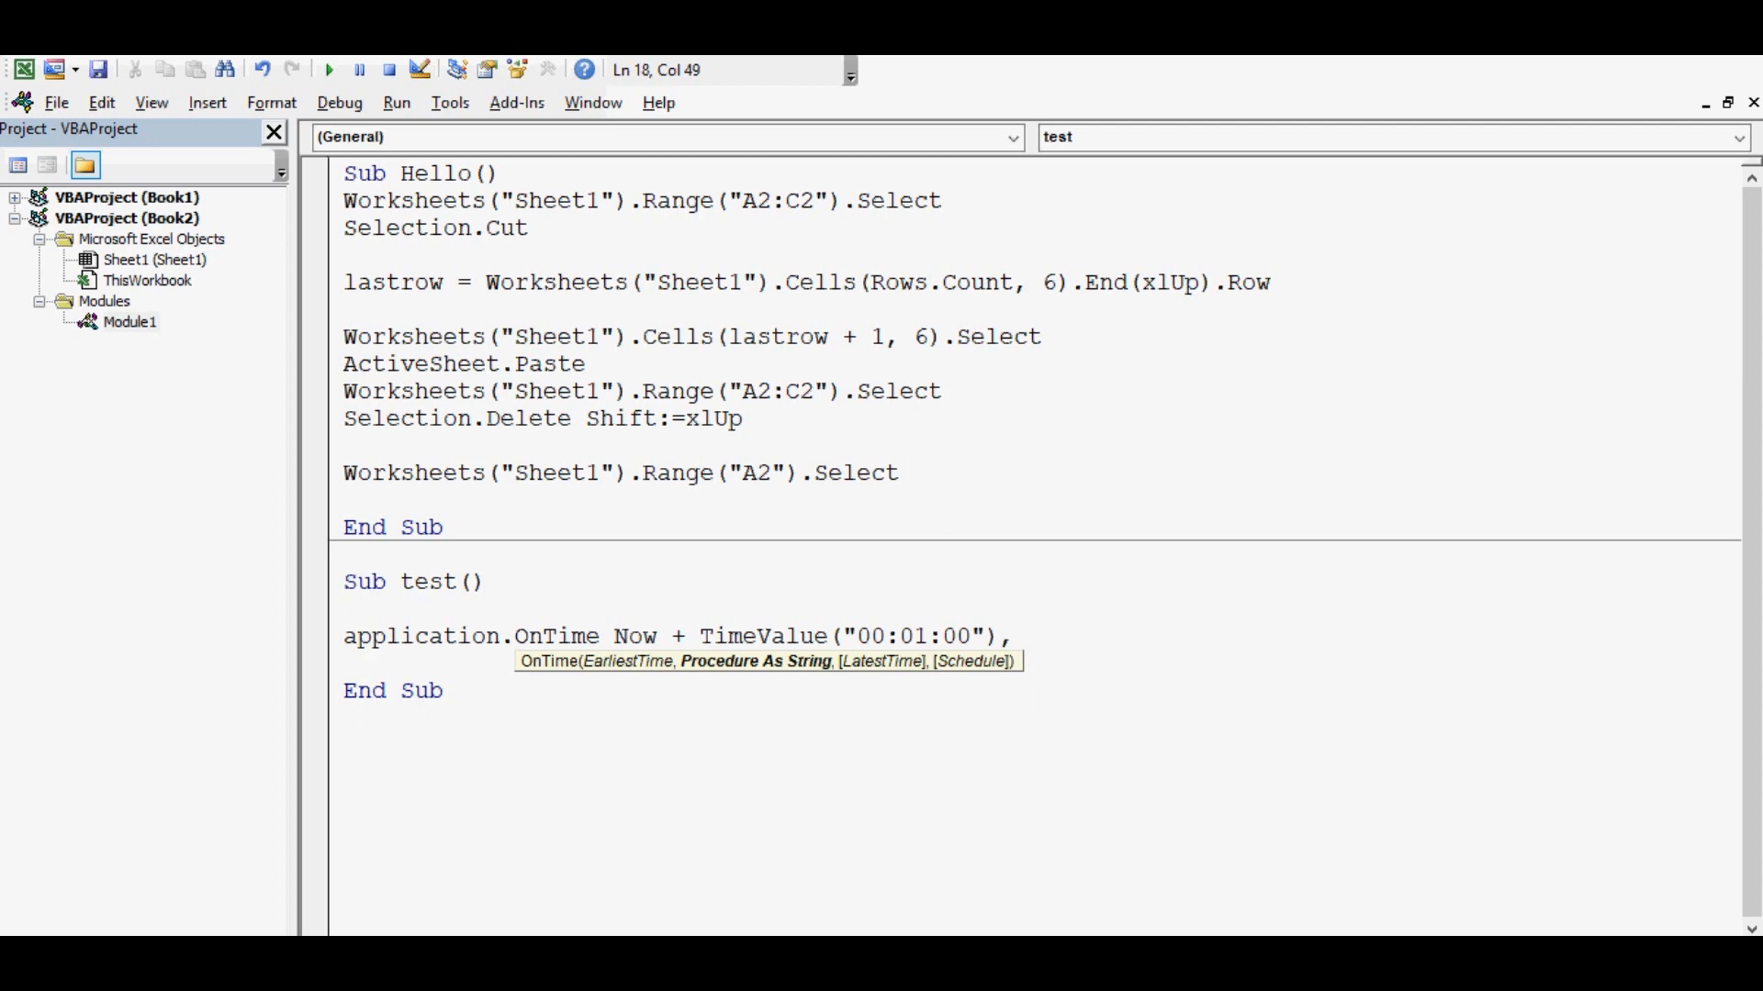
{"action": "type", "text": "\""}
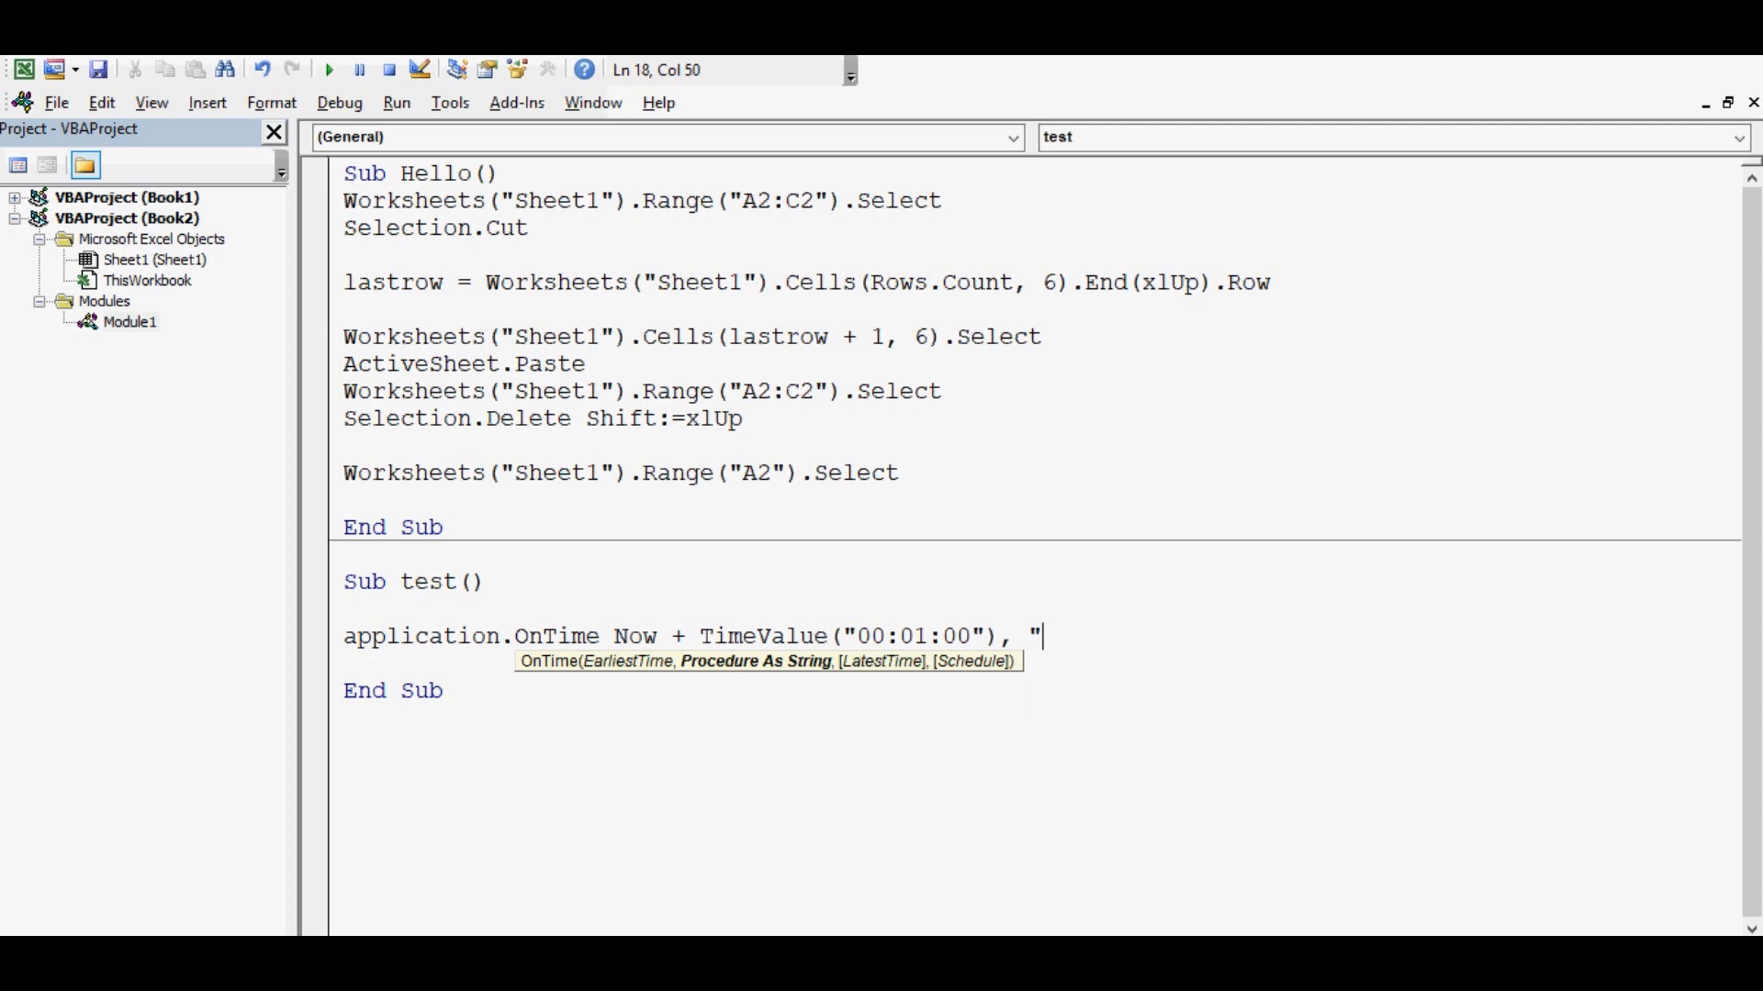
{"action": "type", "text": "Hello"}
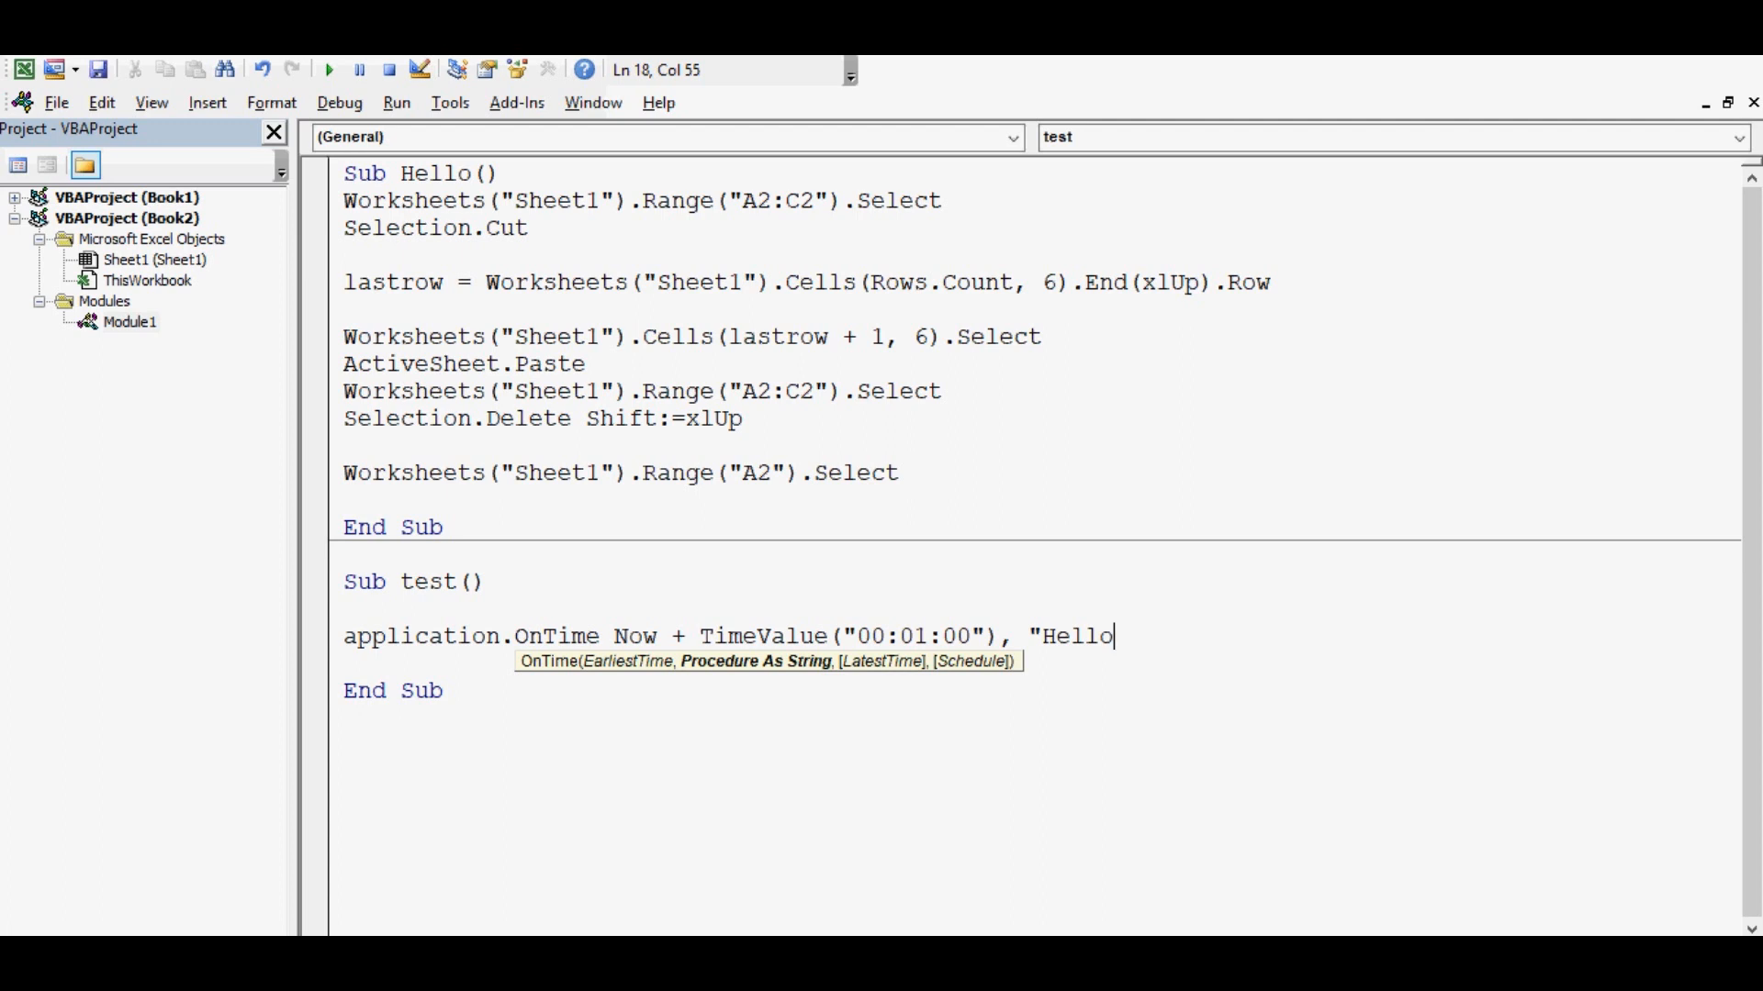
{"action": "type", "text": "\""}
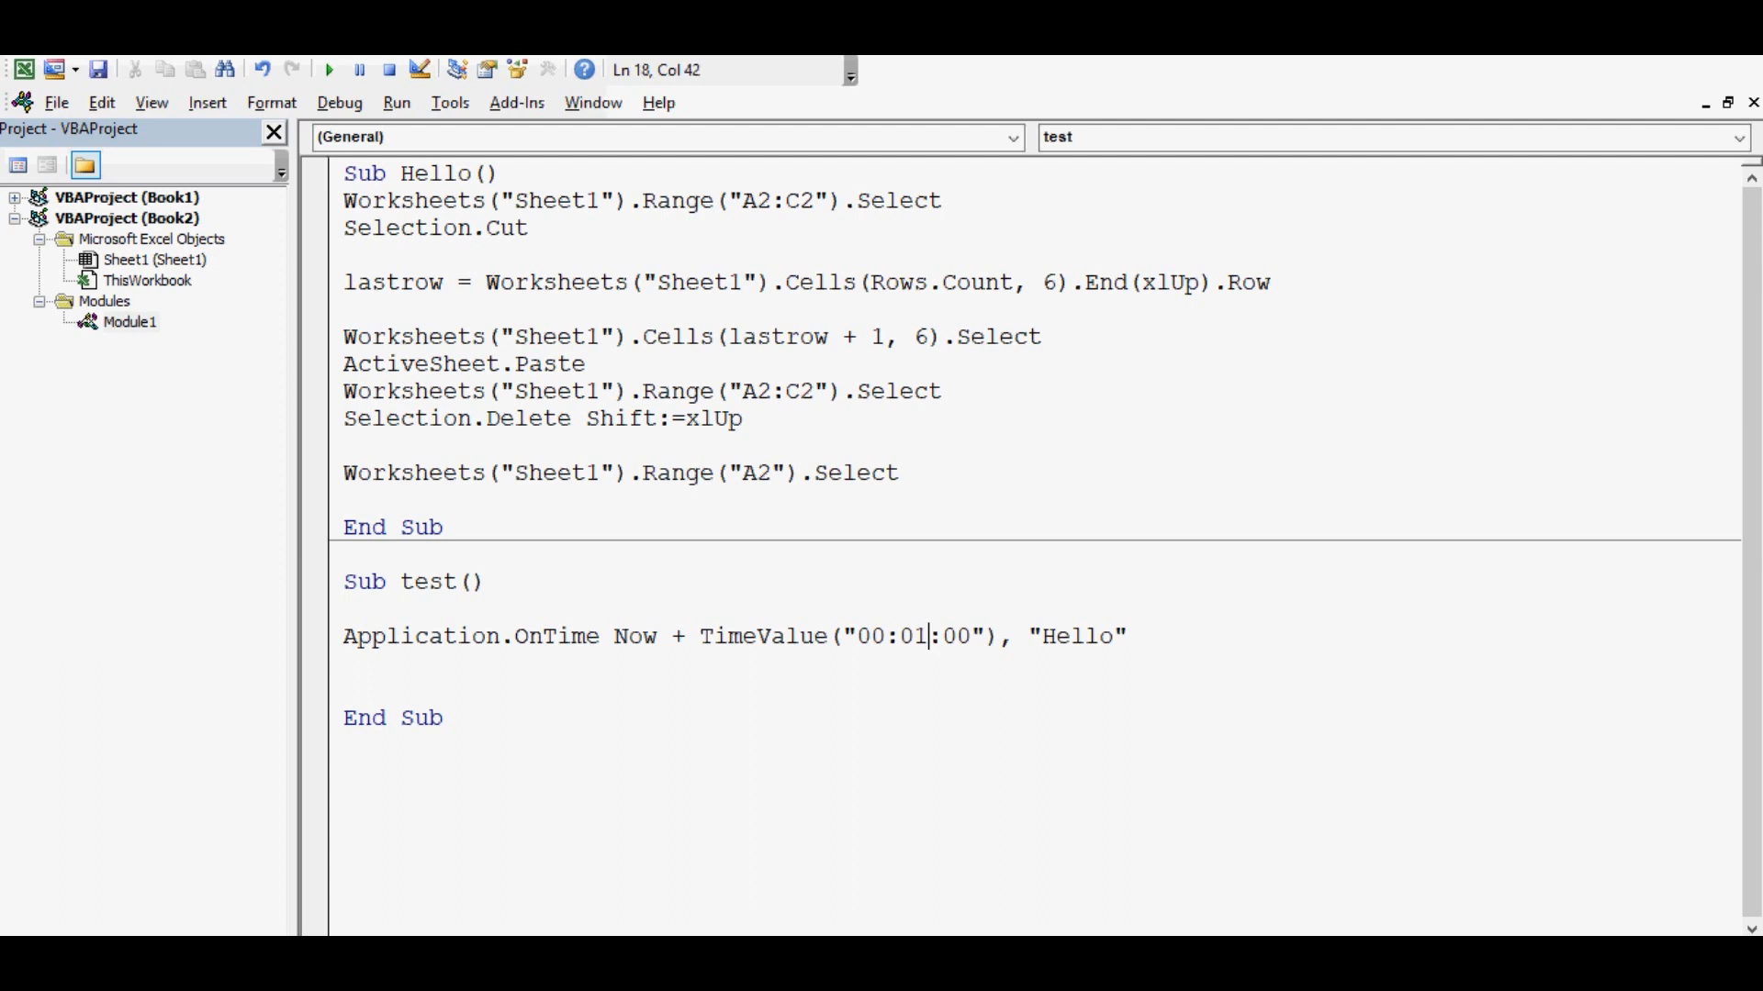
Review the test macro, then open a new line in Hello just before End Sub
{"action": "double_click", "coordinate": [913, 635]}
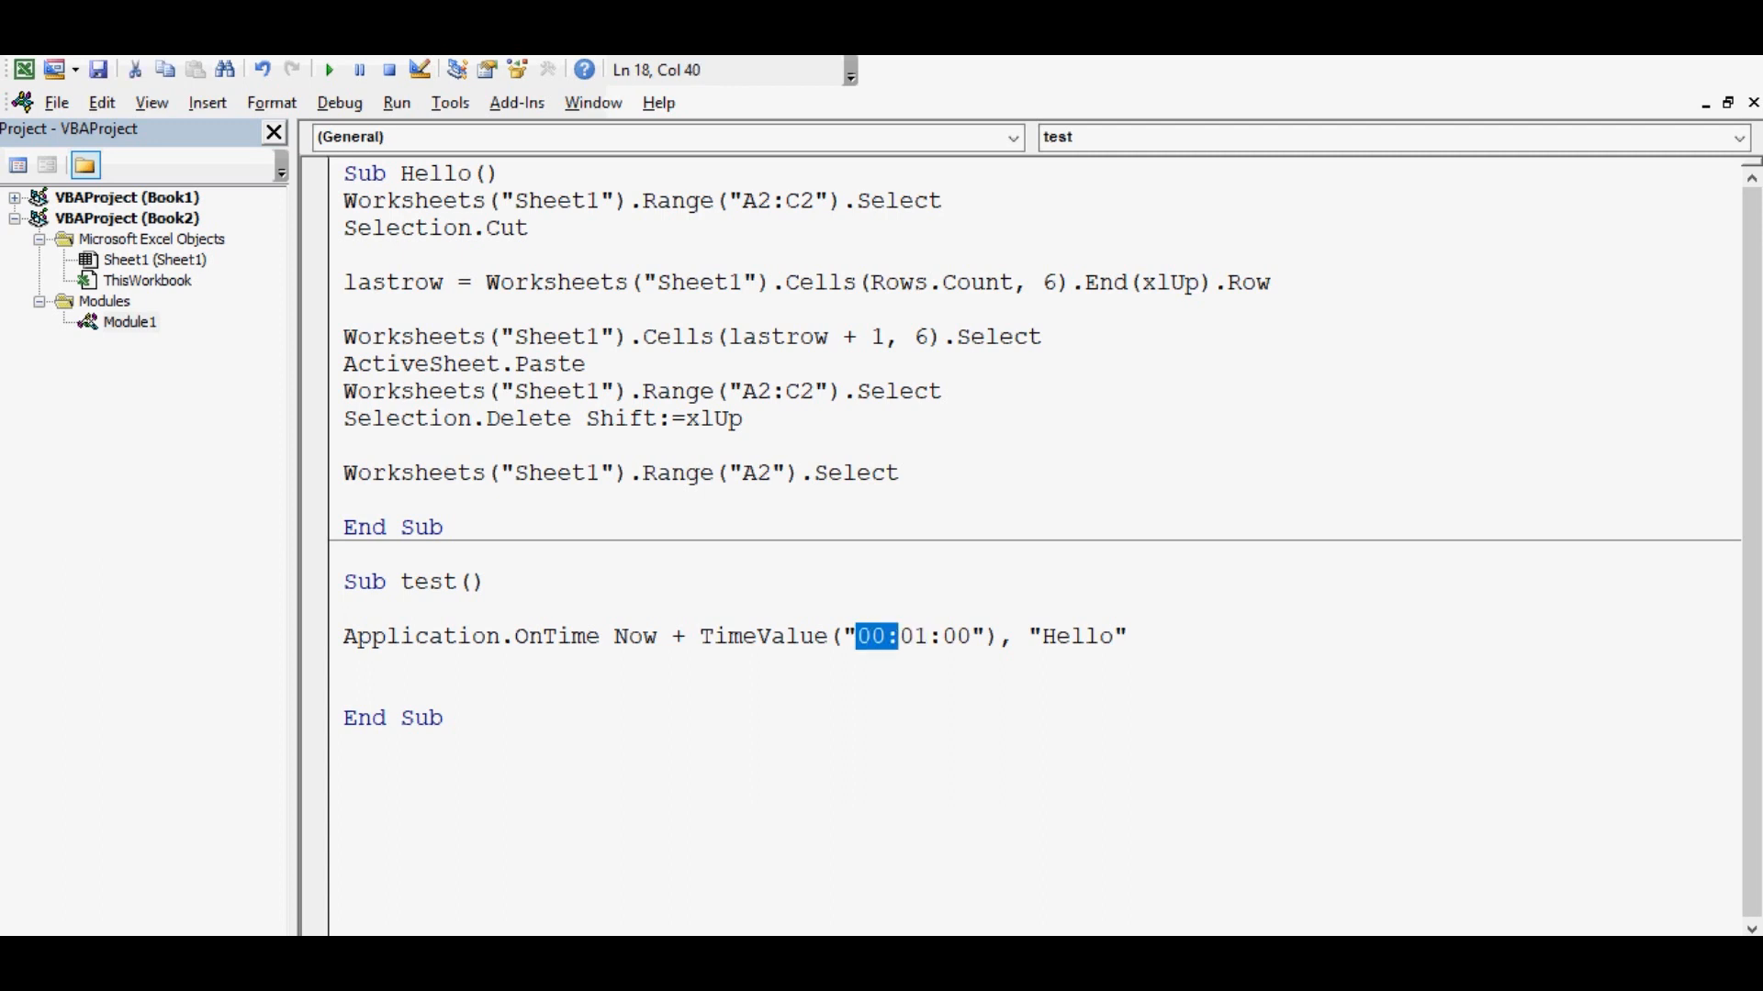
{"action": "left_click_drag", "start_coordinate": [898, 637], "coordinate": [970, 637]}
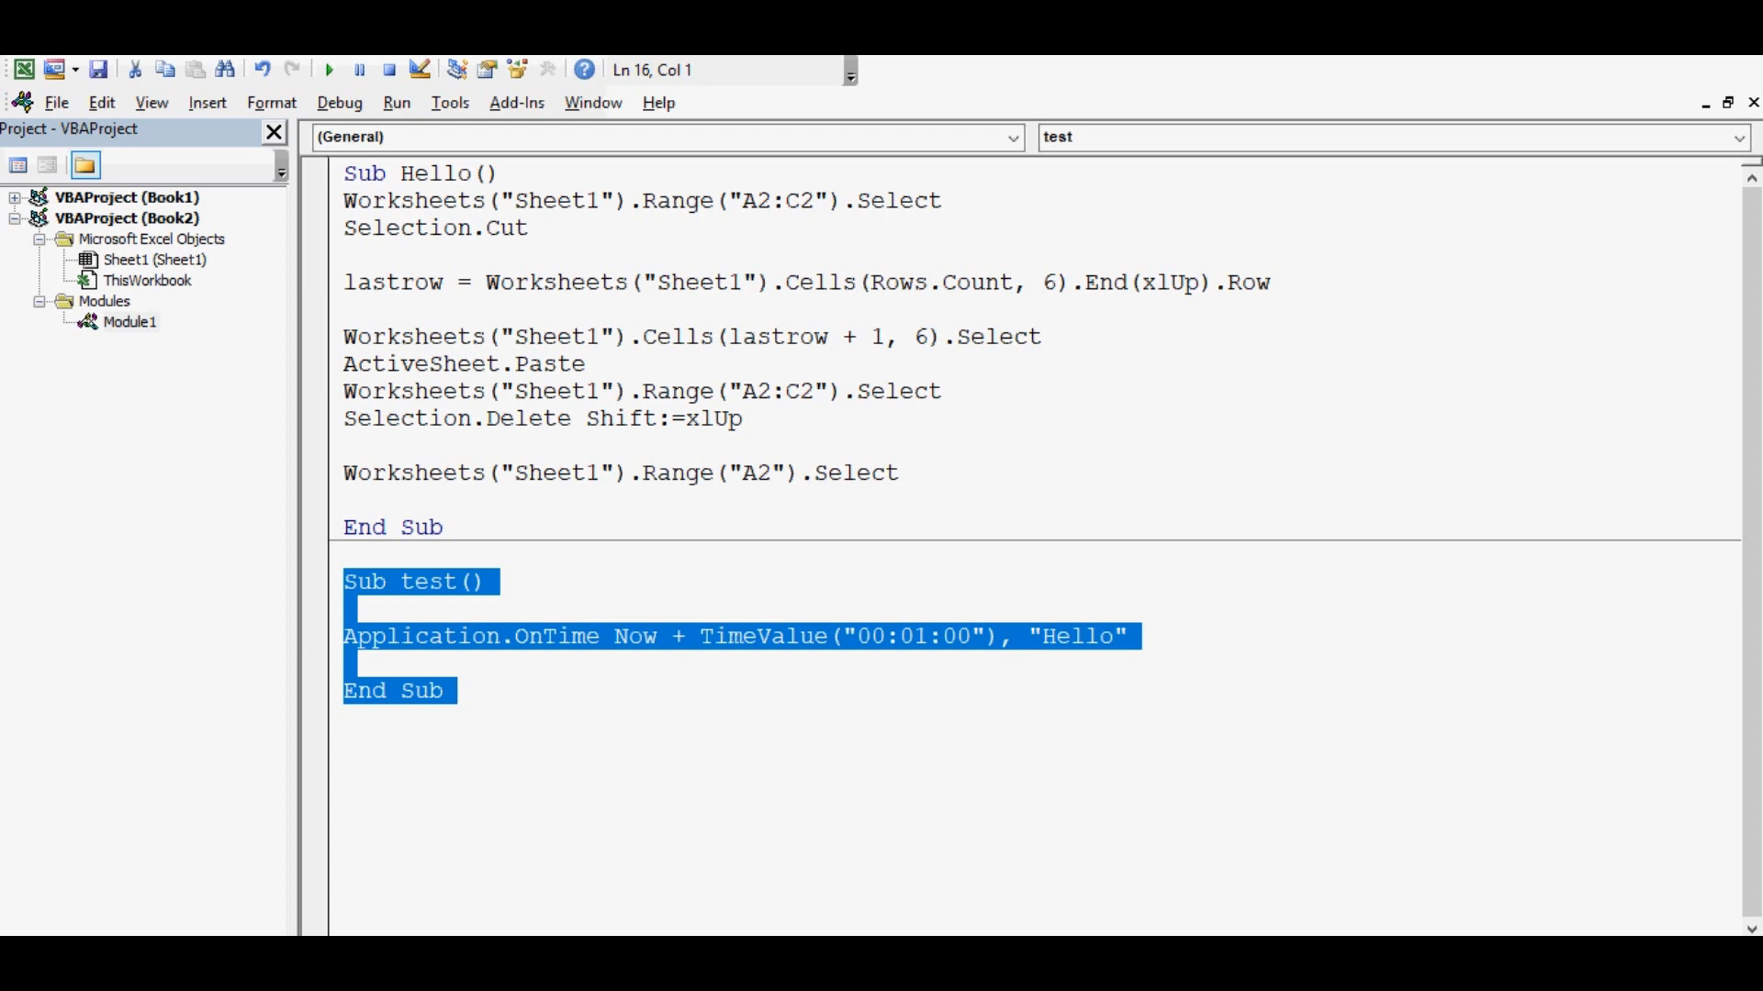
{"action": "left_click", "coordinate": [899, 474]}
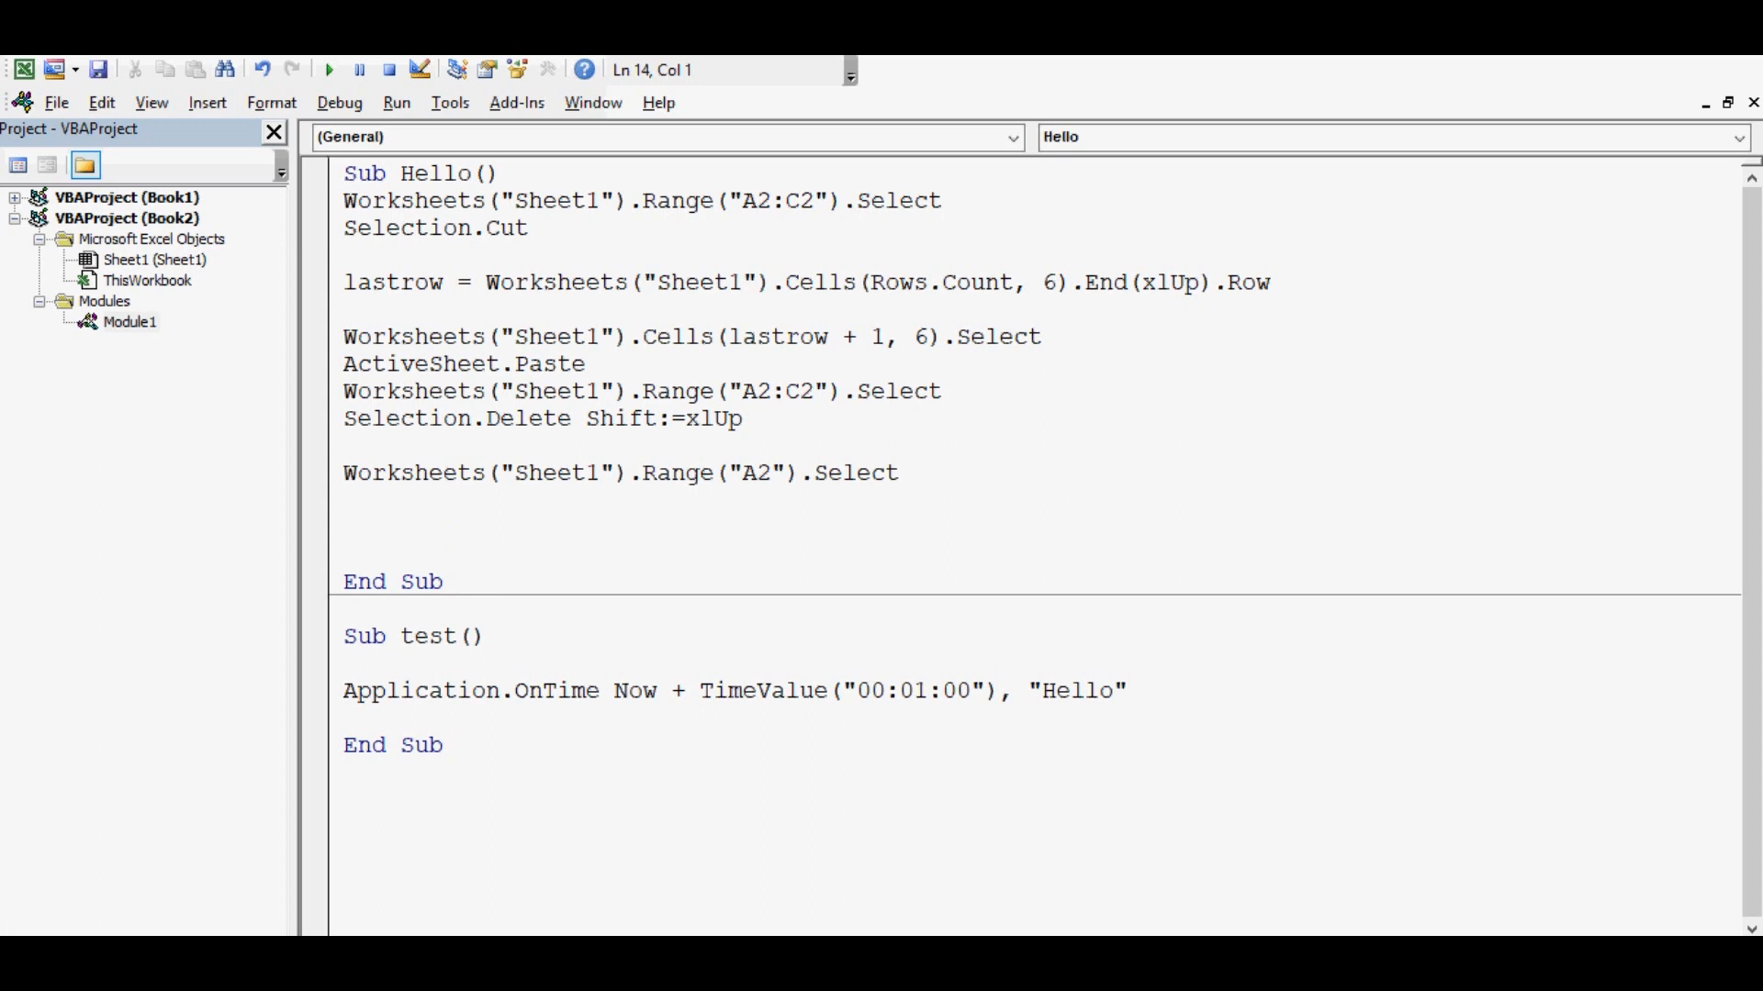
Add Call test at the end of Hello, then open ThisWorkbook's code window
{"action": "type", "text": "c"}
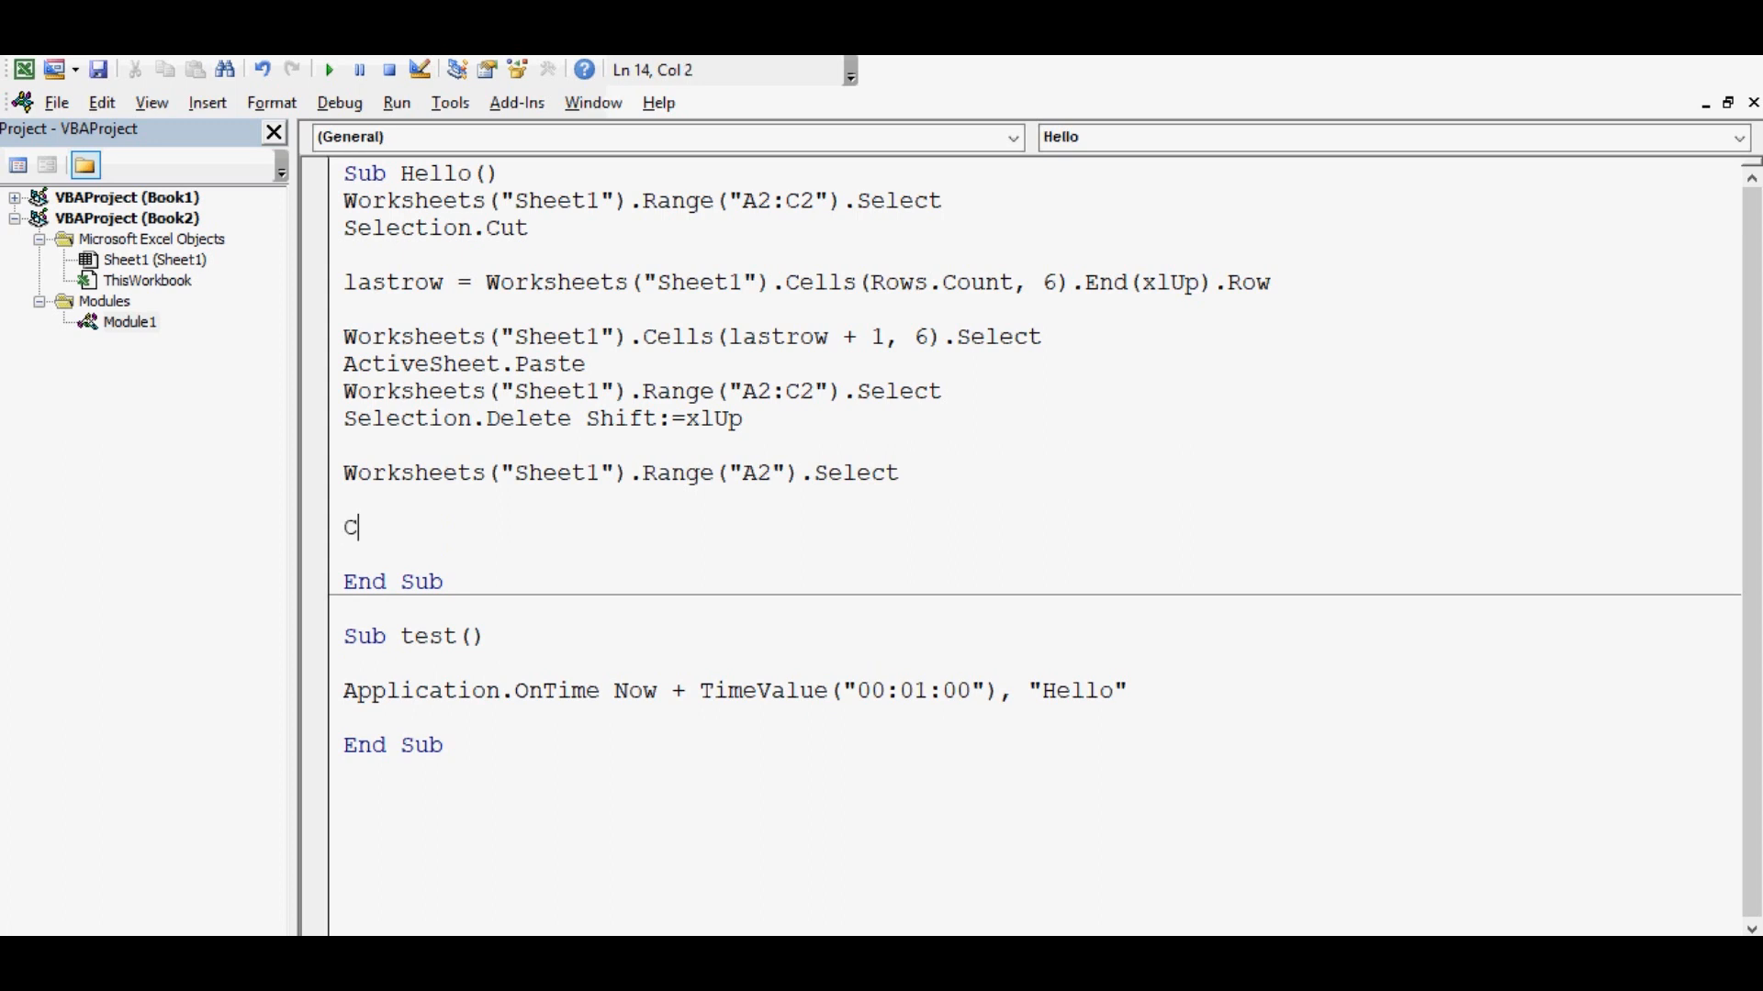
{"action": "type", "text": "all"}
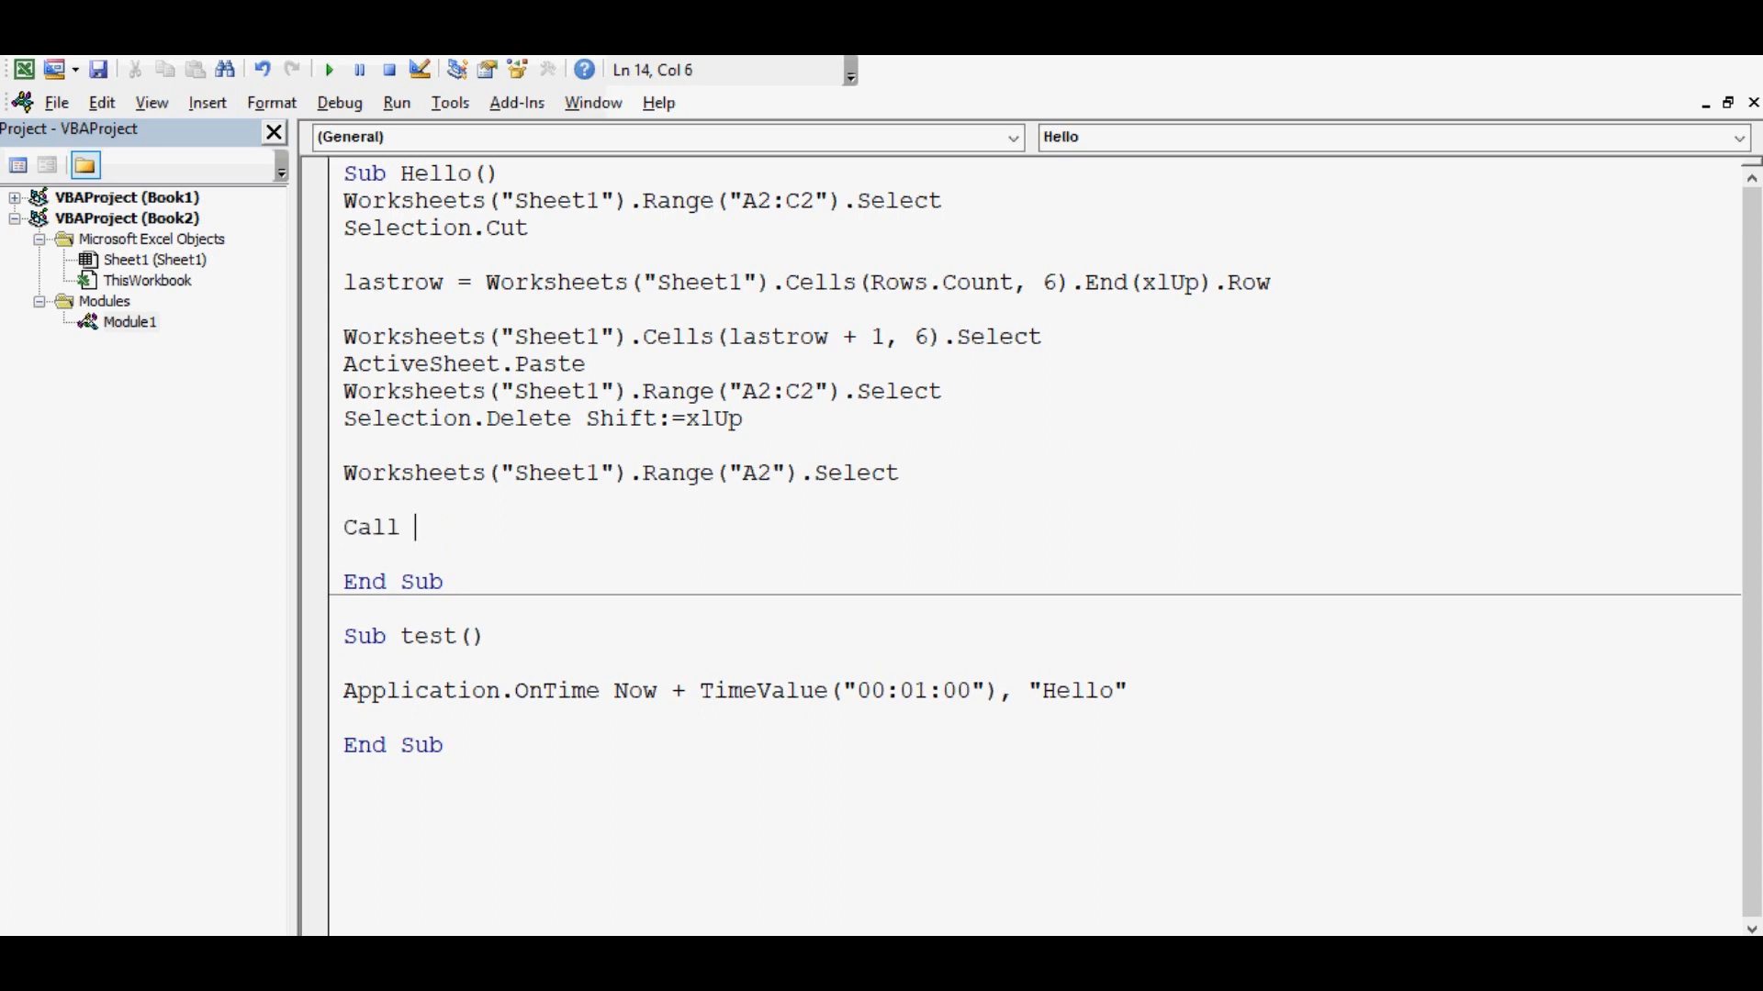
{"action": "type", "text": "test"}
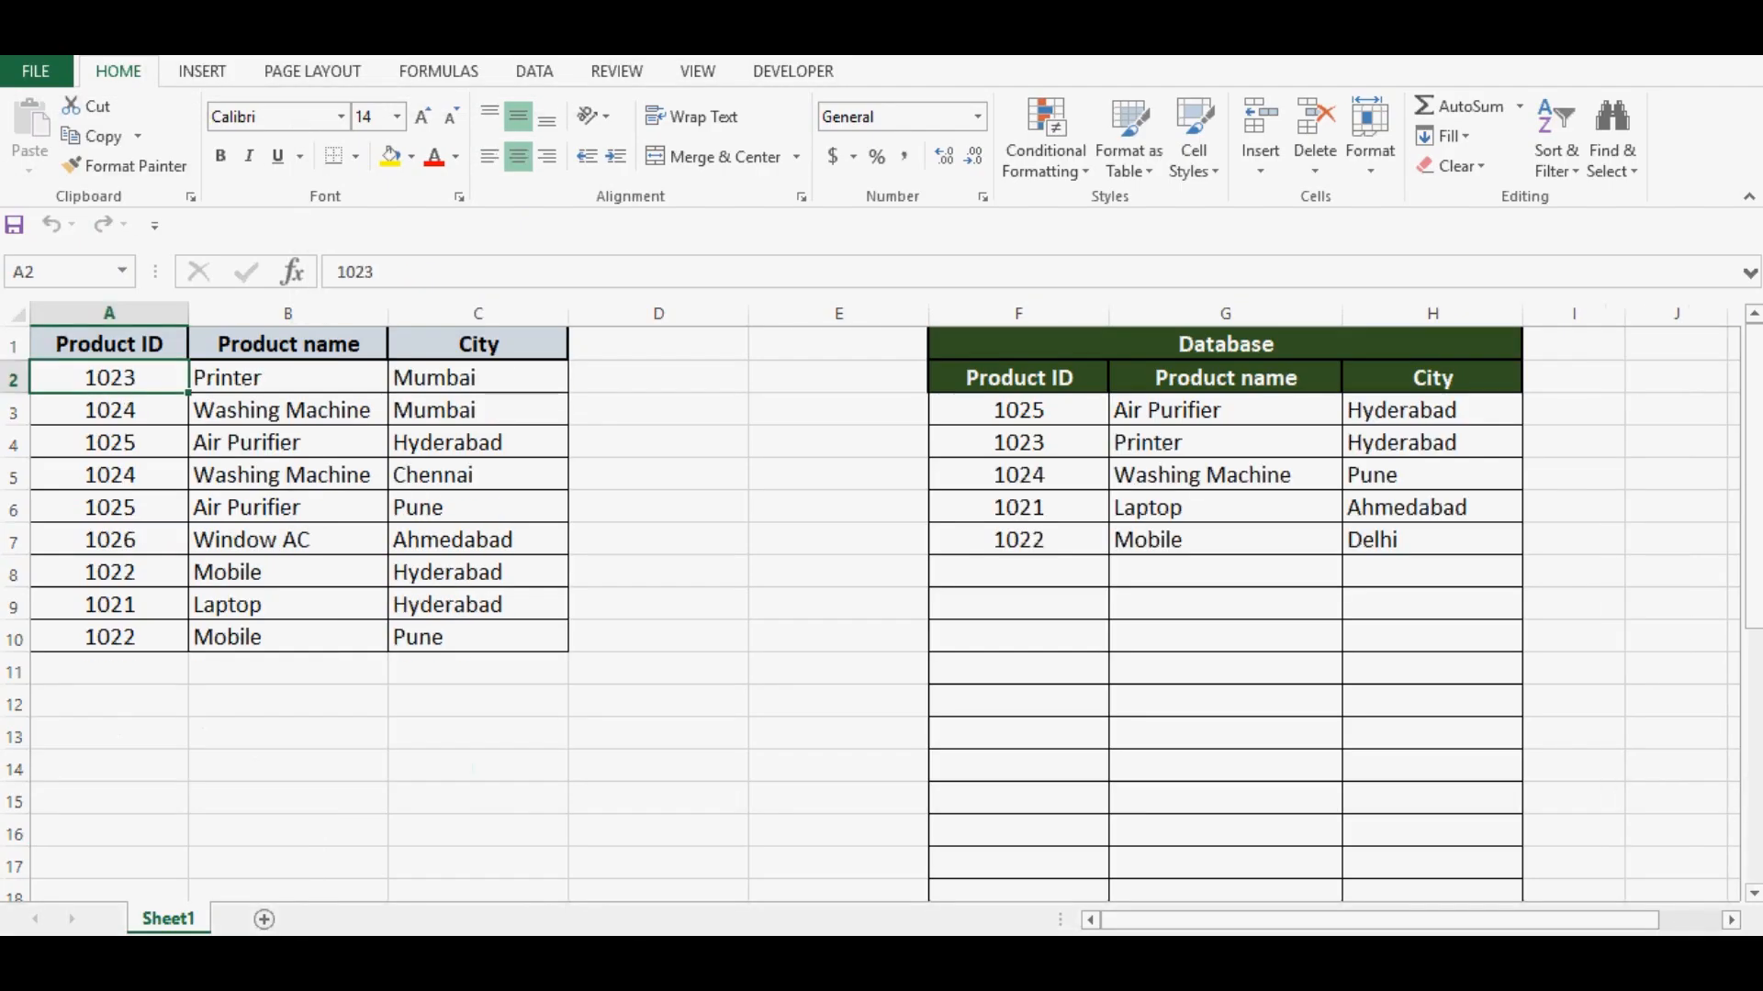
{"action": "left_click", "coordinate": [478, 410]}
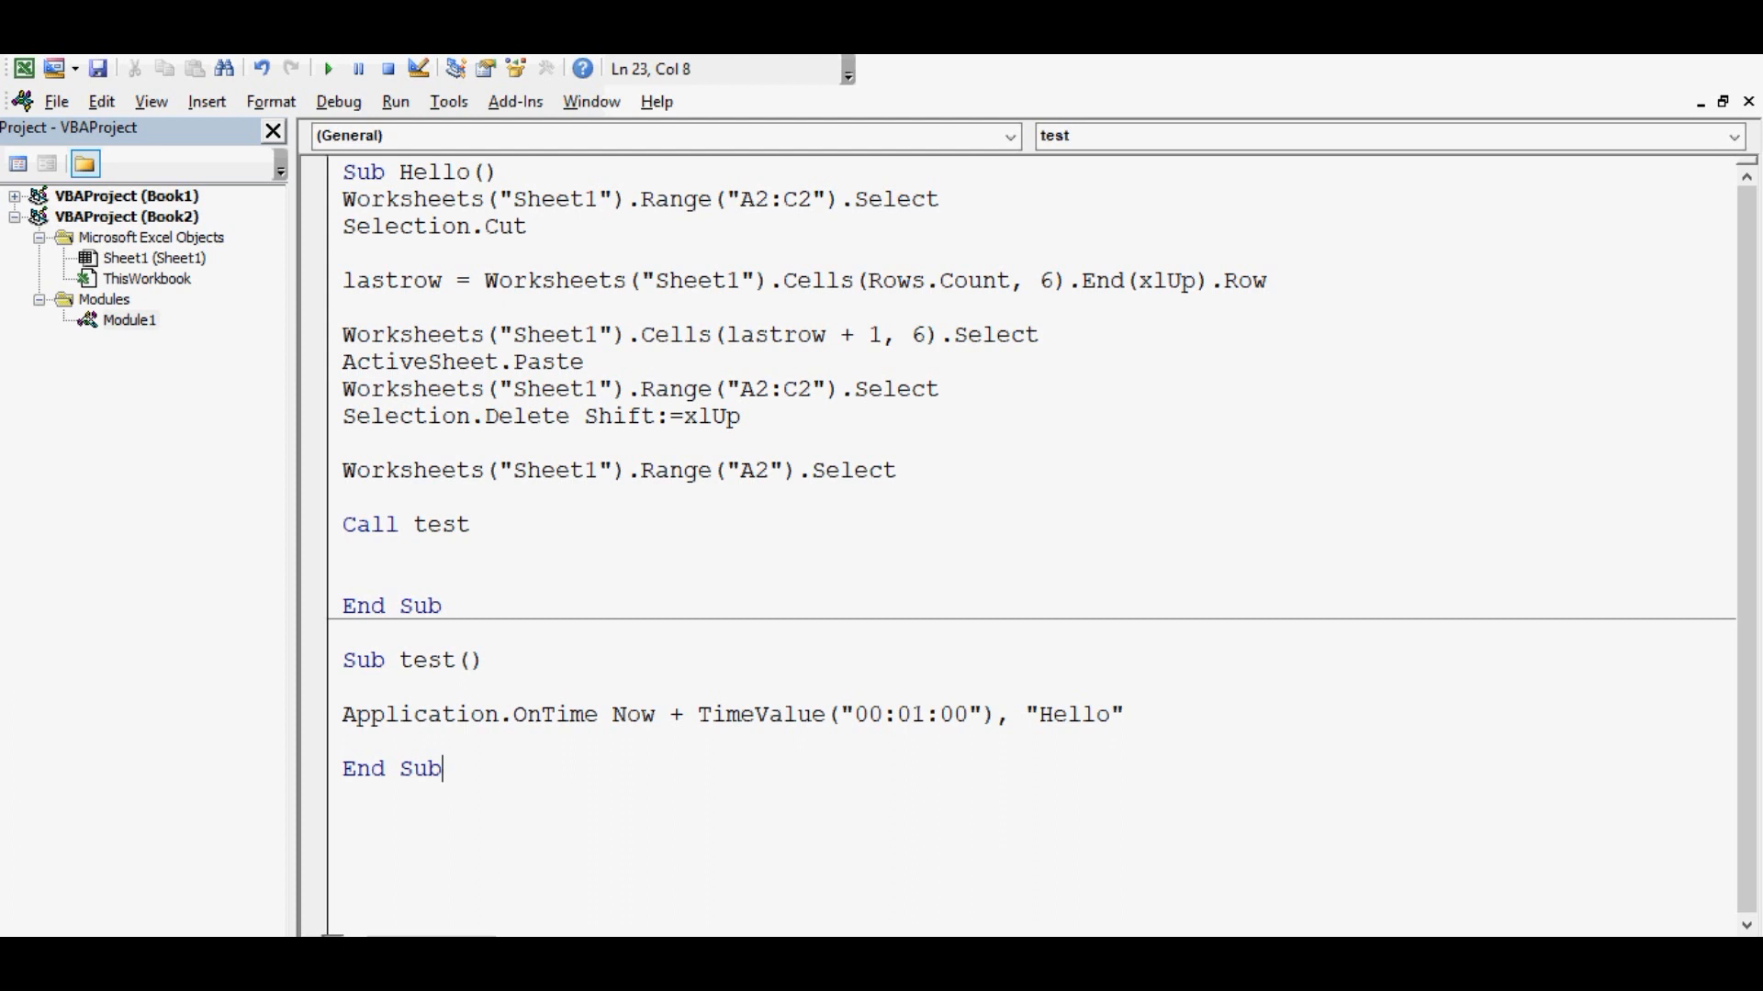
{"action": "left_click_drag", "start_coordinate": [597, 715], "coordinate": [1122, 714]}
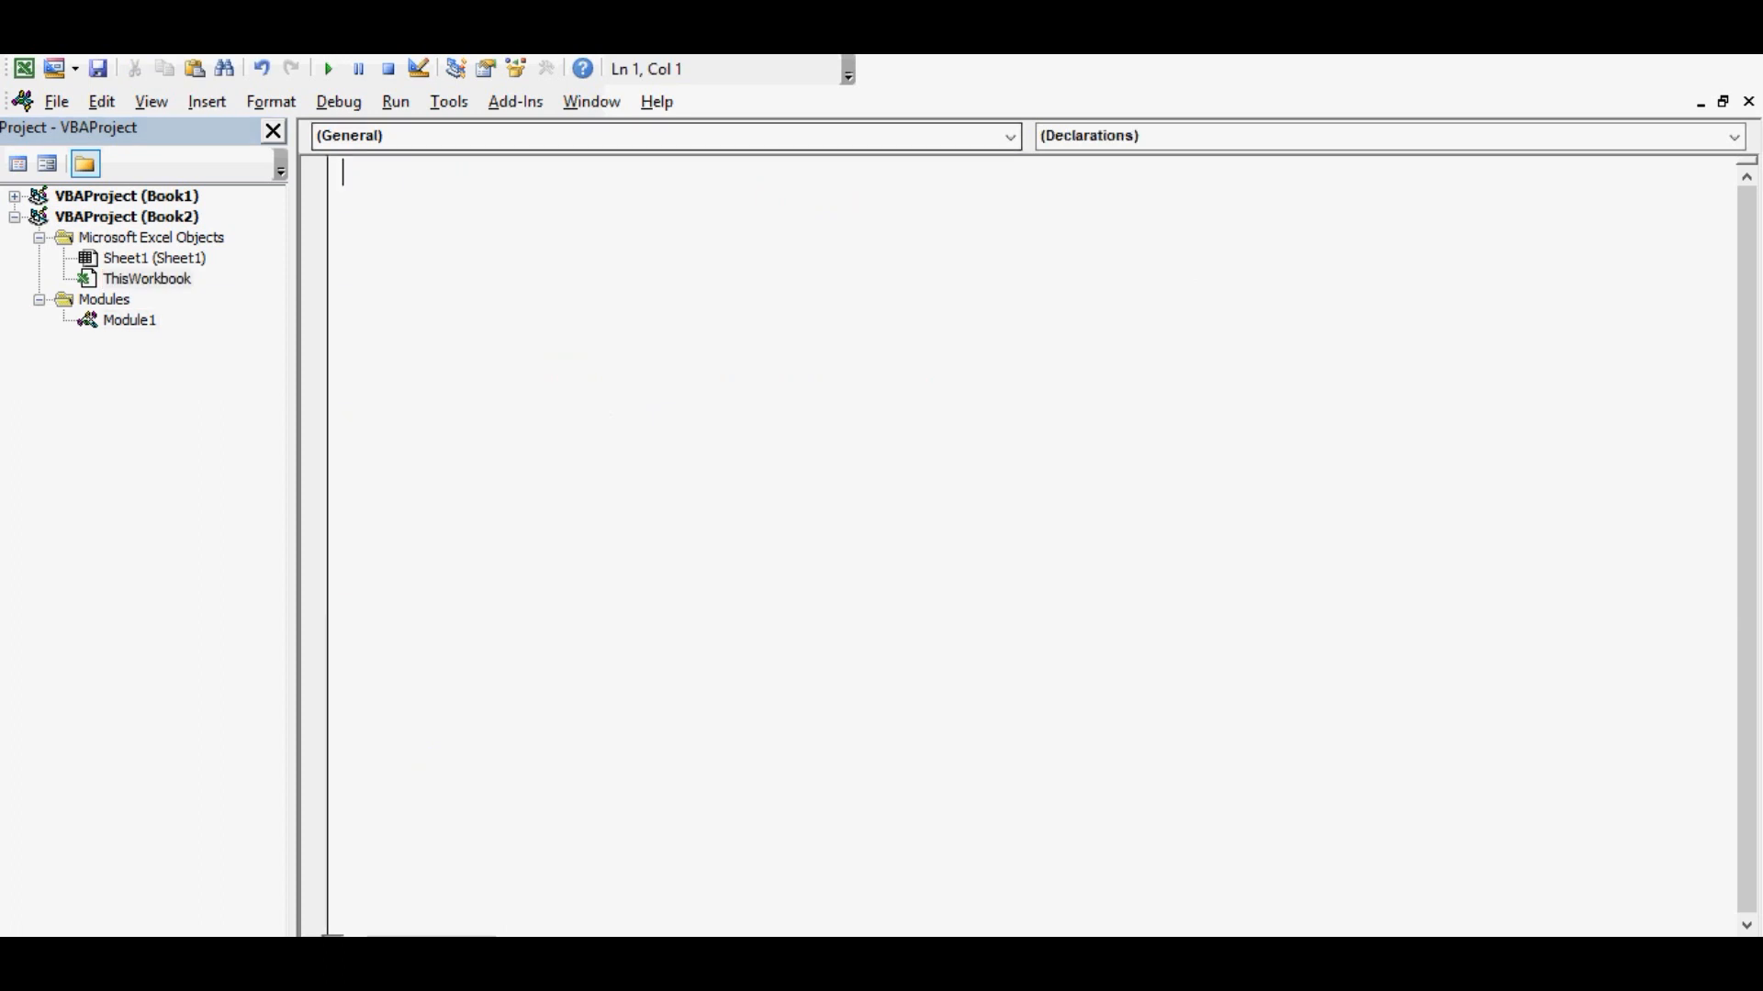
Add a Workbook_Open procedure that schedules Hello via Application.OnTime one minute after Now
{"action": "left_click", "coordinate": [1008, 136]}
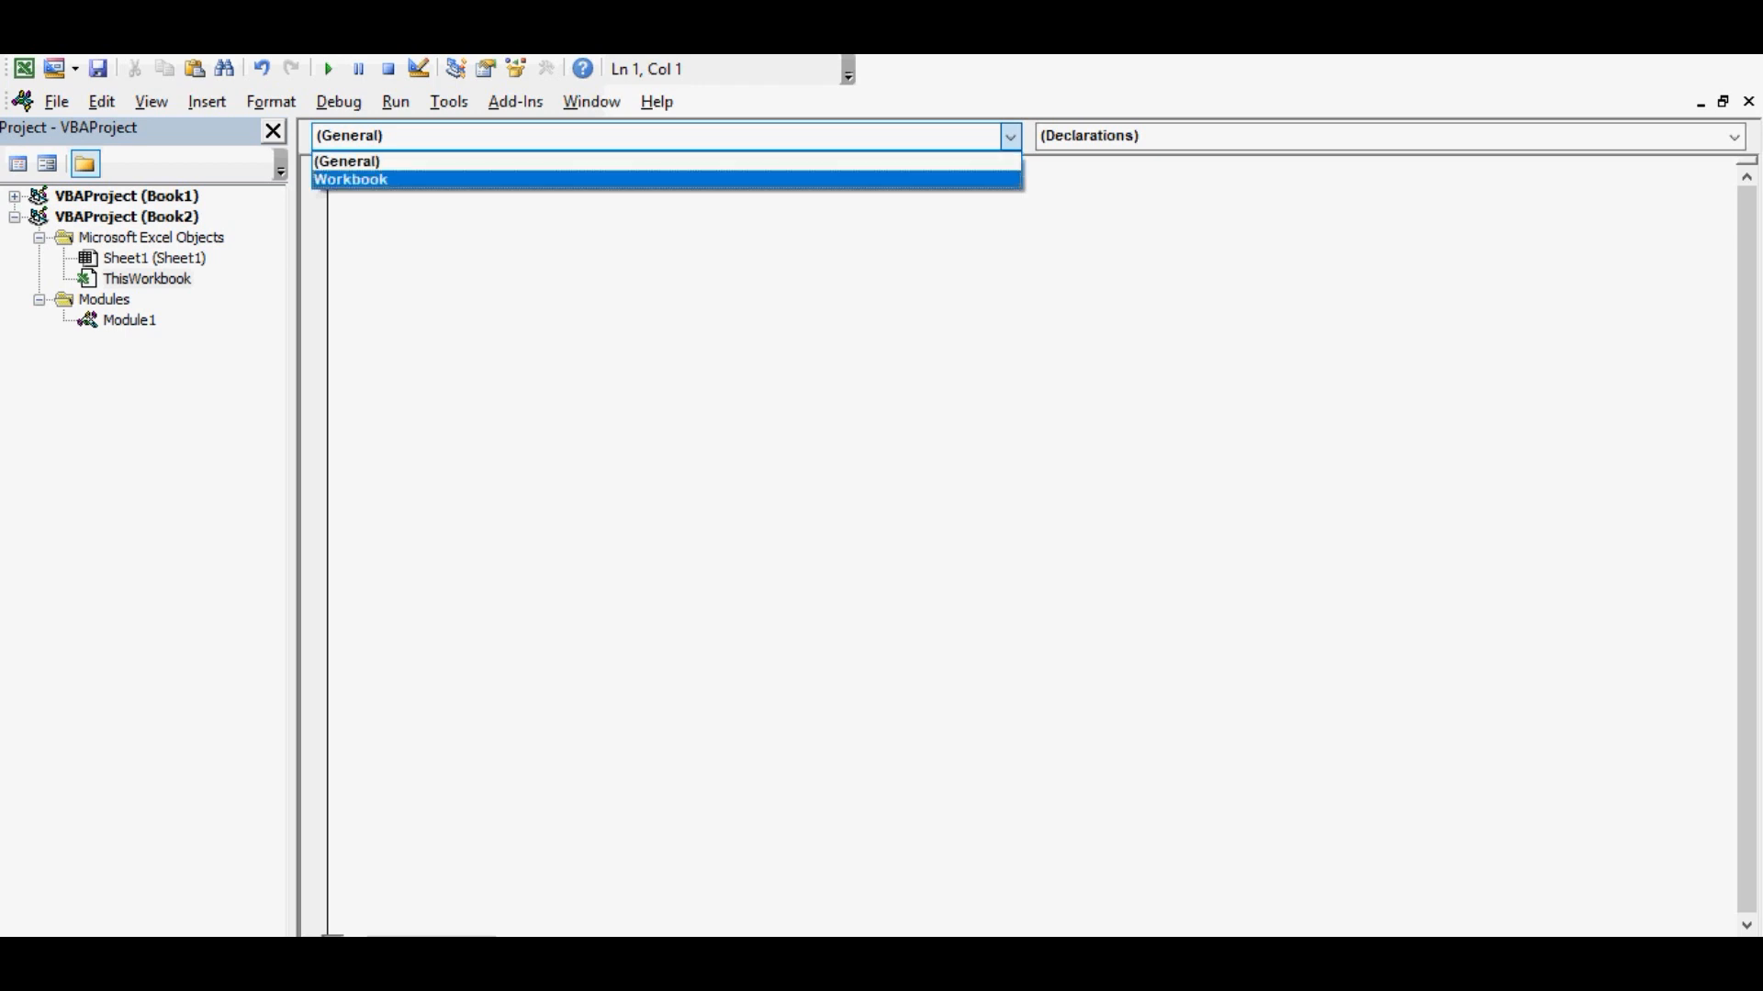
{"action": "left_click", "coordinate": [349, 180]}
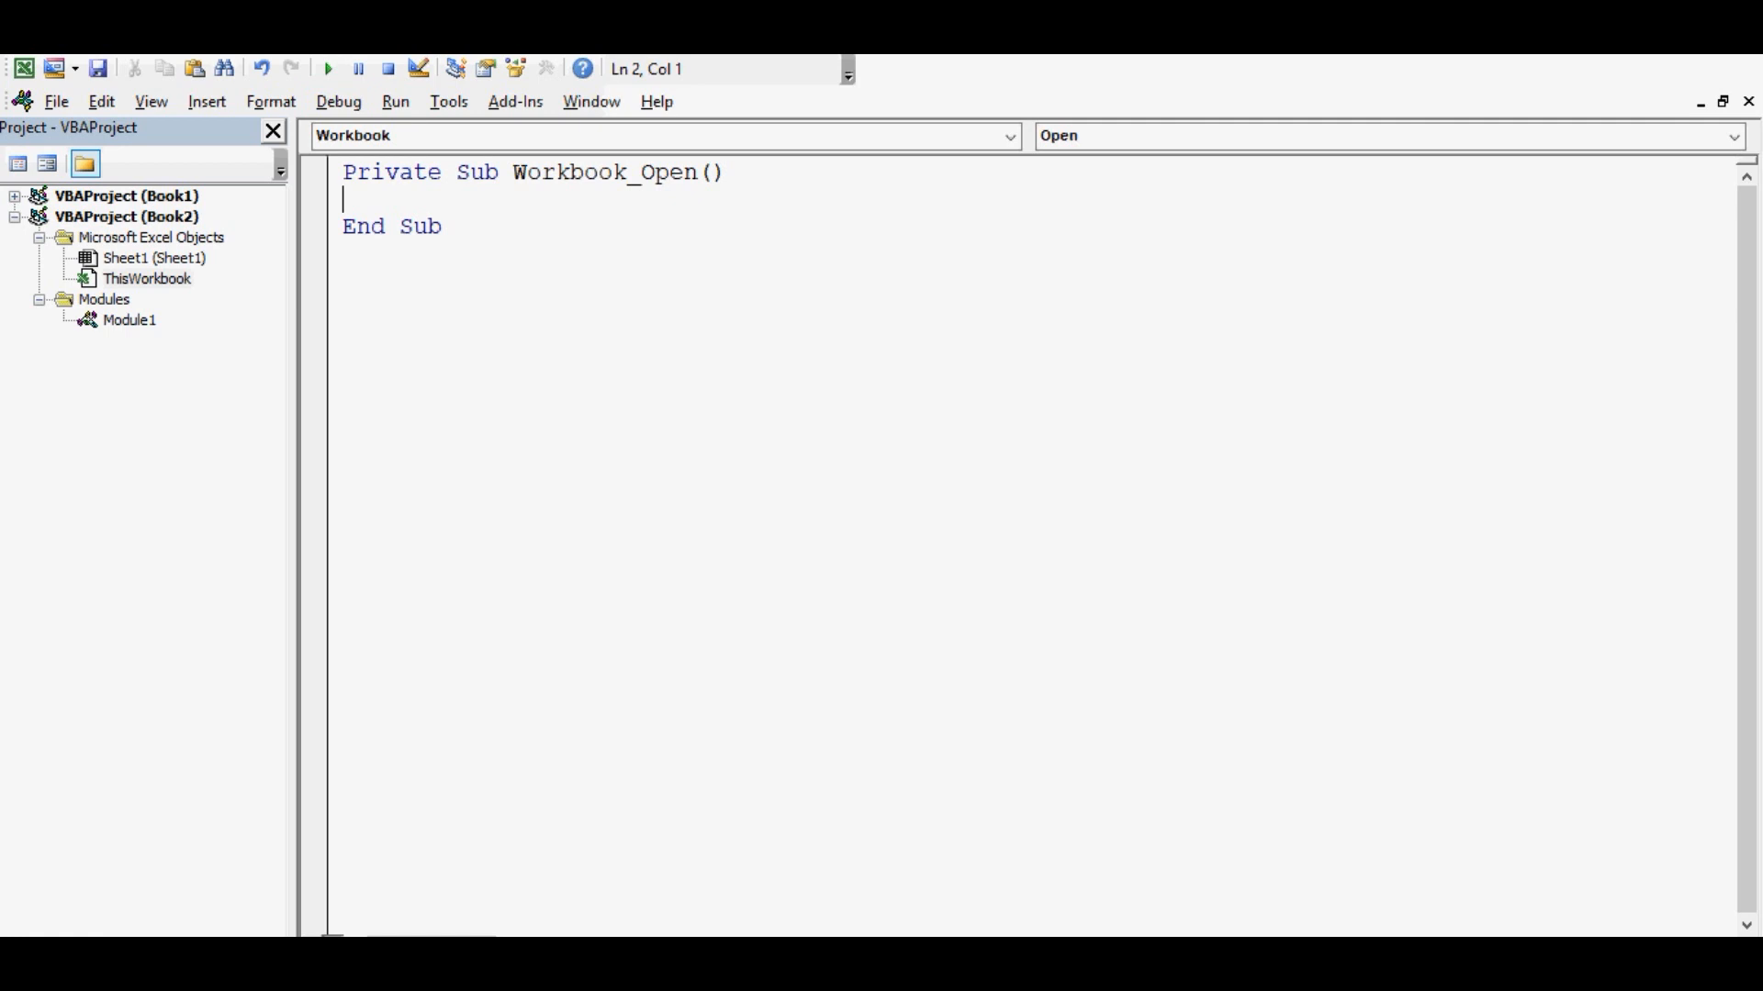
{"action": "type", "text": "Application.OnTime Now + TimeValue(\"00:01:00\"), \"Hello\""}
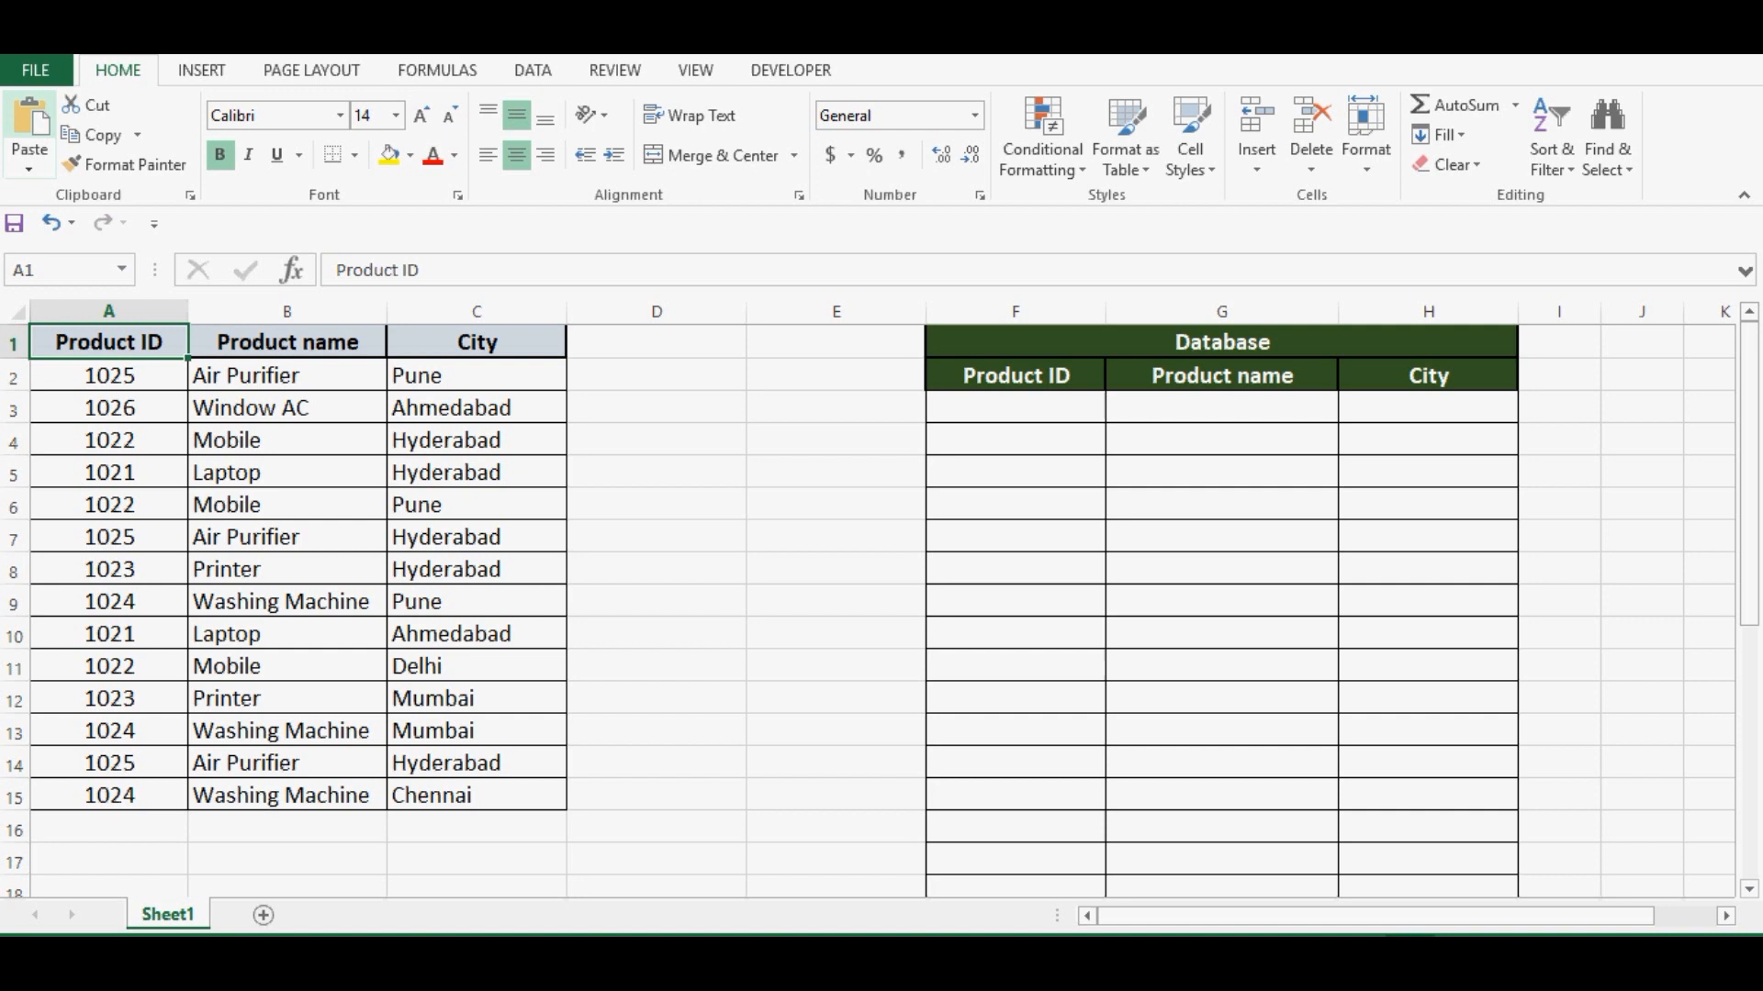
Save the workbook to the Desktop as 'testing' in Excel Macro-Enabled Workbook format
{"action": "left_click", "coordinate": [33, 70]}
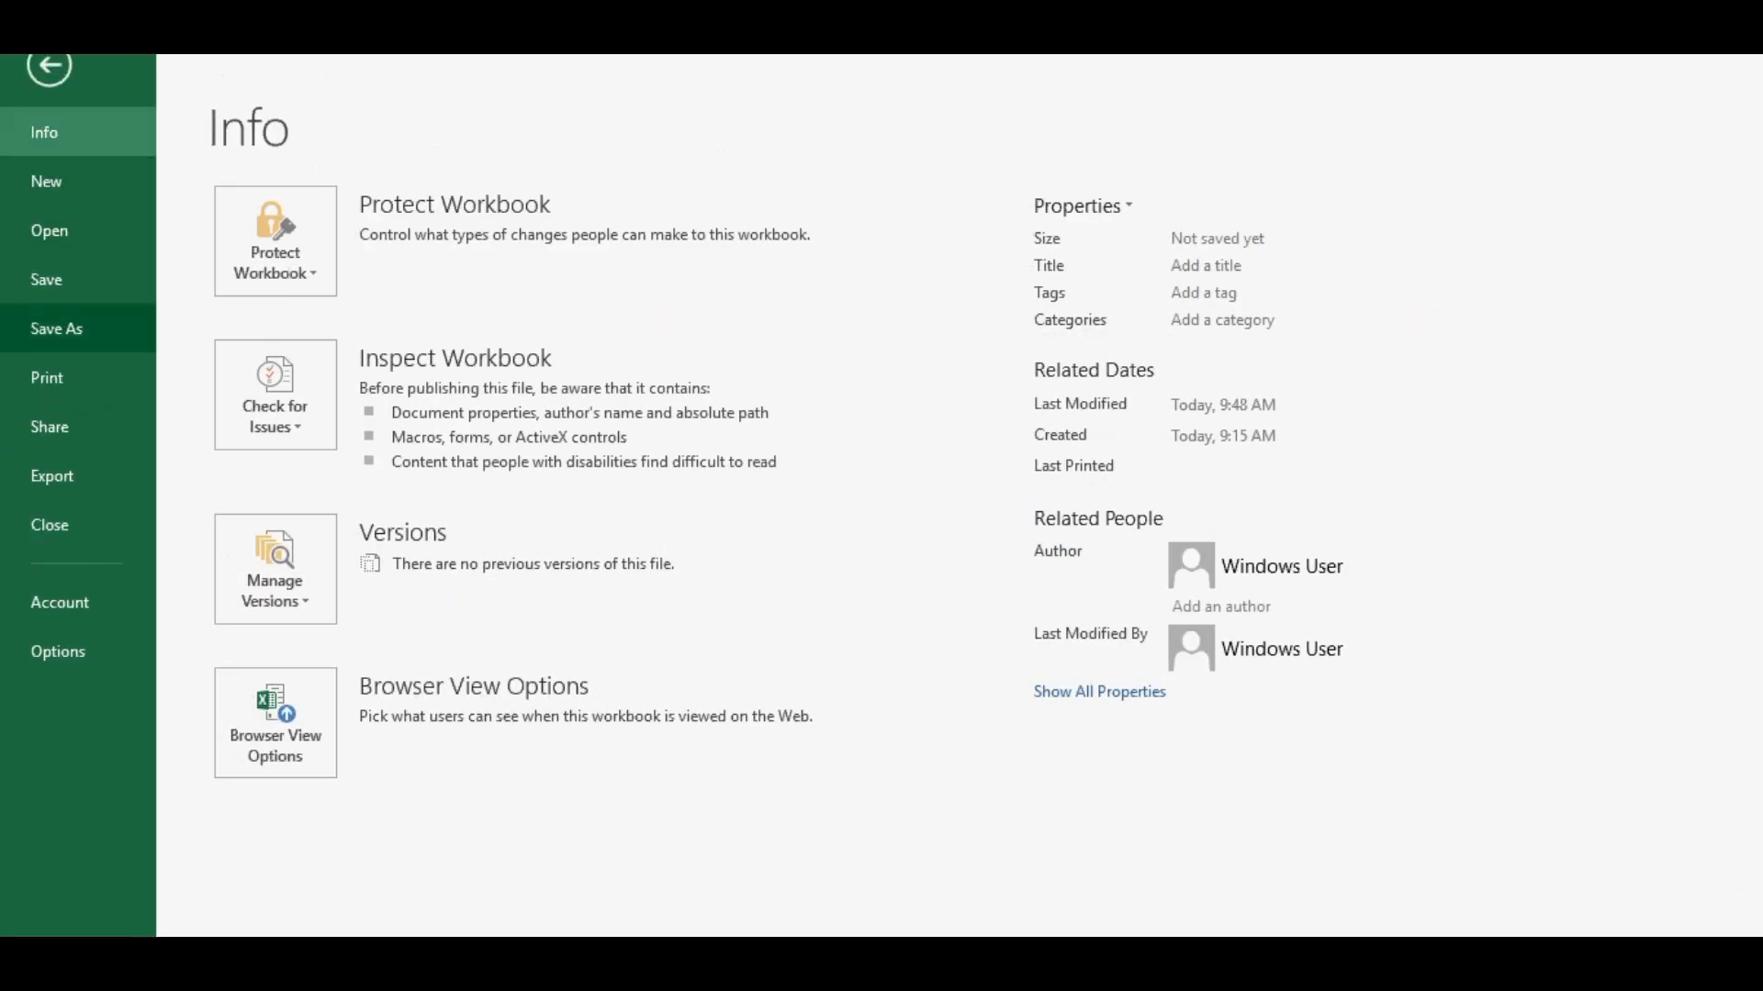
{"action": "left_click", "coordinate": [55, 327]}
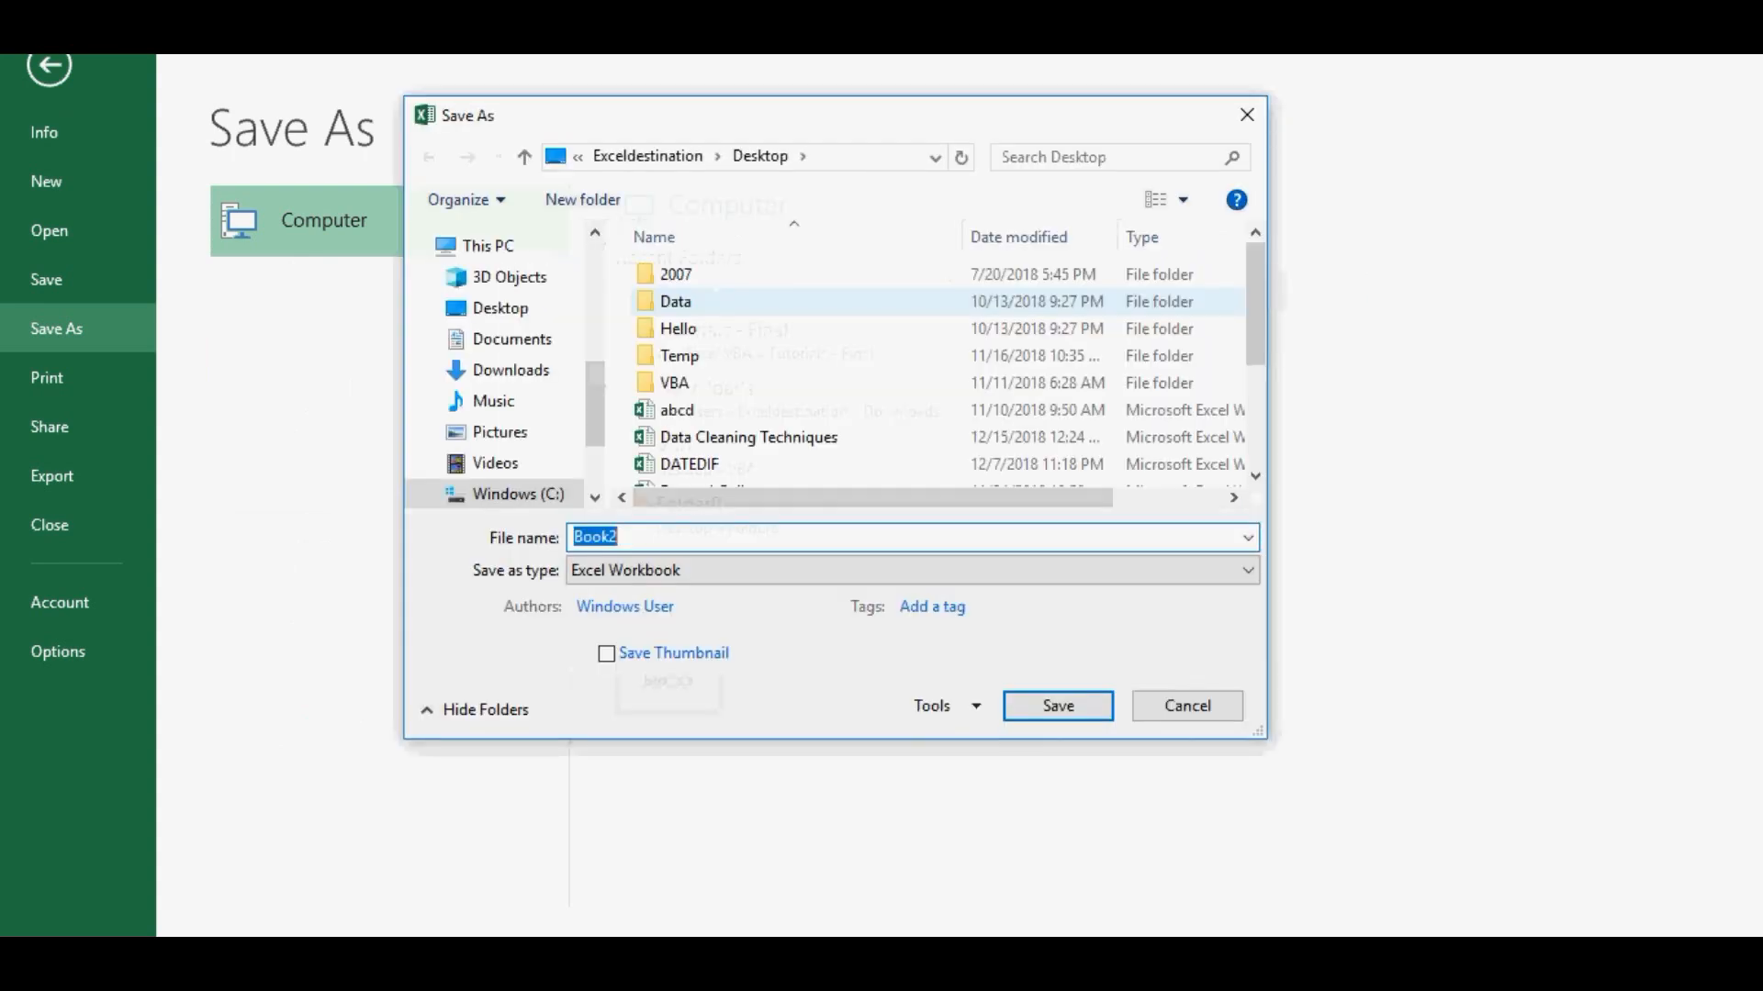
{"action": "left_click", "coordinate": [499, 309]}
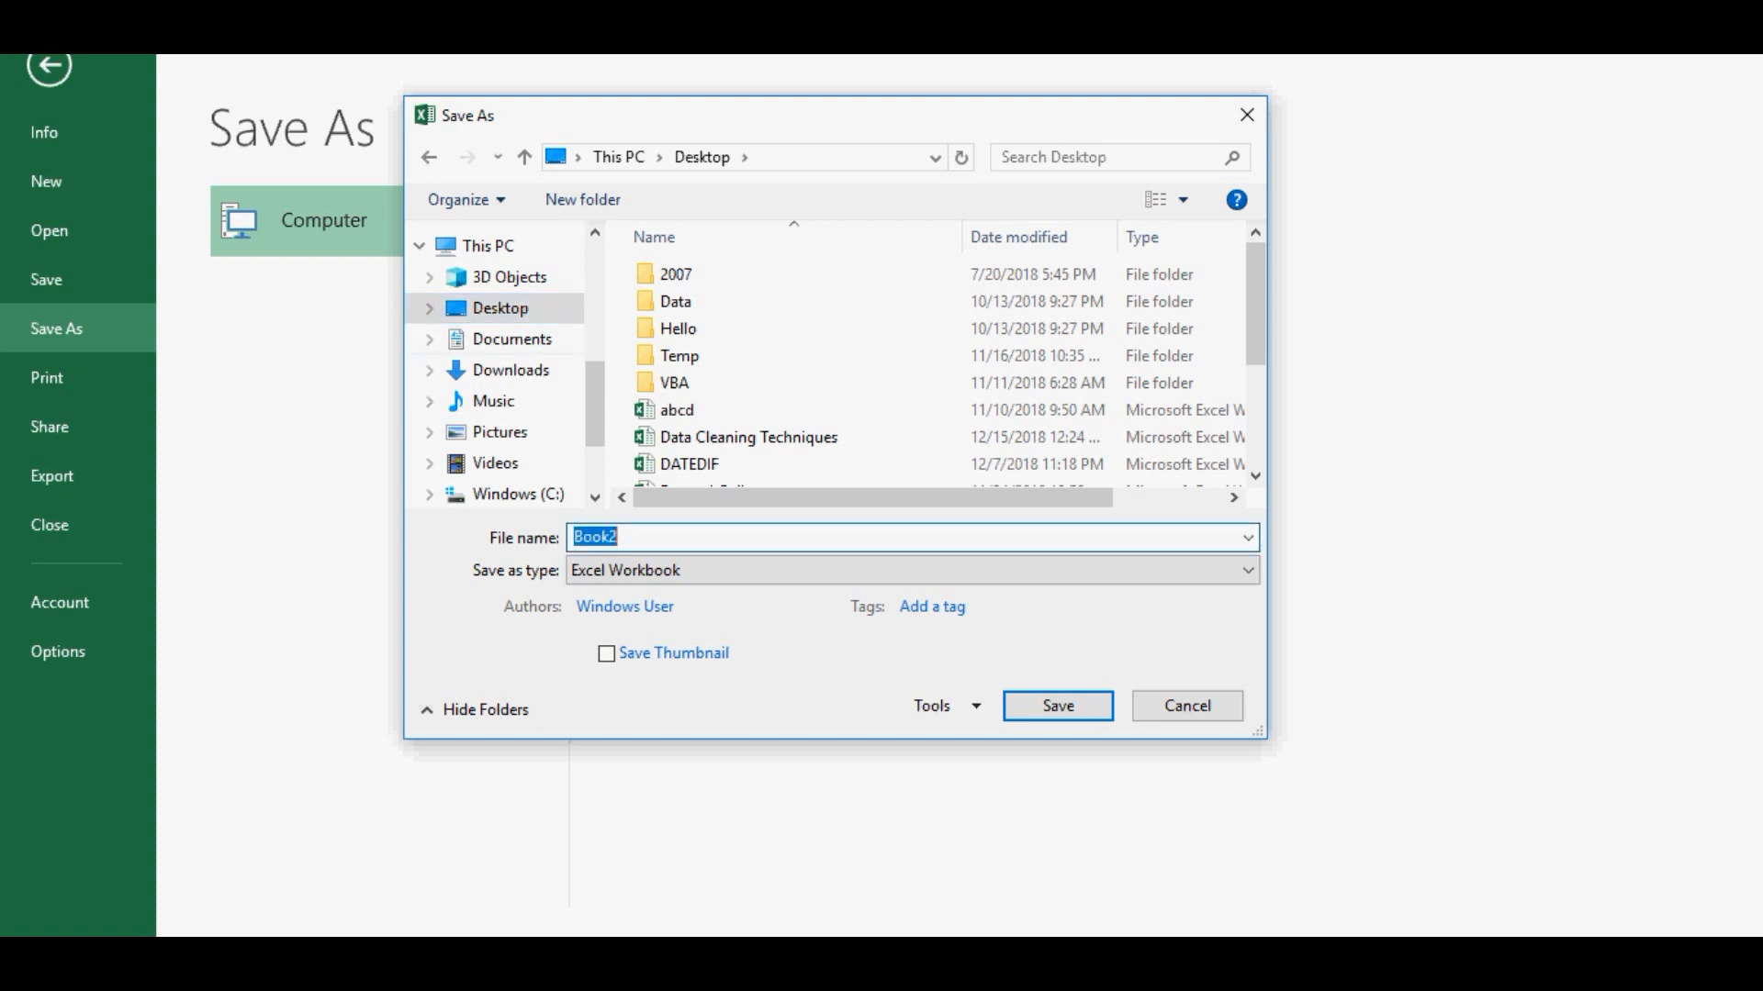
{"action": "type", "text": "tes"}
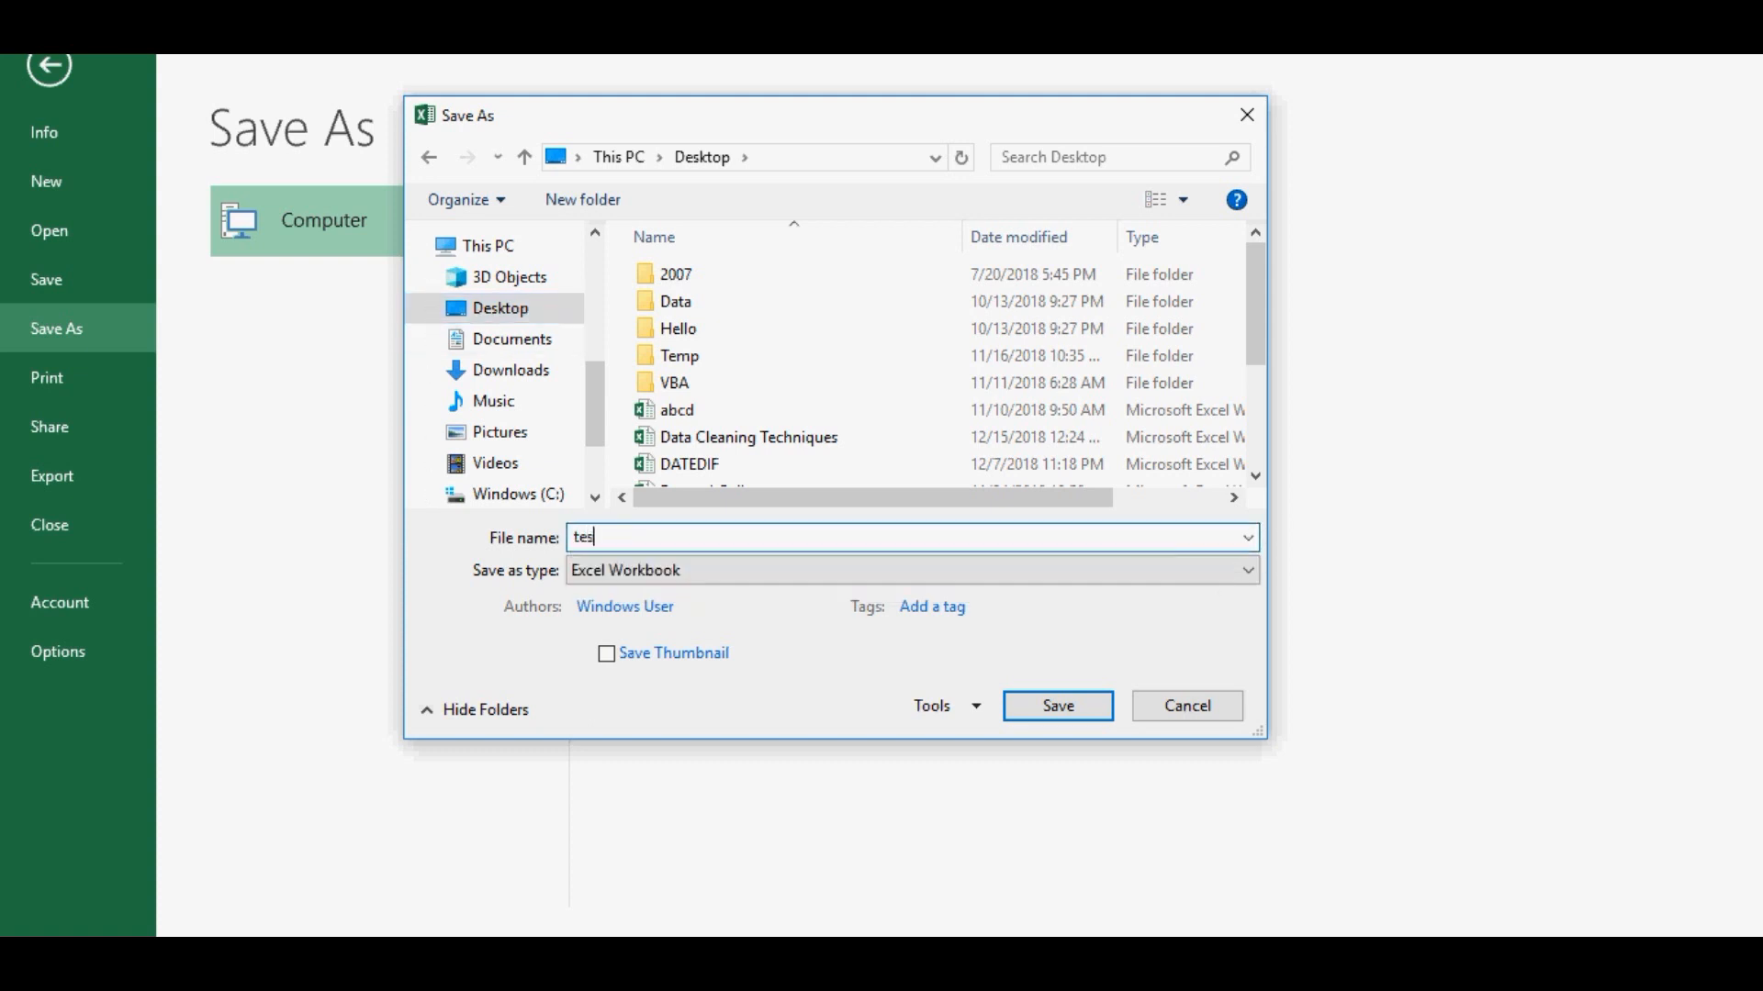
{"action": "type", "text": "ting"}
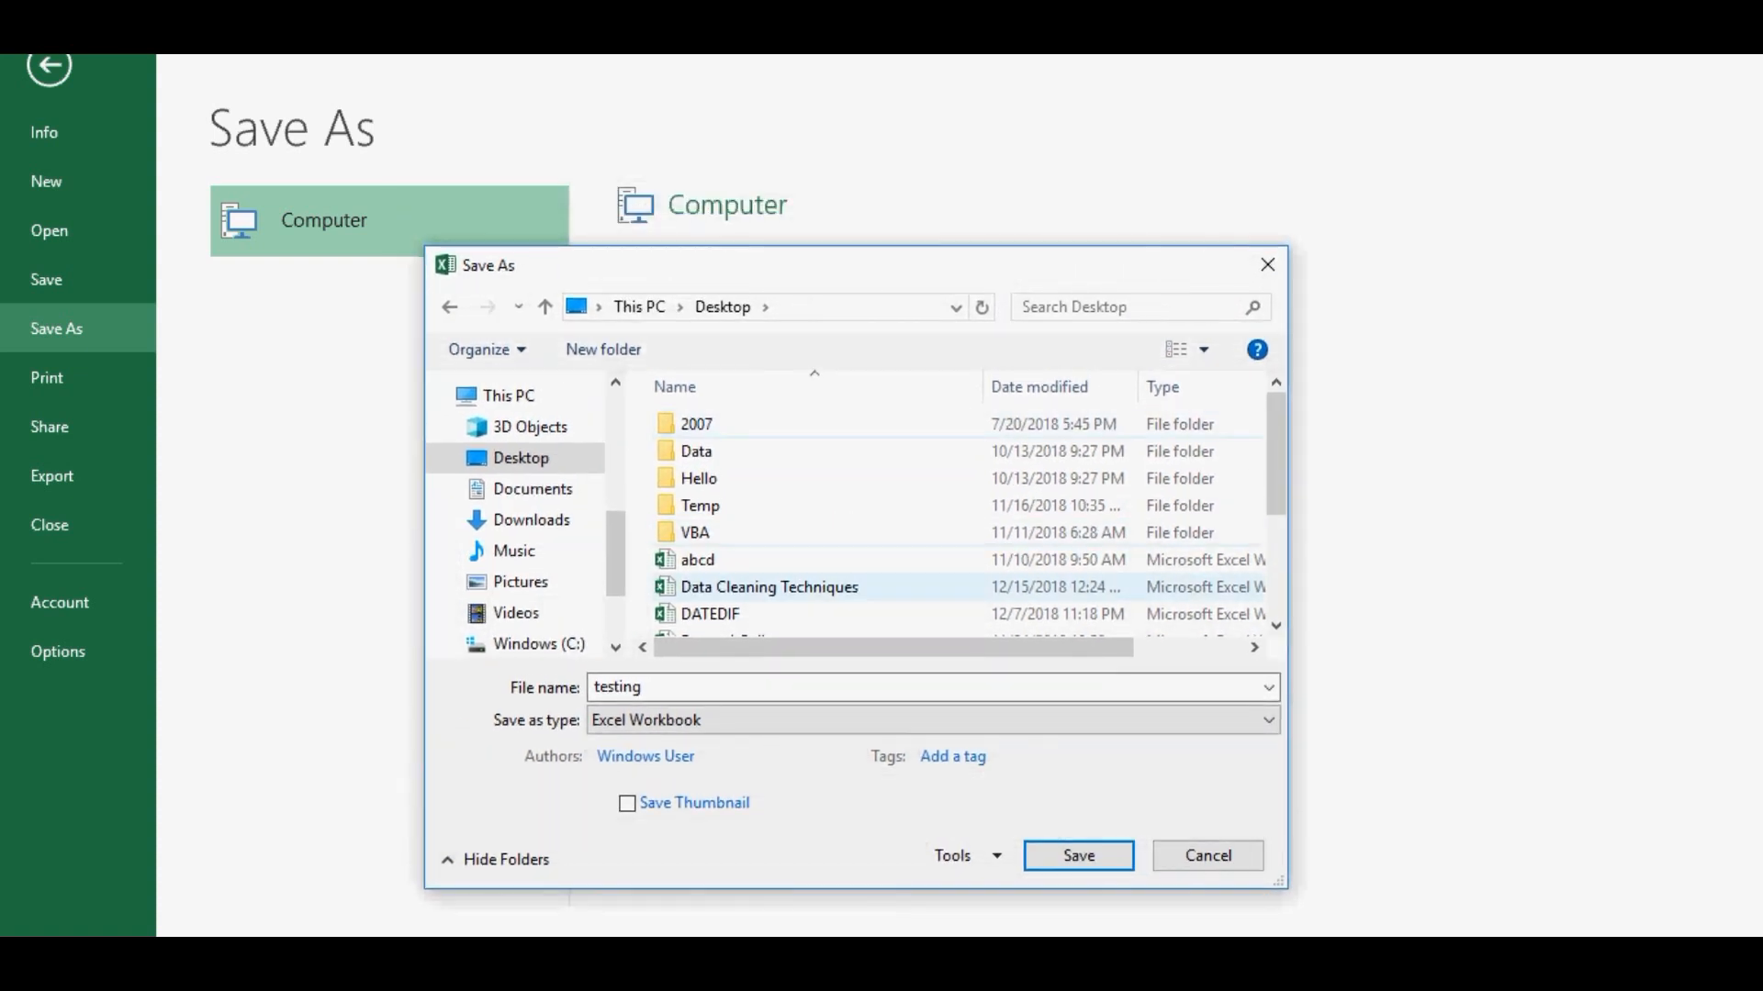
{"action": "left_click", "coordinate": [1263, 745]}
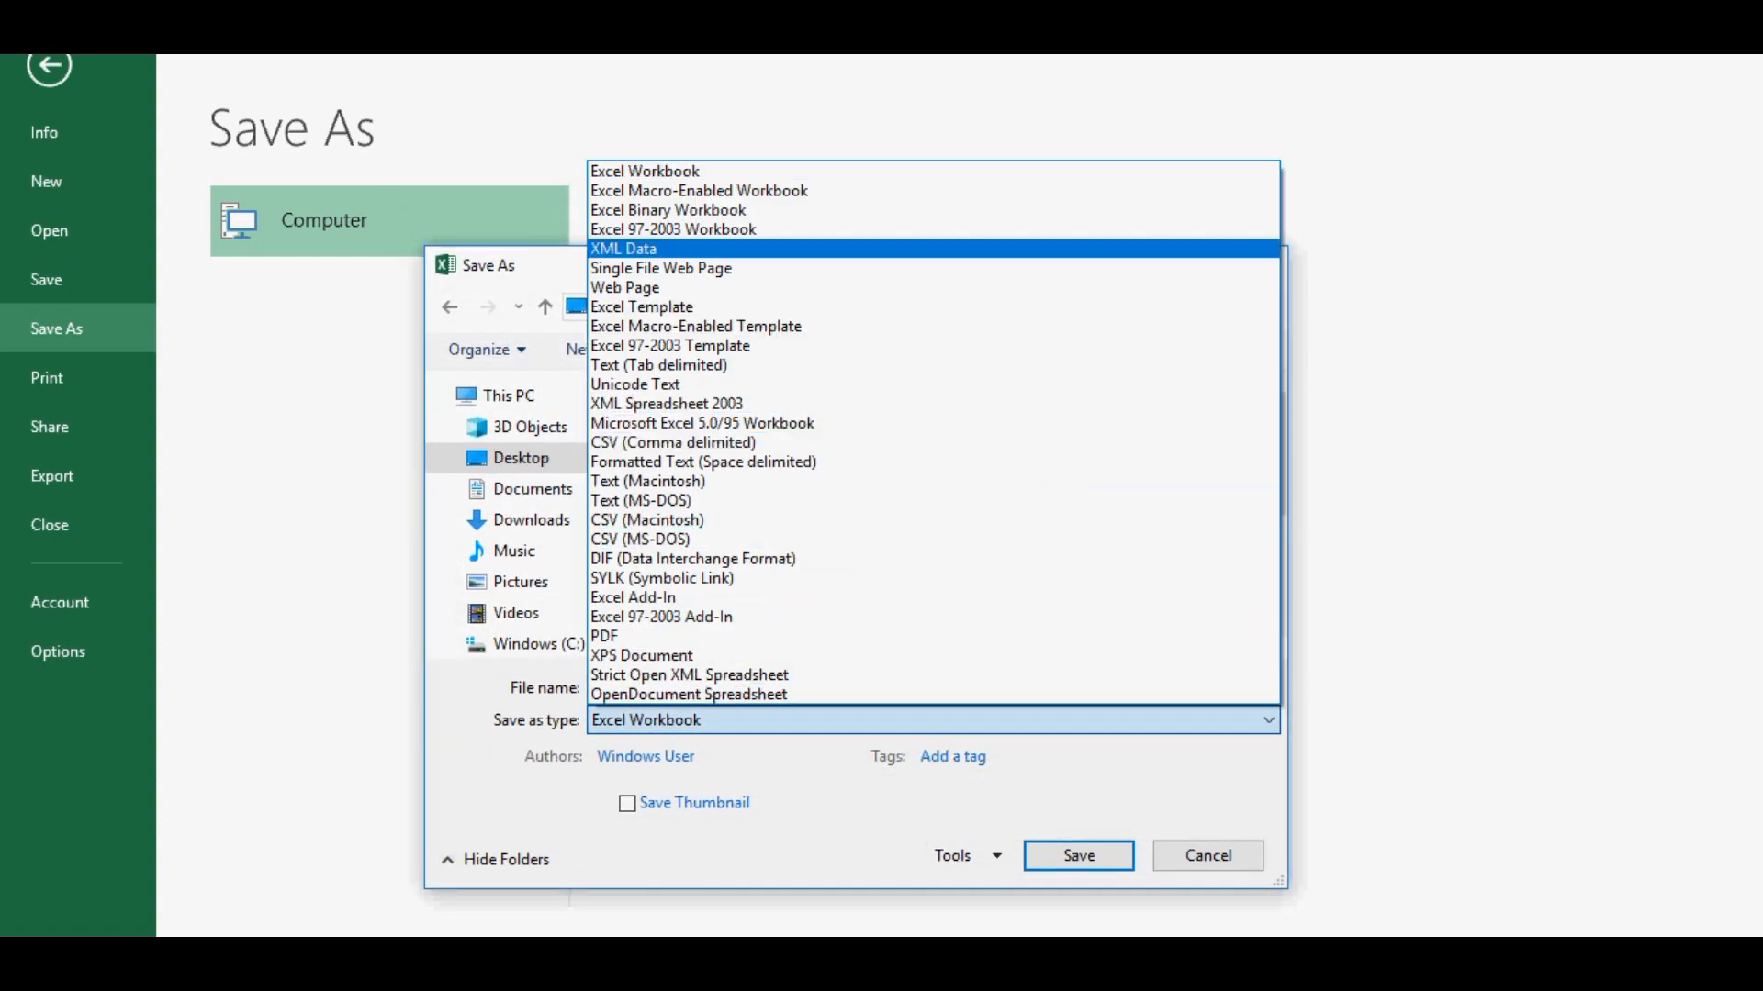
{"action": "left_click", "coordinate": [694, 190]}
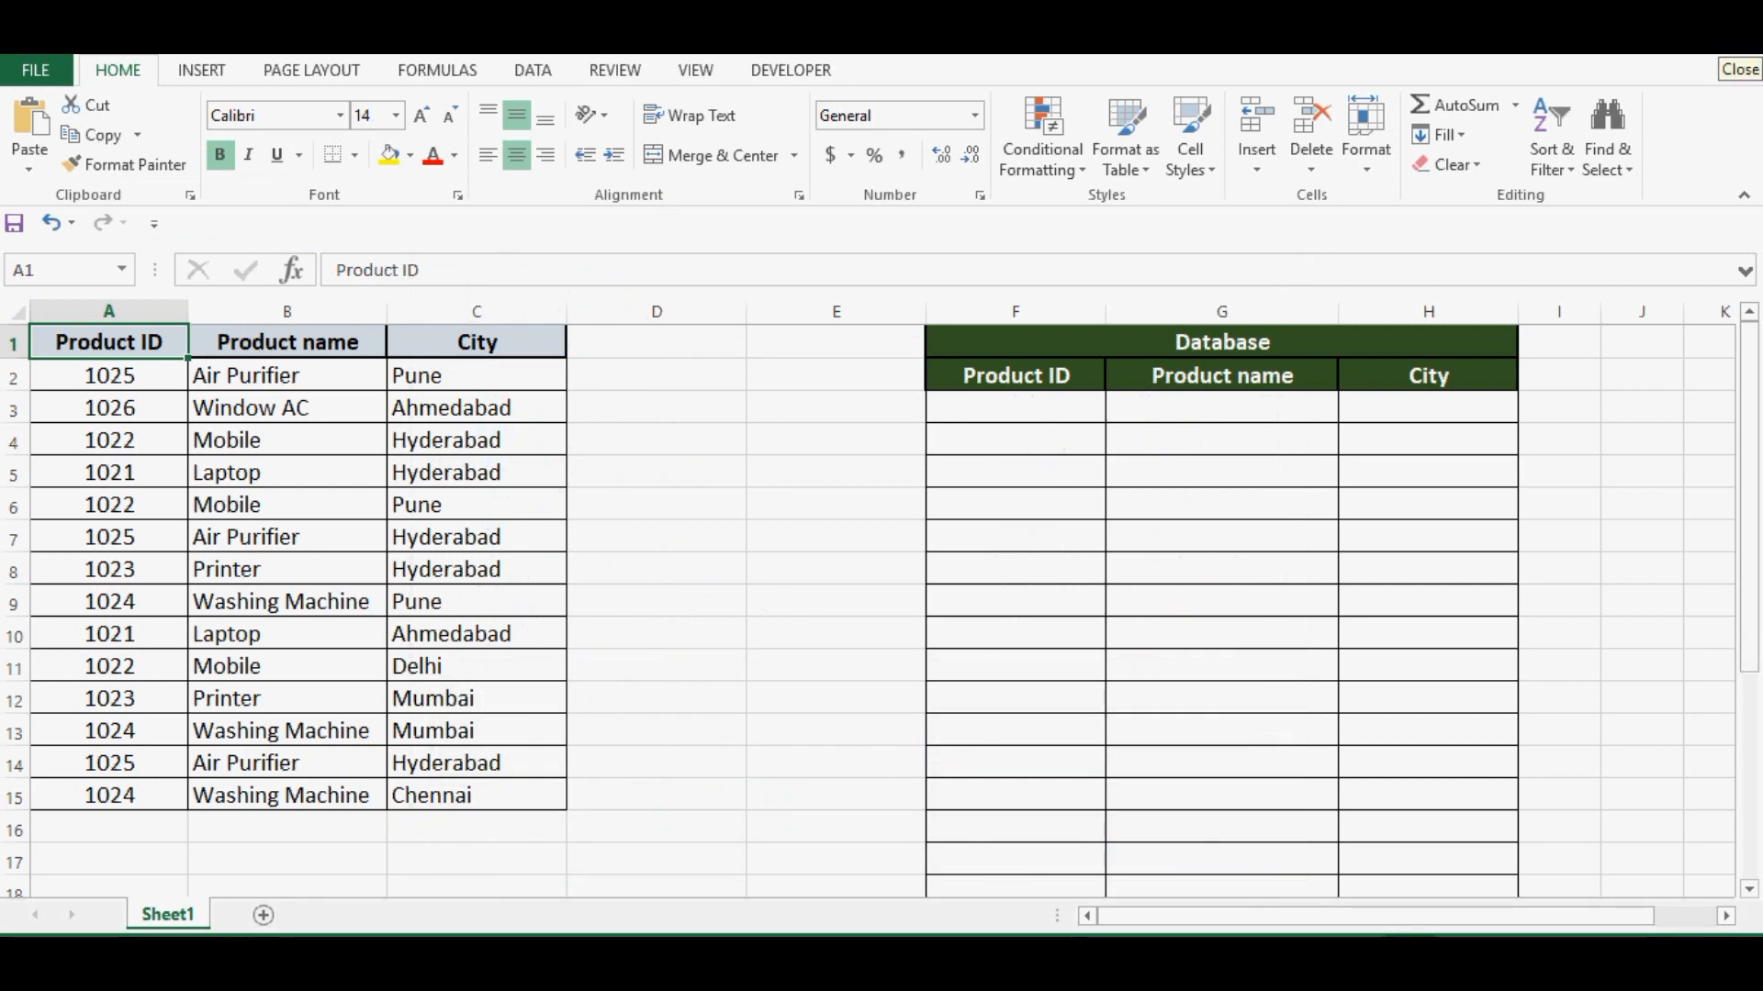
Close Excel and reopen the saved 'testing' workbook from the Desktop icon
{"action": "left_click", "coordinate": [1730, 68]}
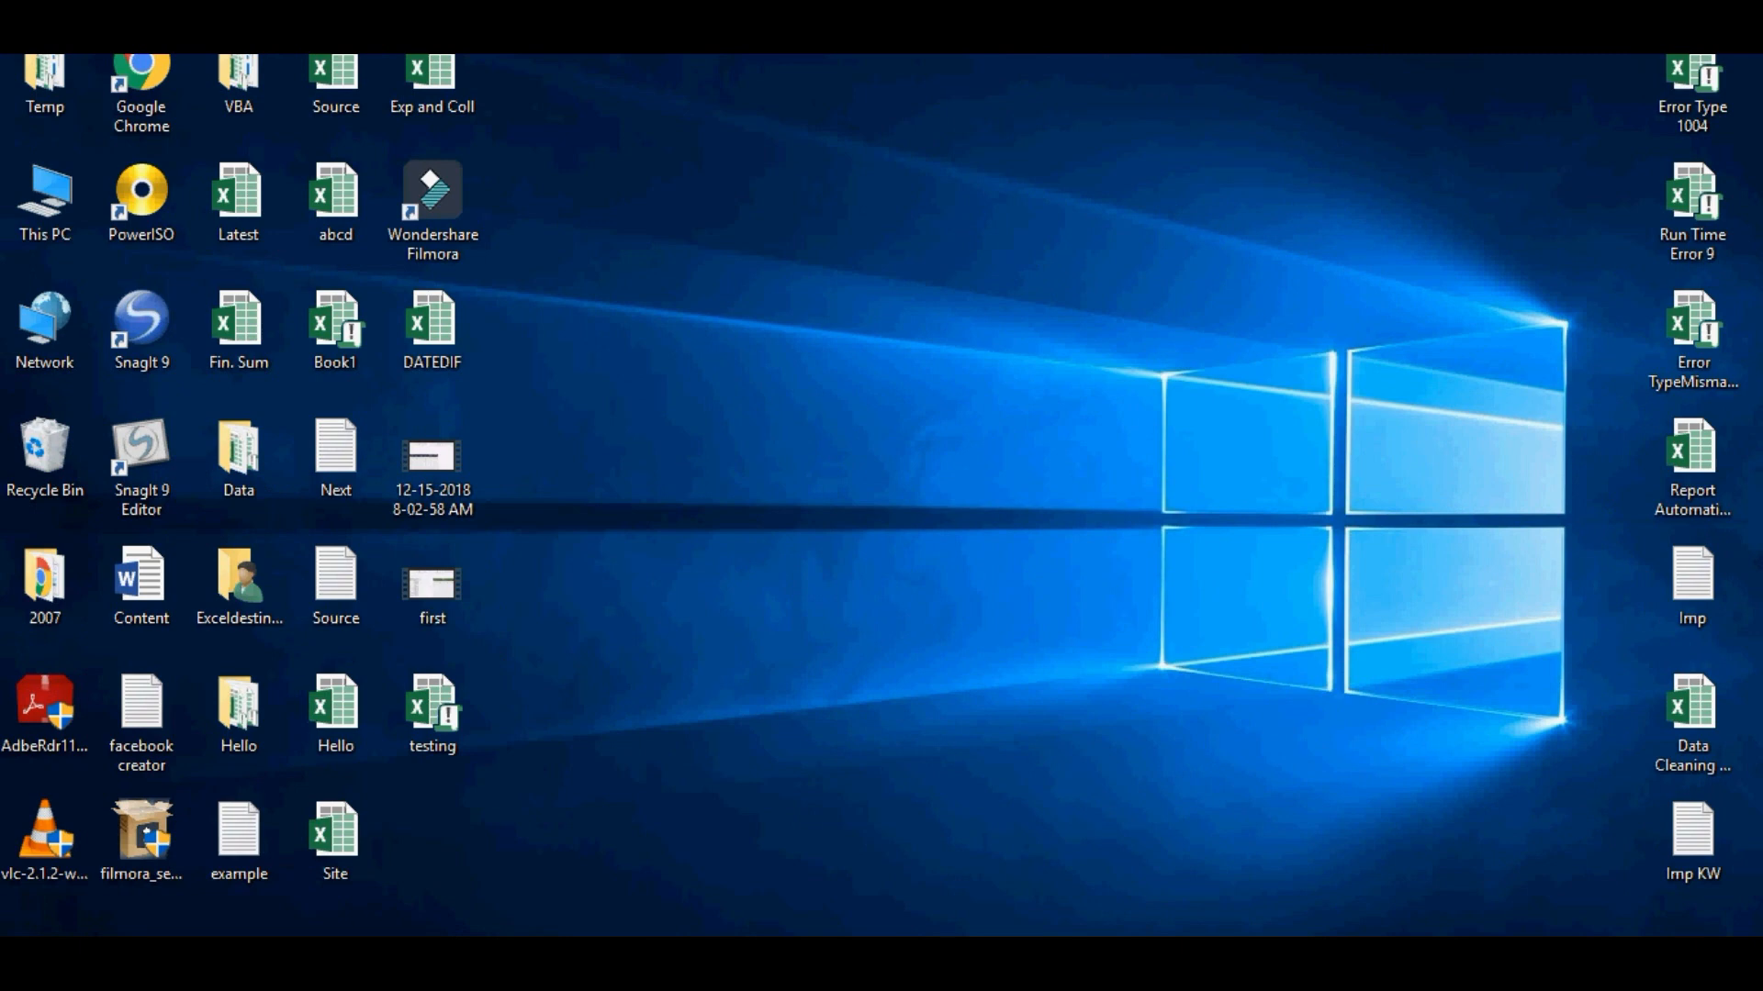
{"action": "left_click", "coordinate": [431, 709]}
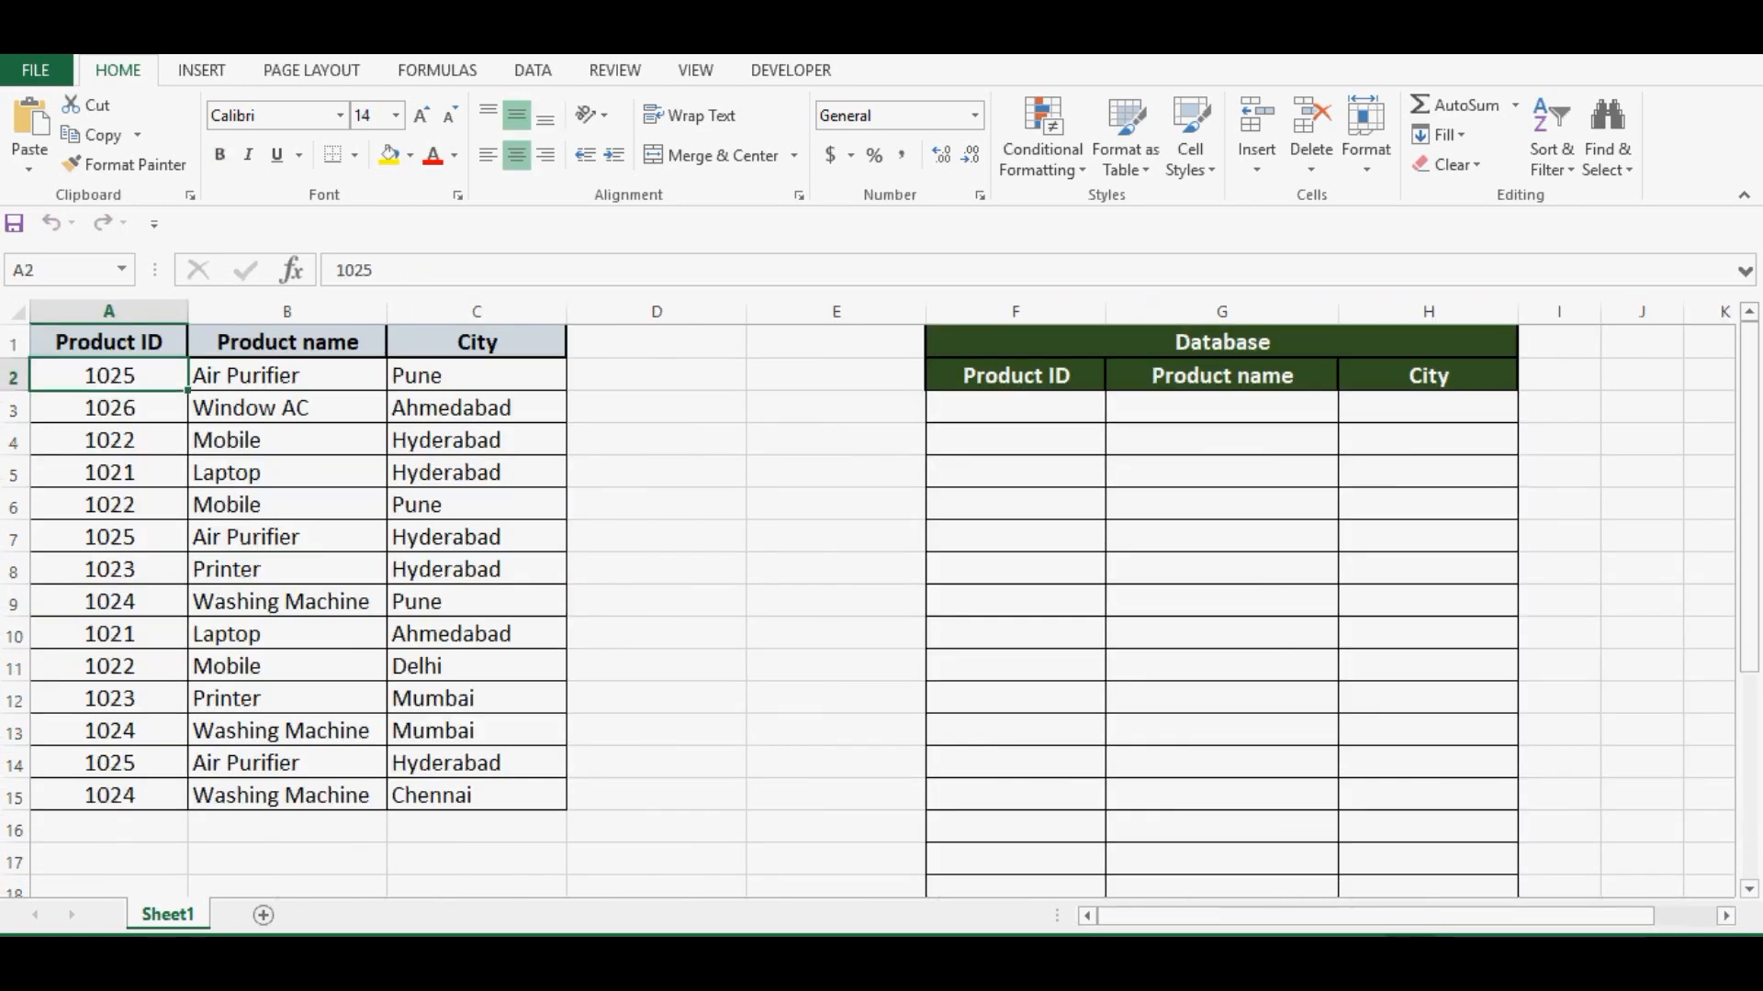
Show Module1 of testing.xlsm in the VBA editor and deselect the Hello macro code
{"action": "left_click", "coordinate": [109, 342]}
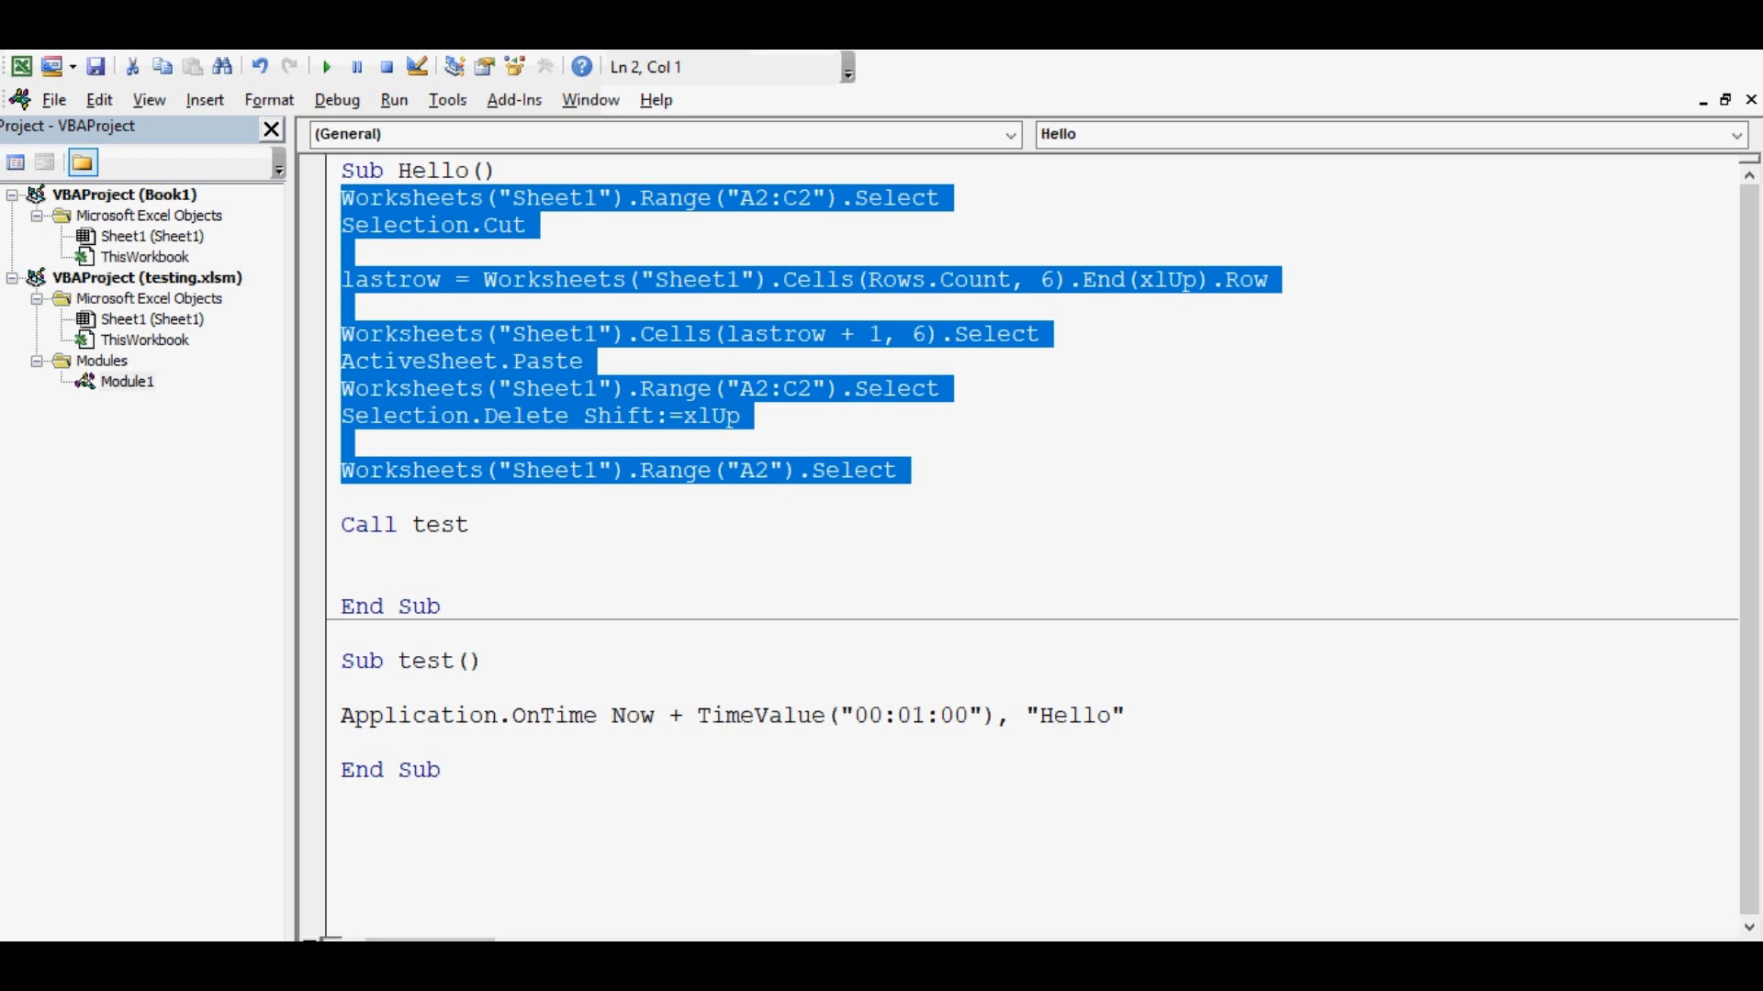
{"action": "left_click", "coordinate": [468, 525]}
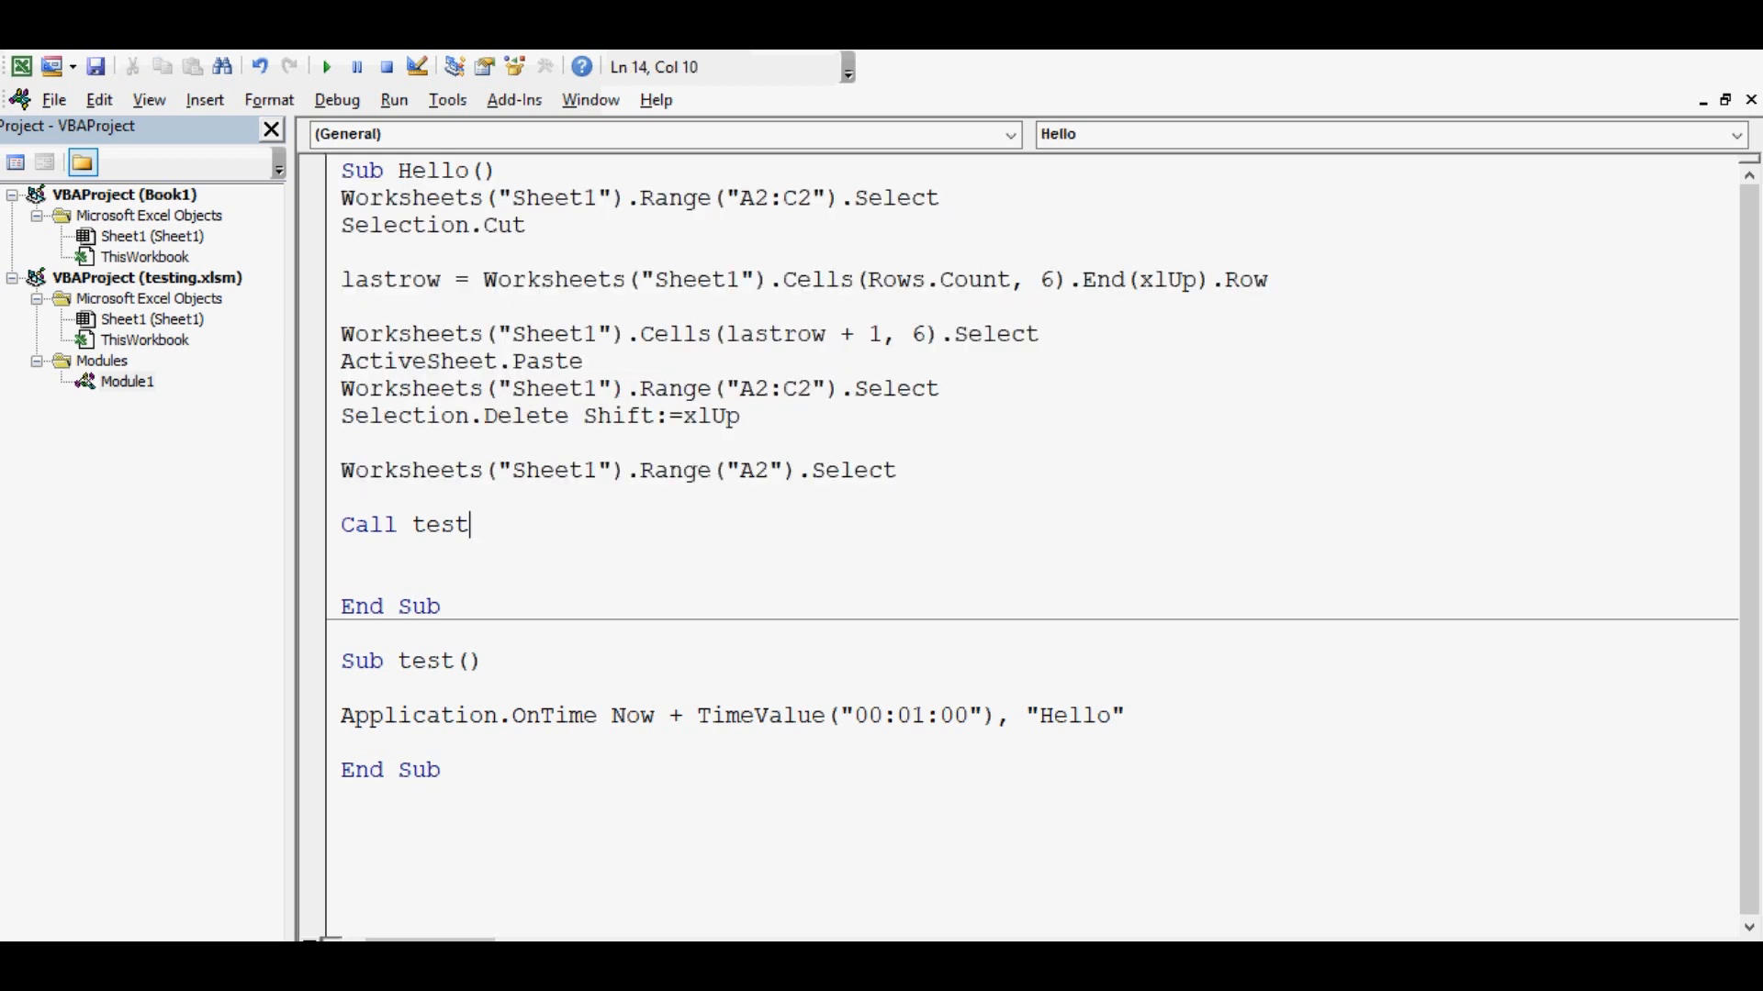